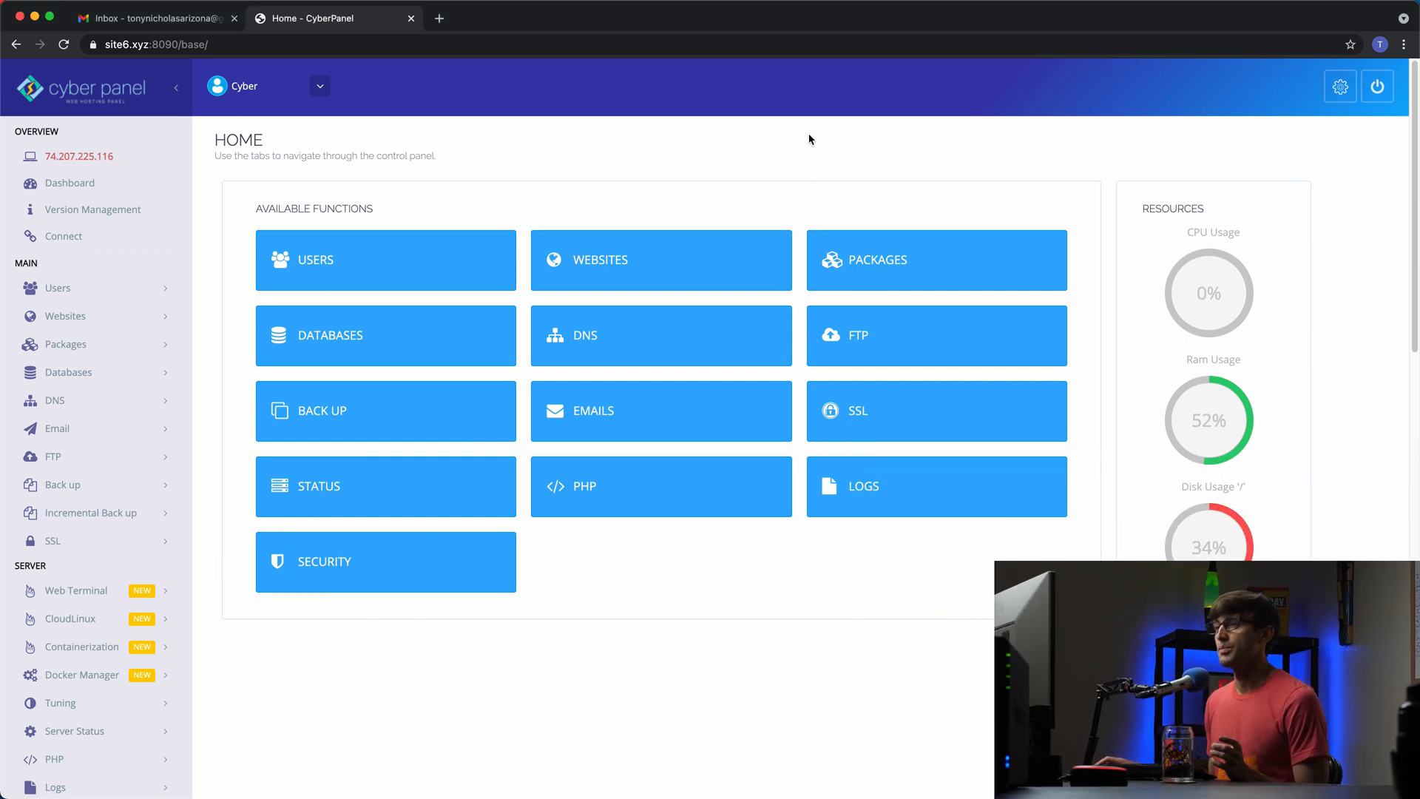
{"action": "mouse_move", "coordinate": [507, 171]}
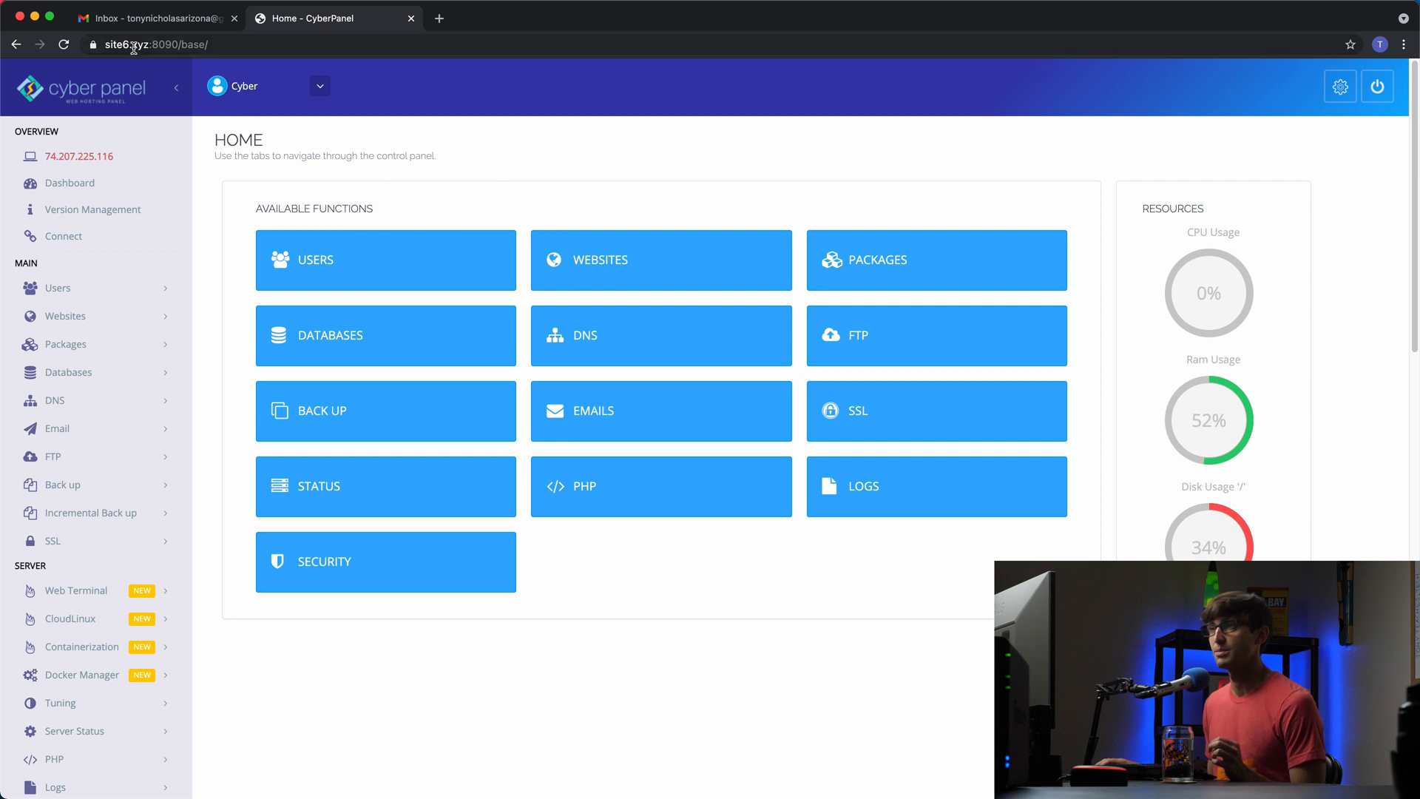
{"action": "mouse_move", "coordinate": [176, 382]}
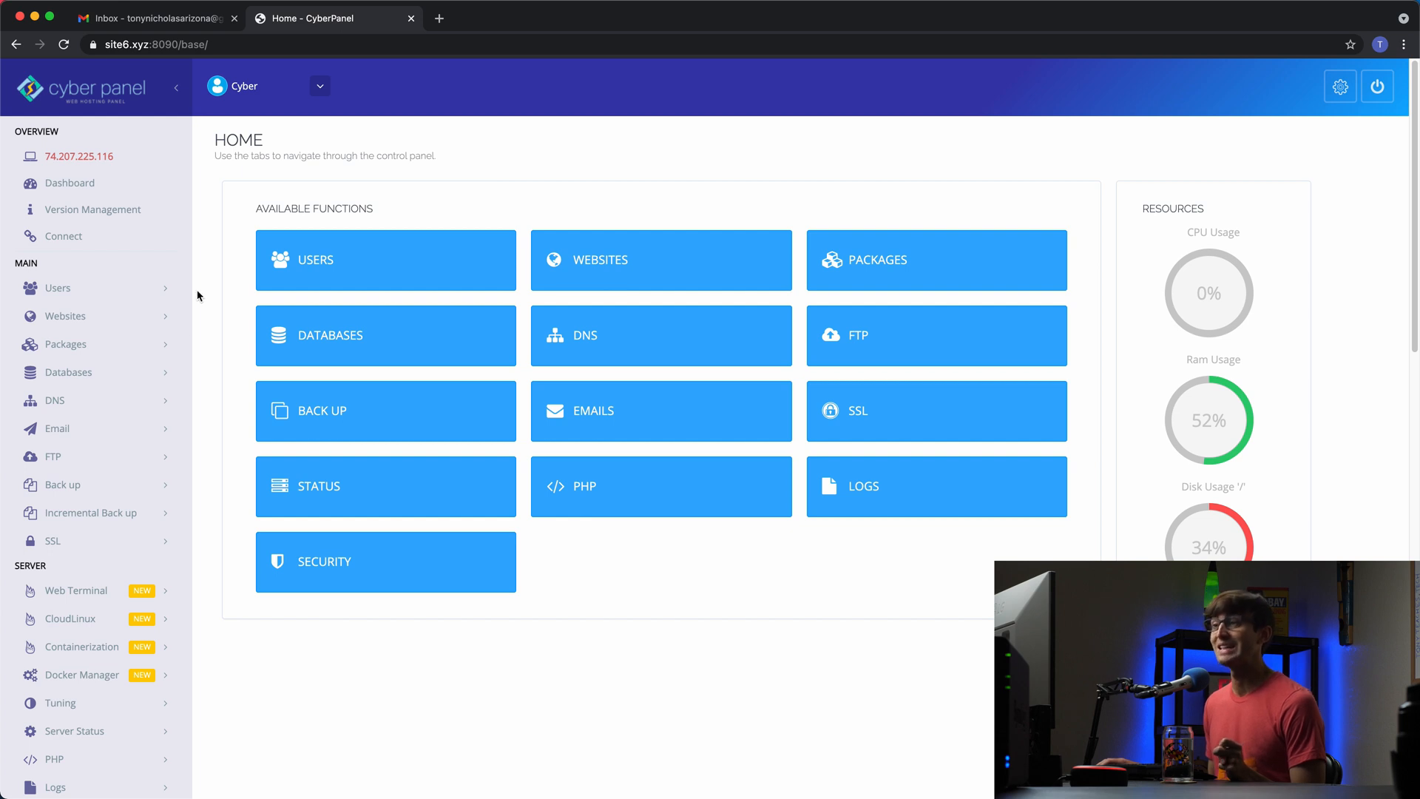
{"action": "left_click", "coordinate": [57, 429]}
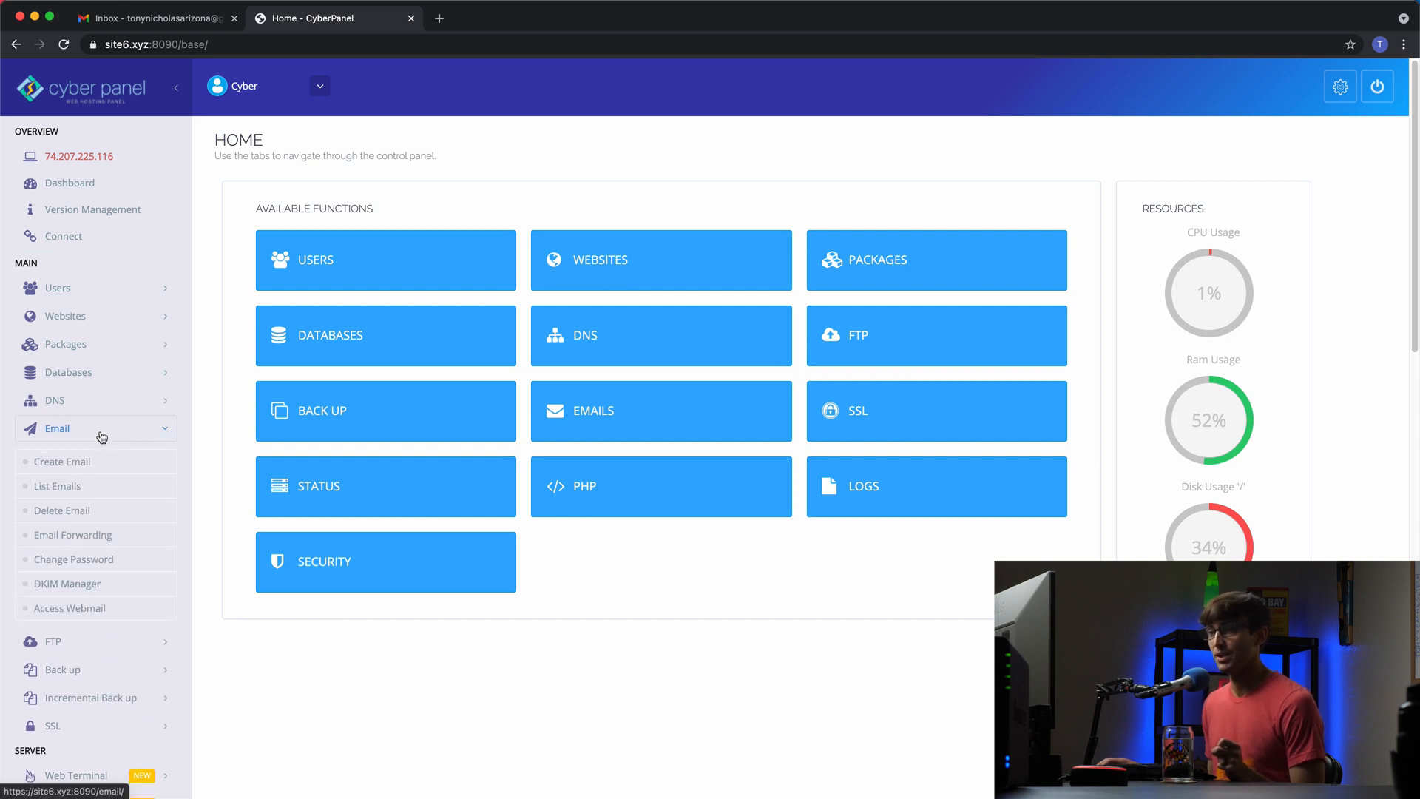
{"action": "left_click", "coordinate": [62, 461]}
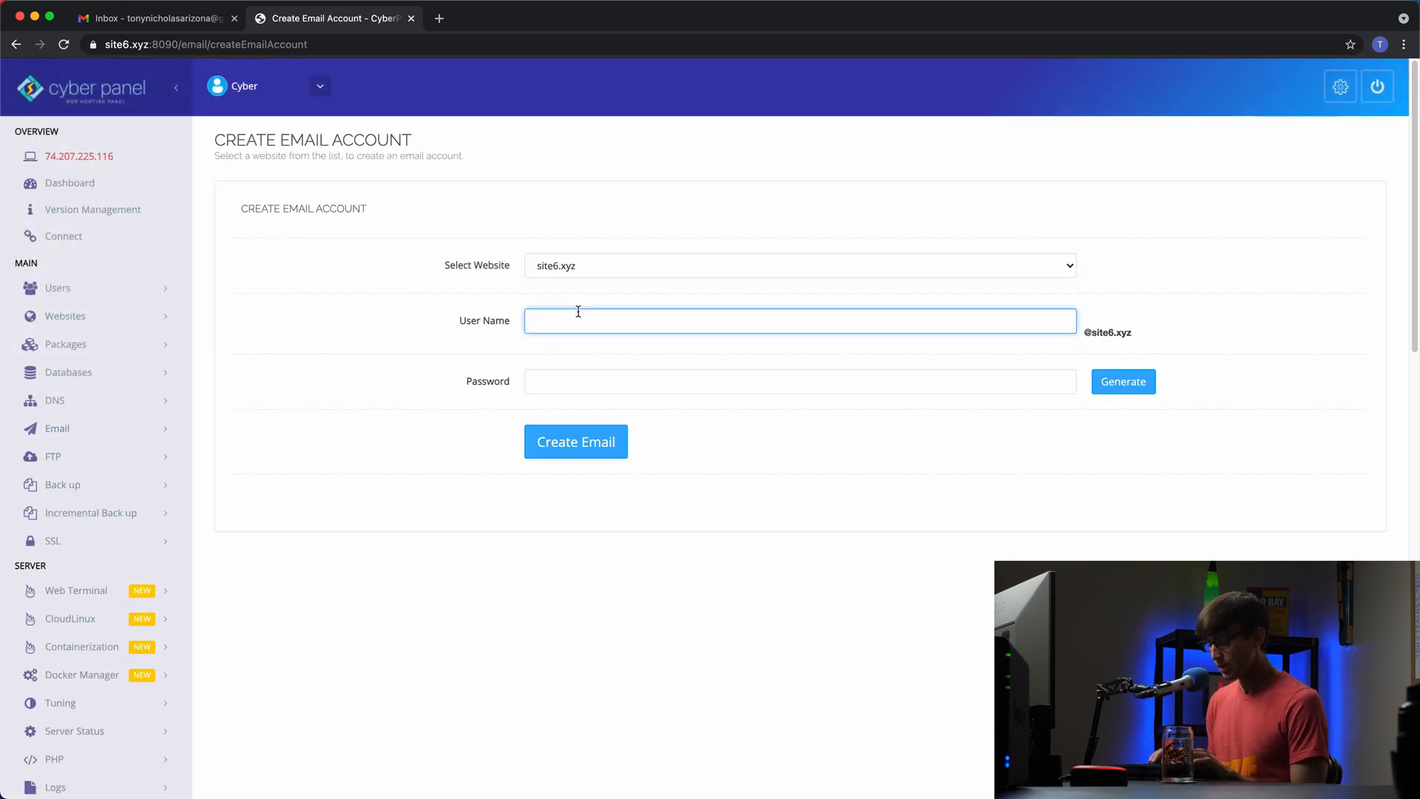
{"action": "type", "text": "test"}
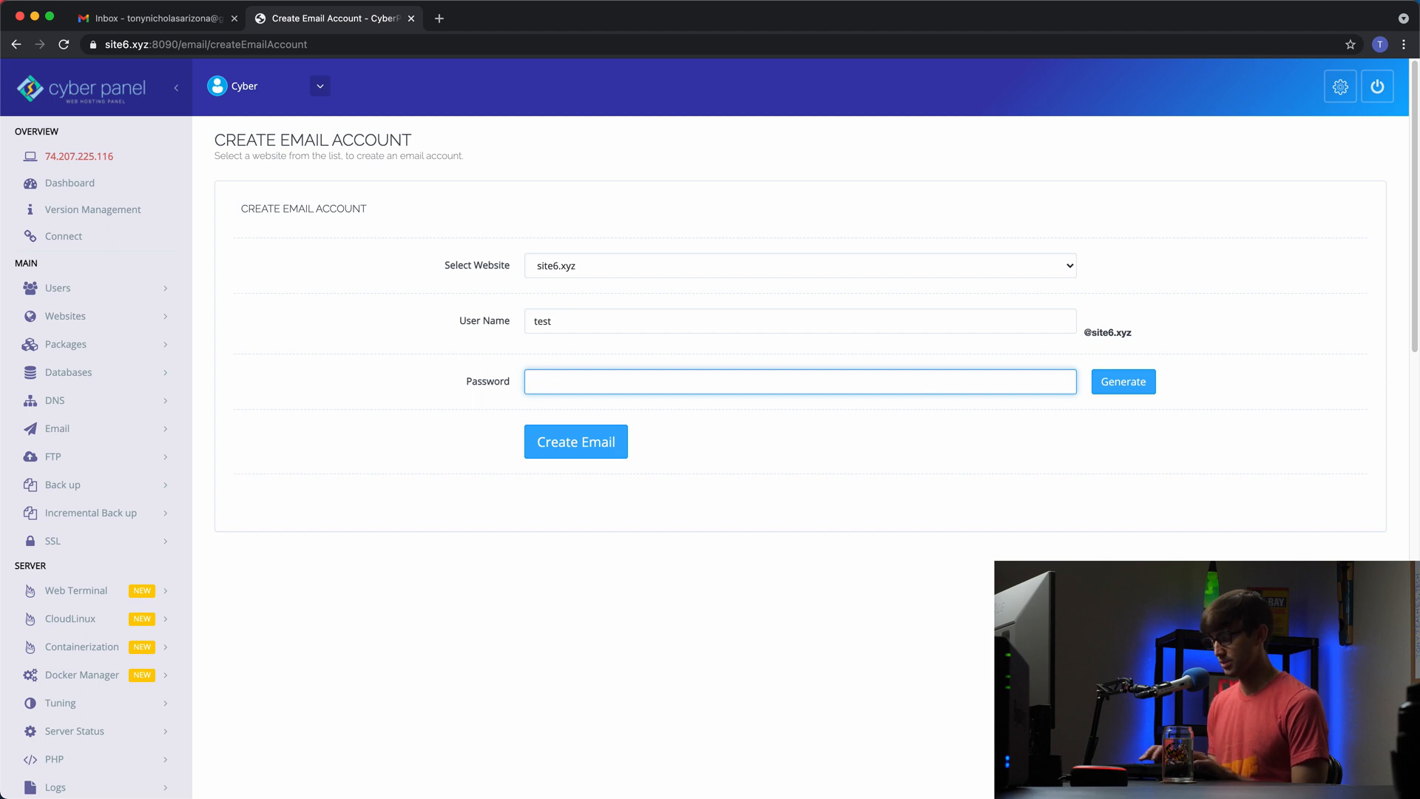
{"action": "type", "text": "password"}
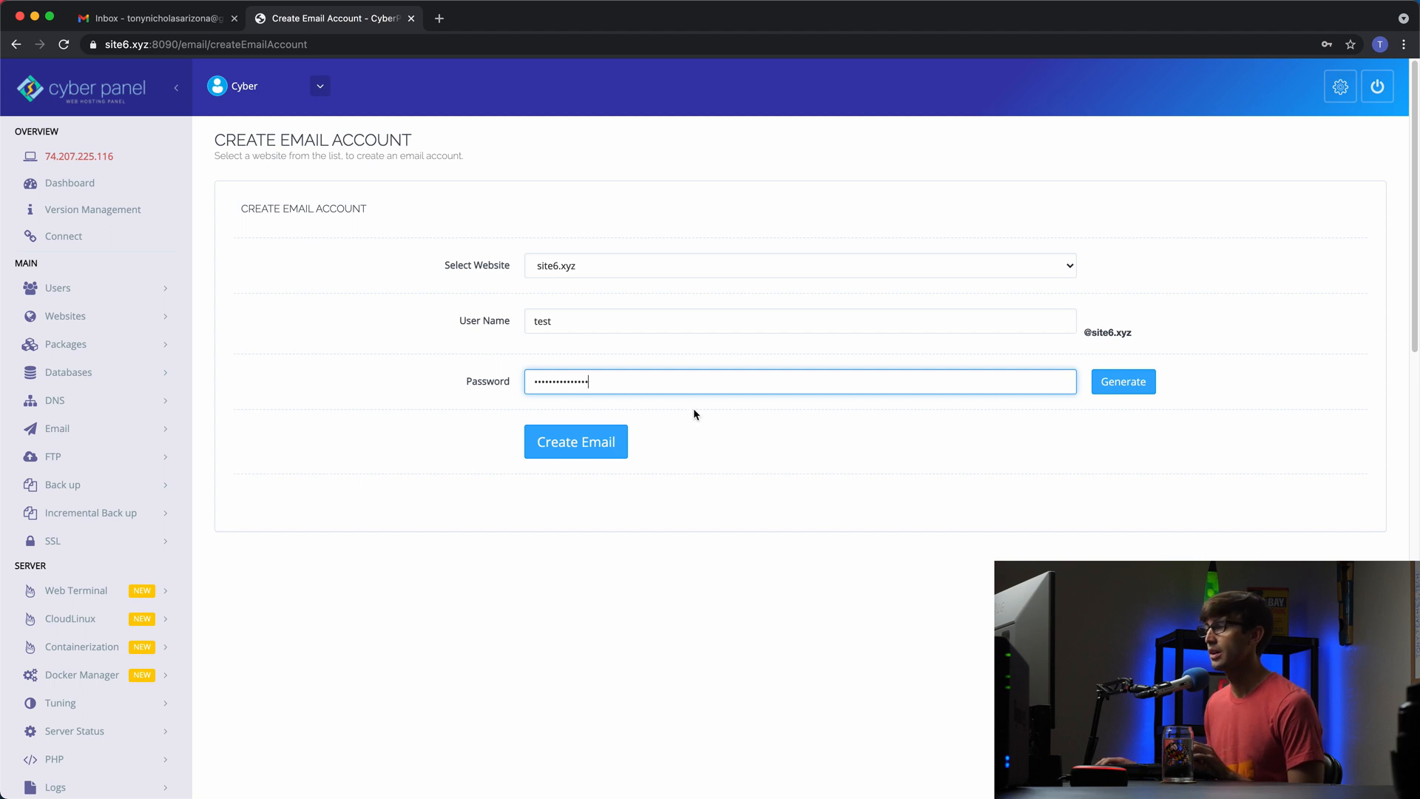
{"action": "left_click", "coordinate": [575, 440]}
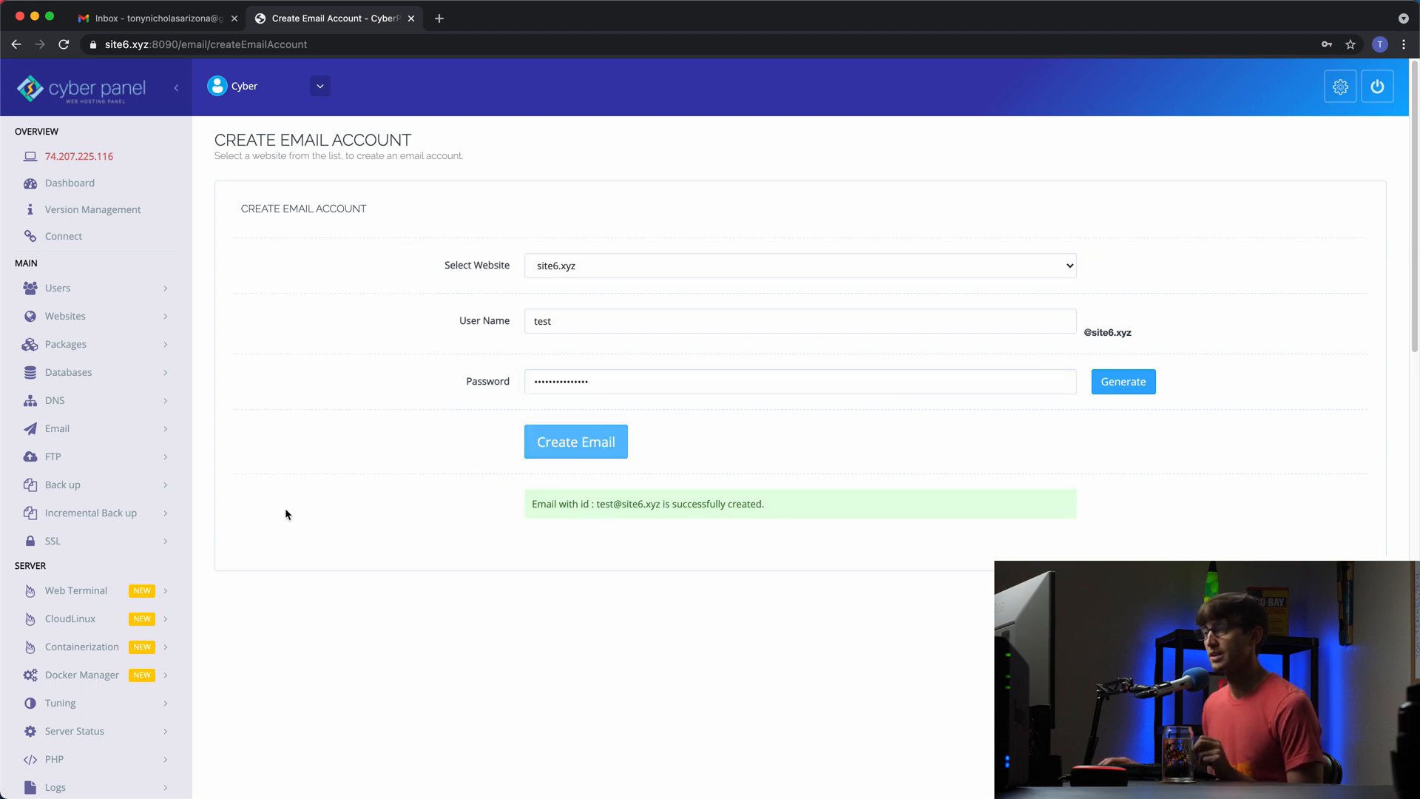
{"action": "left_click", "coordinate": [56, 429]}
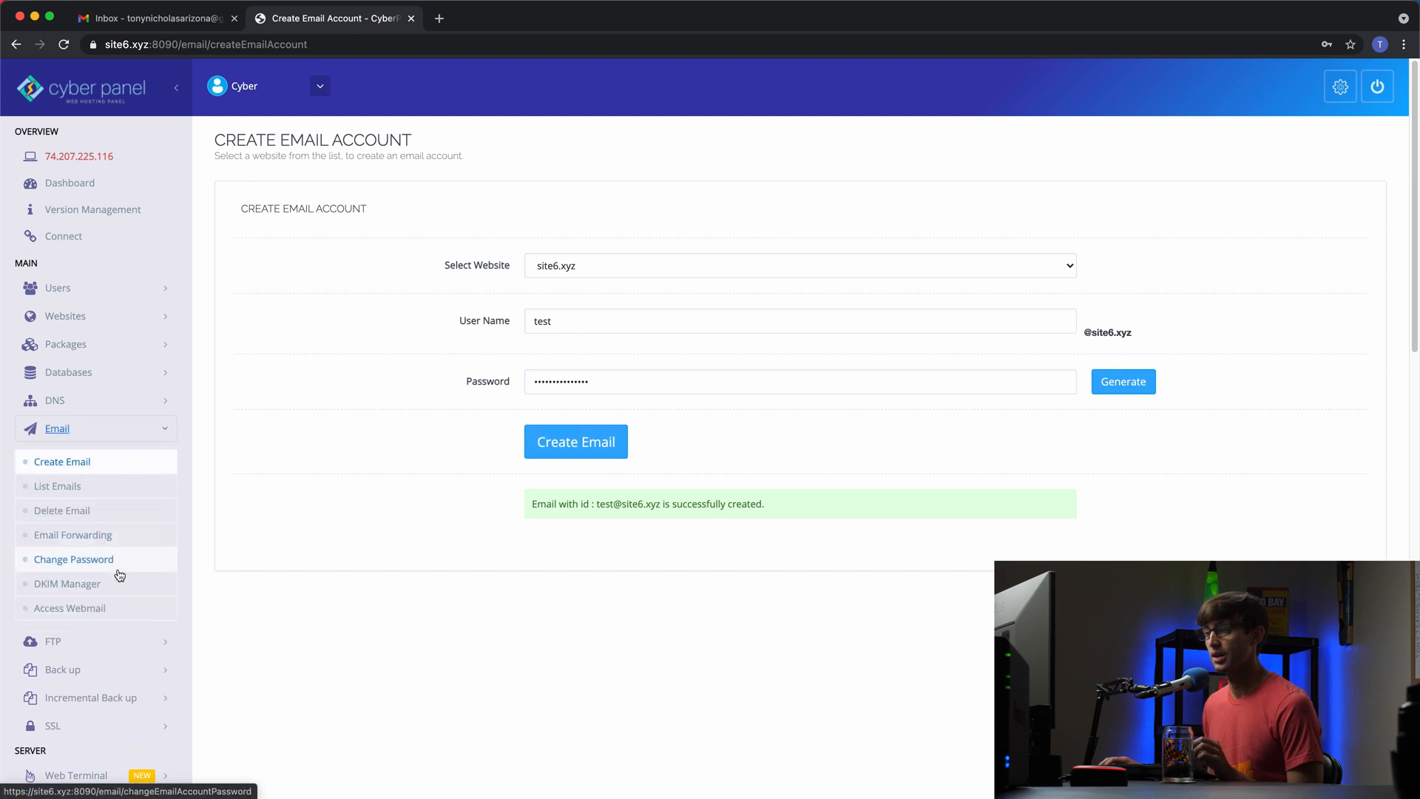
{"action": "left_click", "coordinate": [68, 608]}
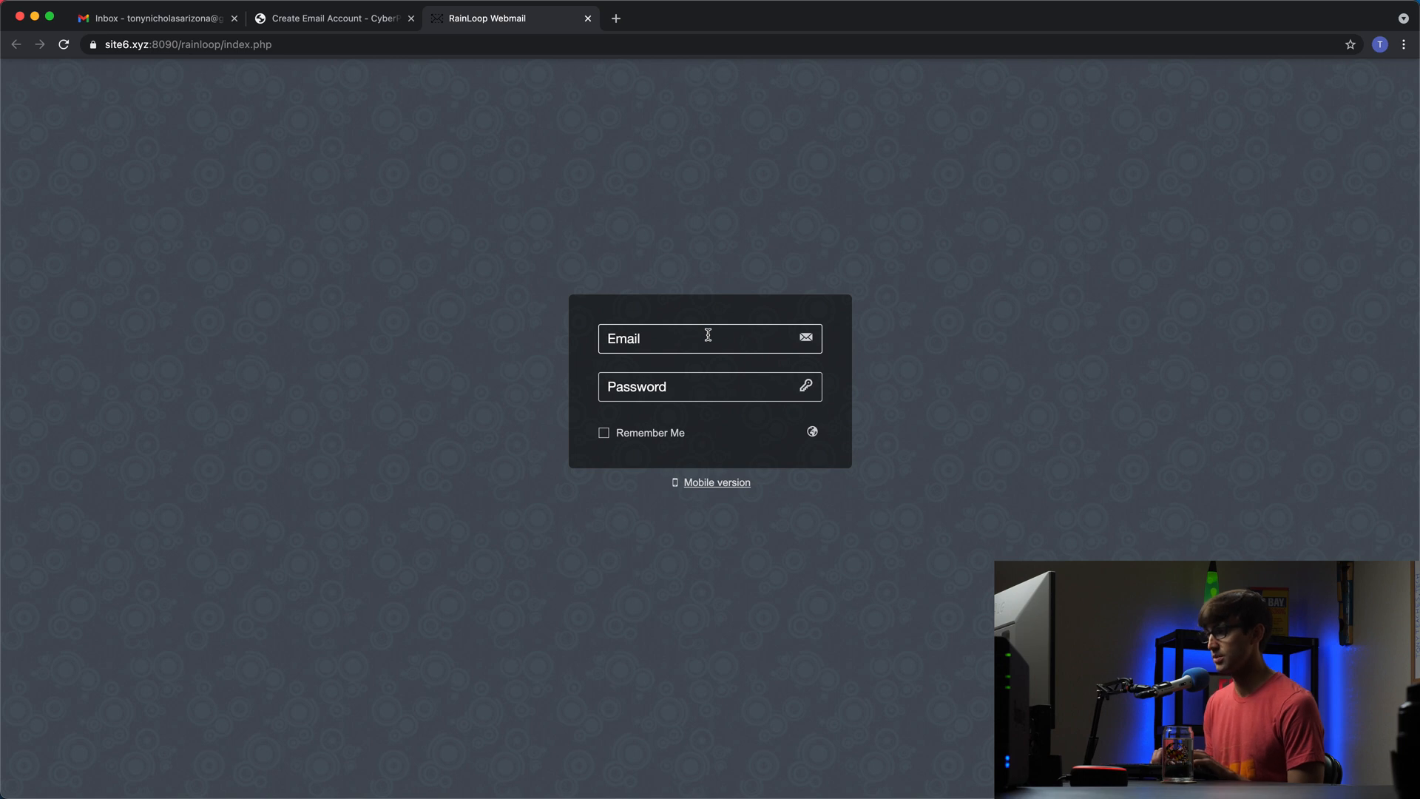
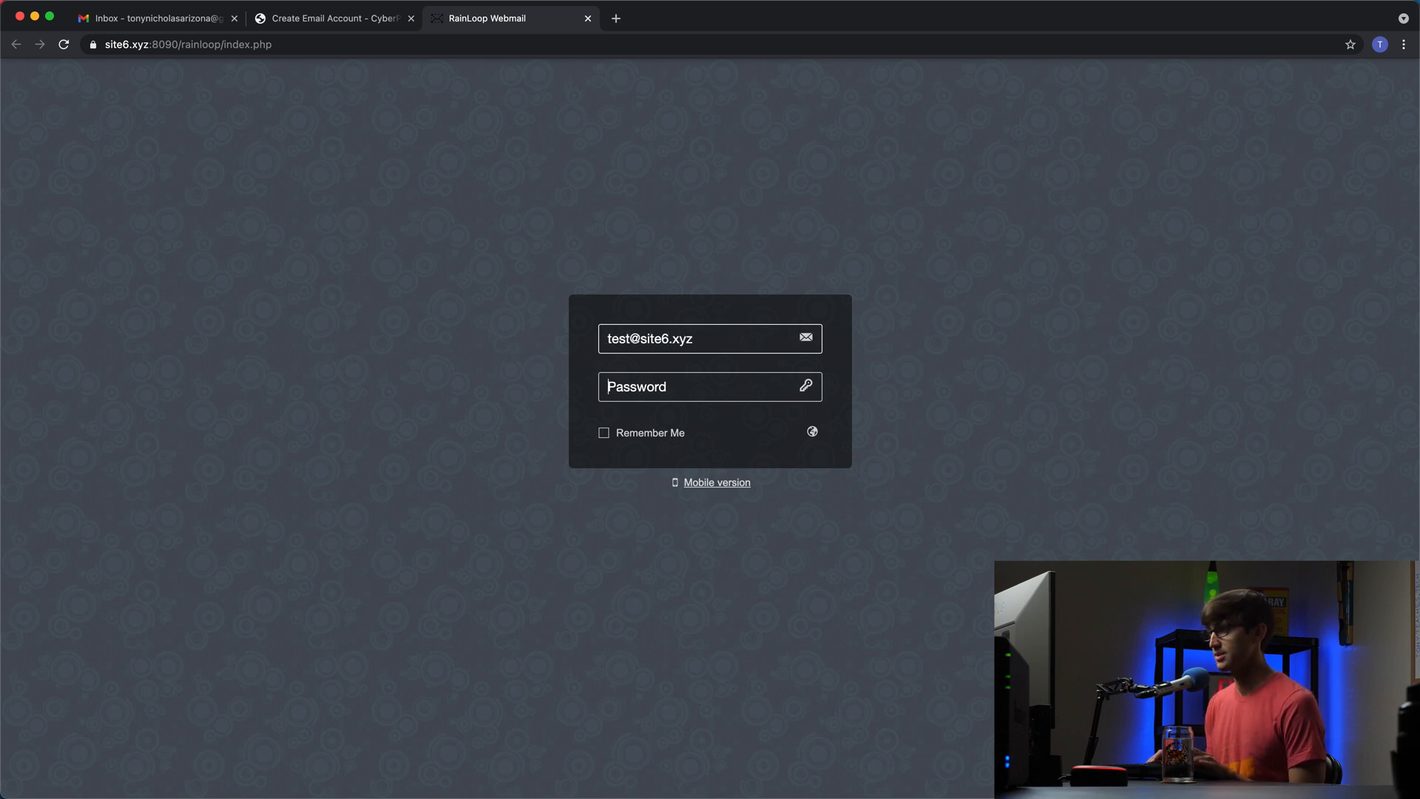
{"action": "type", "text": "password"}
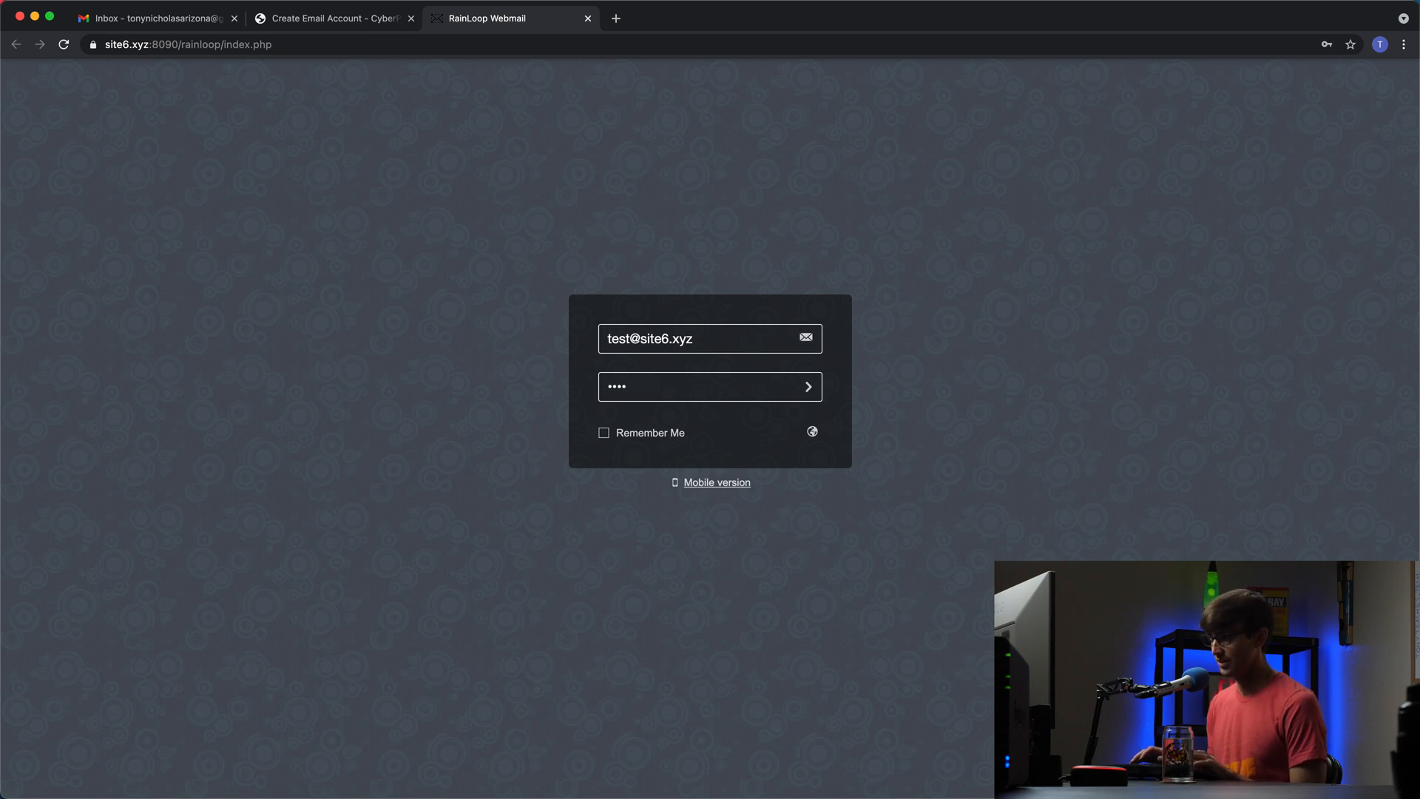
{"action": "type", "text": "••"}
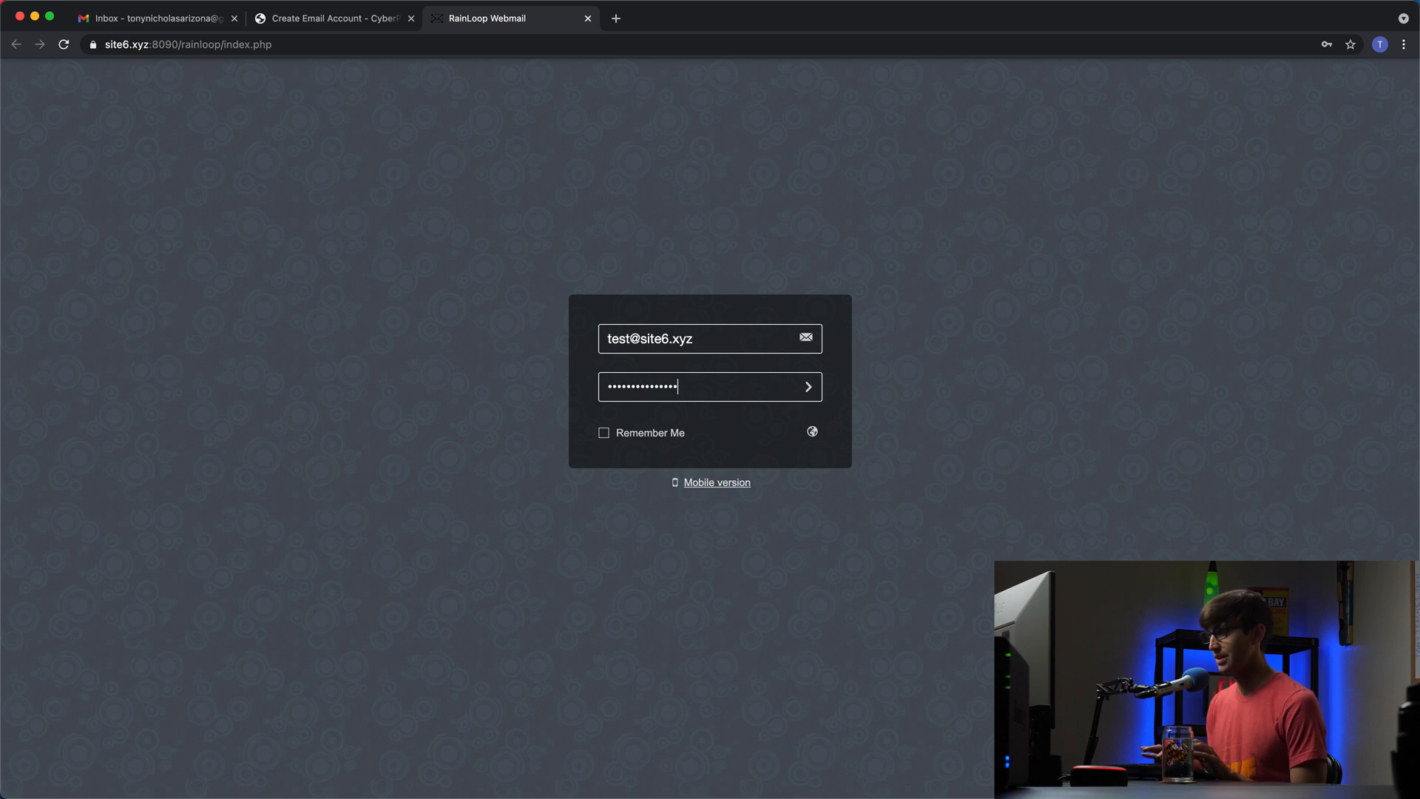
{"action": "left_click", "coordinate": [807, 388]}
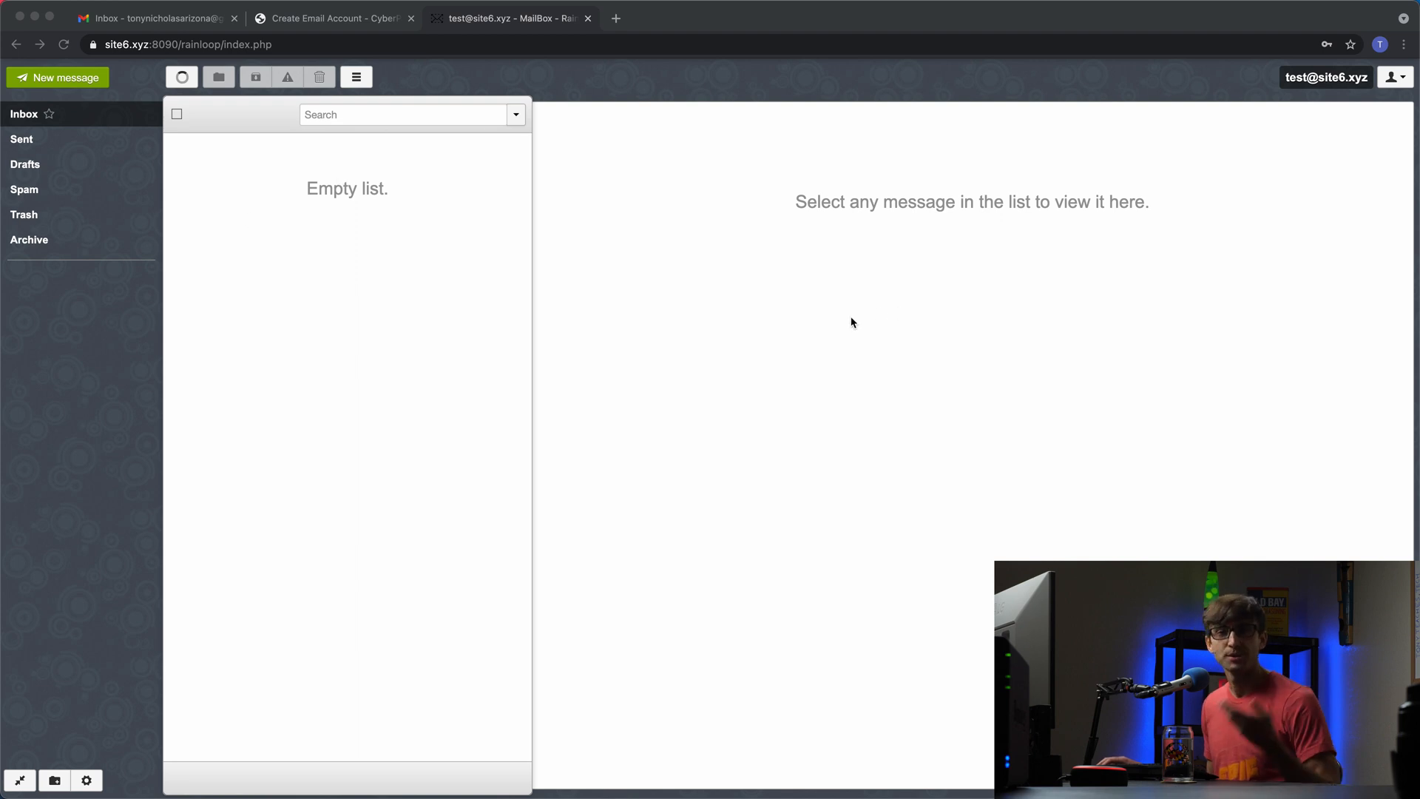
{"action": "mouse_move", "coordinate": [407, 204]}
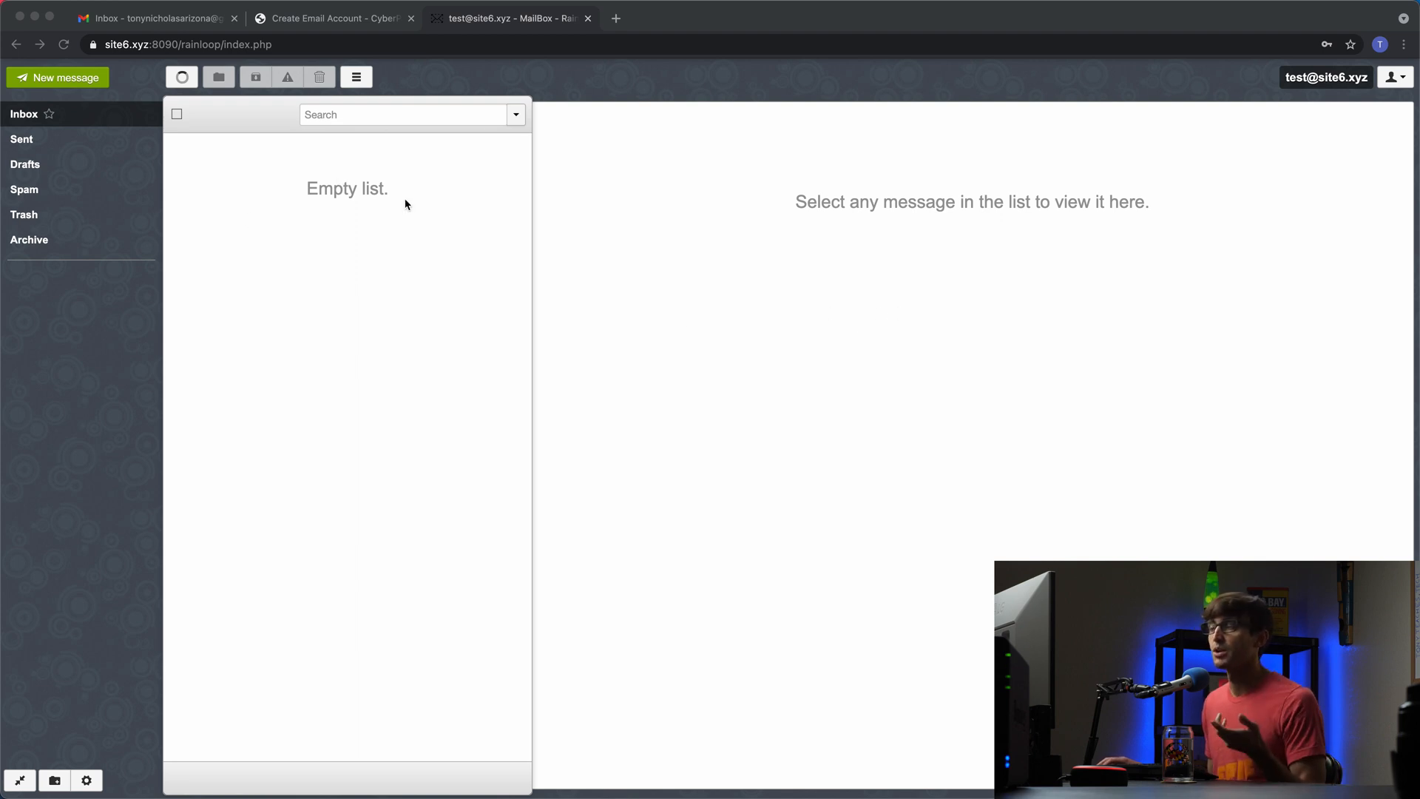
{"action": "mouse_move", "coordinate": [403, 174]}
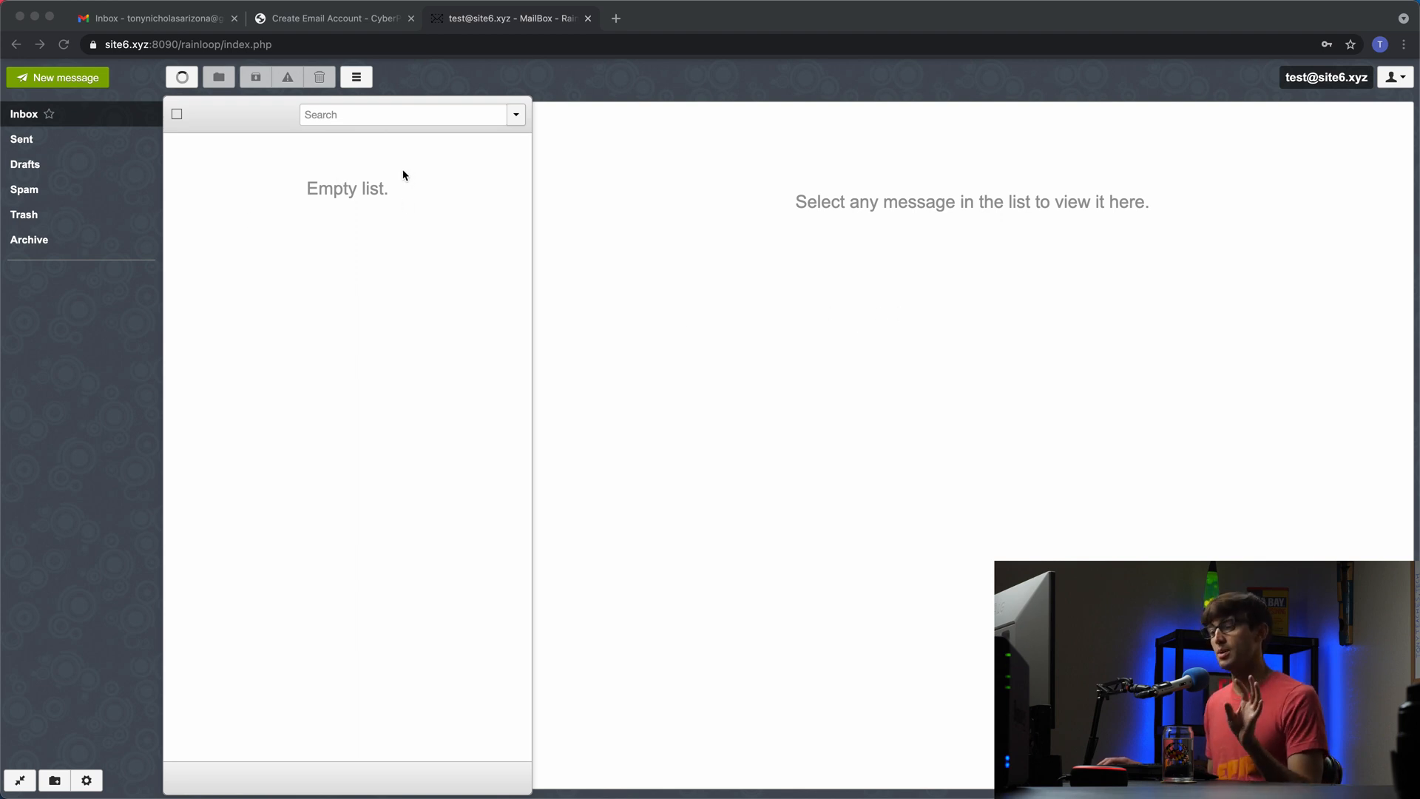
{"action": "mouse_move", "coordinate": [162, 319]}
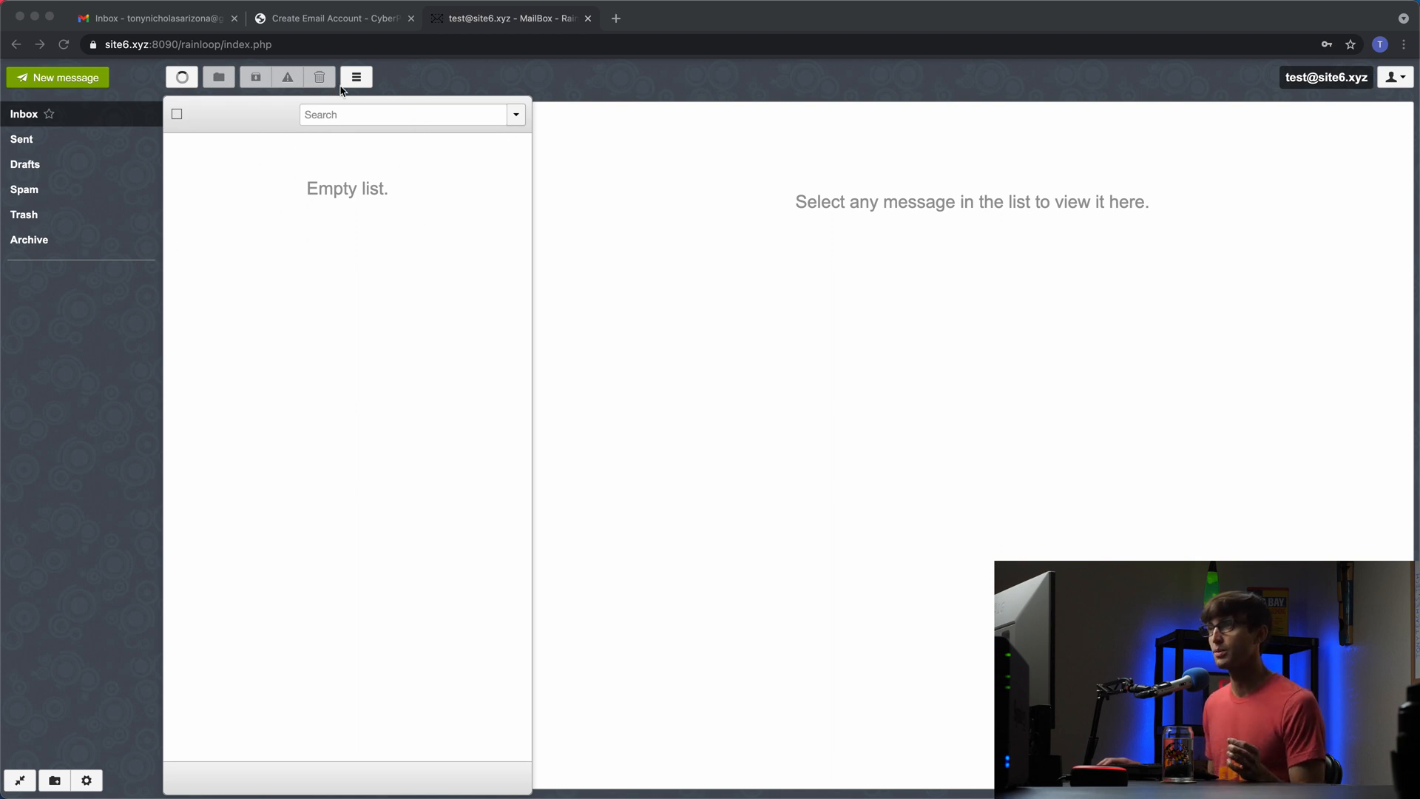
Change the webmail address to end in /rainloop/?admin to reach the admin login.
{"action": "left_click", "coordinate": [191, 44]}
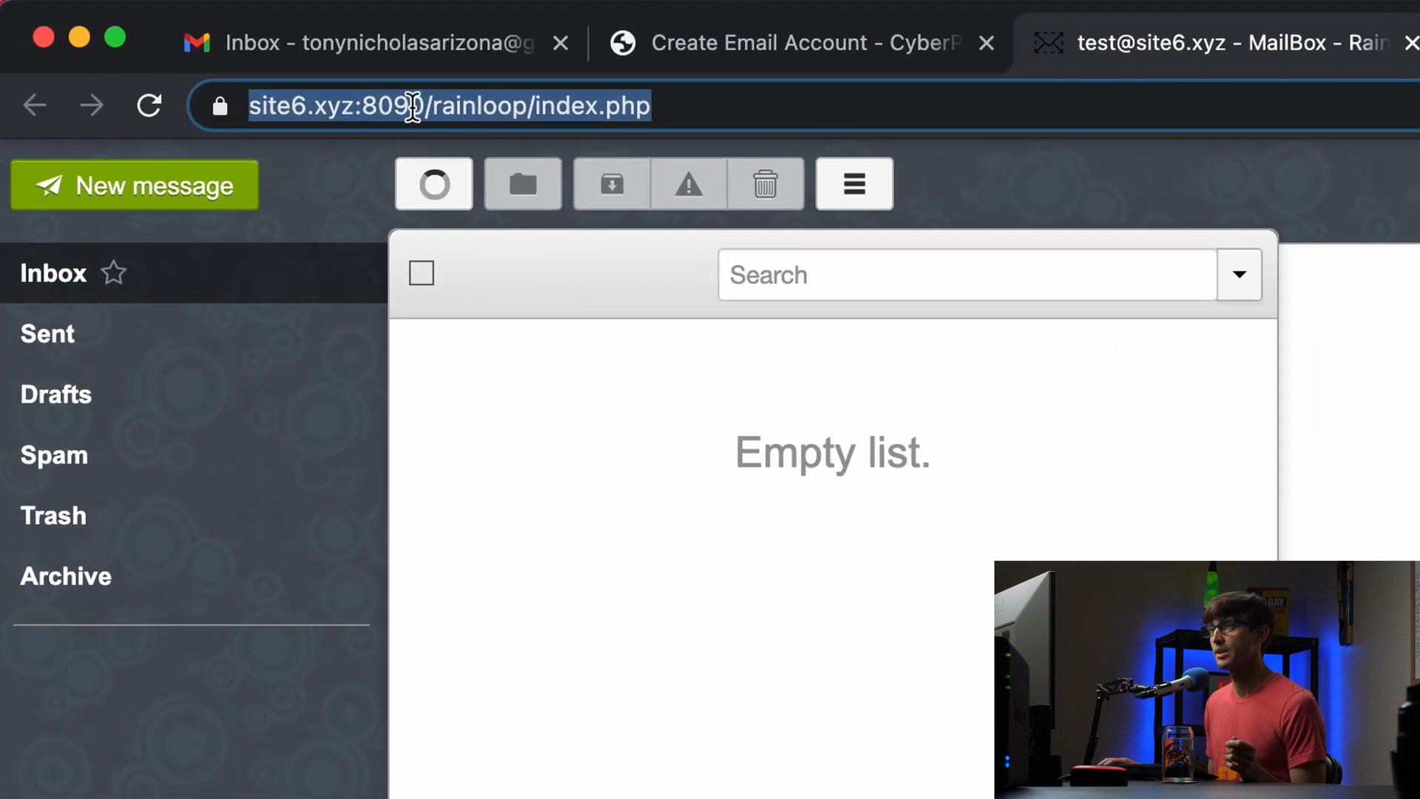
{"action": "left_click", "coordinate": [652, 106]}
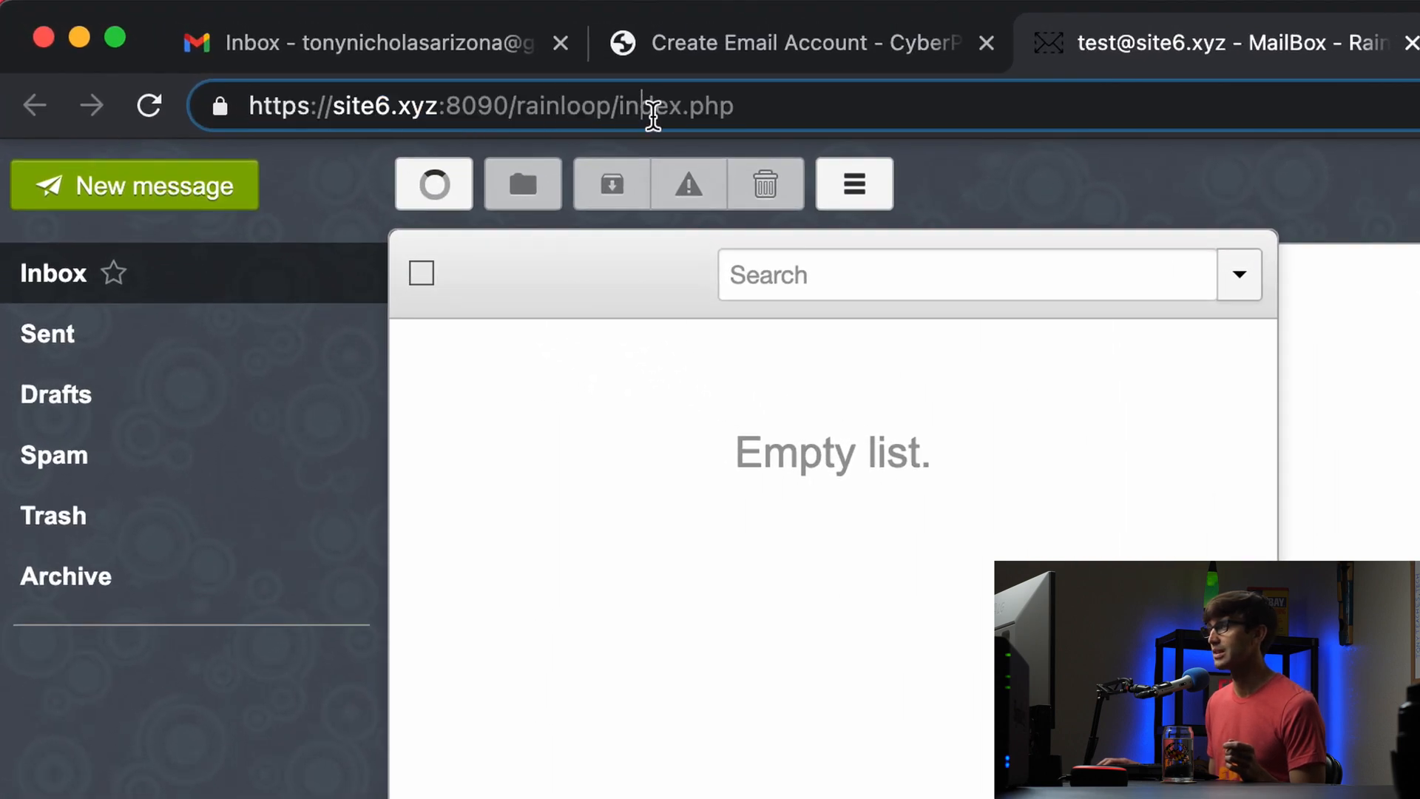
{"action": "double_click", "coordinate": [671, 107]}
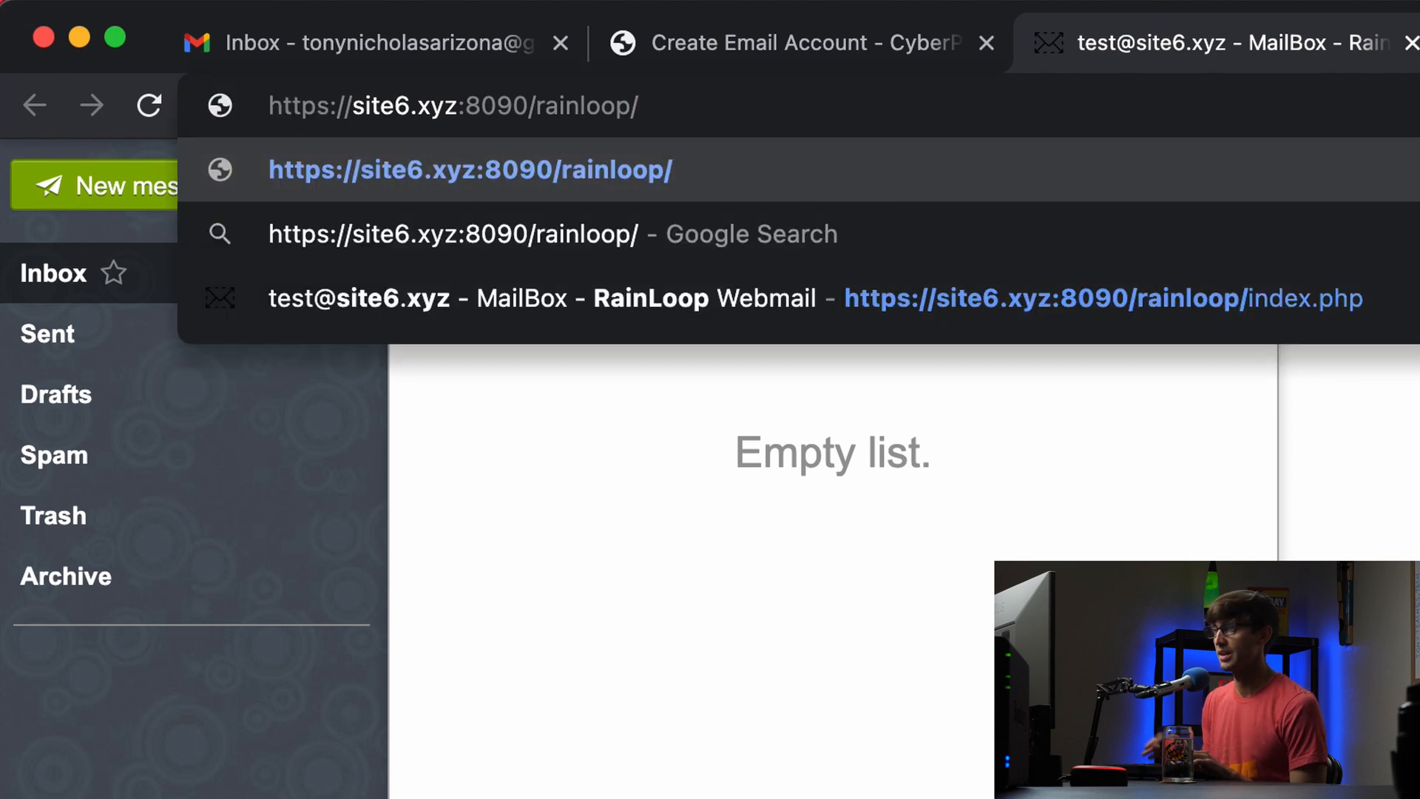
{"action": "type", "text": "?admin"}
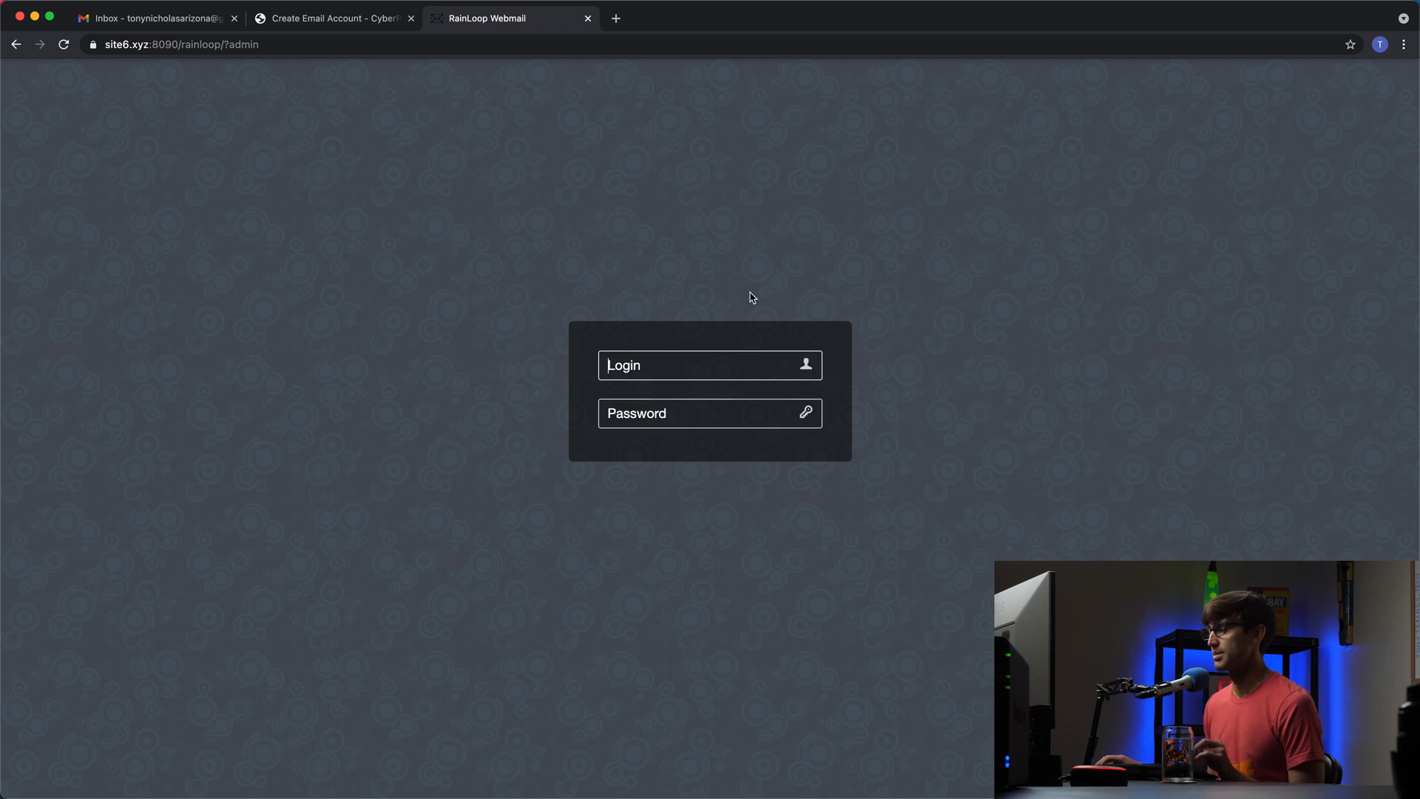
{"action": "mouse_move", "coordinate": [1044, 414]}
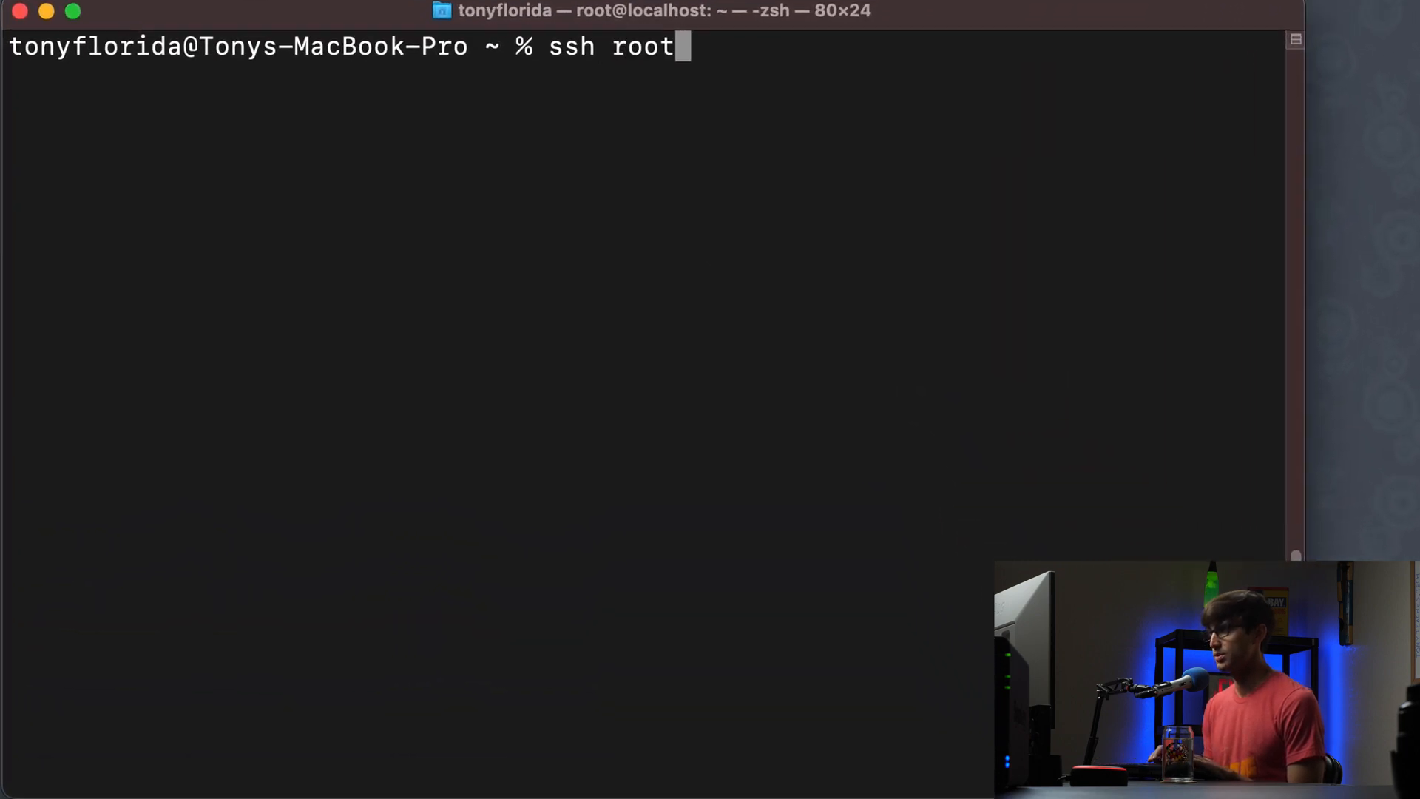
{"action": "type", "text": "@site"}
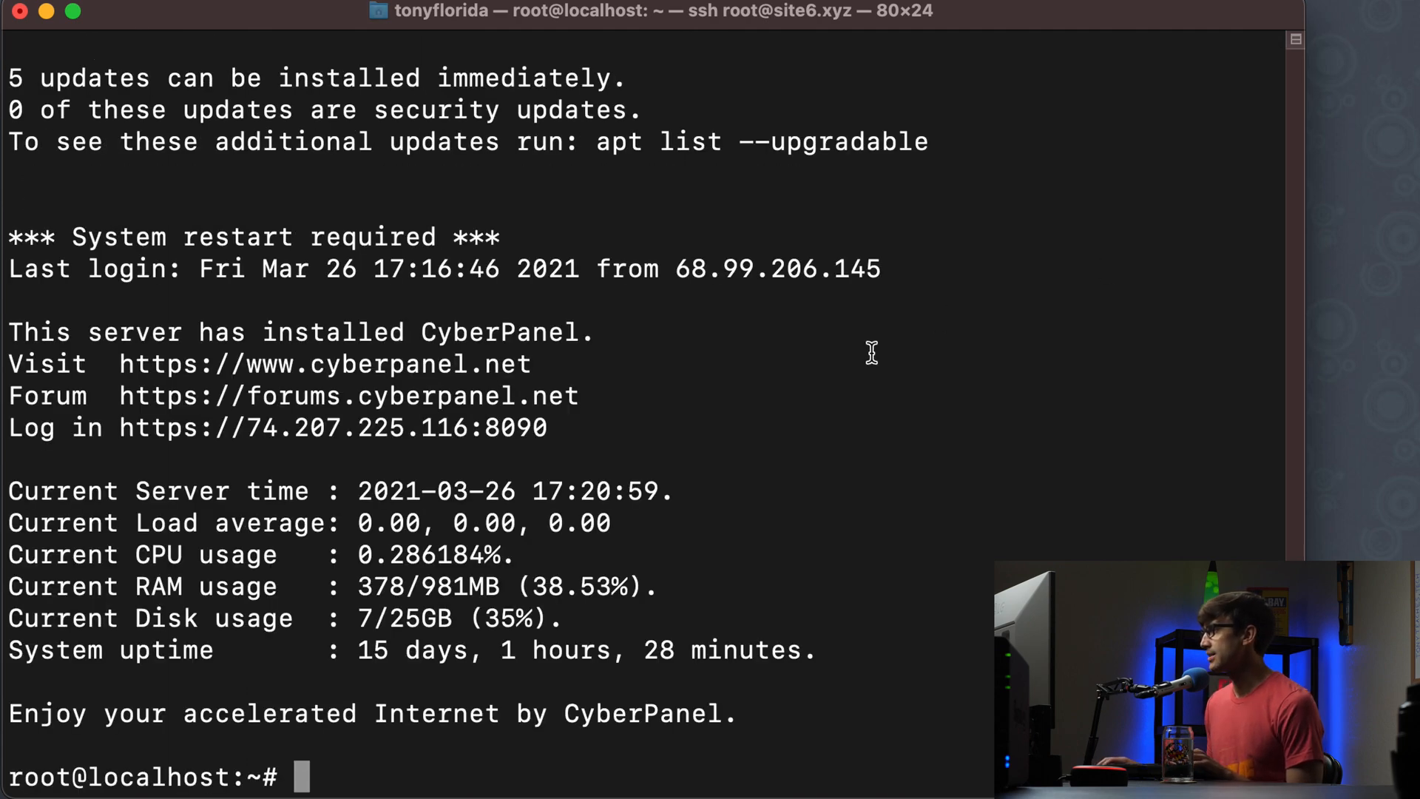
{"action": "type", "text": "v"}
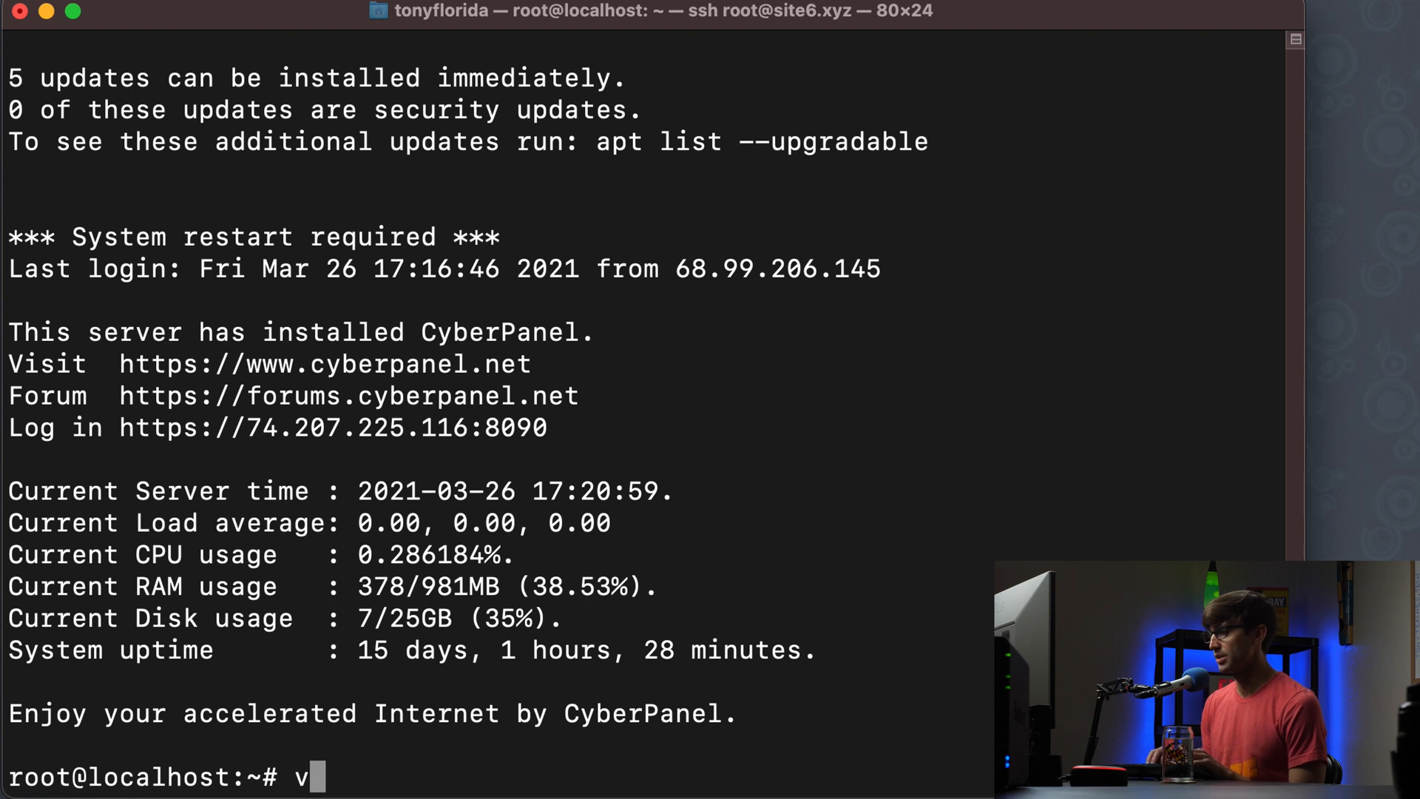
{"action": "type", "text": "im /usr/local/C"}
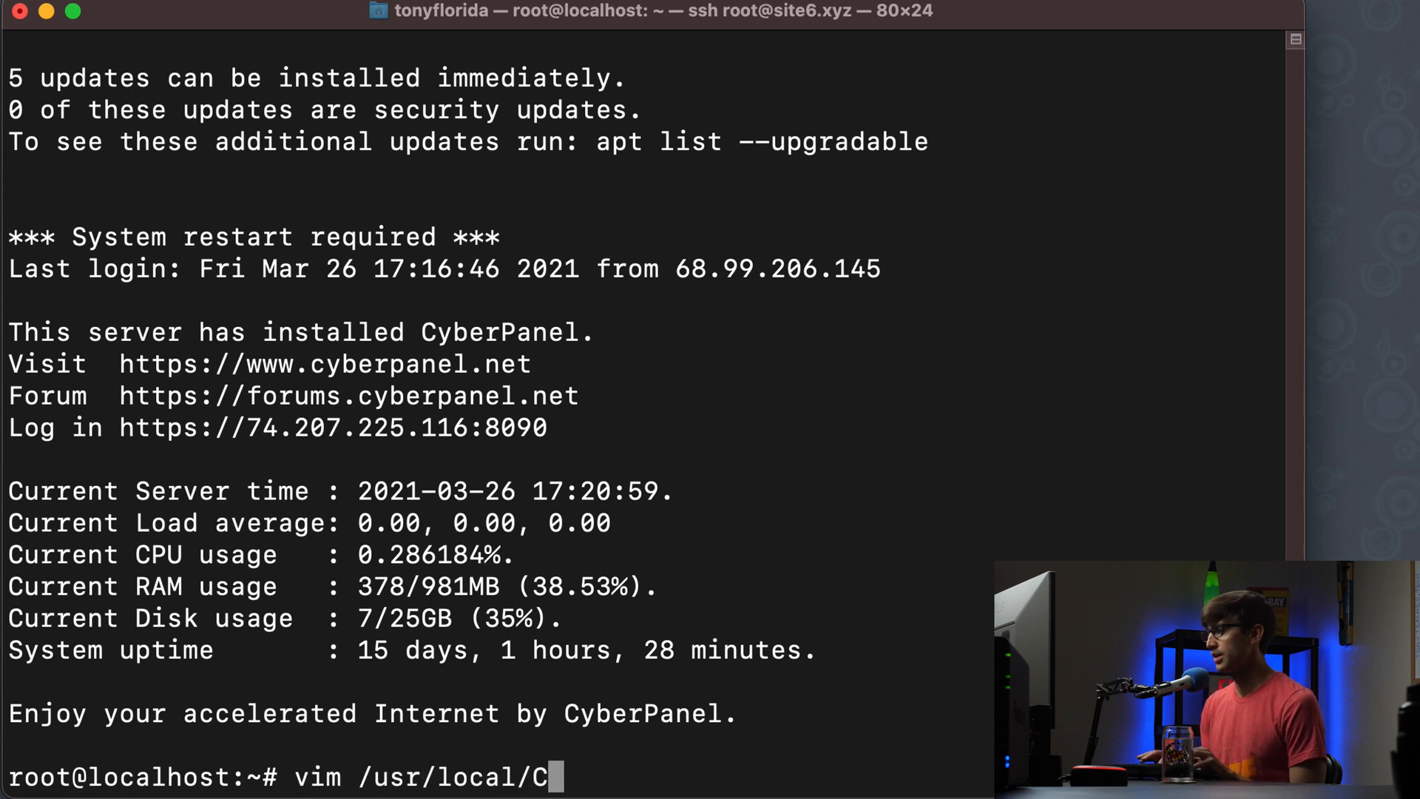
{"action": "type", "text": "yberCP/"}
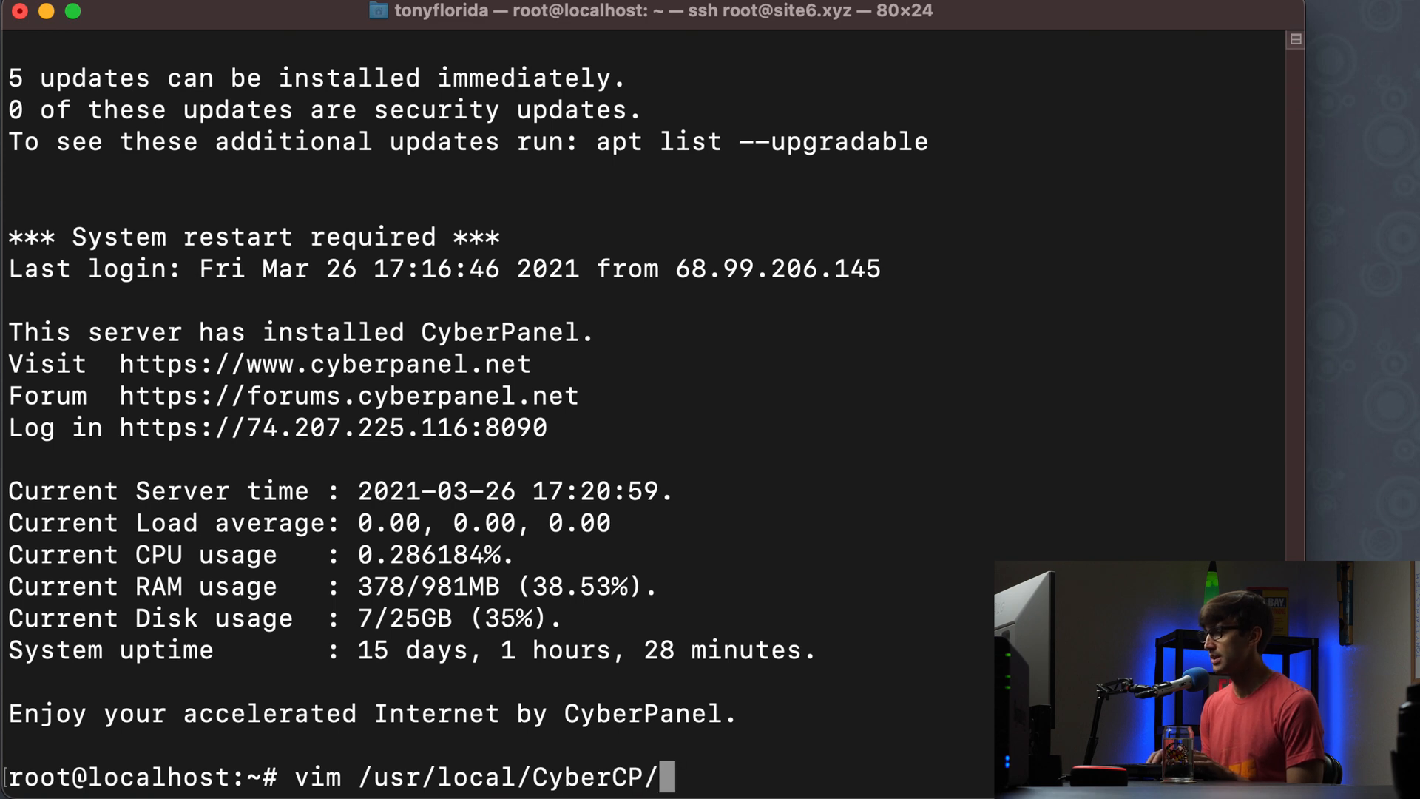
{"action": "type", "text": "public/r"}
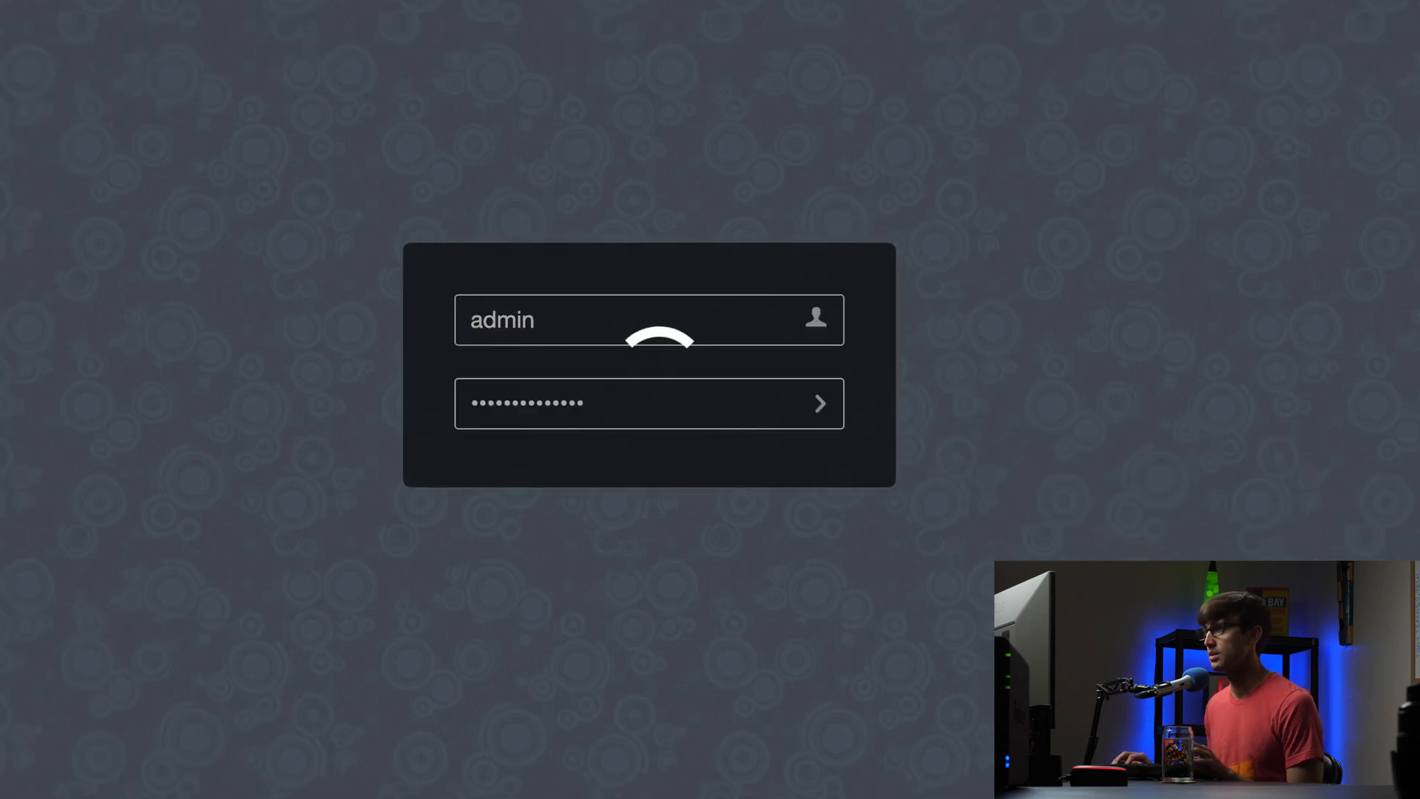
Sign into the RainLoop admin panel and show its Domains list.
{"action": "left_click", "coordinate": [819, 402]}
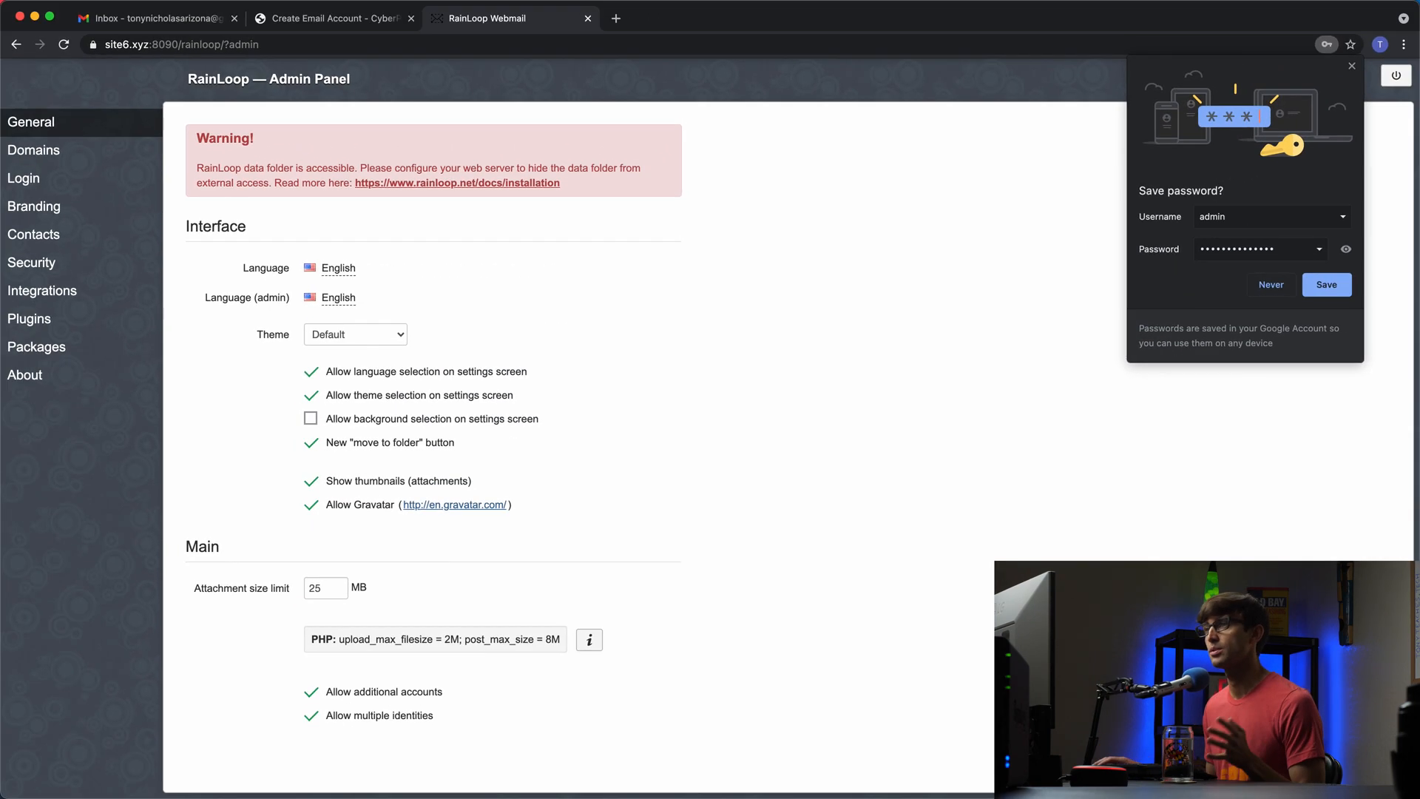
{"action": "mouse_move", "coordinate": [1200, 157]}
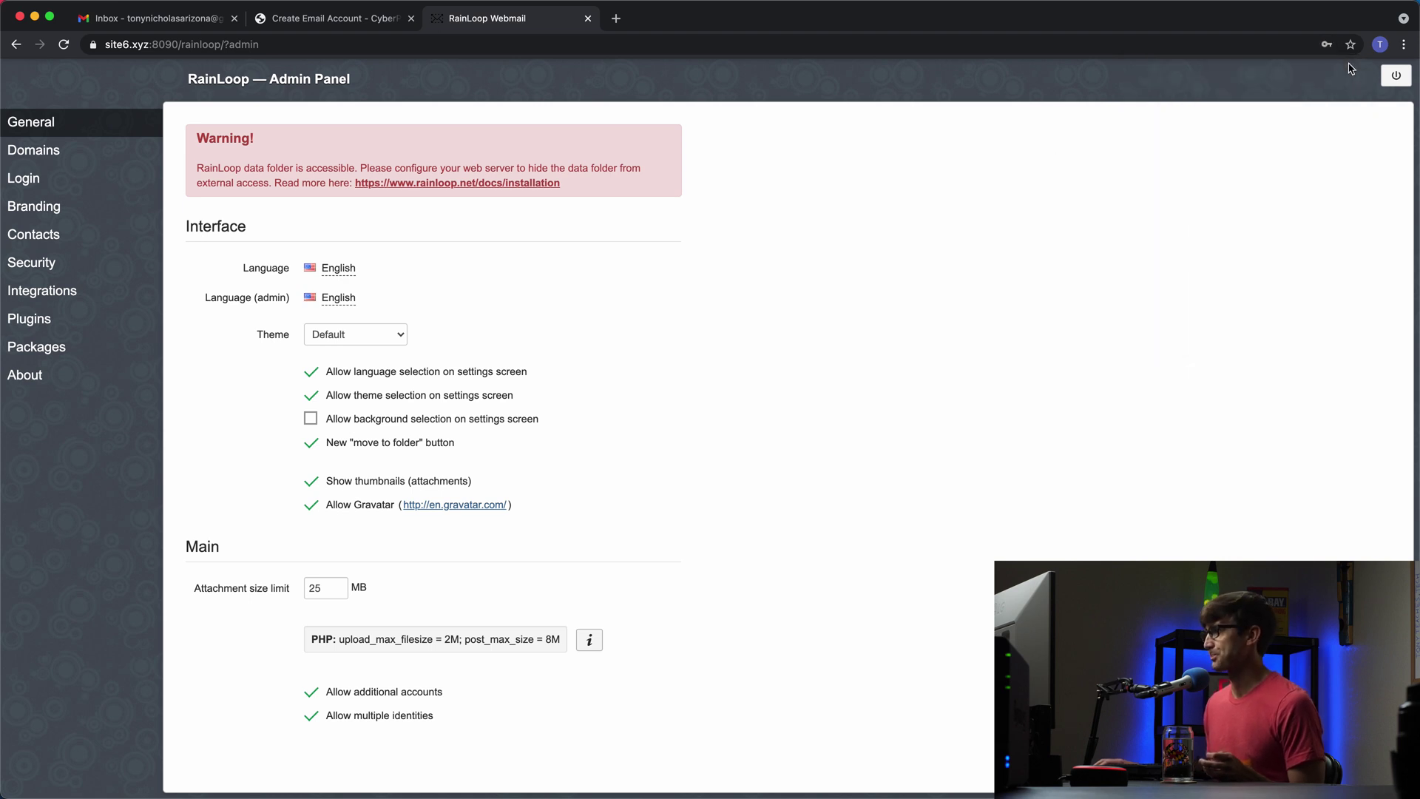
{"action": "mouse_move", "coordinate": [1124, 118]}
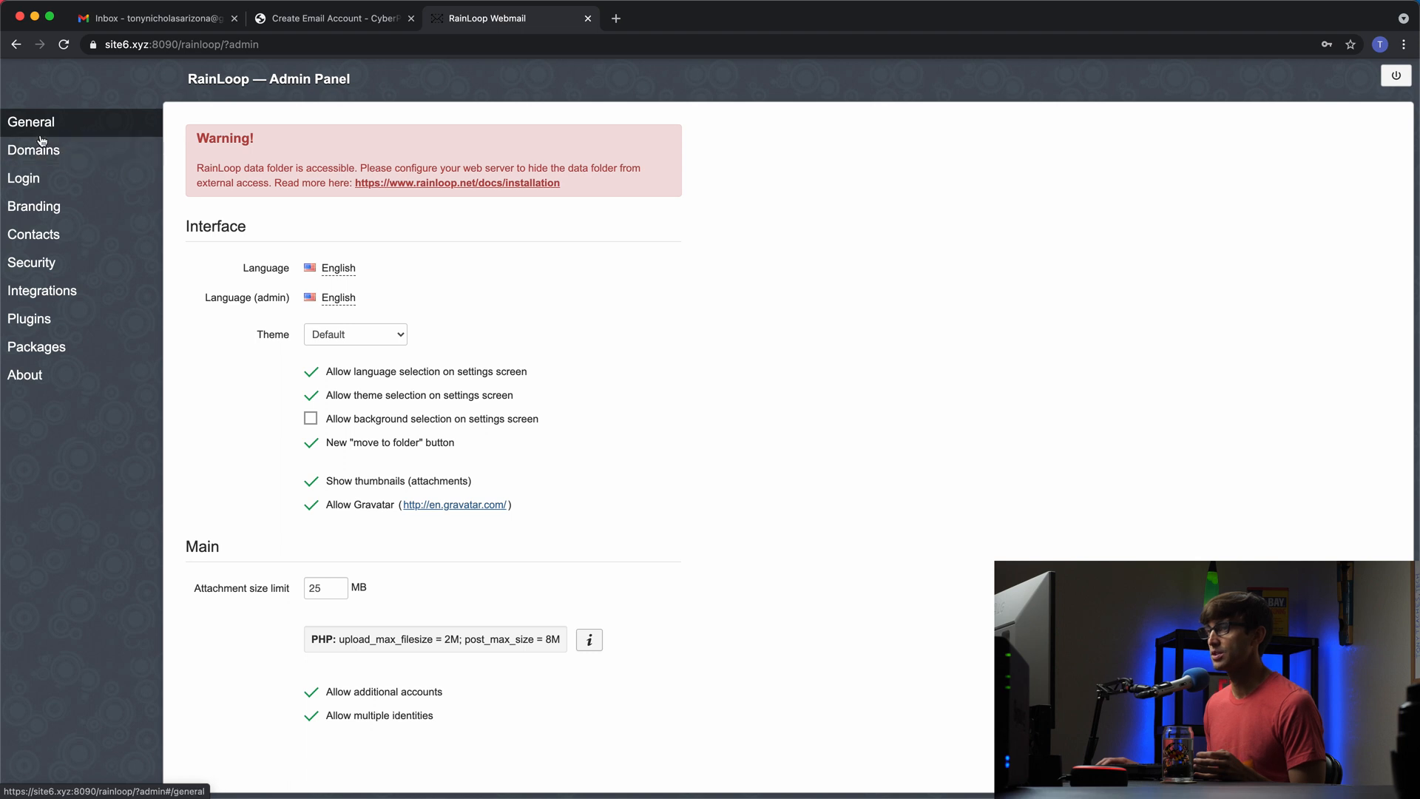
{"action": "left_click", "coordinate": [33, 151]}
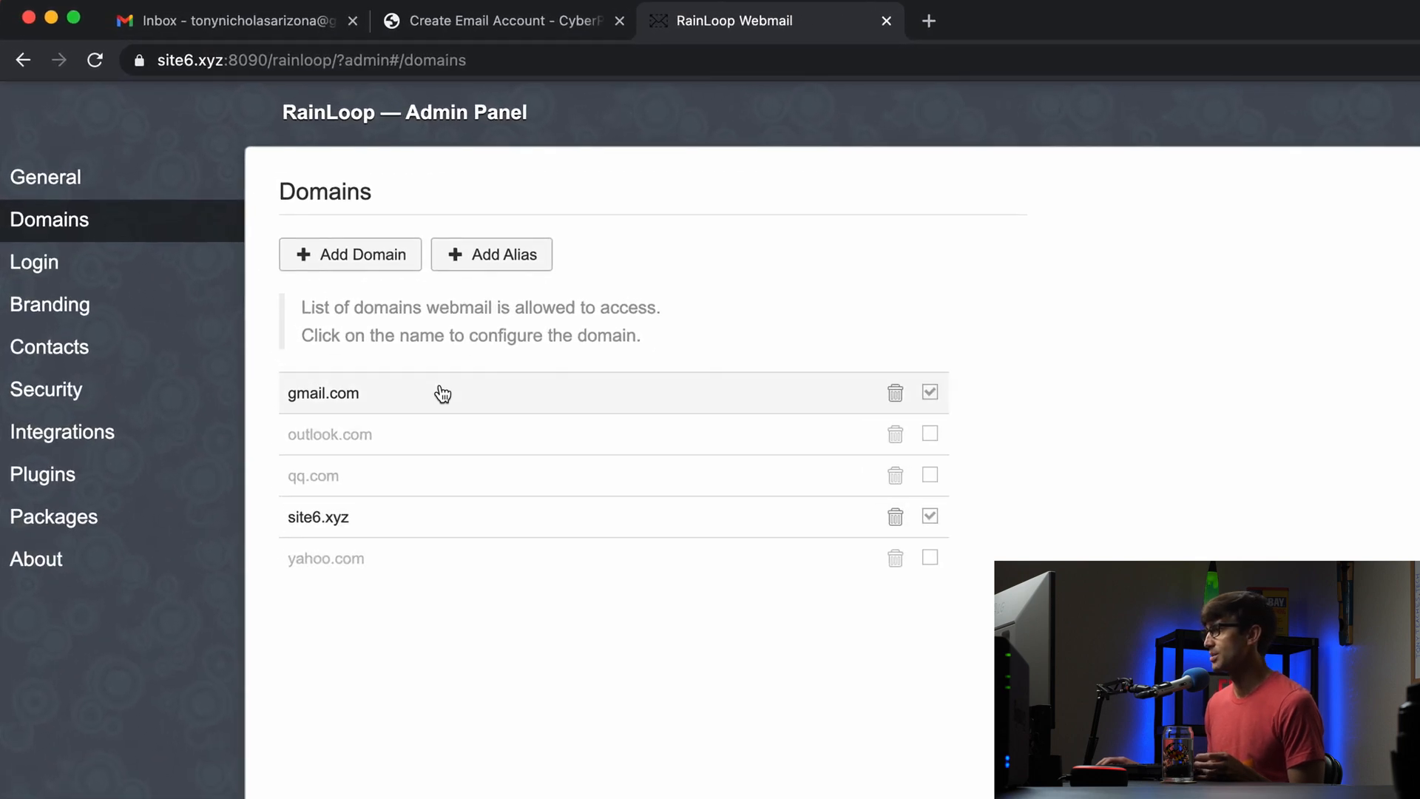
{"action": "mouse_move", "coordinate": [364, 519]}
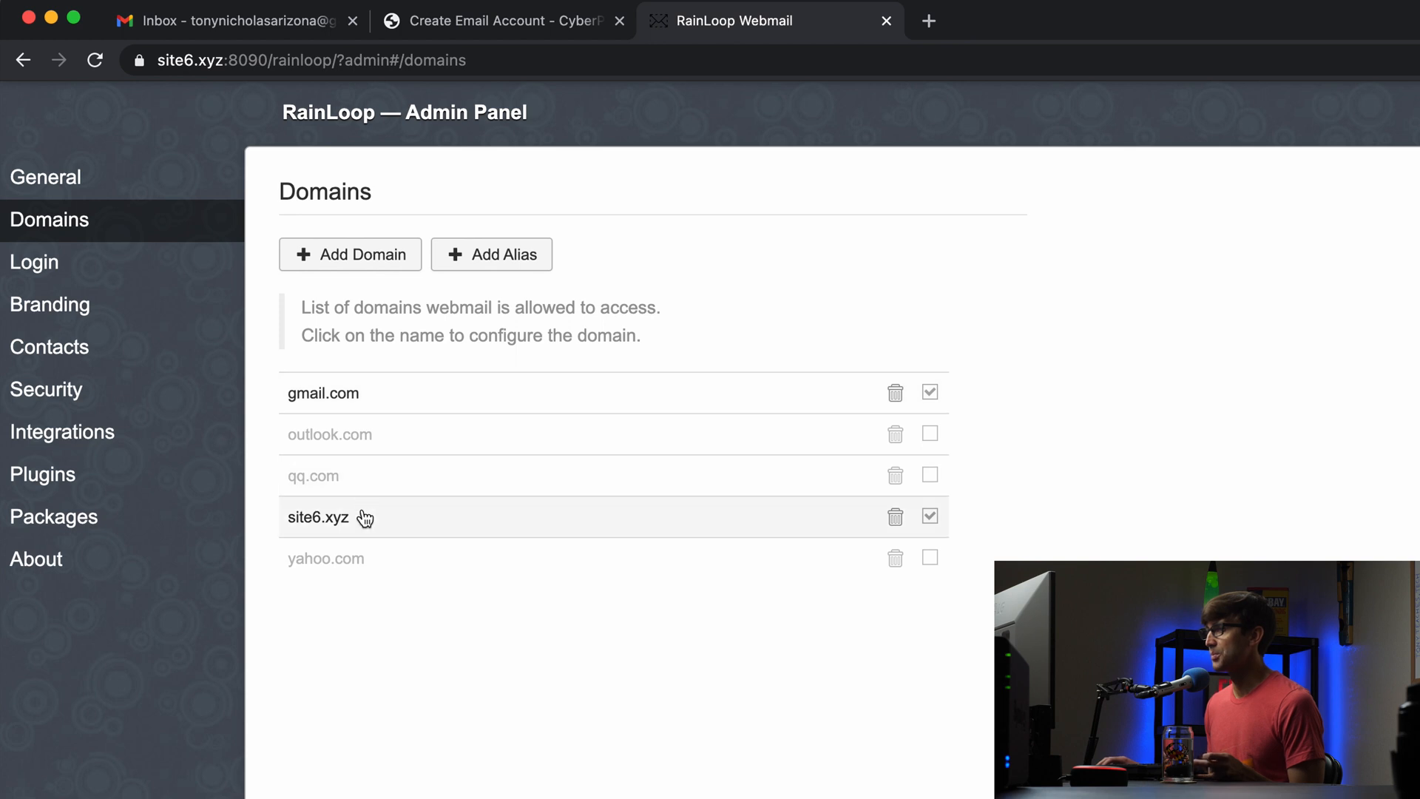
{"action": "mouse_move", "coordinate": [344, 541]}
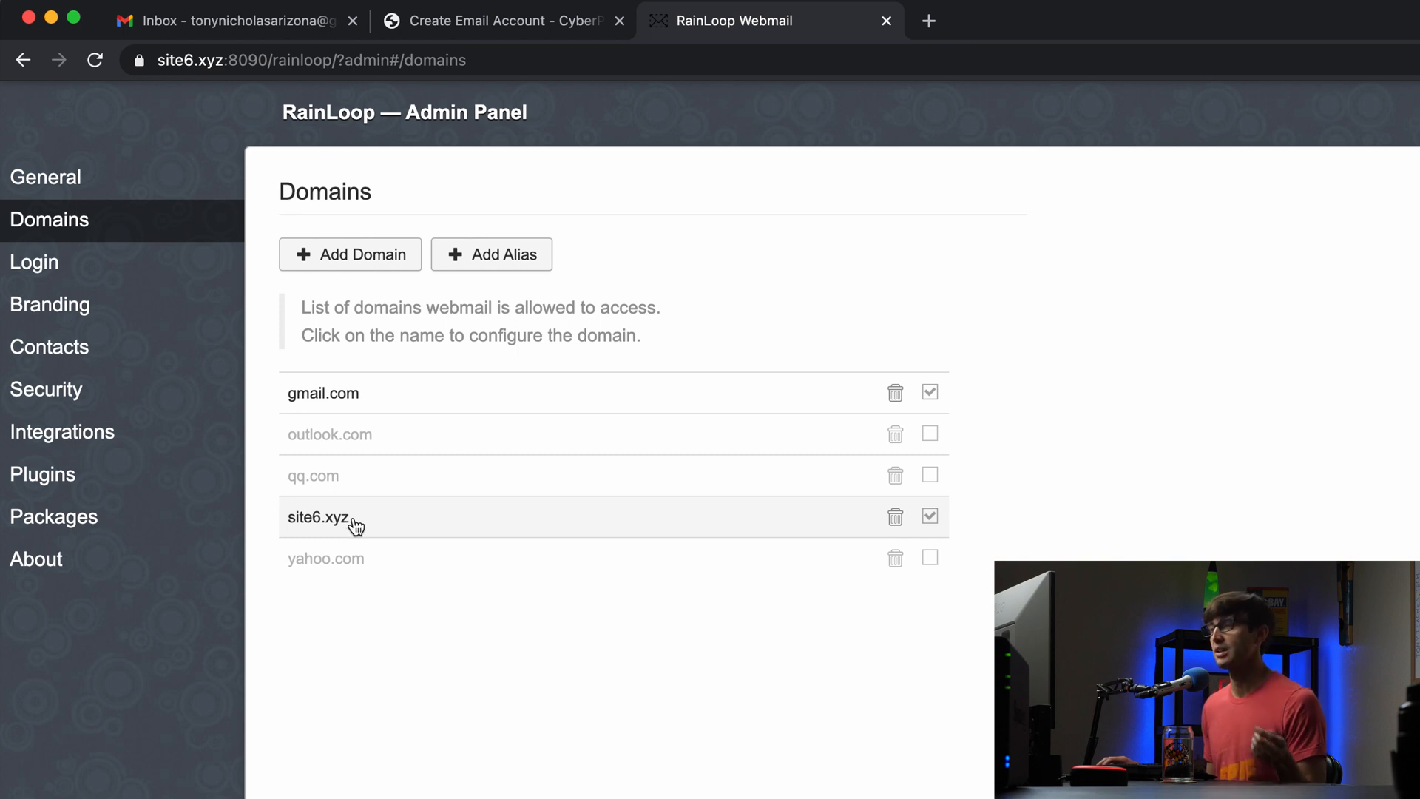
Set site6.xyz IMAP to server site6.xyz, port 993, SSL/TLS security.
{"action": "left_click", "coordinate": [316, 518]}
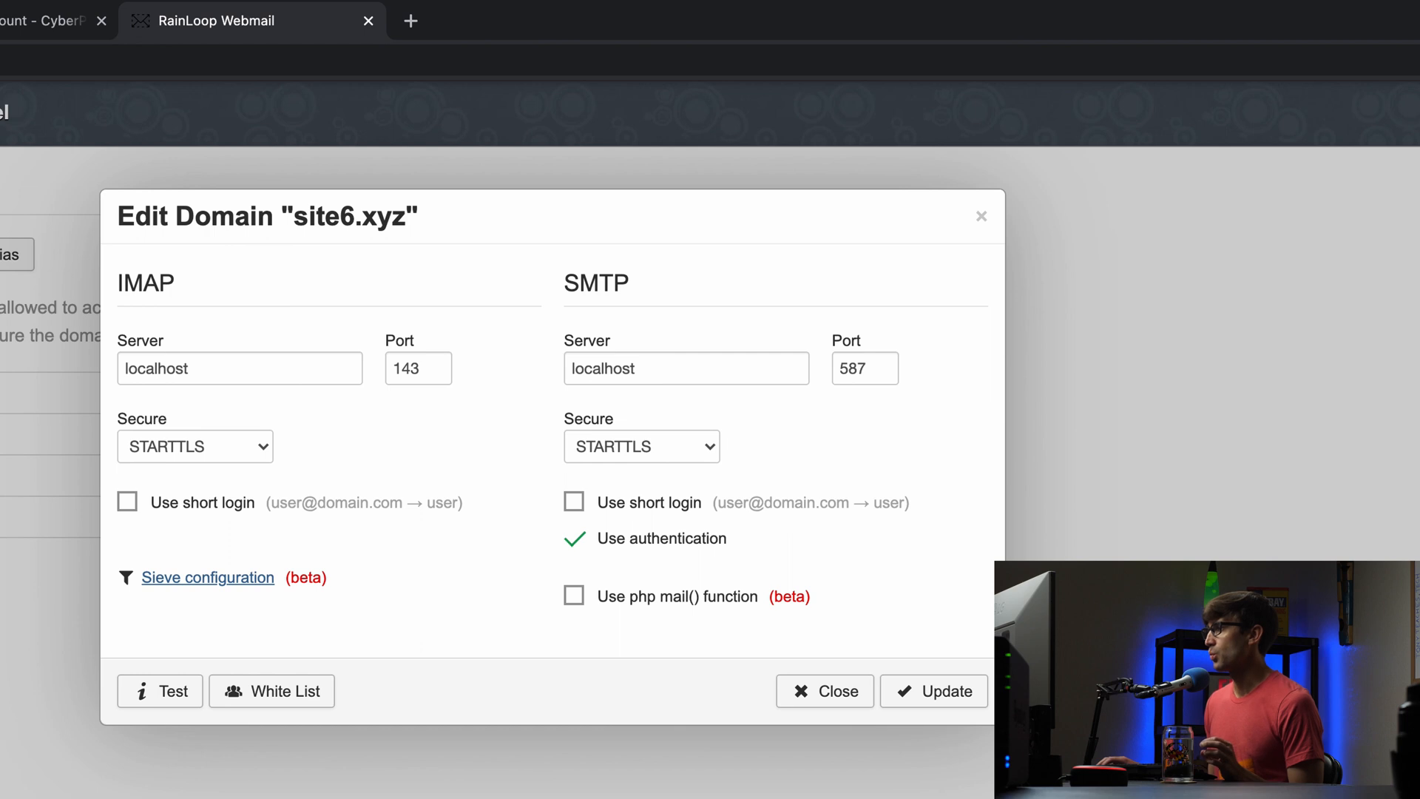
{"action": "mouse_move", "coordinate": [216, 437]}
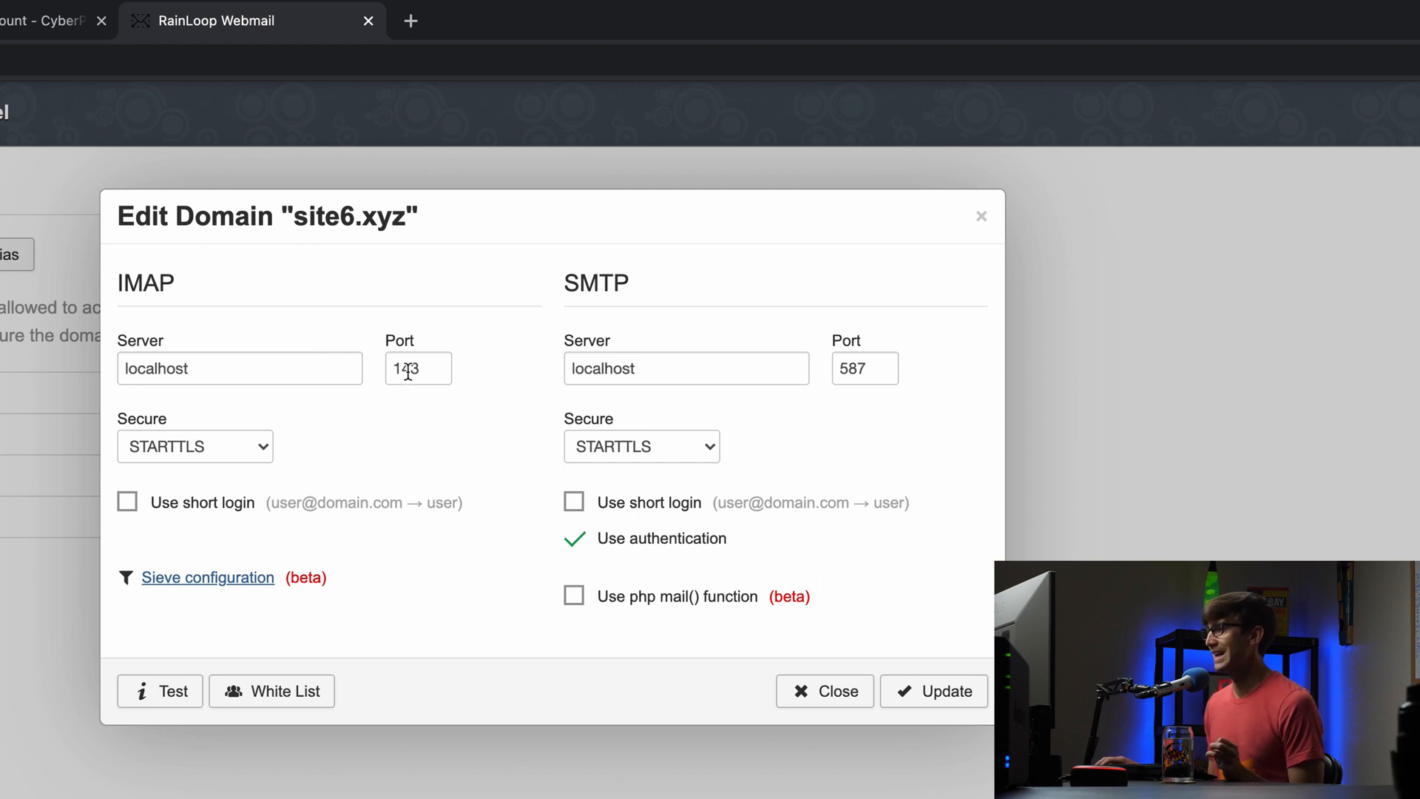
{"action": "type", "text": "993"}
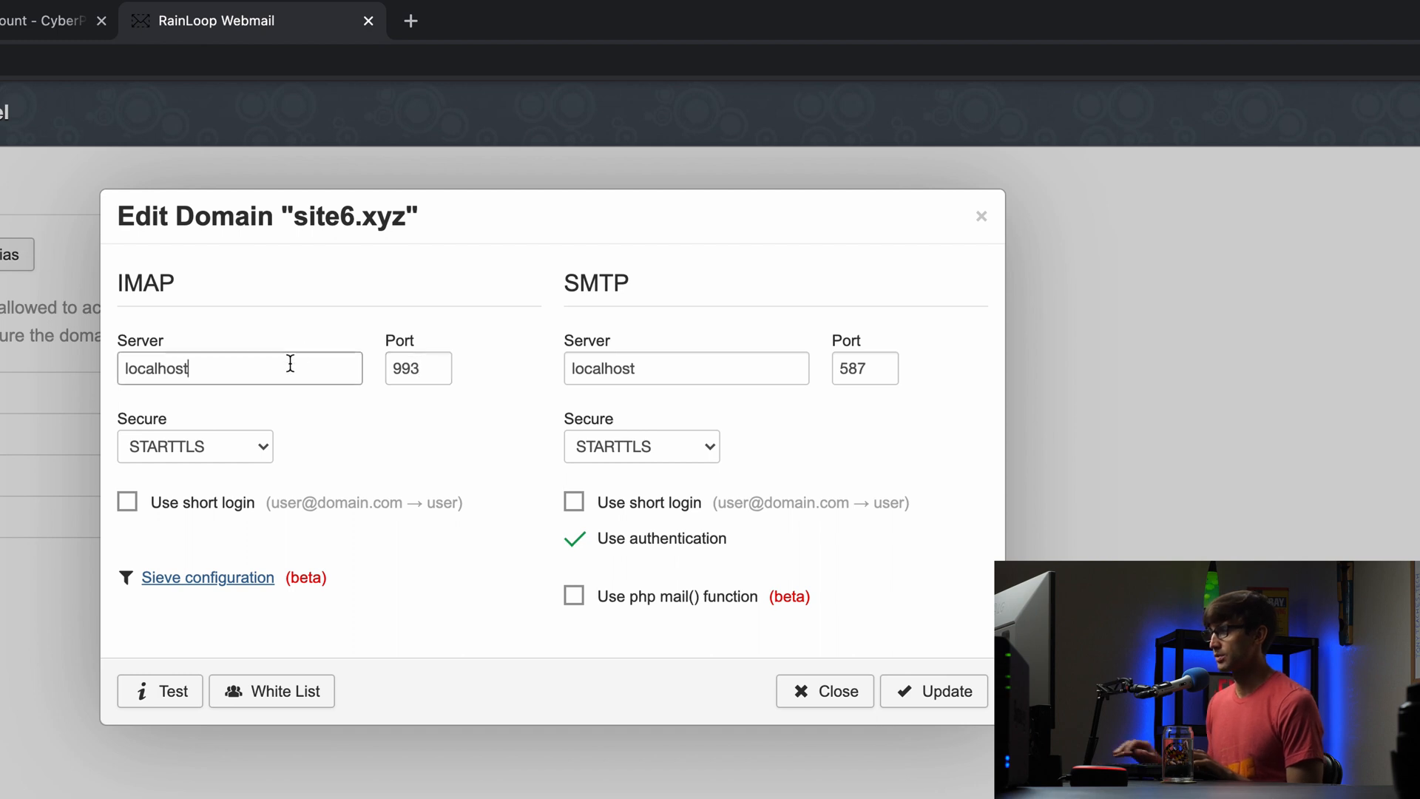
{"action": "type", "text": "site6."}
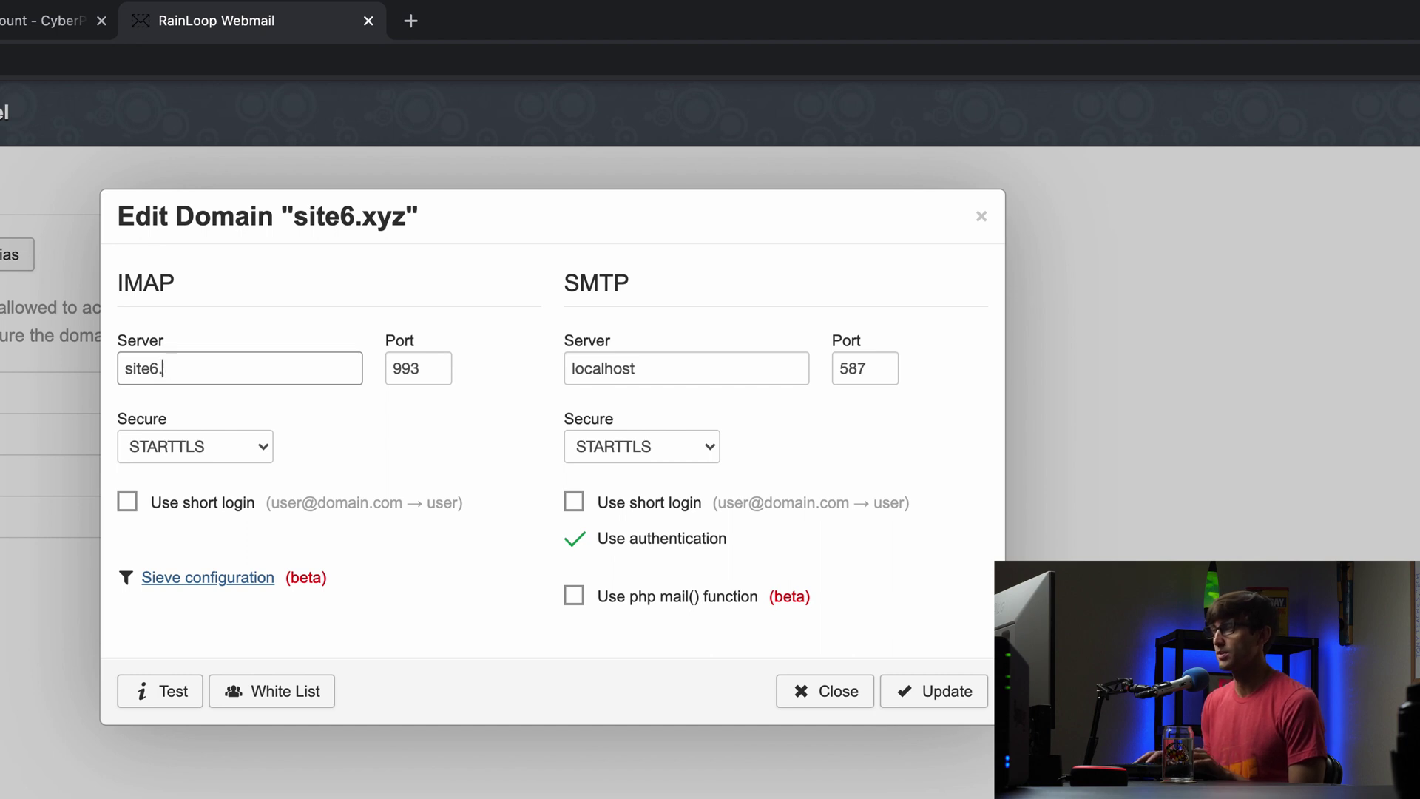
{"action": "type", "text": "xyz"}
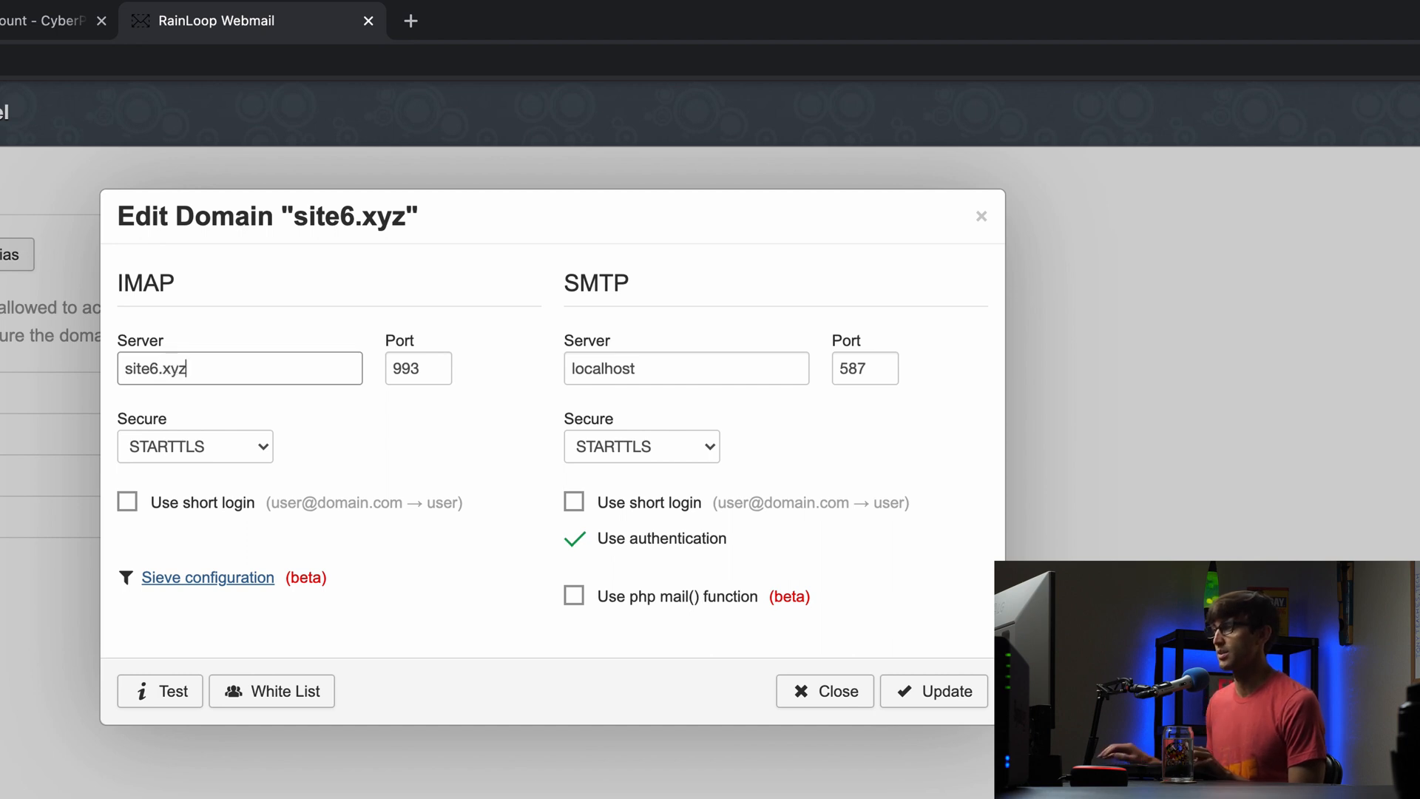
{"action": "mouse_move", "coordinate": [308, 352]}
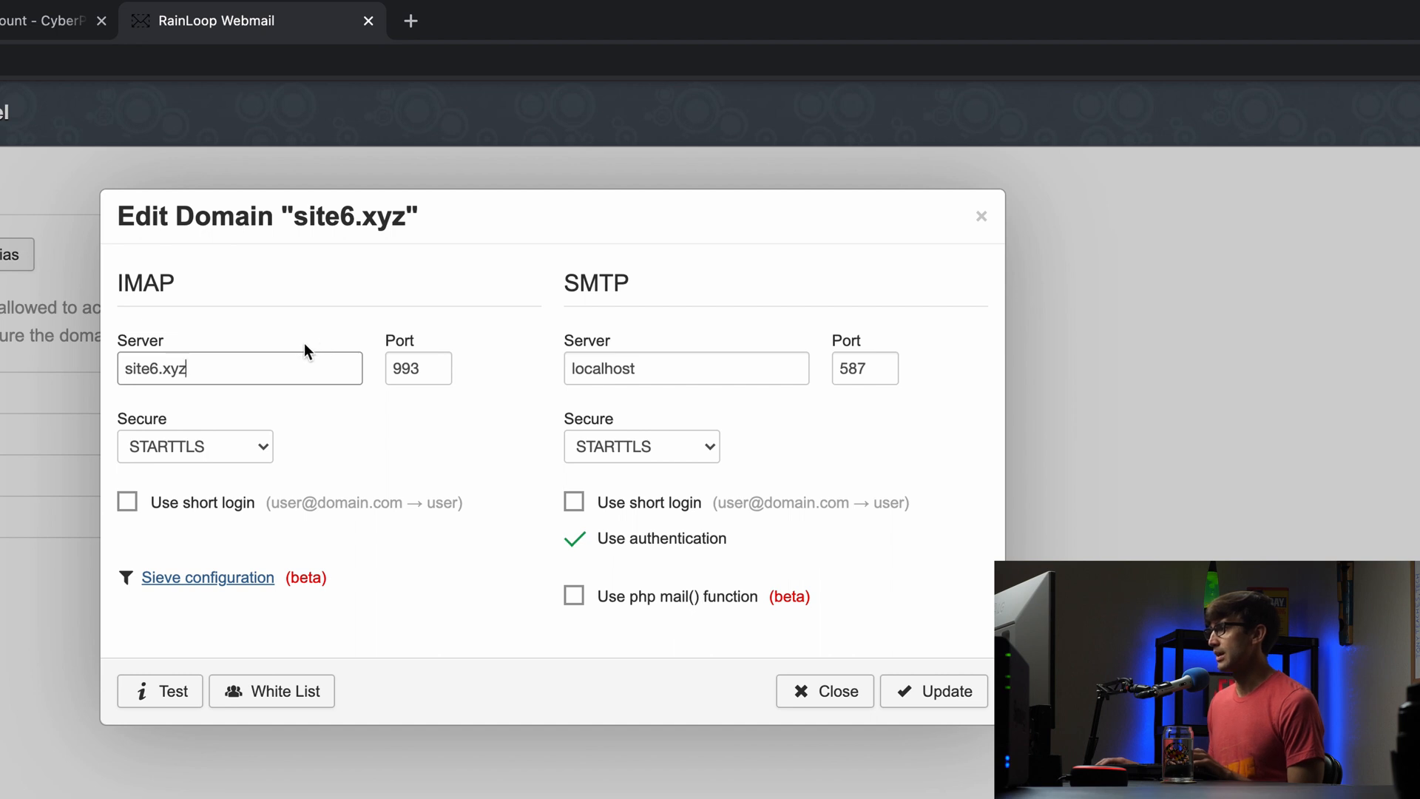
{"action": "left_click", "coordinate": [195, 447]}
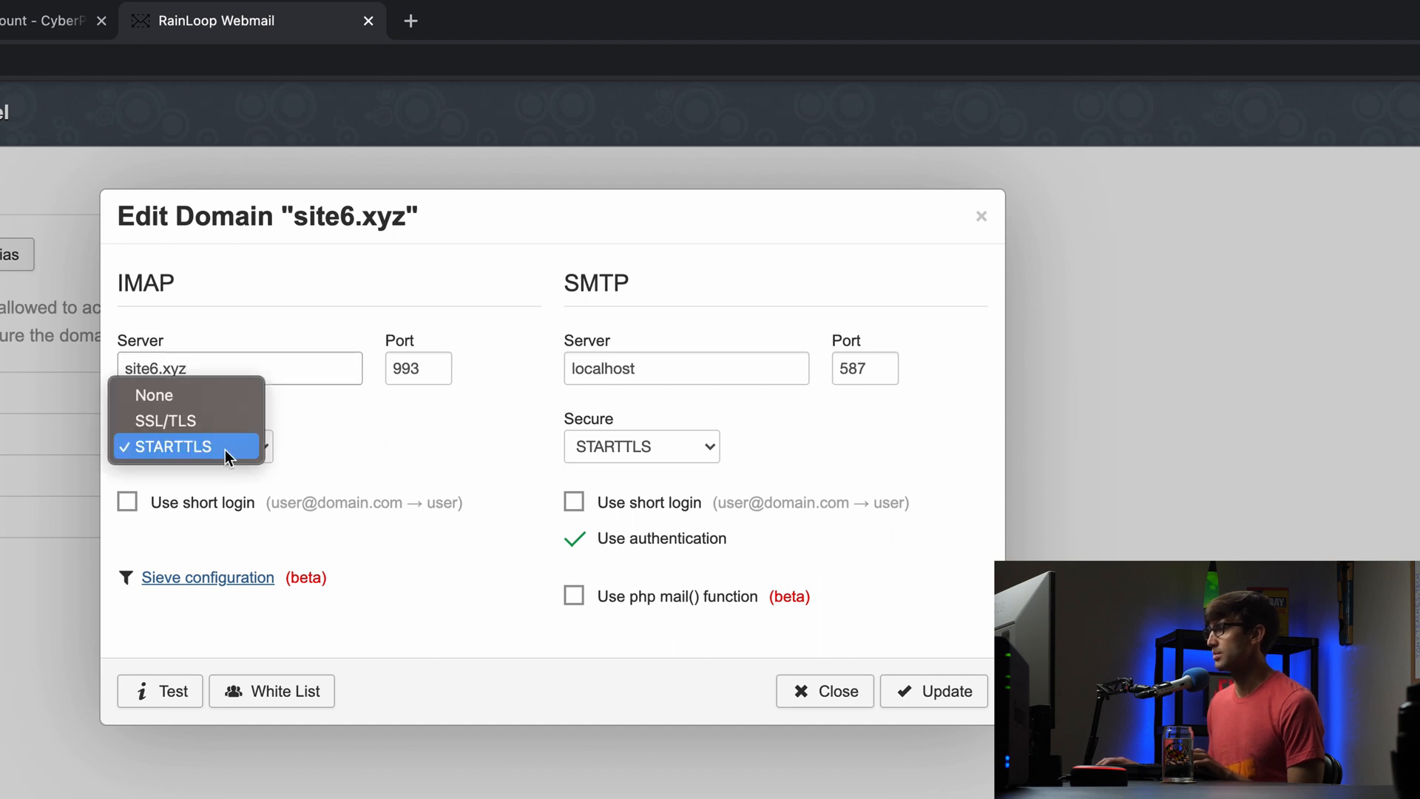
{"action": "left_click", "coordinate": [162, 420]}
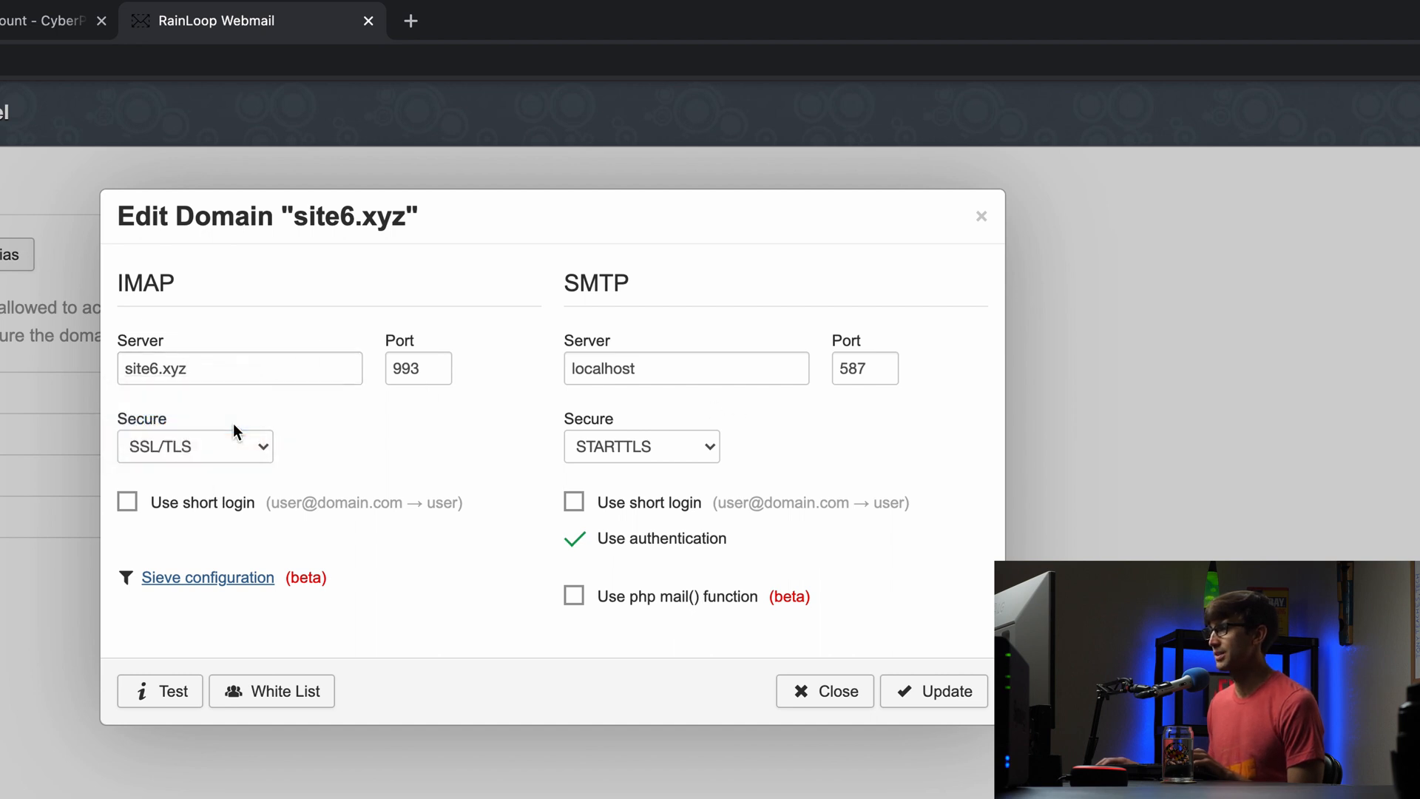
Set SMTP to server site6.xyz, port 465, SSL/TLS security.
{"action": "double_click", "coordinate": [603, 368]}
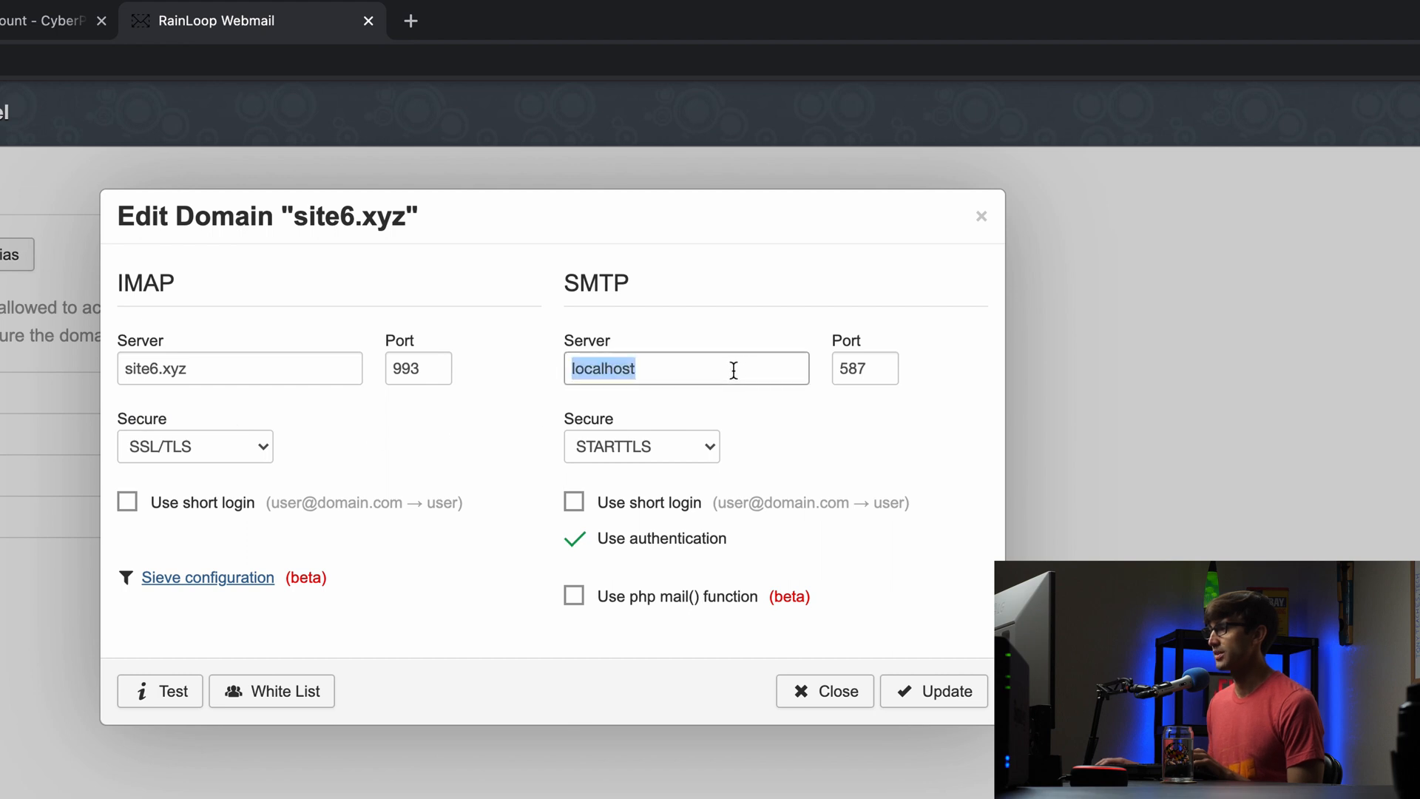
{"action": "type", "text": "site6.xyz"}
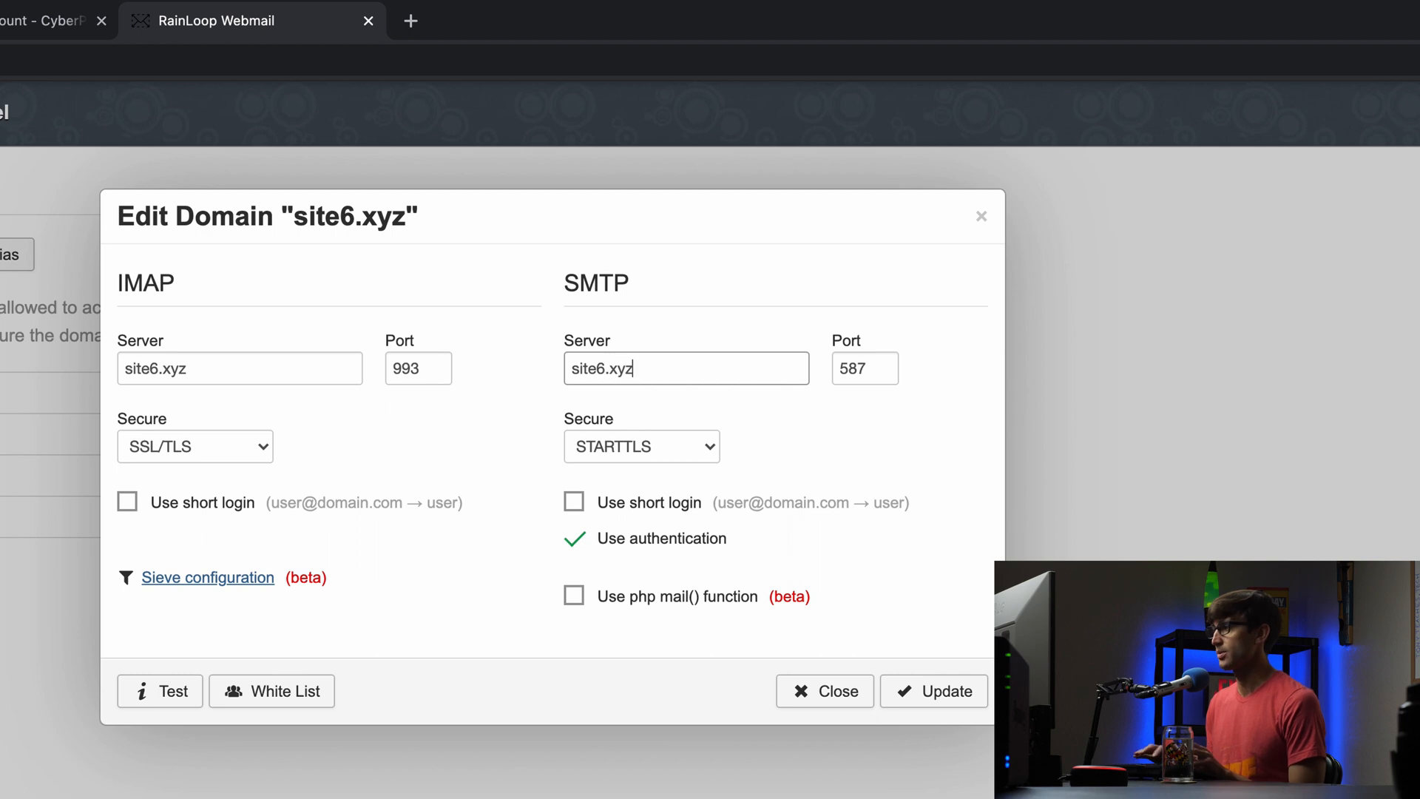
{"action": "type", "text": "4"}
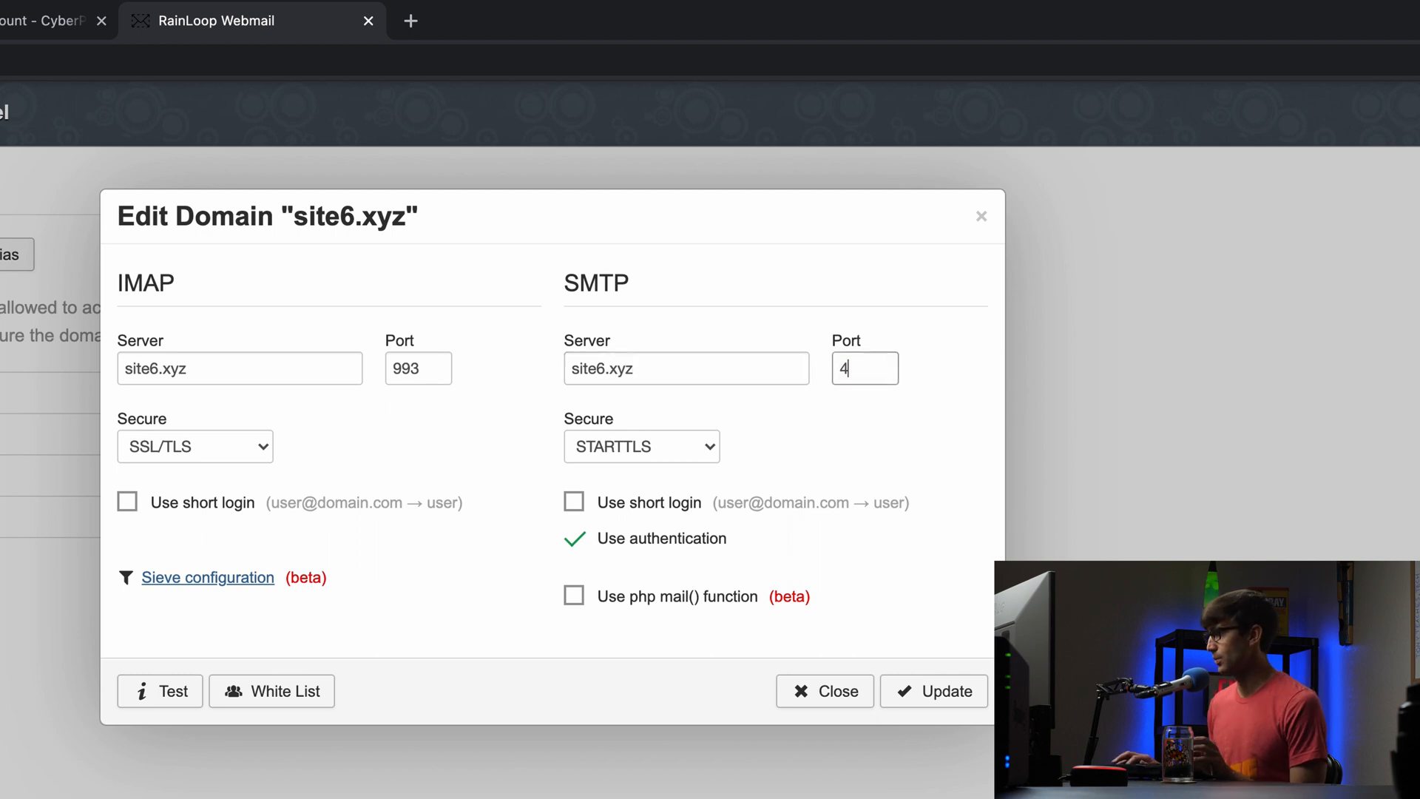
{"action": "type", "text": "65"}
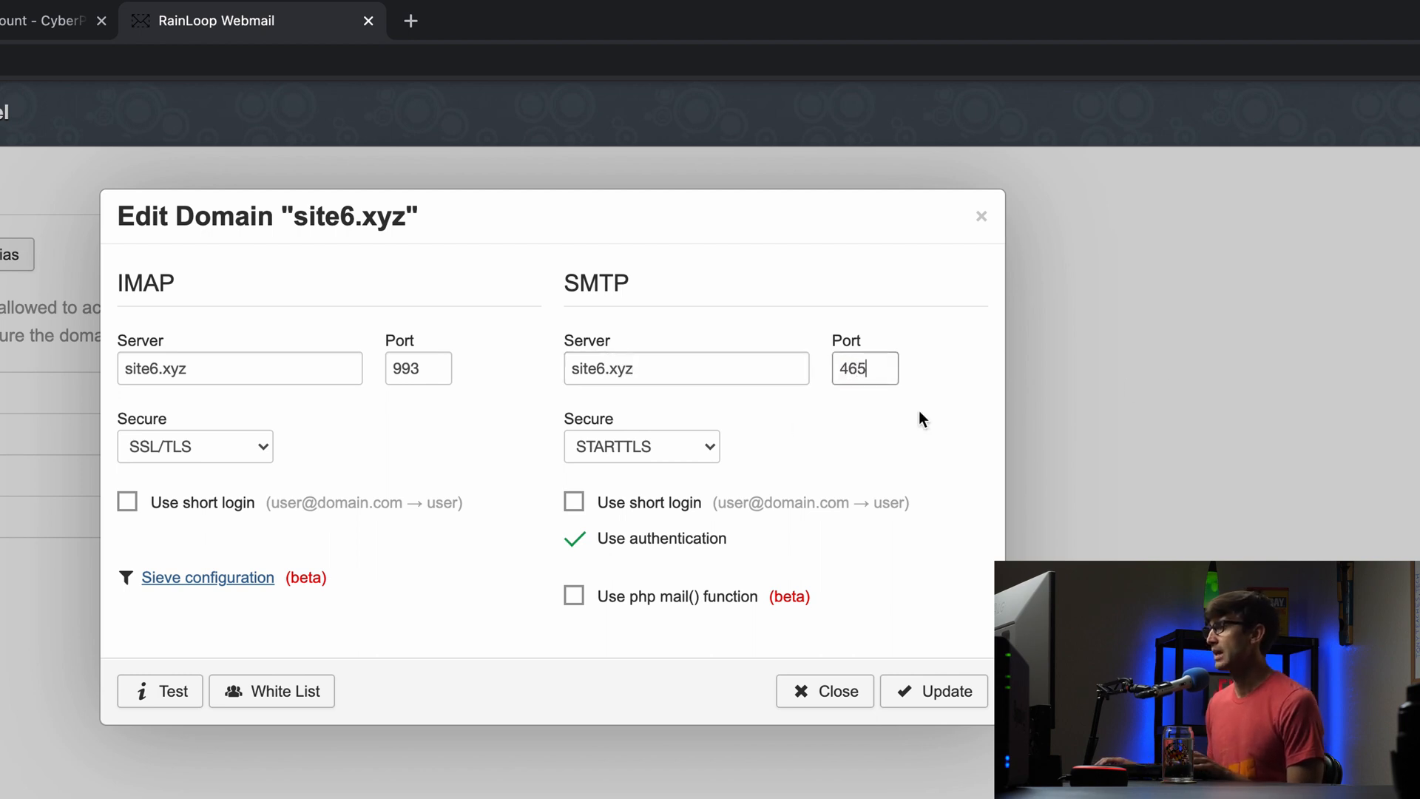
{"action": "left_click", "coordinate": [642, 447]}
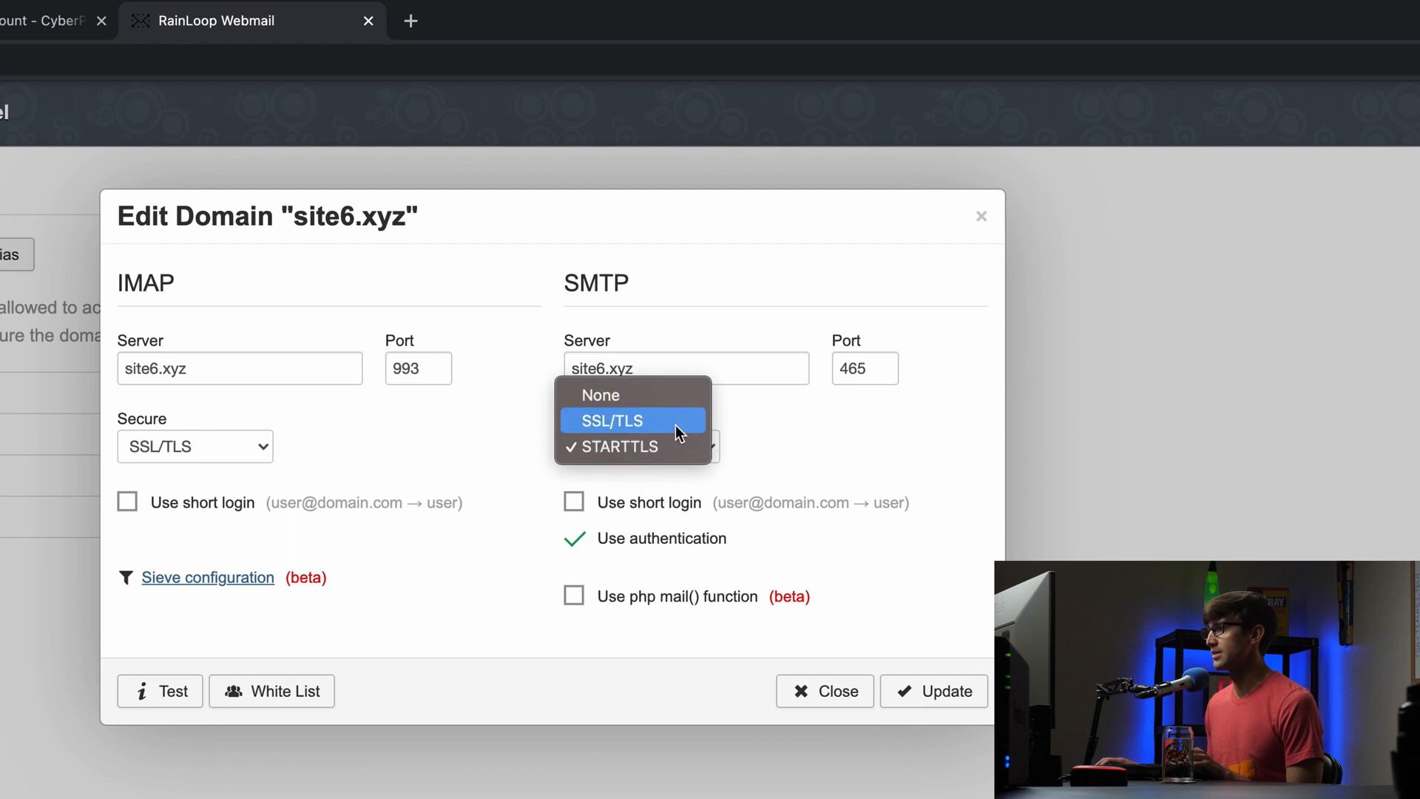
{"action": "left_click", "coordinate": [610, 420]}
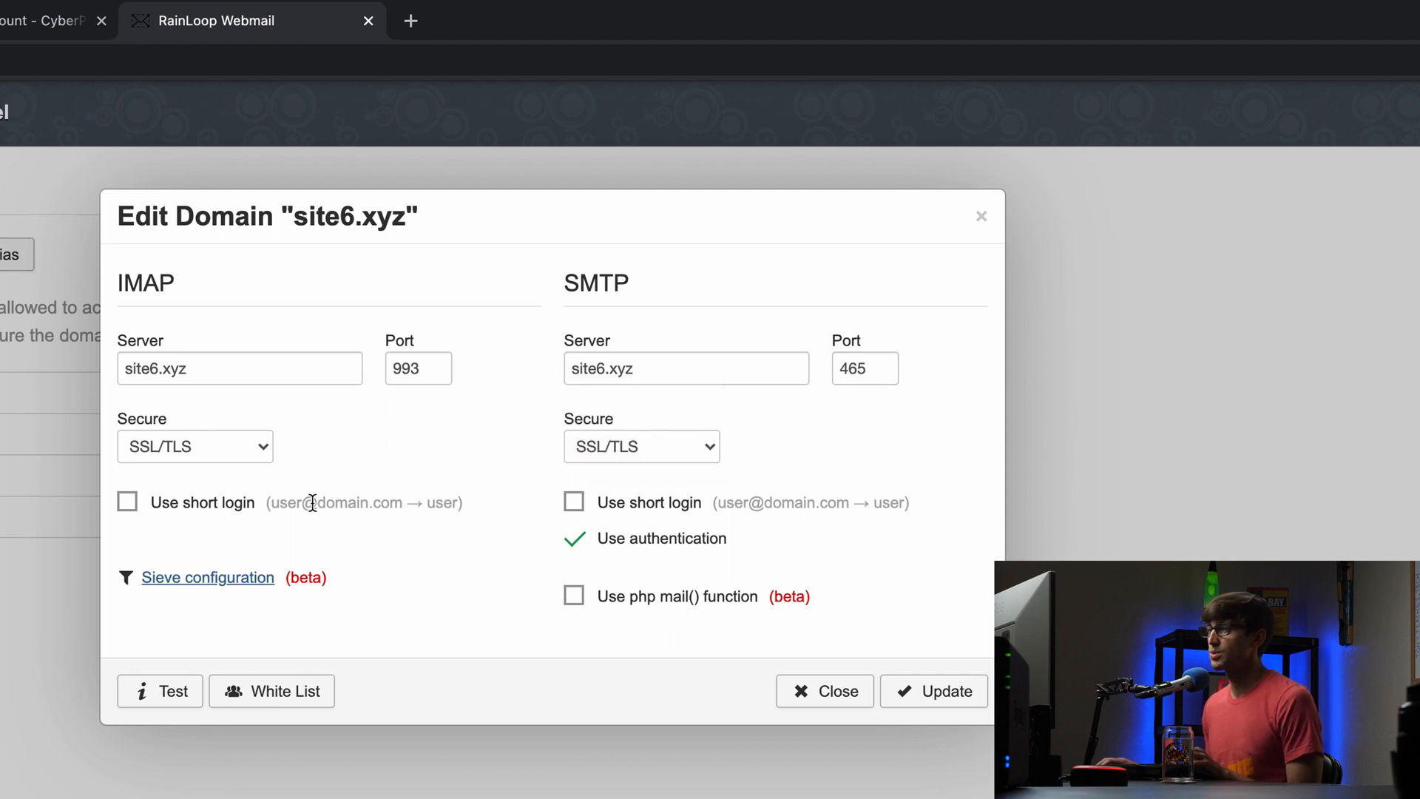
{"action": "mouse_move", "coordinate": [225, 520]}
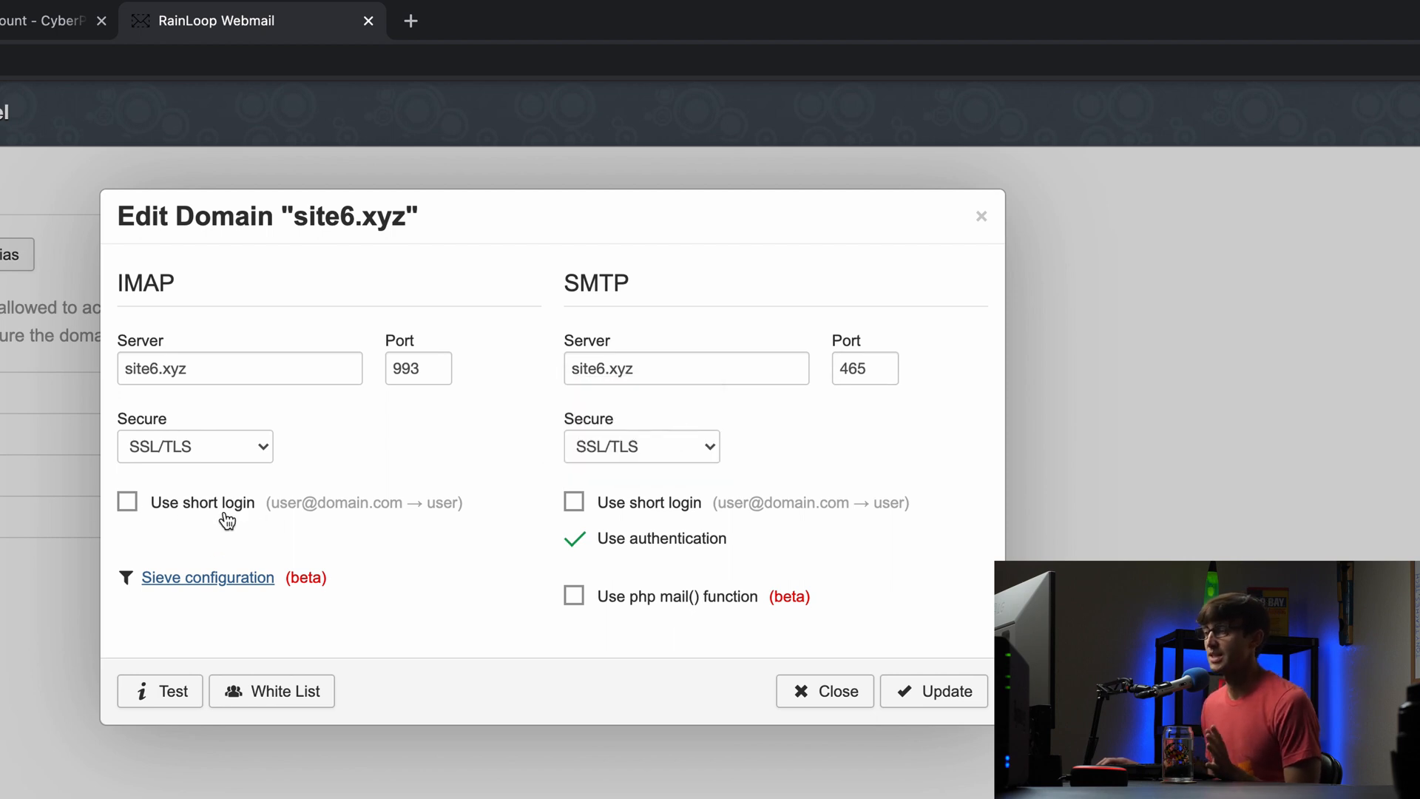
{"action": "mouse_move", "coordinate": [351, 504]}
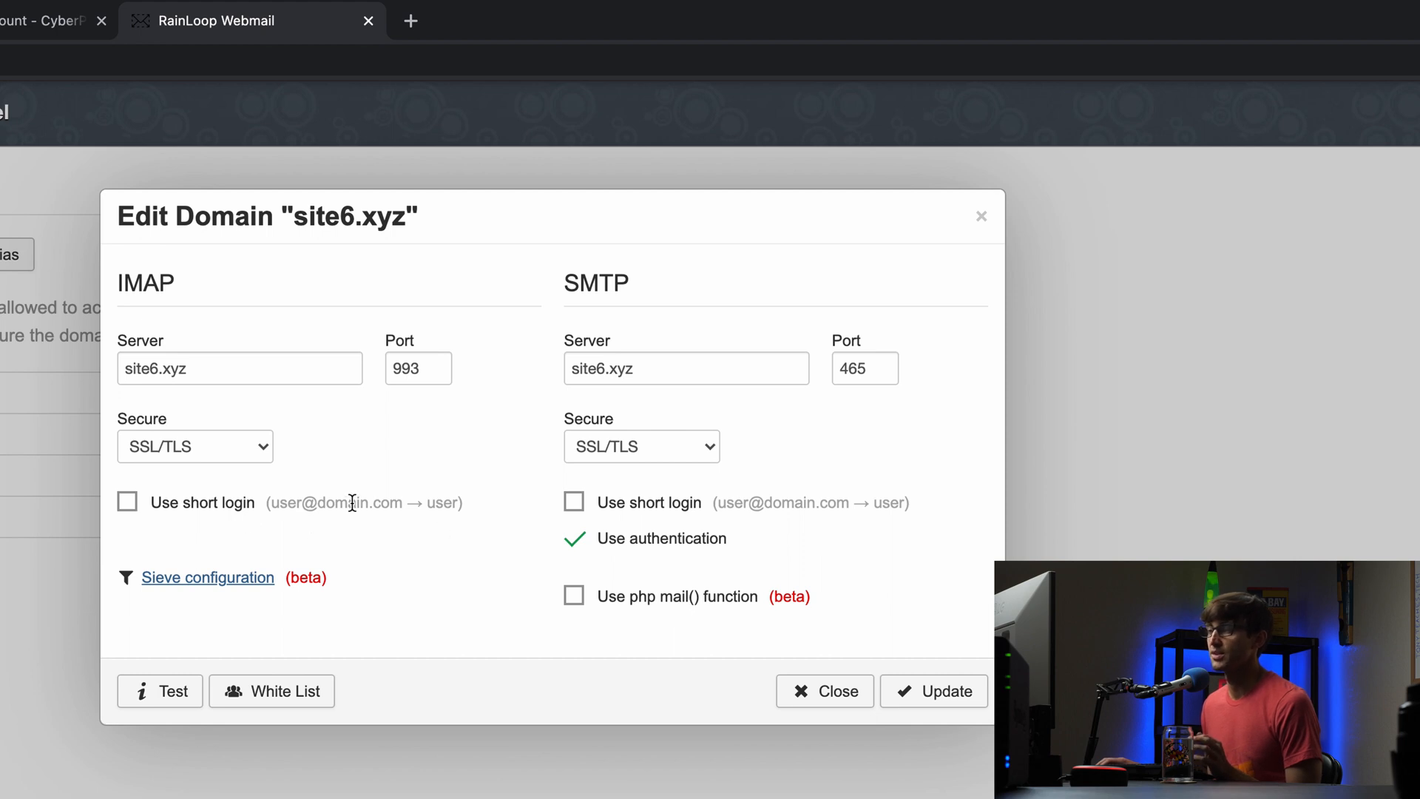
{"action": "left_click_drag", "start_coordinate": [269, 502], "coordinate": [394, 503]}
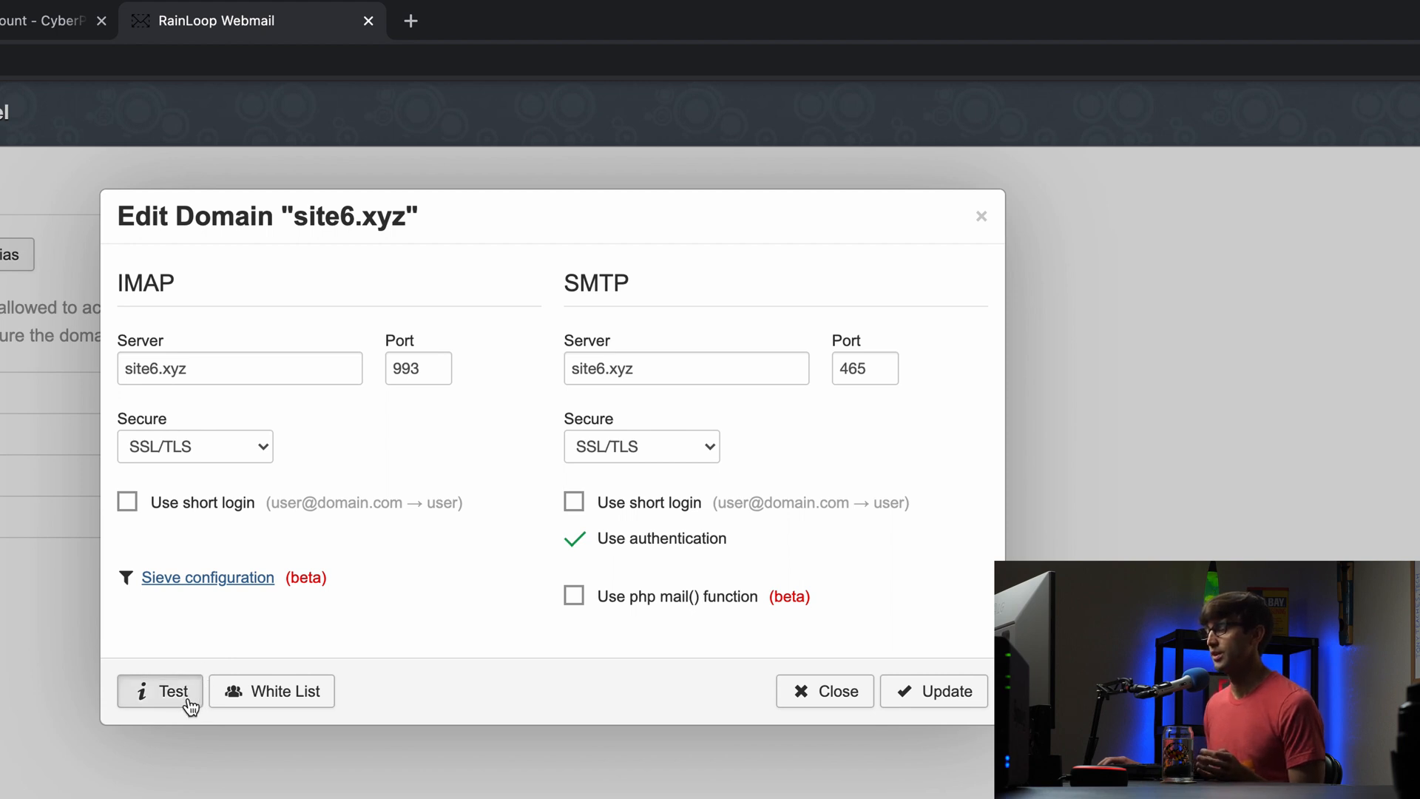
Test the IMAP/SMTP connection and save the domain's settings.
{"action": "left_click", "coordinate": [160, 692]}
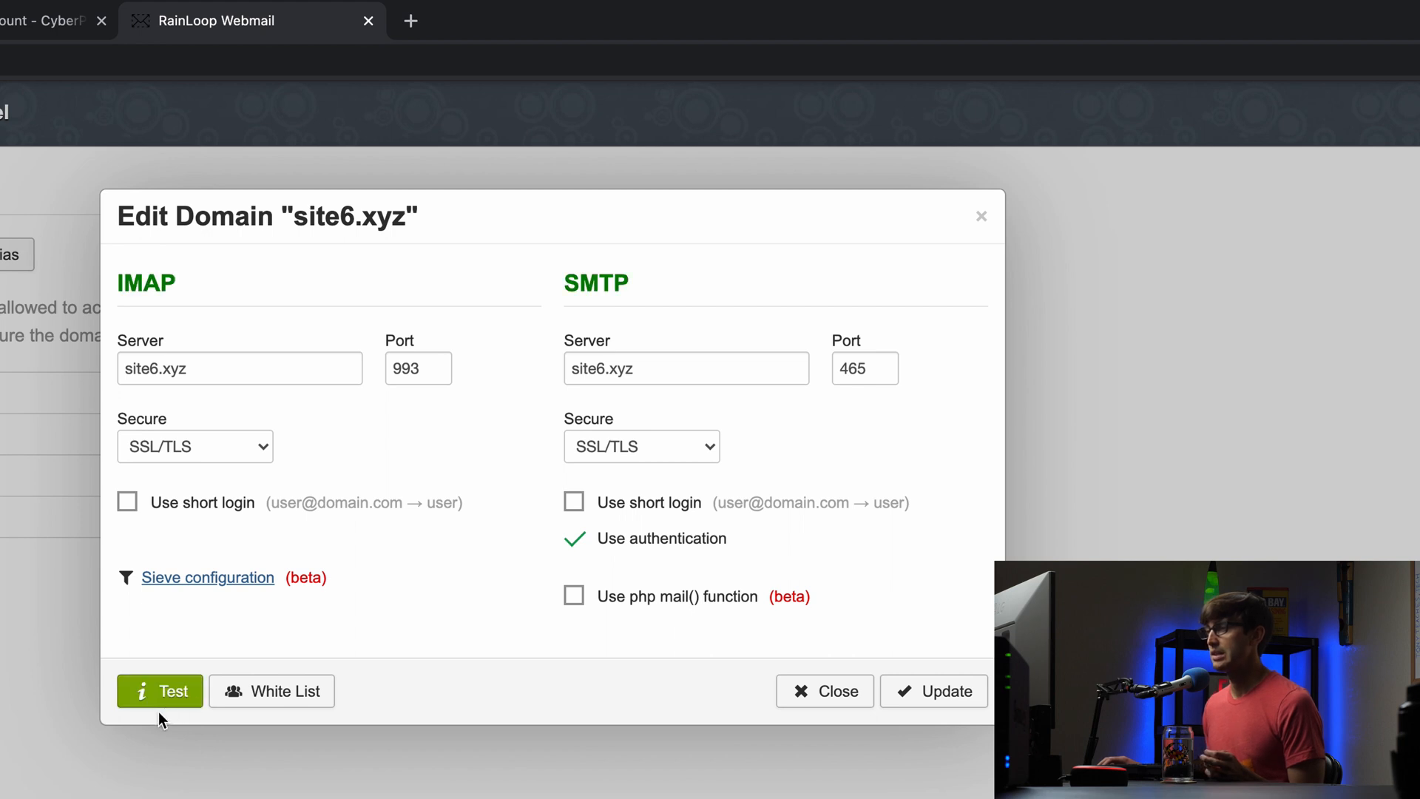
{"action": "mouse_move", "coordinate": [145, 287]}
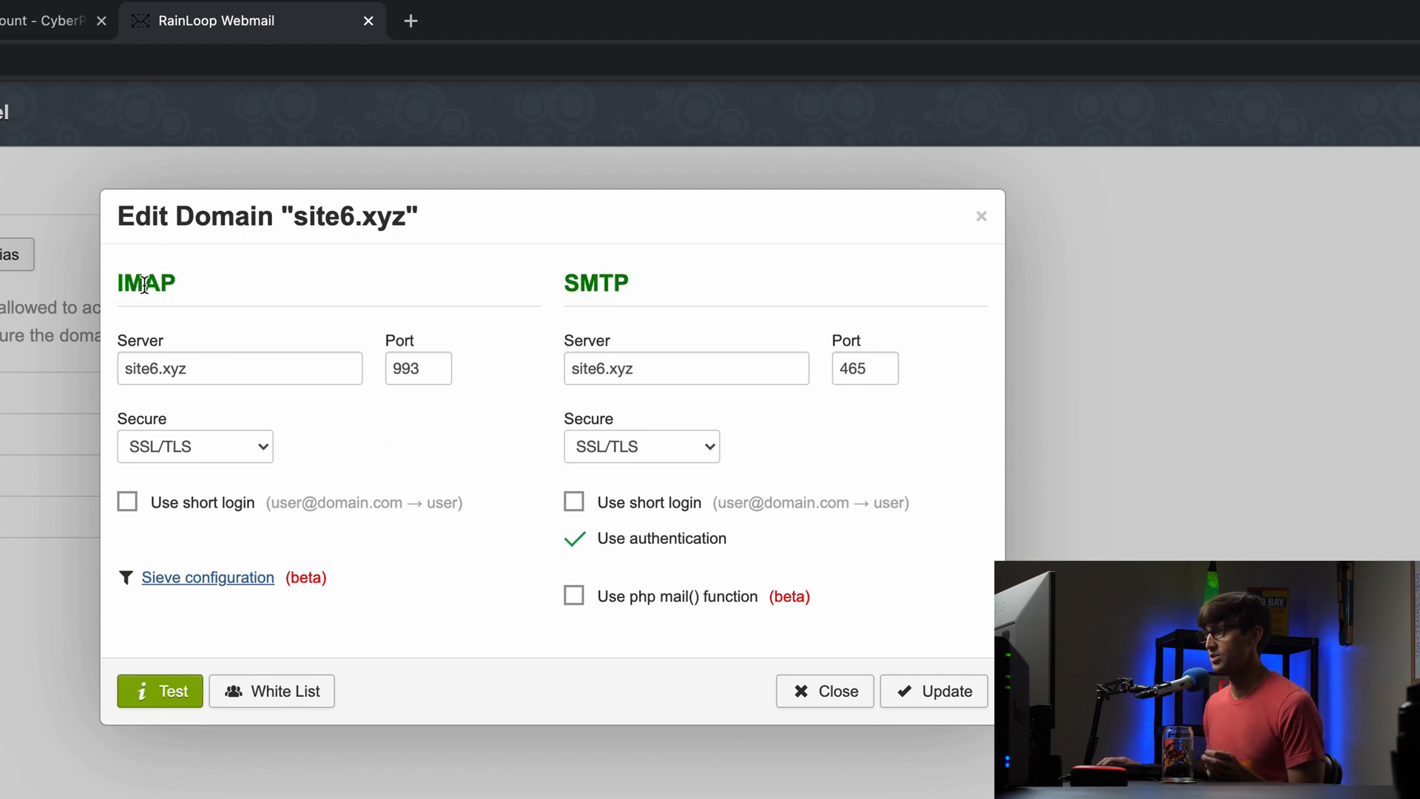
{"action": "double_click", "coordinate": [596, 284]}
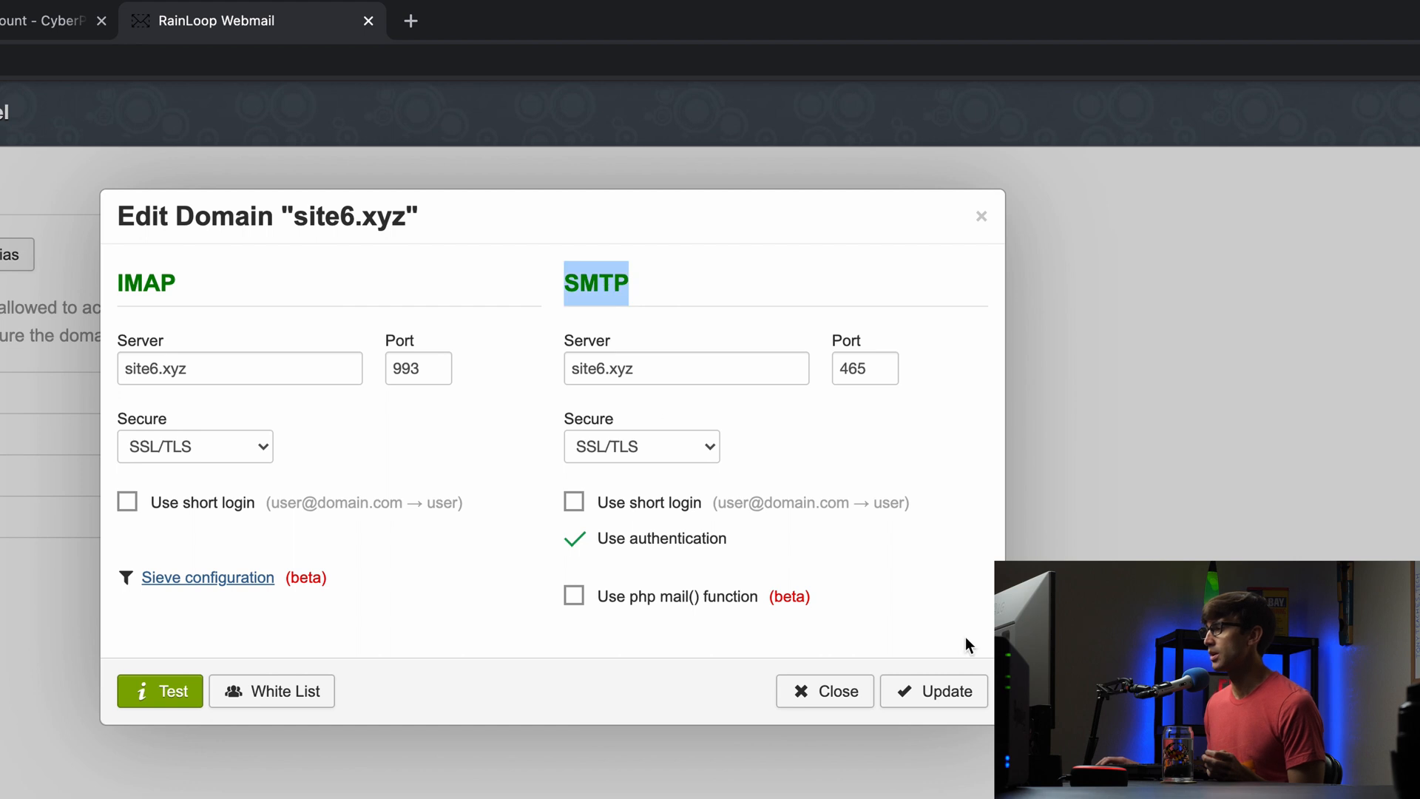
{"action": "left_click", "coordinate": [946, 691]}
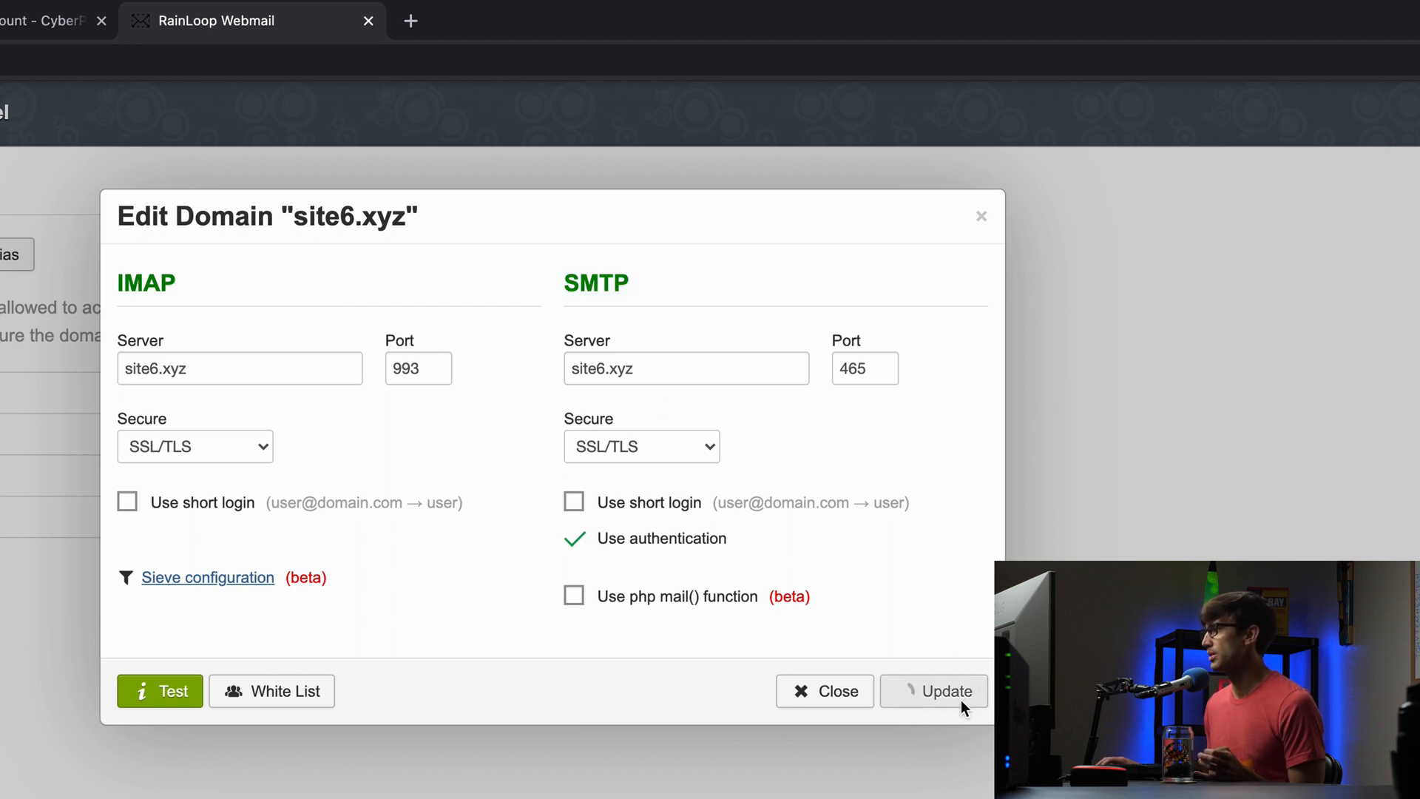
{"action": "left_click", "coordinate": [934, 691]}
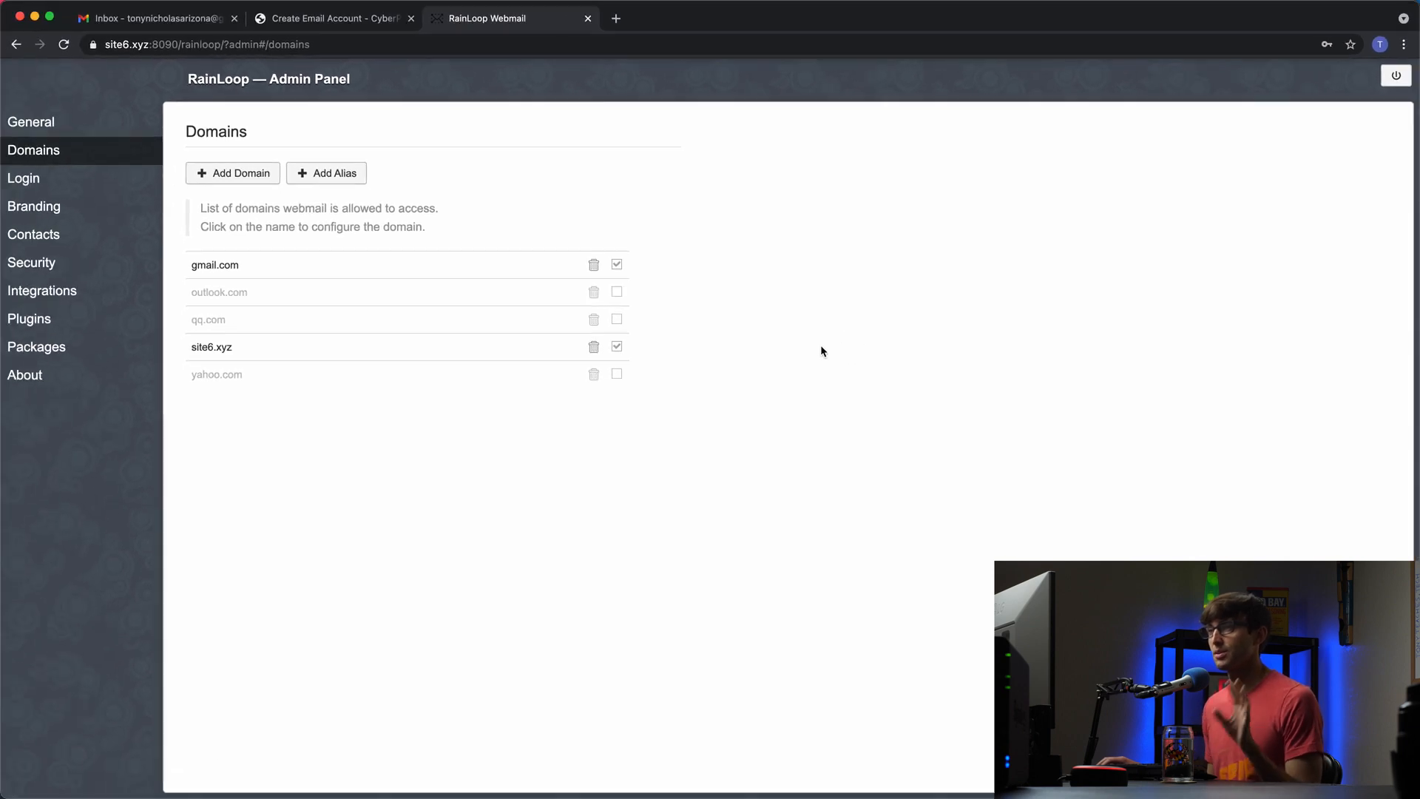
{"action": "mouse_move", "coordinate": [625, 235]}
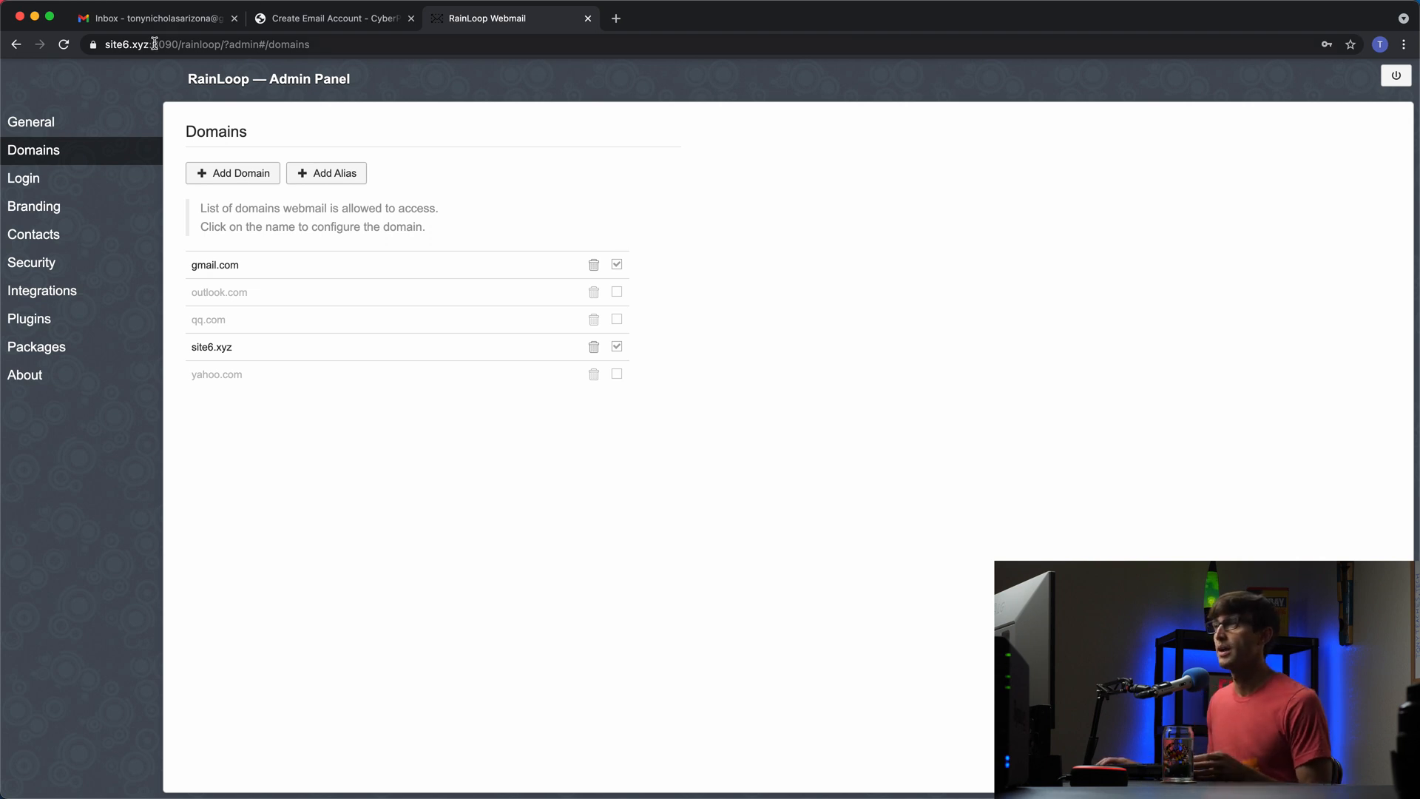
Switch to Gmail, confirm the signed-in account, and reach Accounts and Import settings.
{"action": "left_click", "coordinate": [155, 18]}
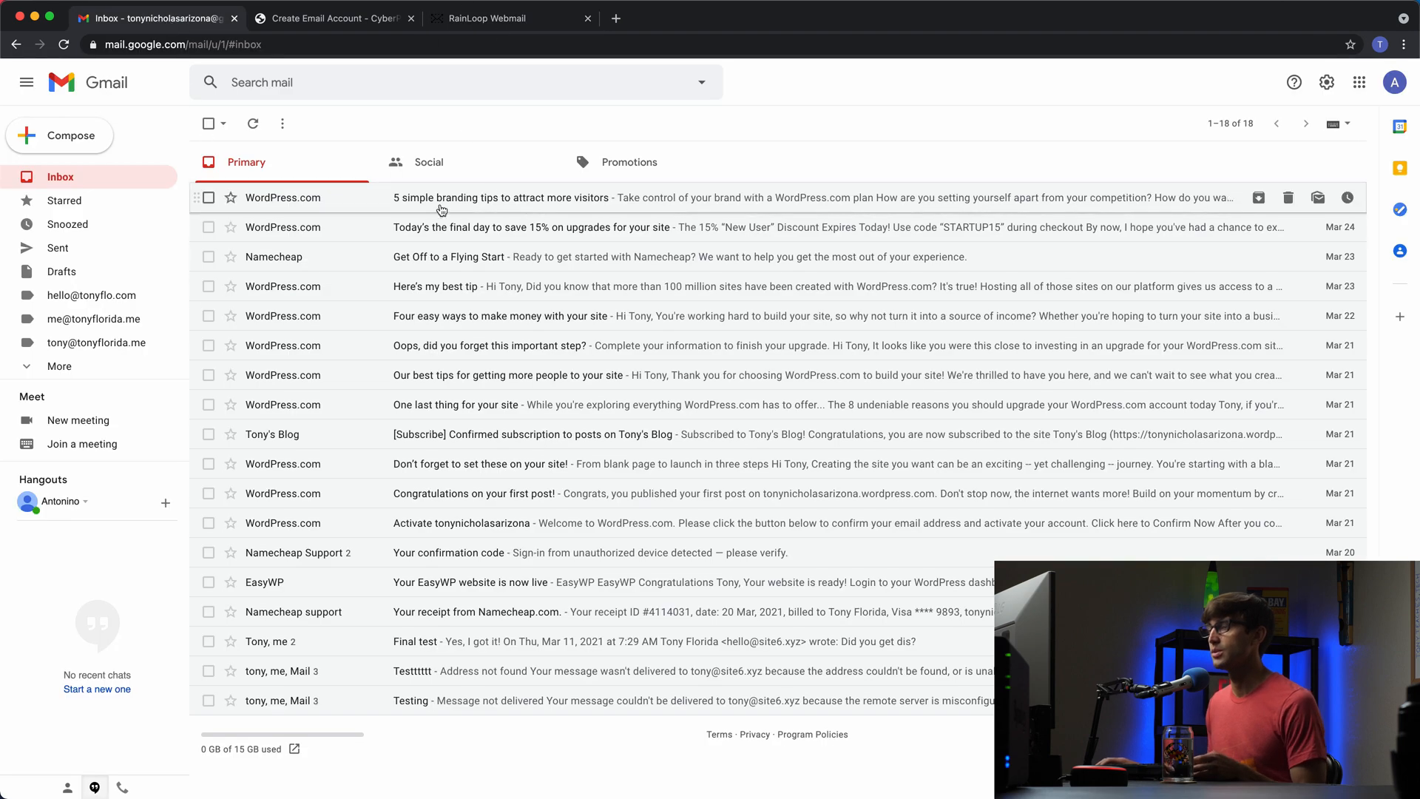
{"action": "left_click", "coordinate": [1399, 83]}
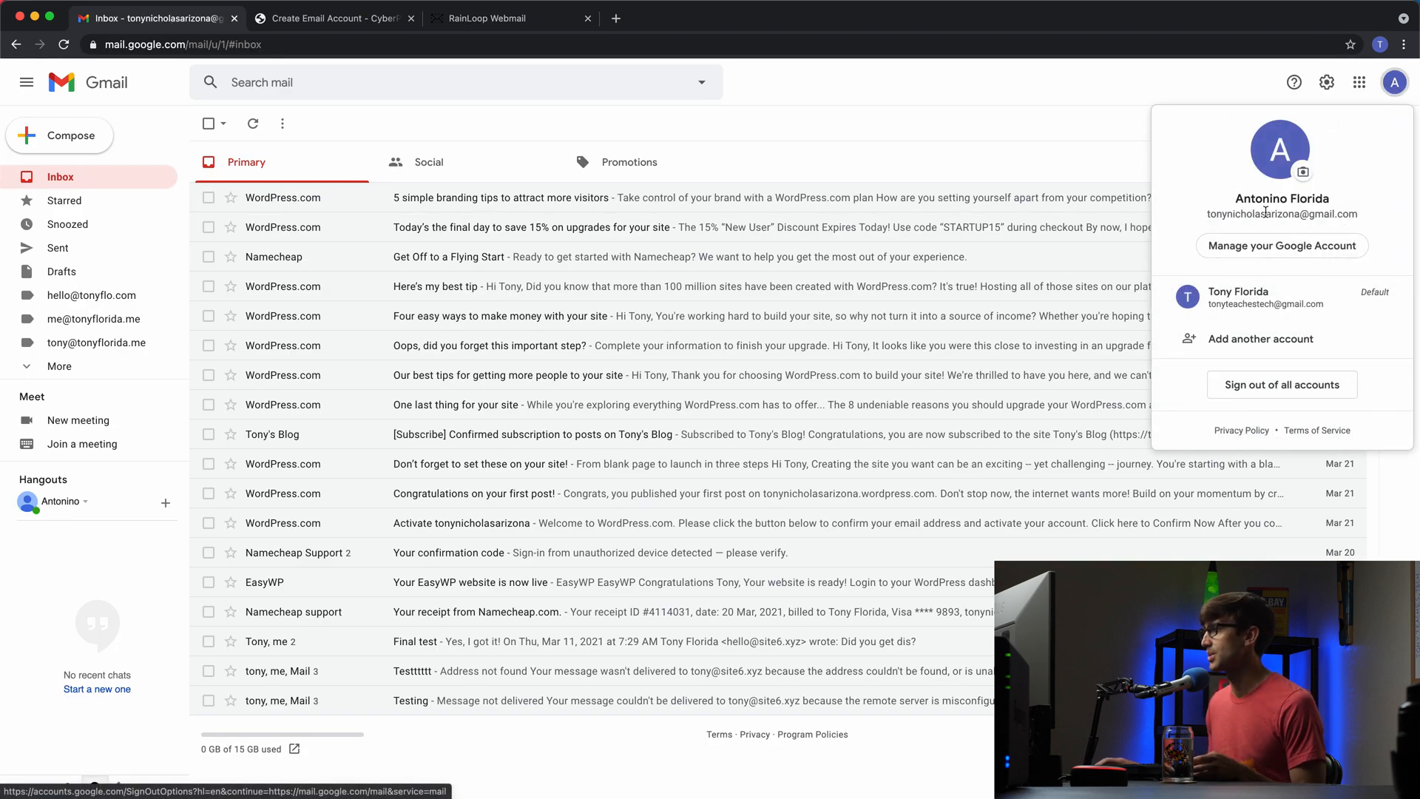
{"action": "left_click", "coordinate": [963, 133]}
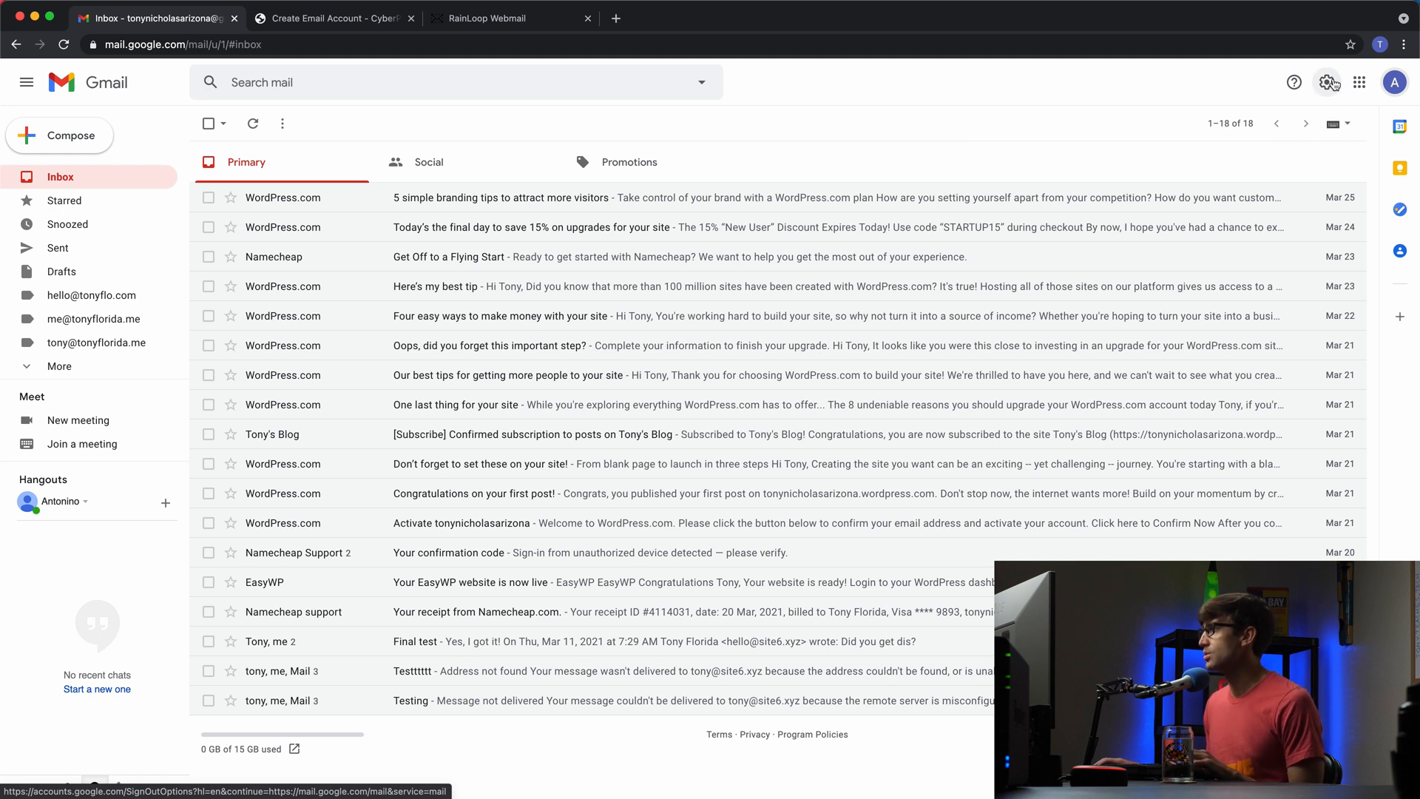
{"action": "left_click", "coordinate": [1326, 82]}
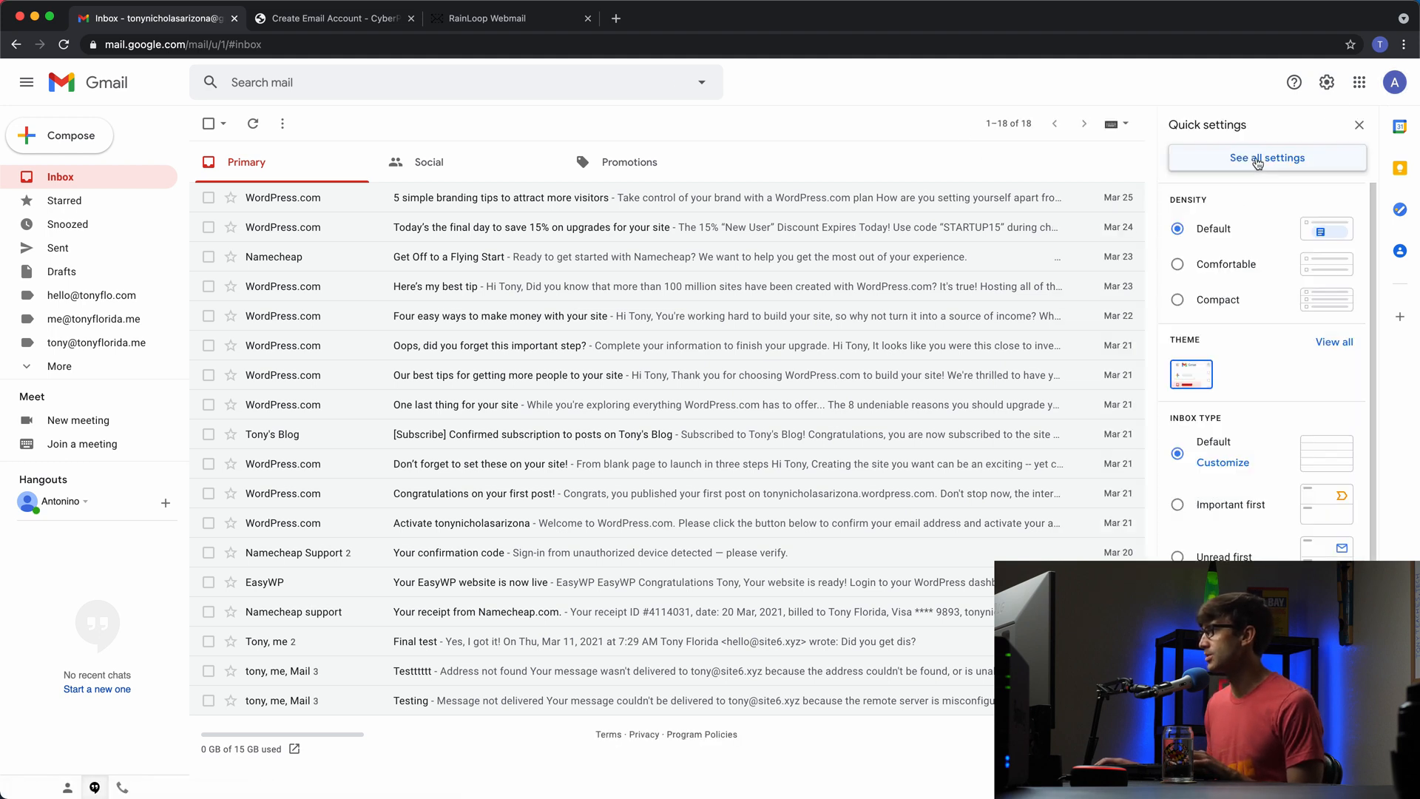
{"action": "left_click", "coordinate": [1266, 157]}
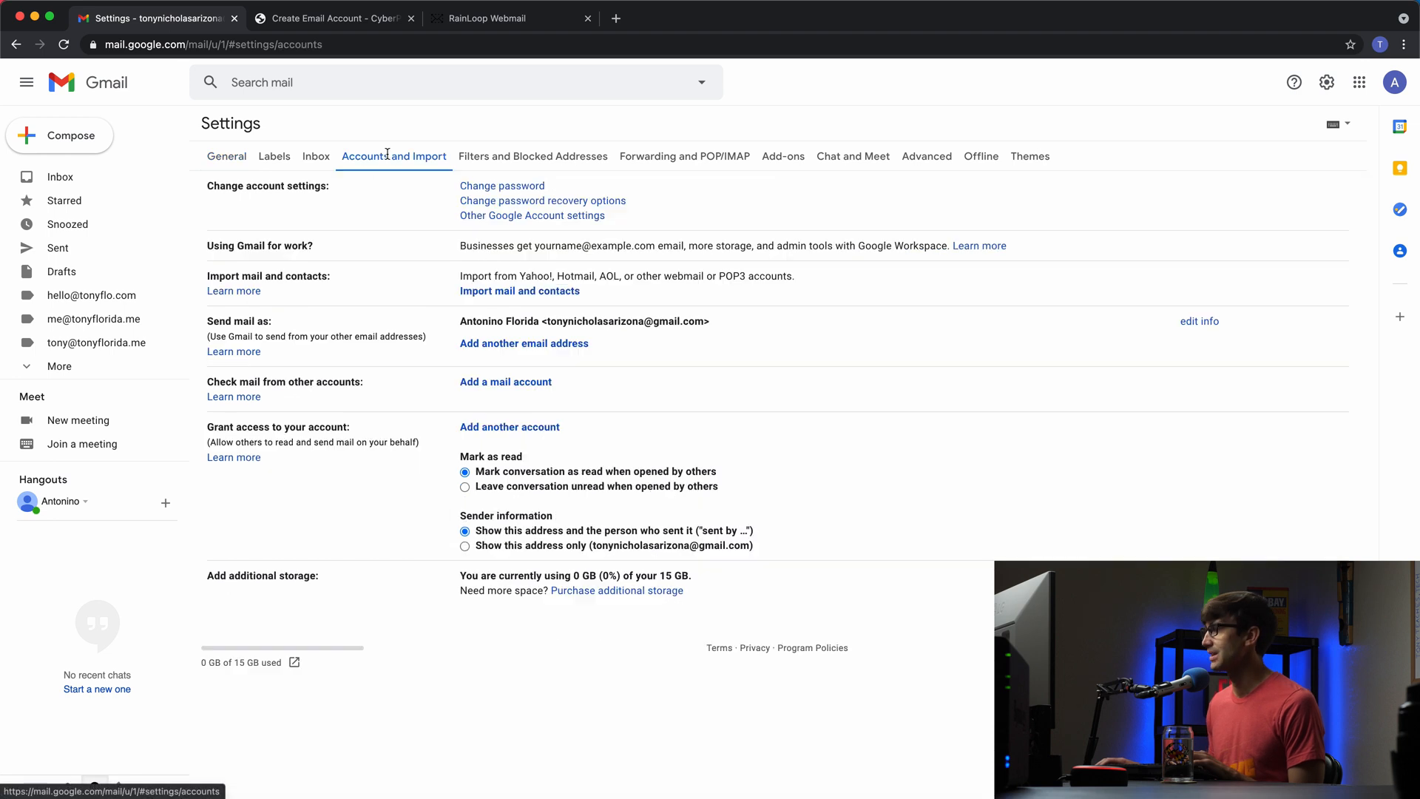
{"action": "mouse_move", "coordinate": [476, 281]}
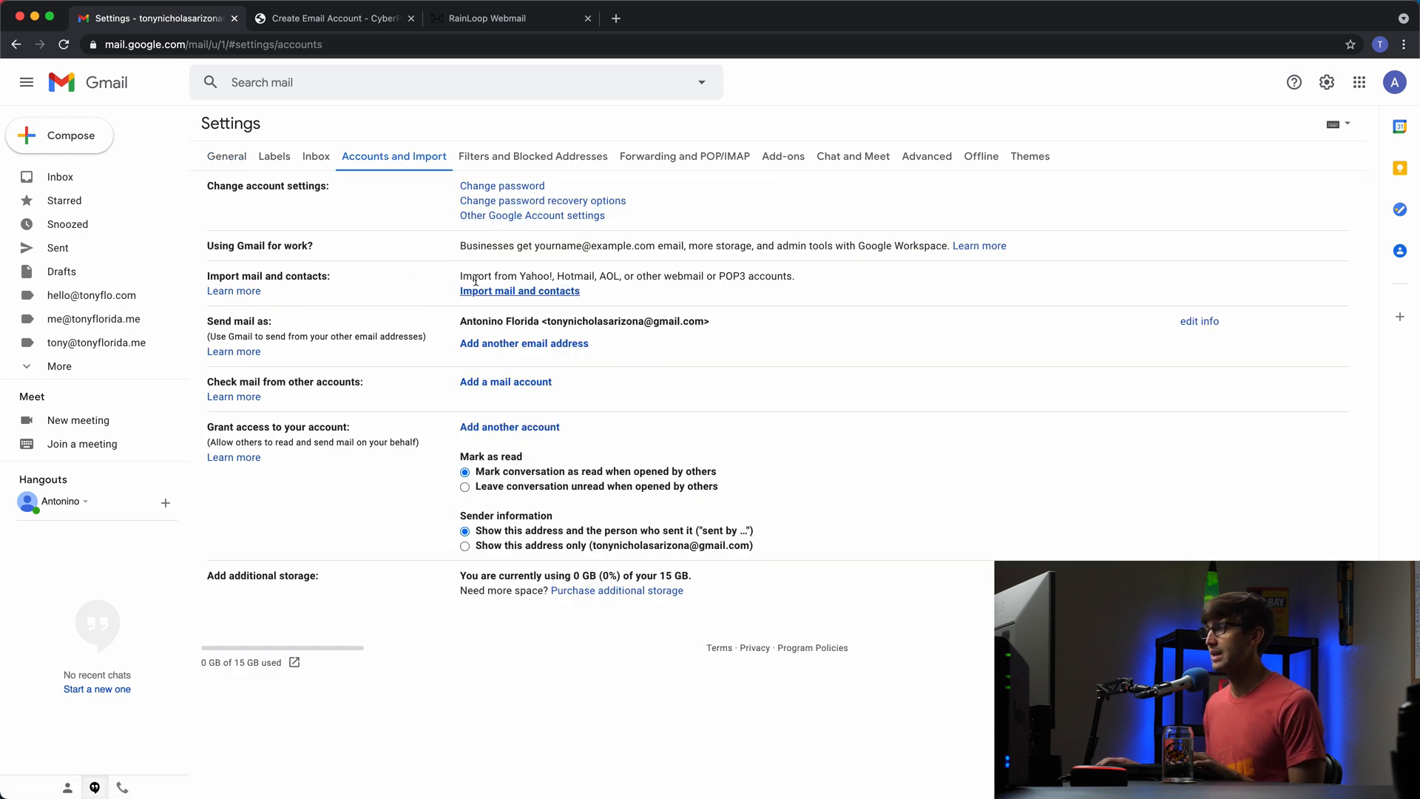
{"action": "mouse_move", "coordinate": [255, 303]}
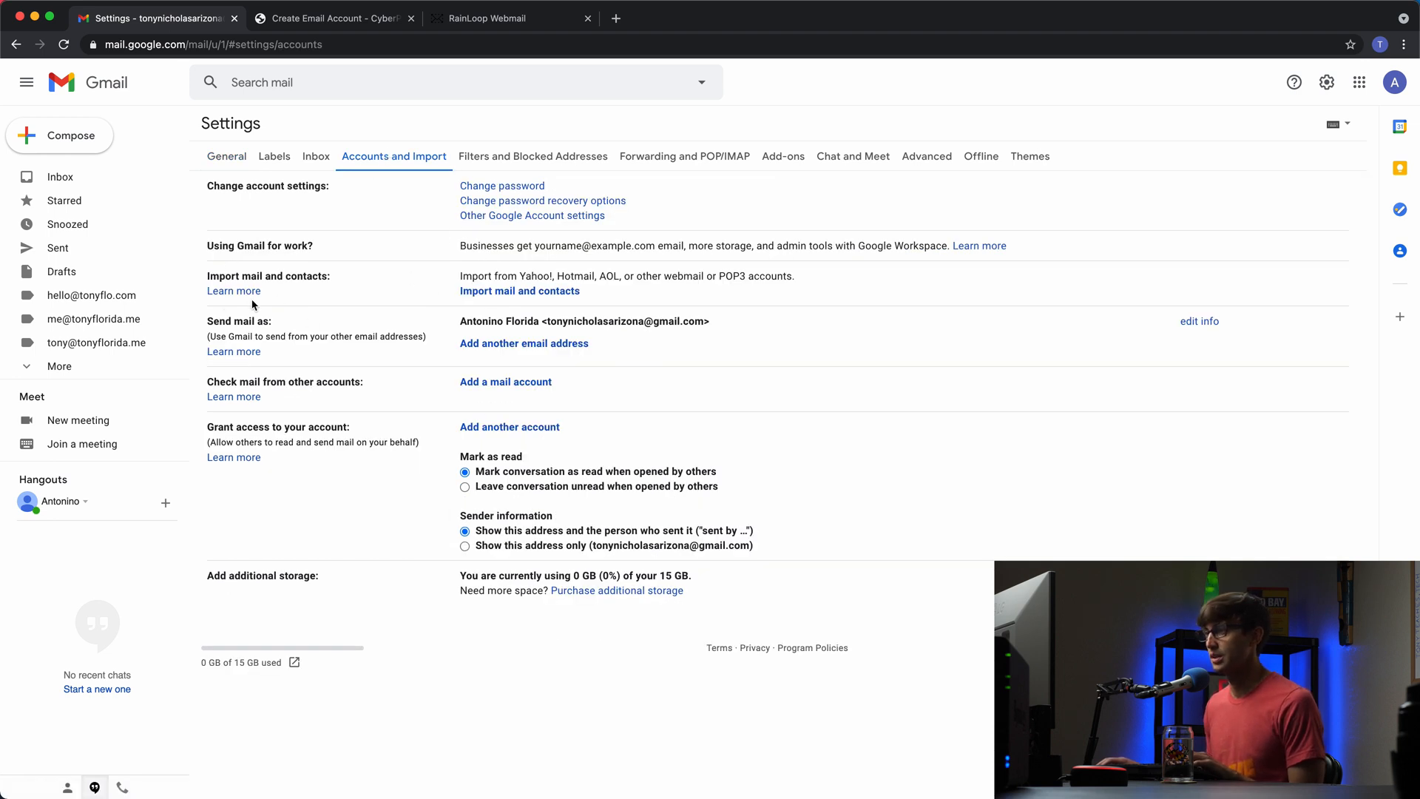
{"action": "left_click", "coordinate": [506, 382]}
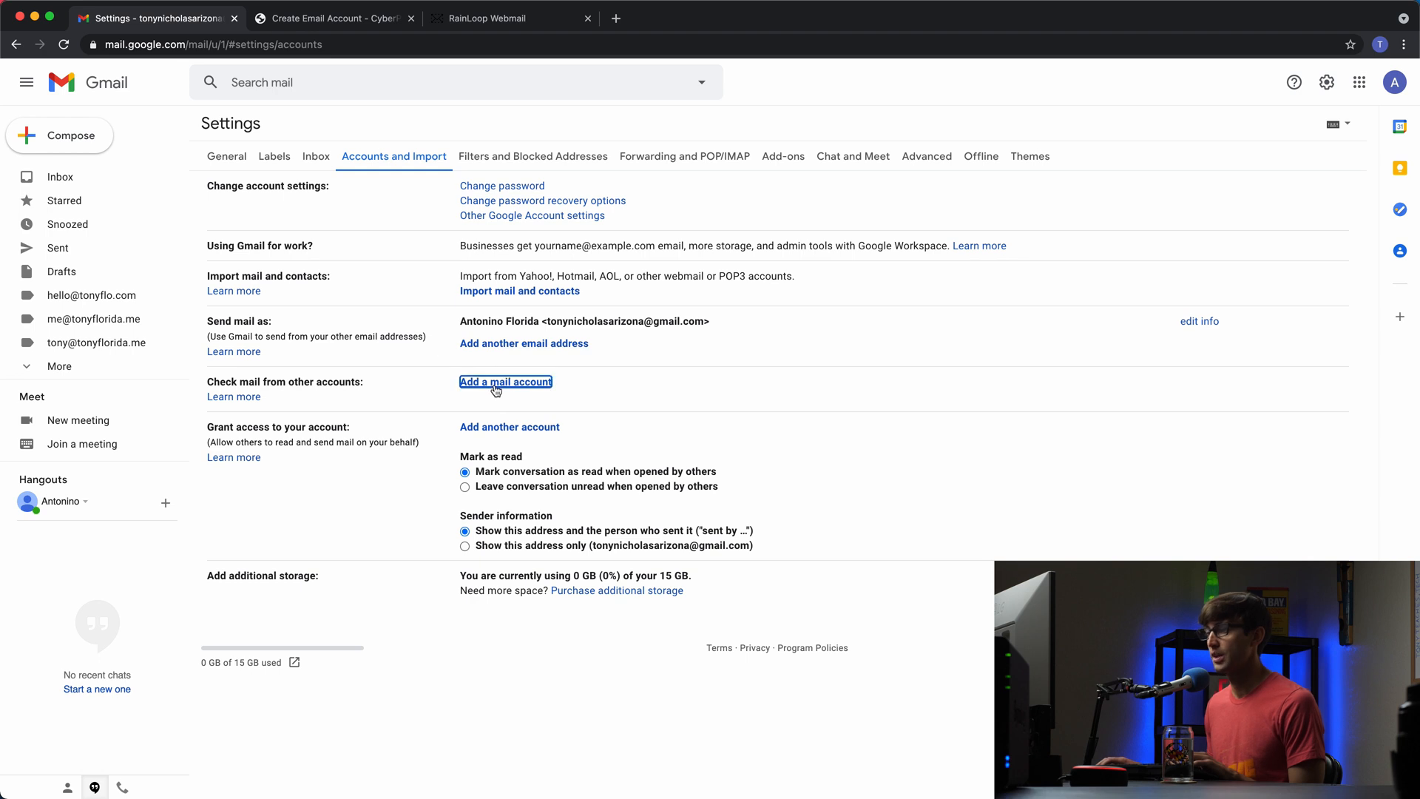
{"action": "left_click", "coordinate": [506, 382]}
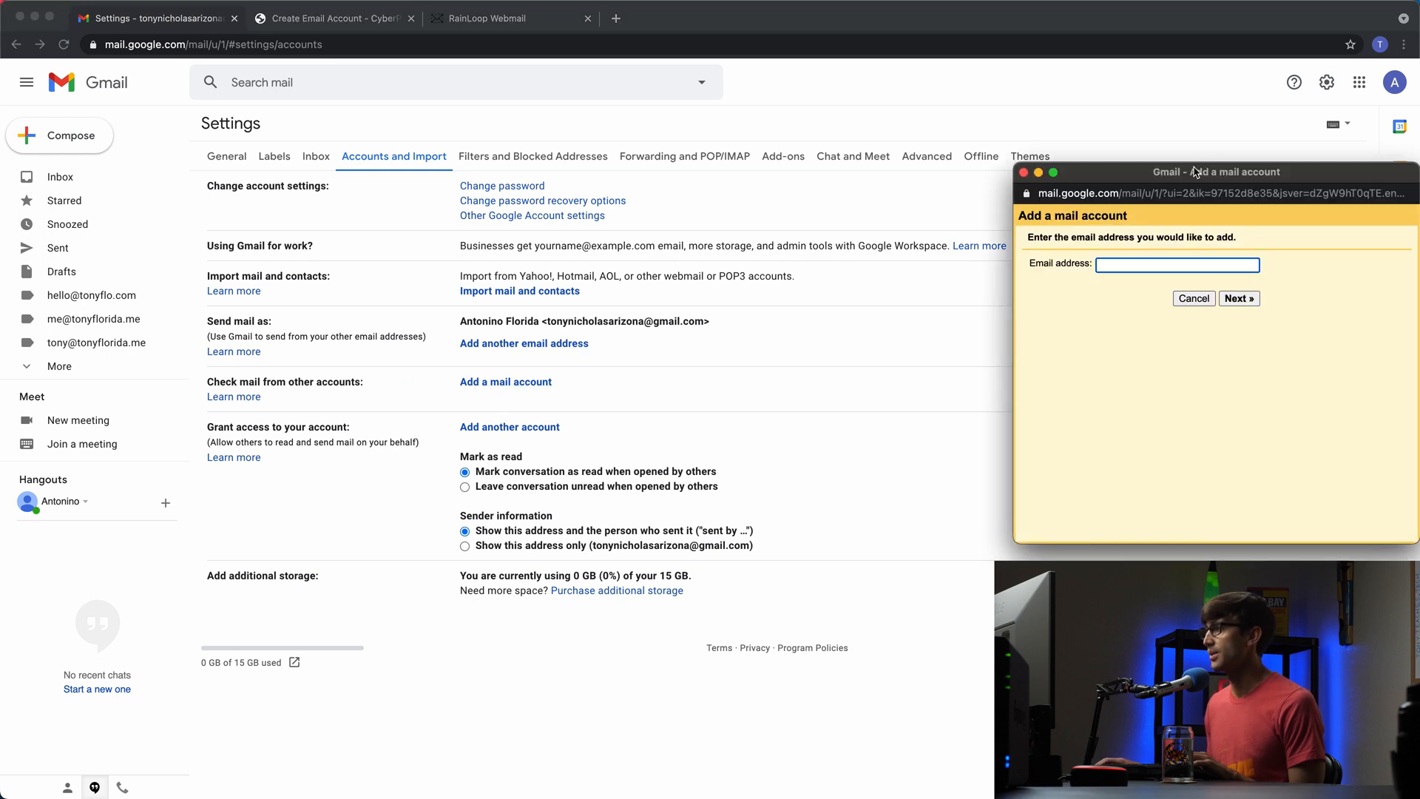
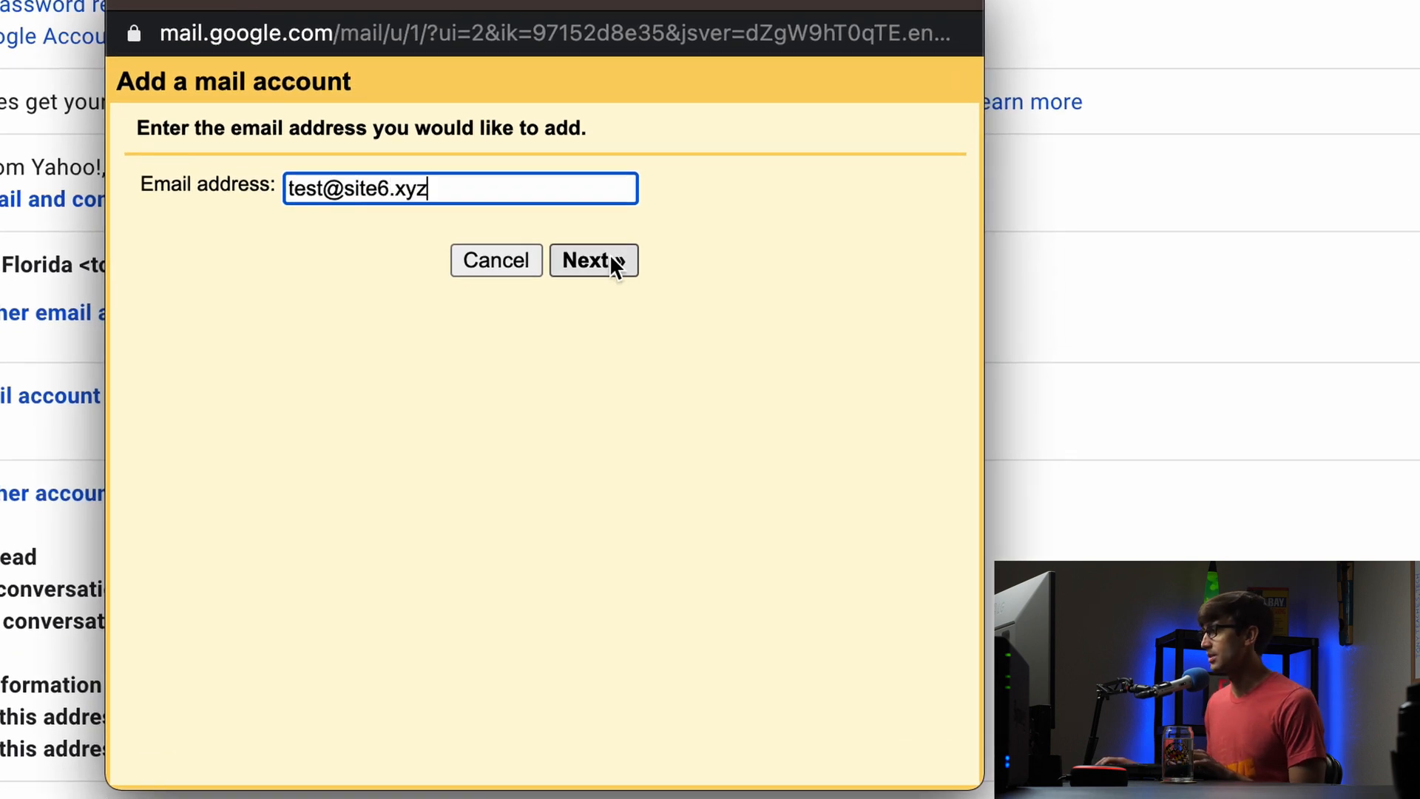
{"action": "left_click", "coordinate": [593, 258]}
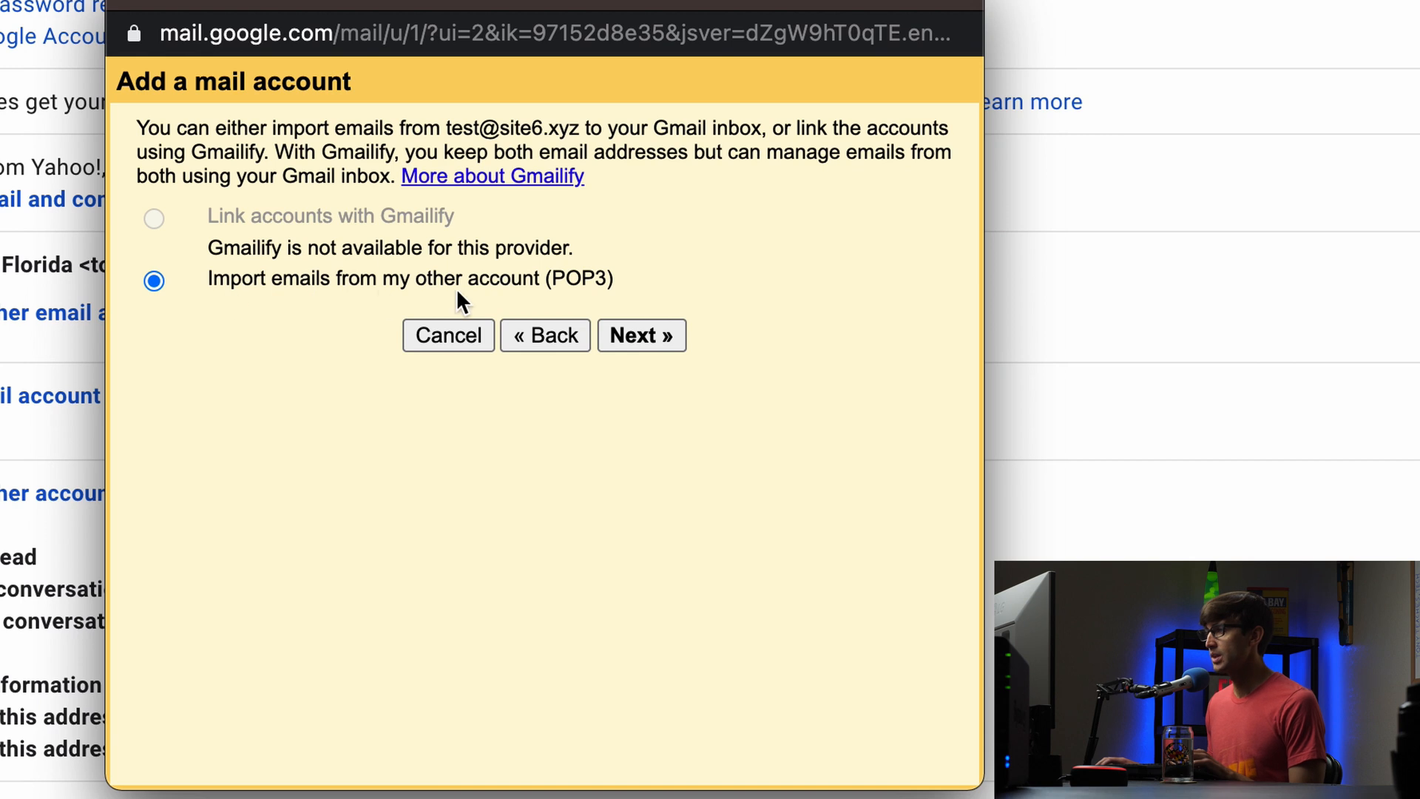
{"action": "left_click", "coordinate": [642, 334]}
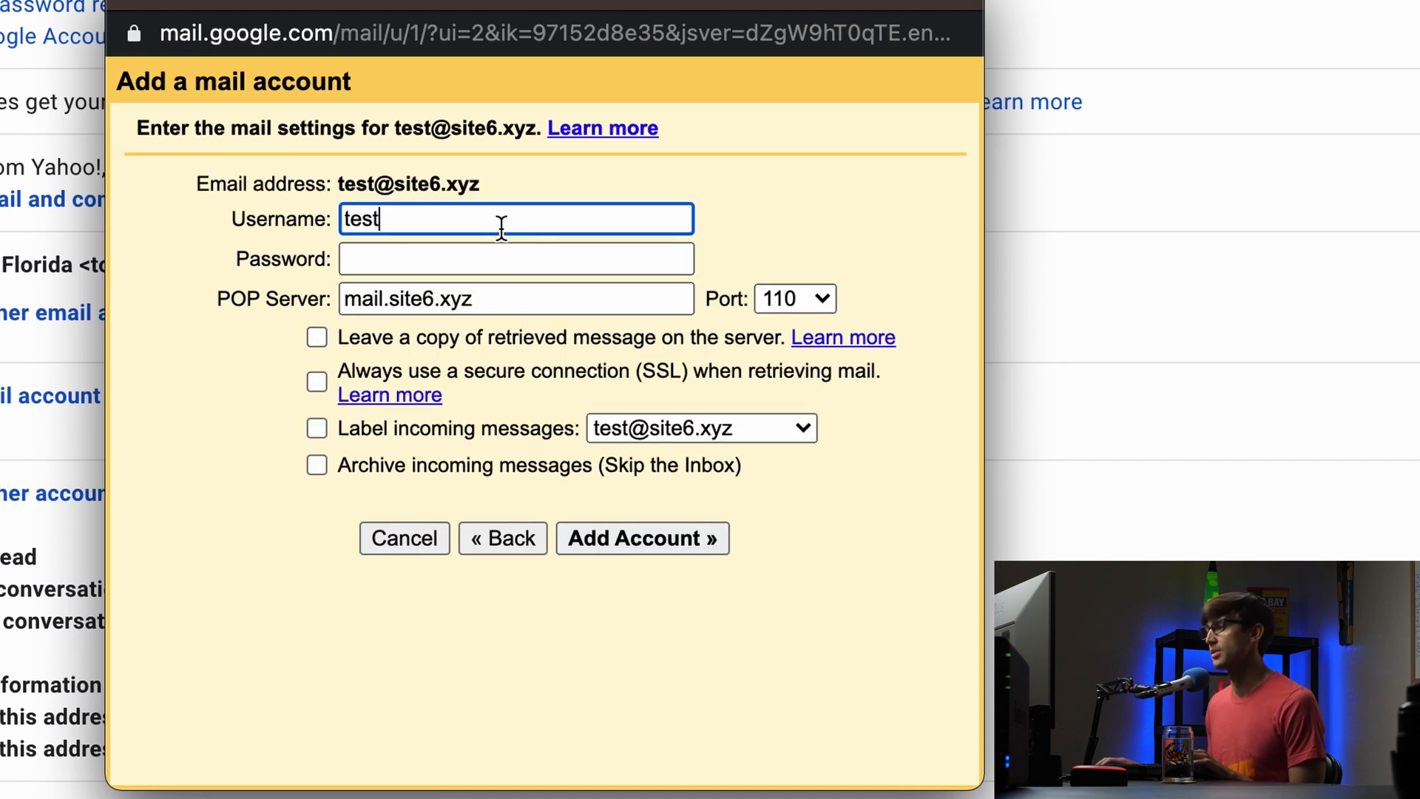
{"action": "double_click", "coordinate": [361, 219]}
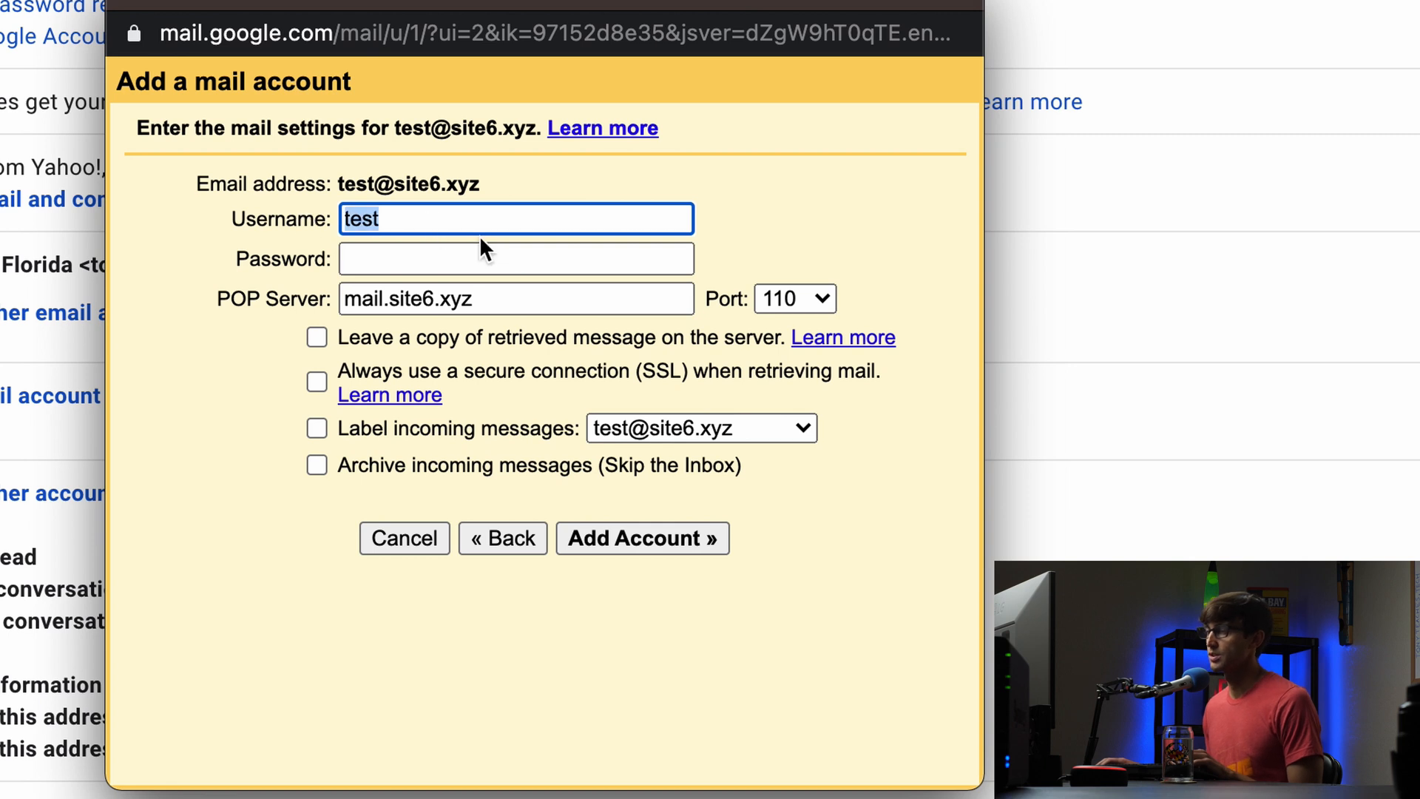
{"action": "type", "text": "@si"}
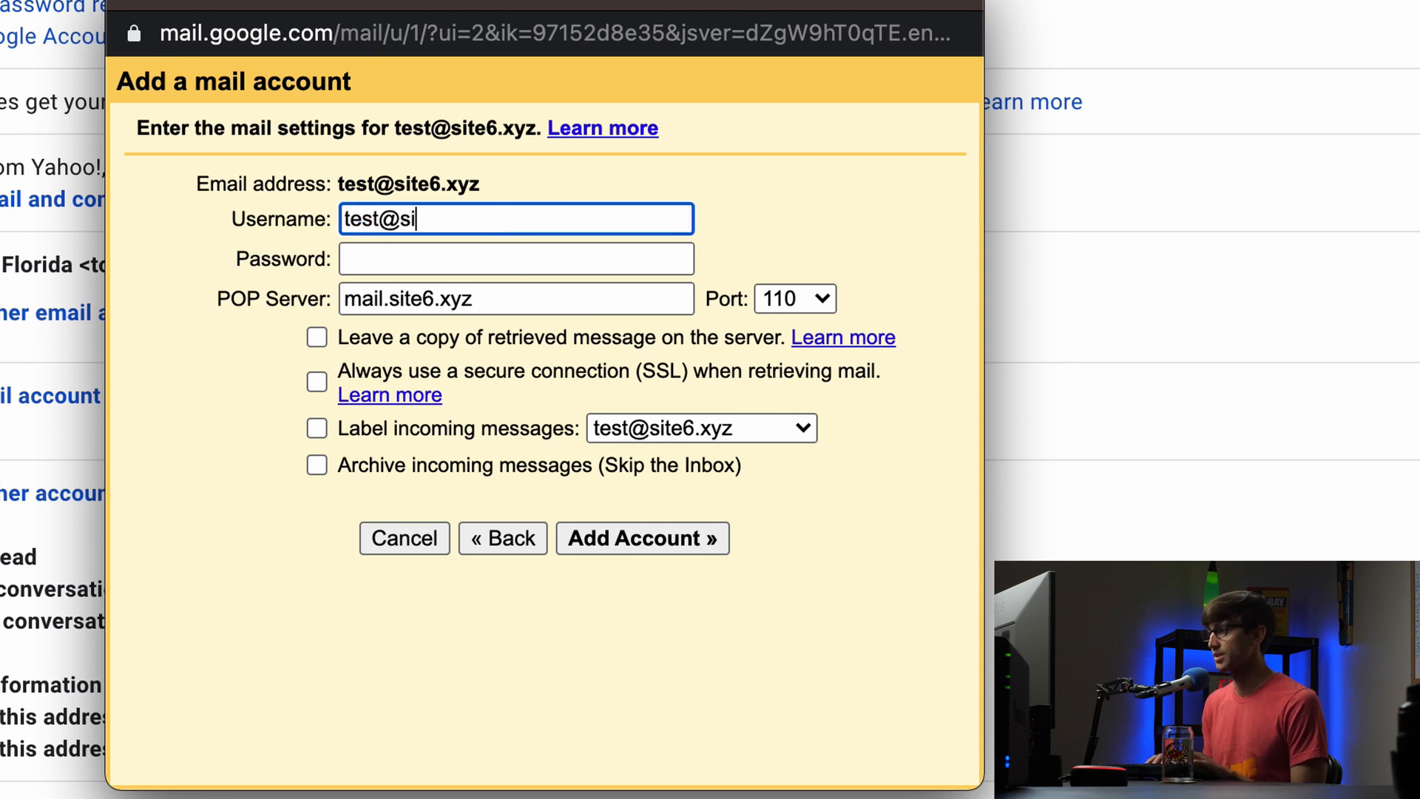
{"action": "type", "text": "te6.xyz"}
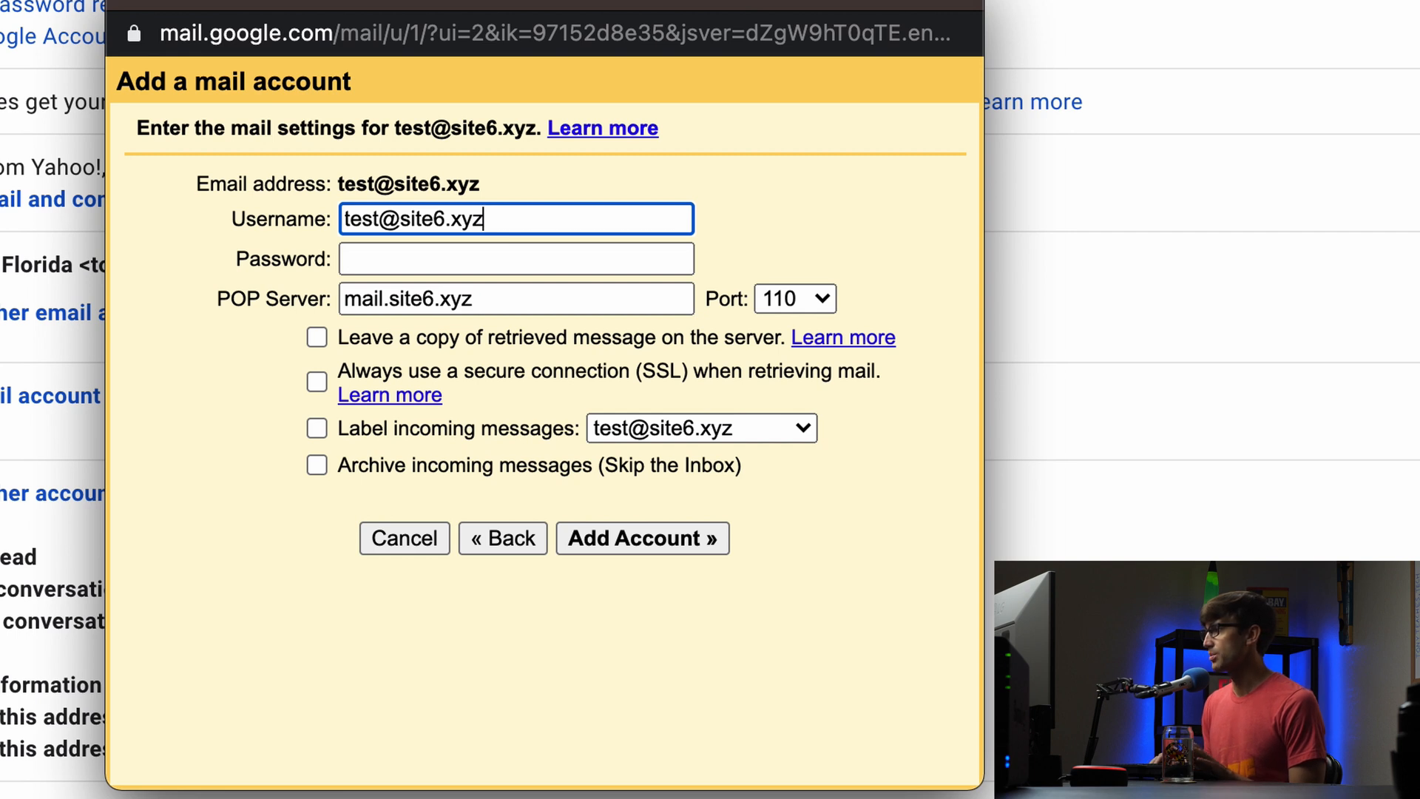
{"action": "left_click", "coordinate": [515, 258]}
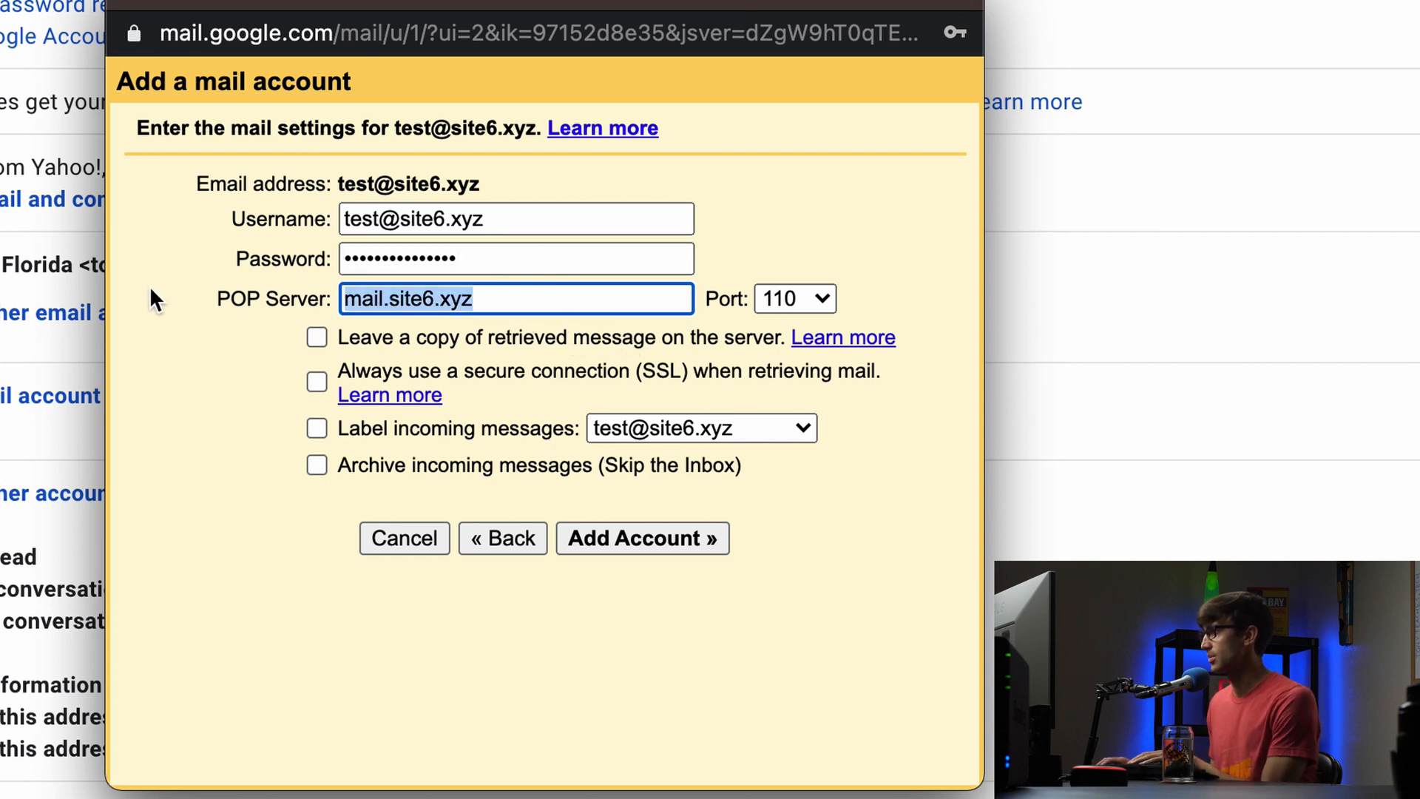
{"action": "left_click", "coordinate": [384, 299]}
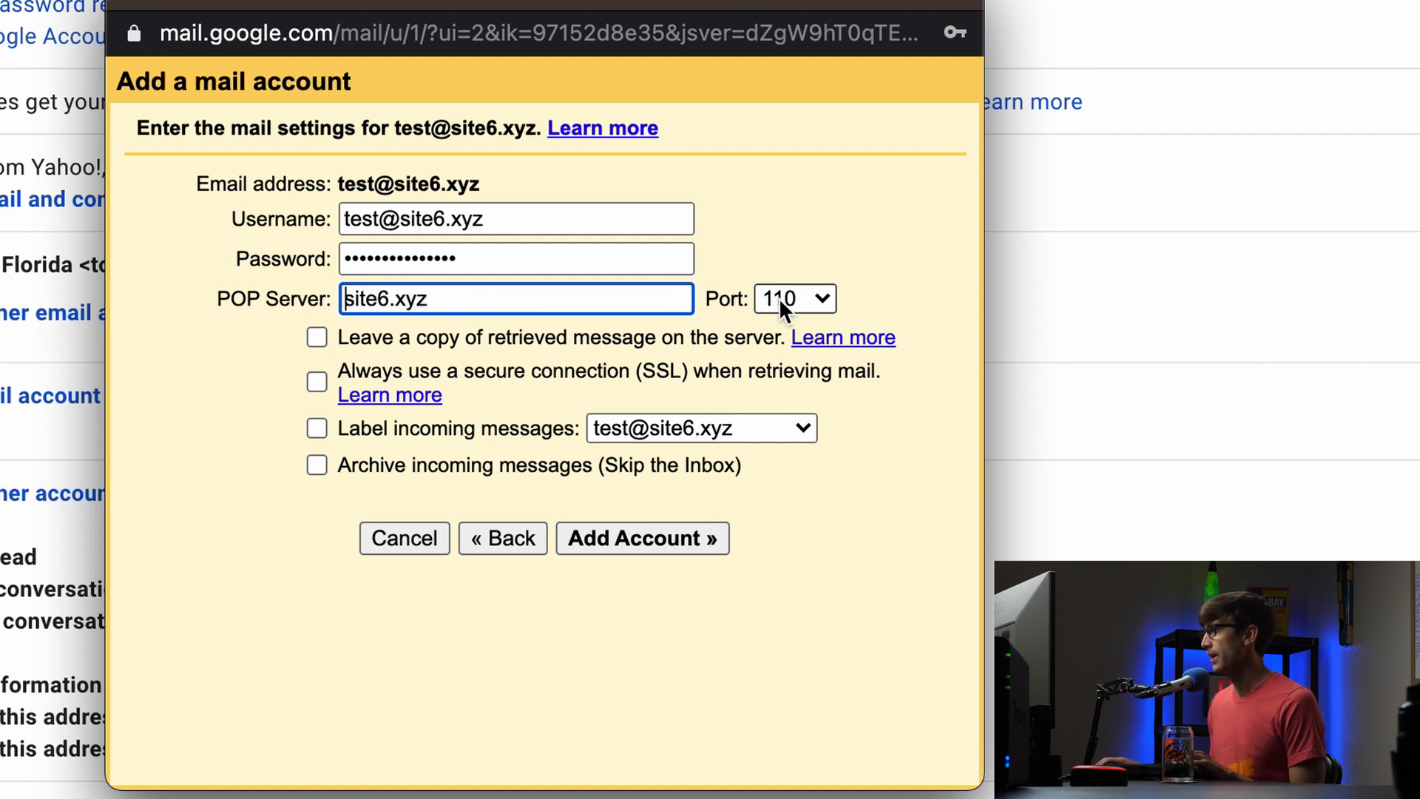
{"action": "mouse_move", "coordinate": [824, 304]}
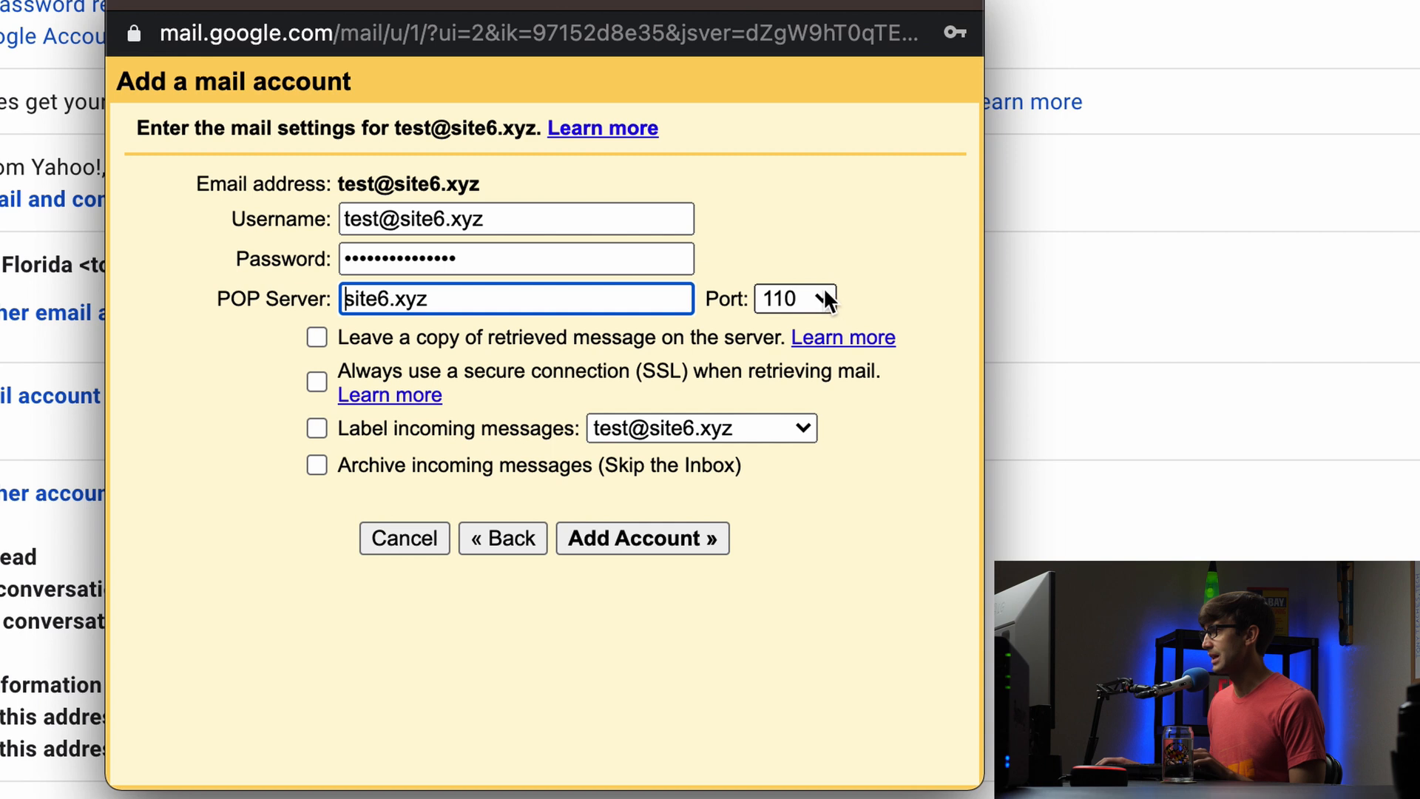
{"action": "mouse_move", "coordinate": [811, 308]}
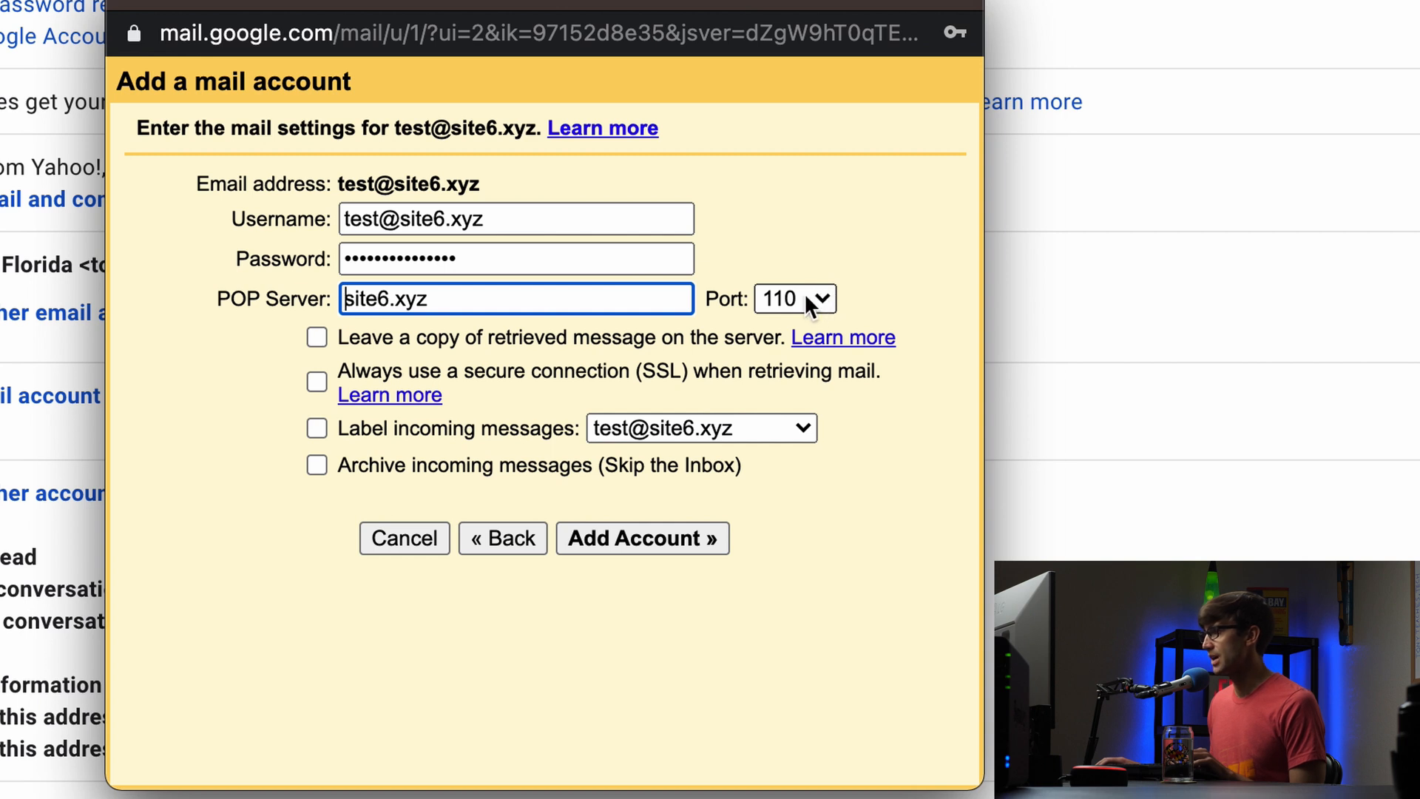
{"action": "left_click", "coordinate": [794, 299]}
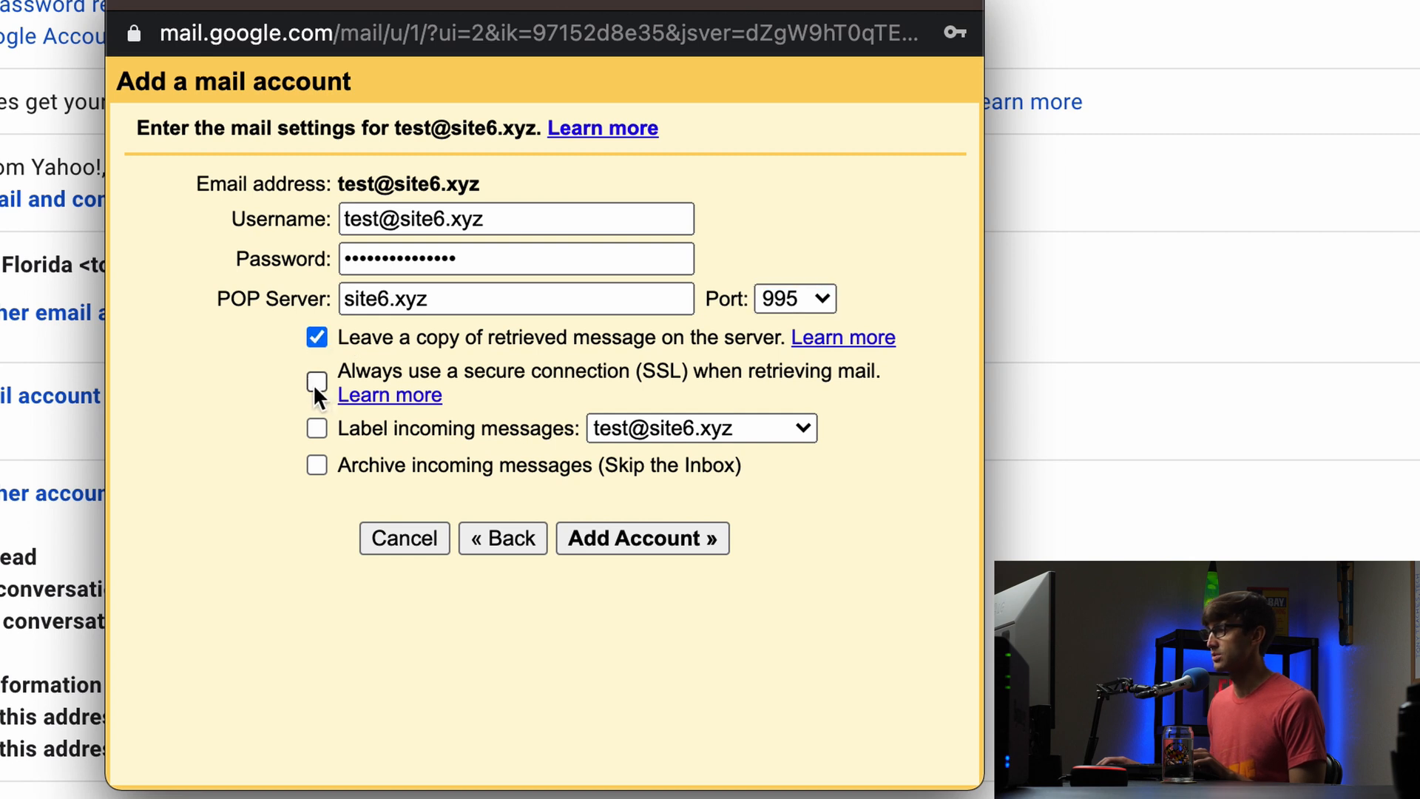
{"action": "left_click", "coordinate": [317, 382]}
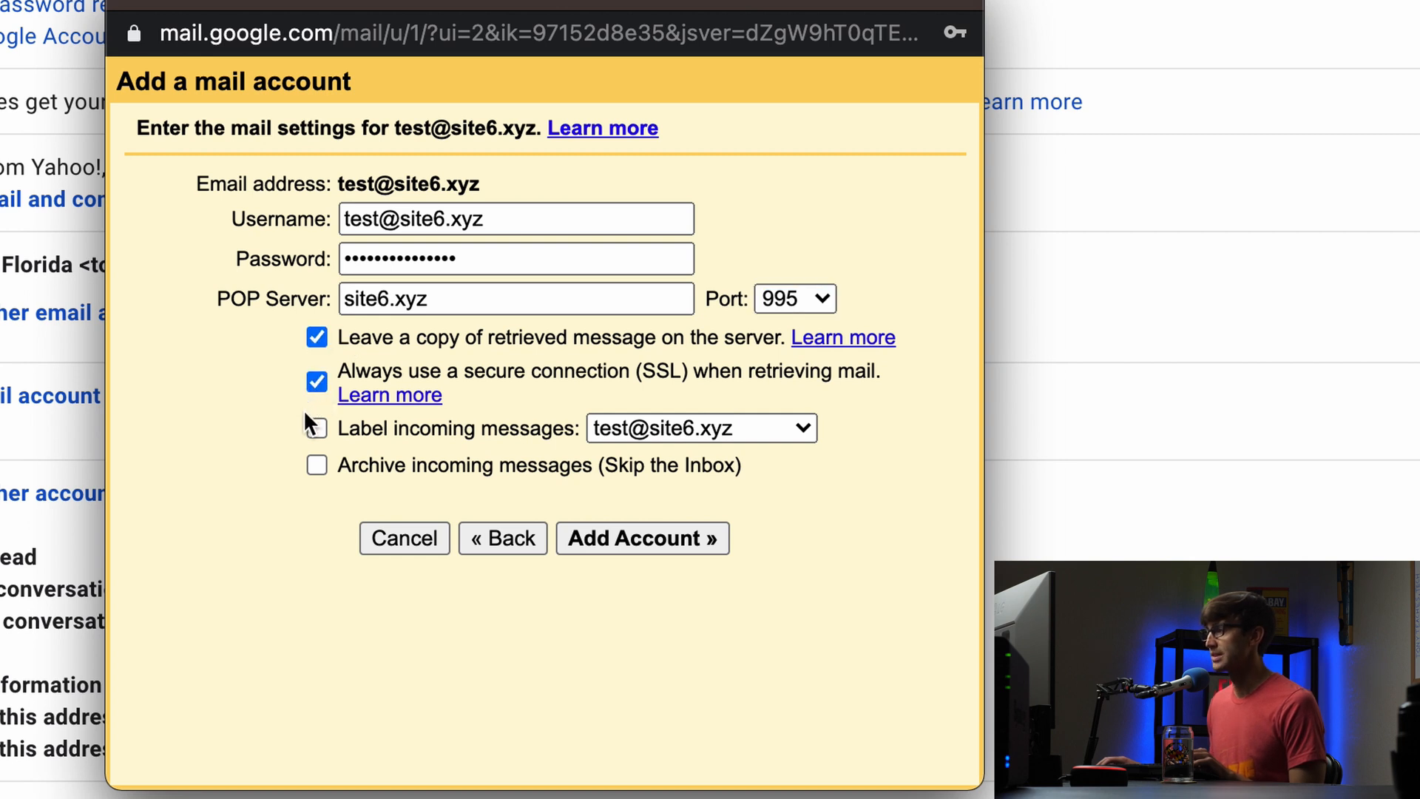
{"action": "left_click", "coordinate": [316, 429]}
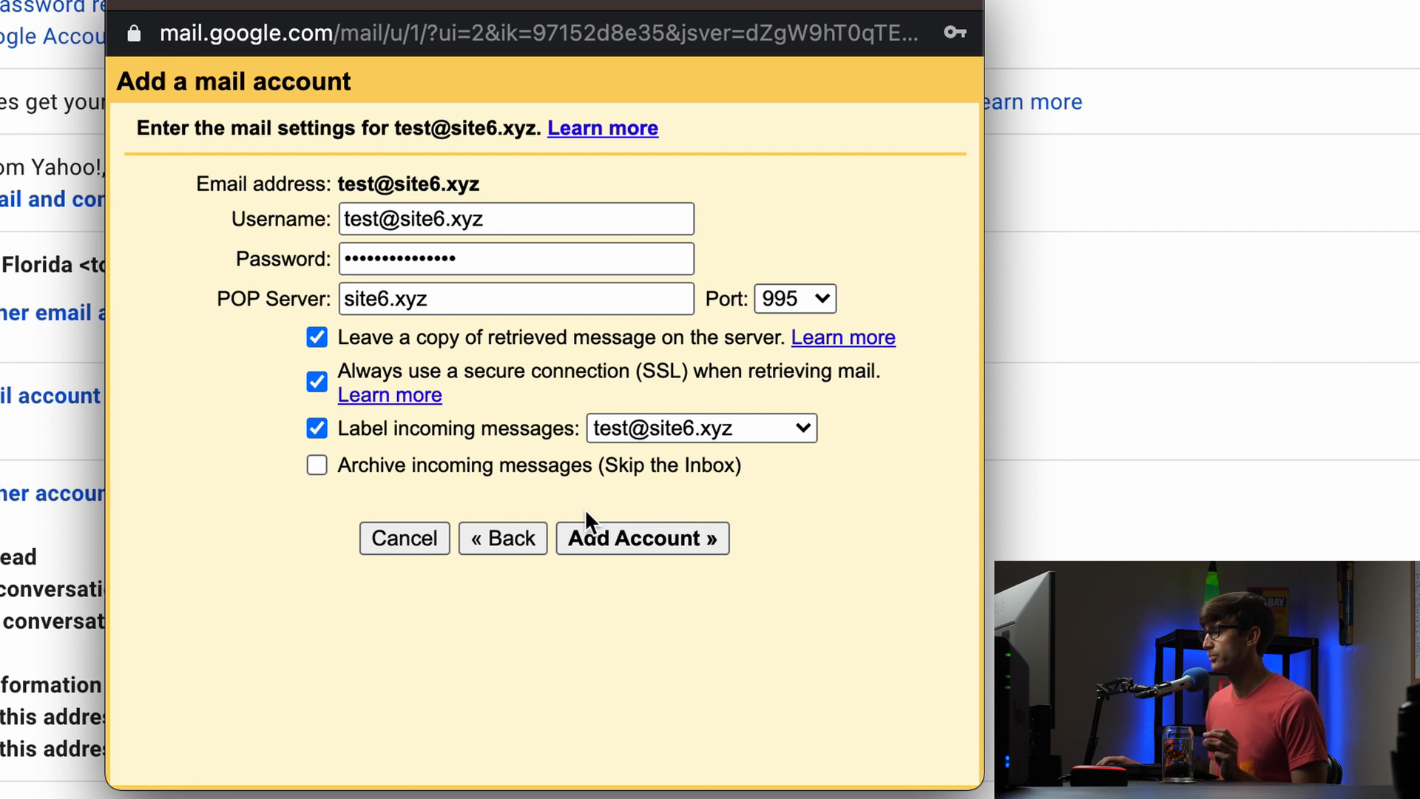
{"action": "left_click", "coordinate": [642, 538]}
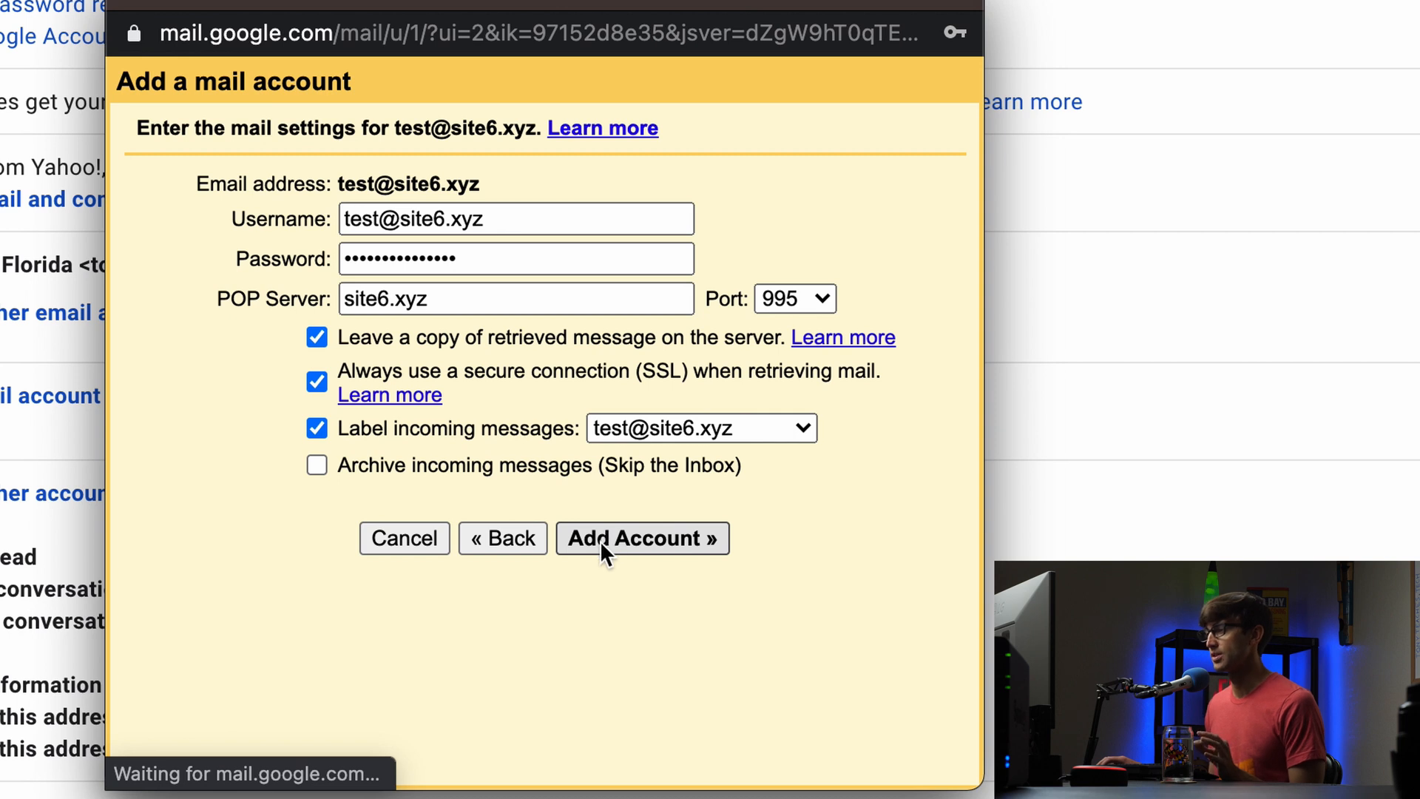
{"action": "left_click", "coordinate": [642, 539]}
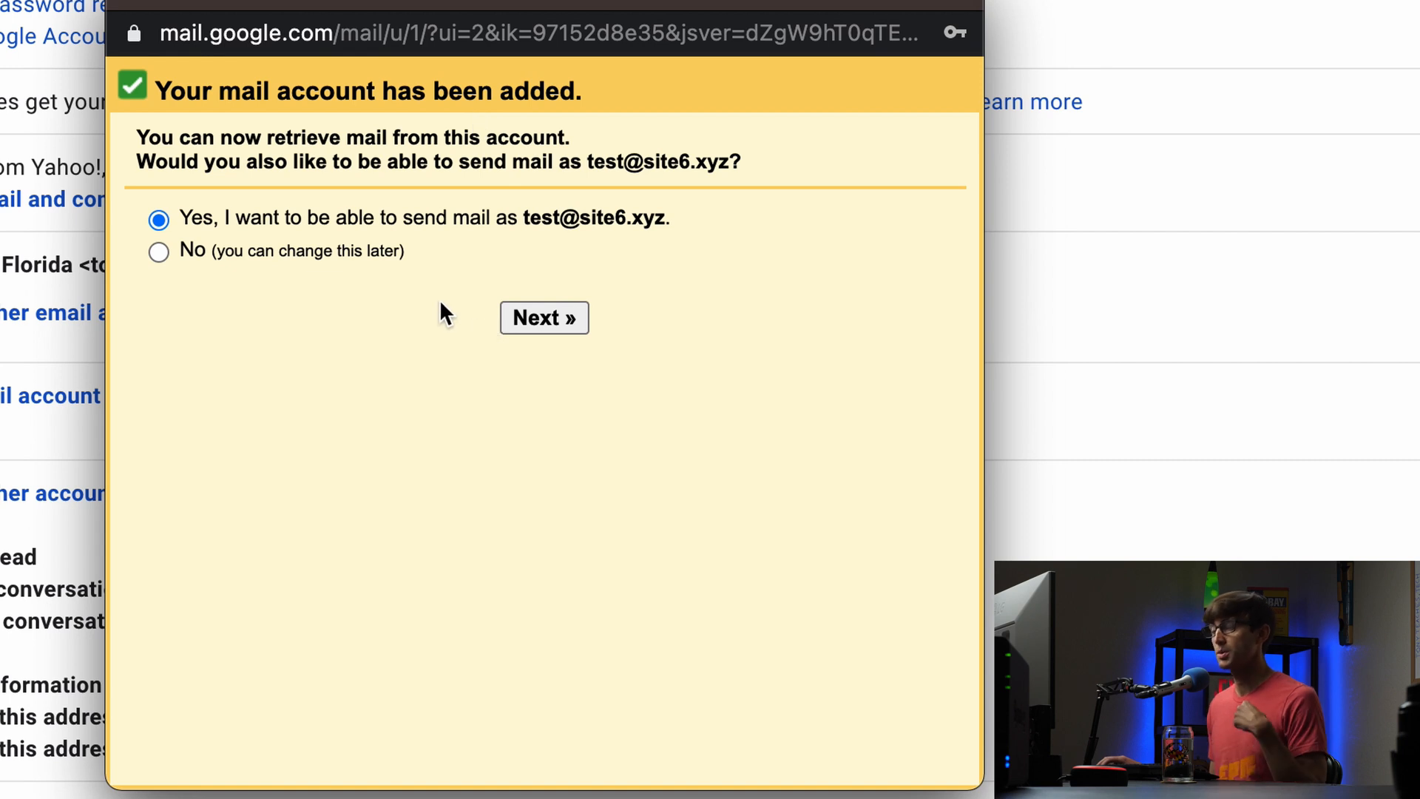
{"action": "mouse_move", "coordinate": [448, 334]}
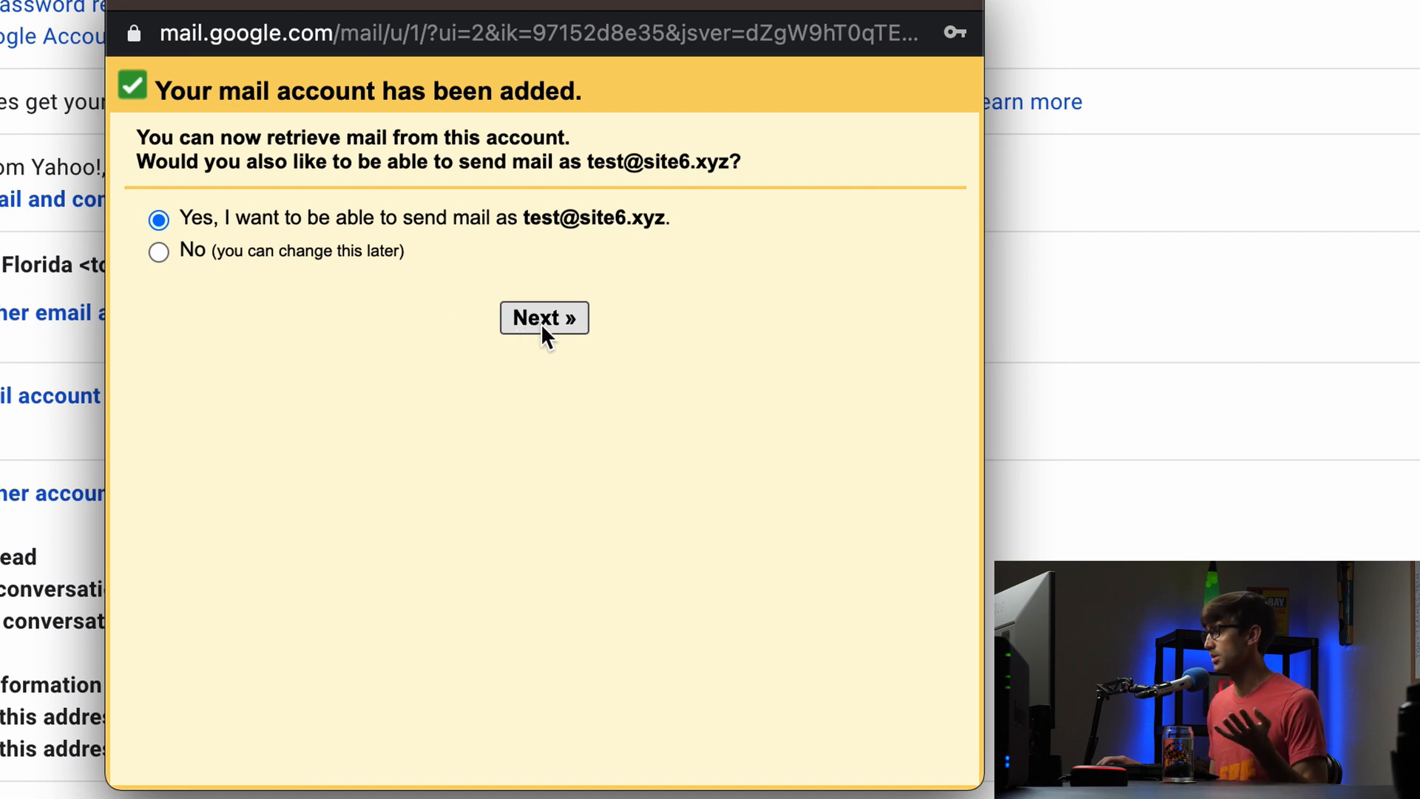
{"action": "left_click", "coordinate": [544, 318]}
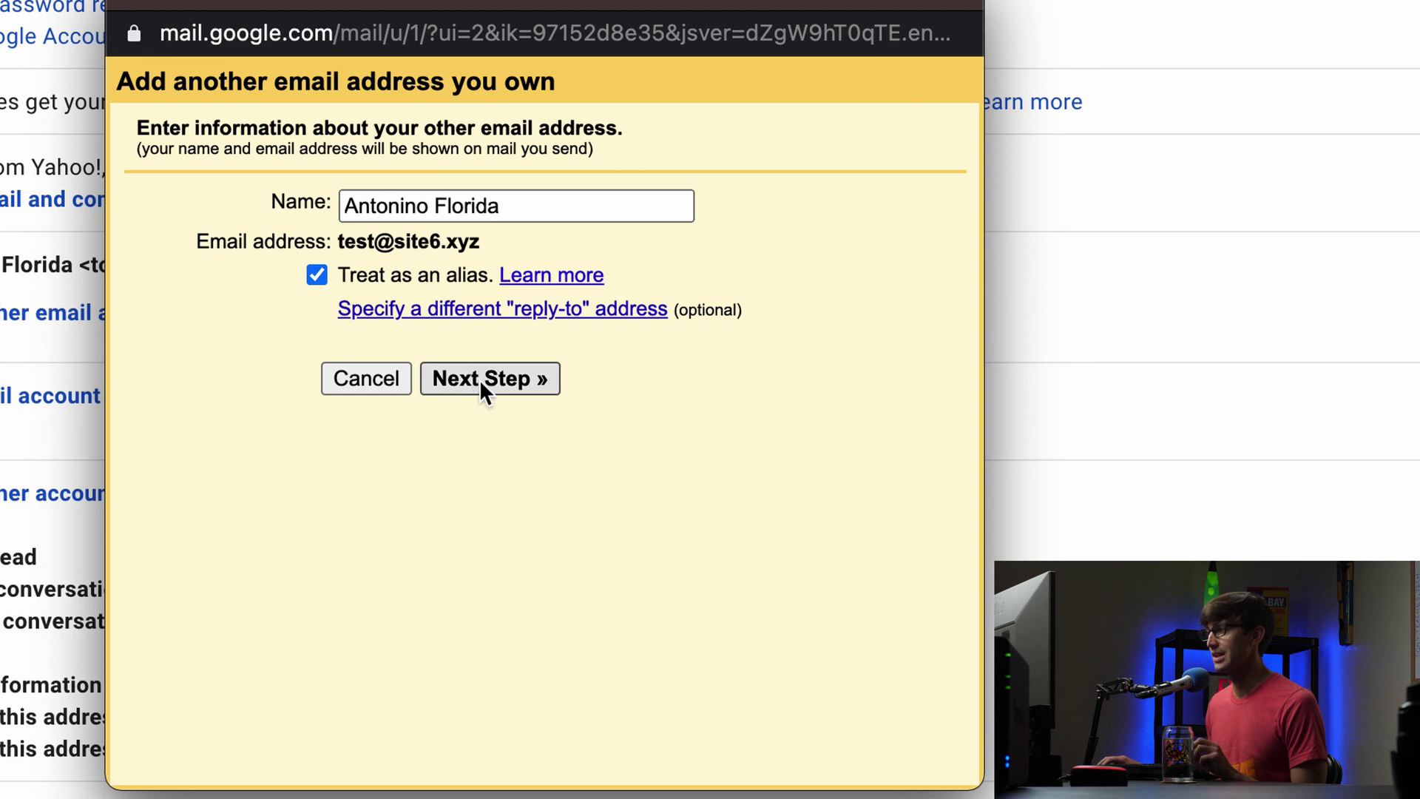
{"action": "left_click", "coordinate": [489, 378]}
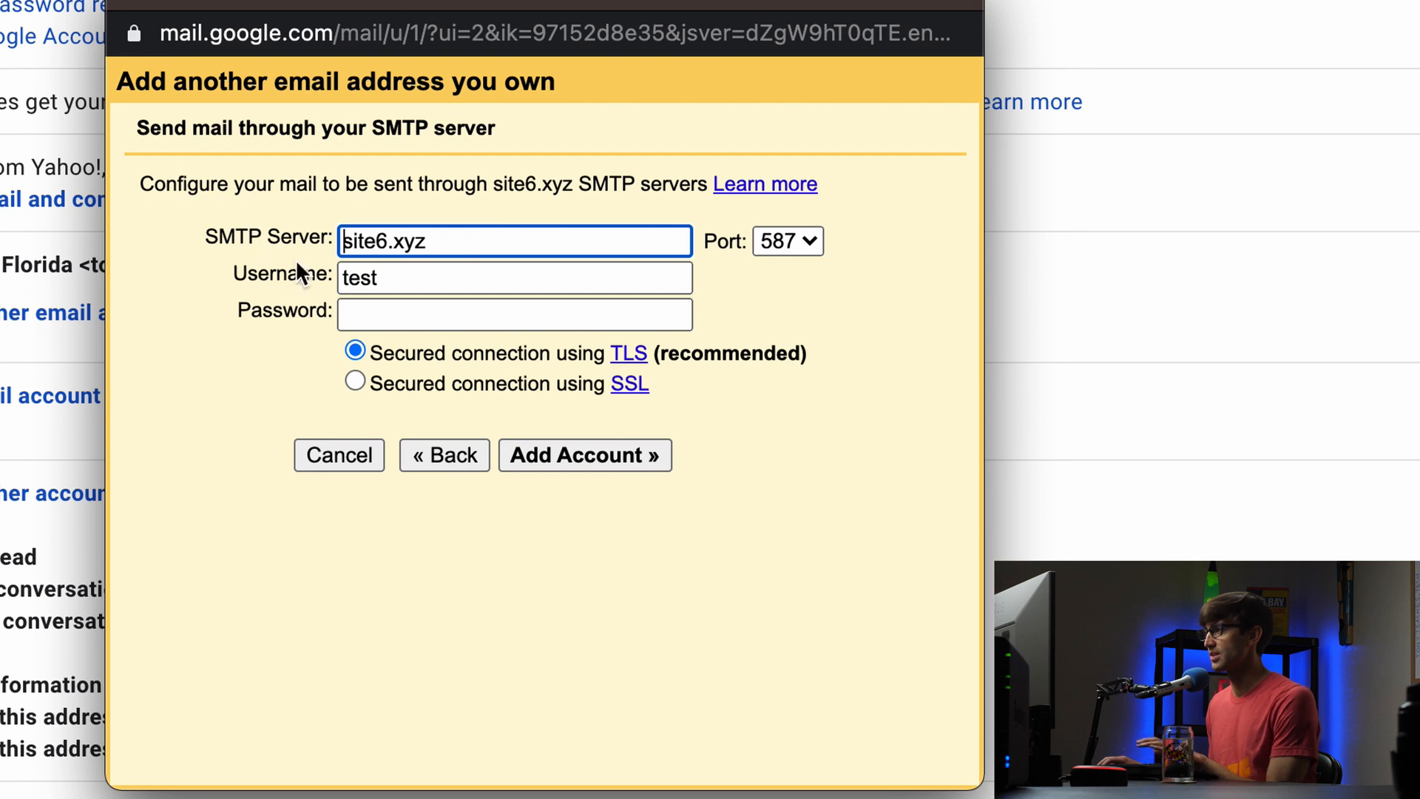
{"action": "left_click", "coordinate": [513, 278]}
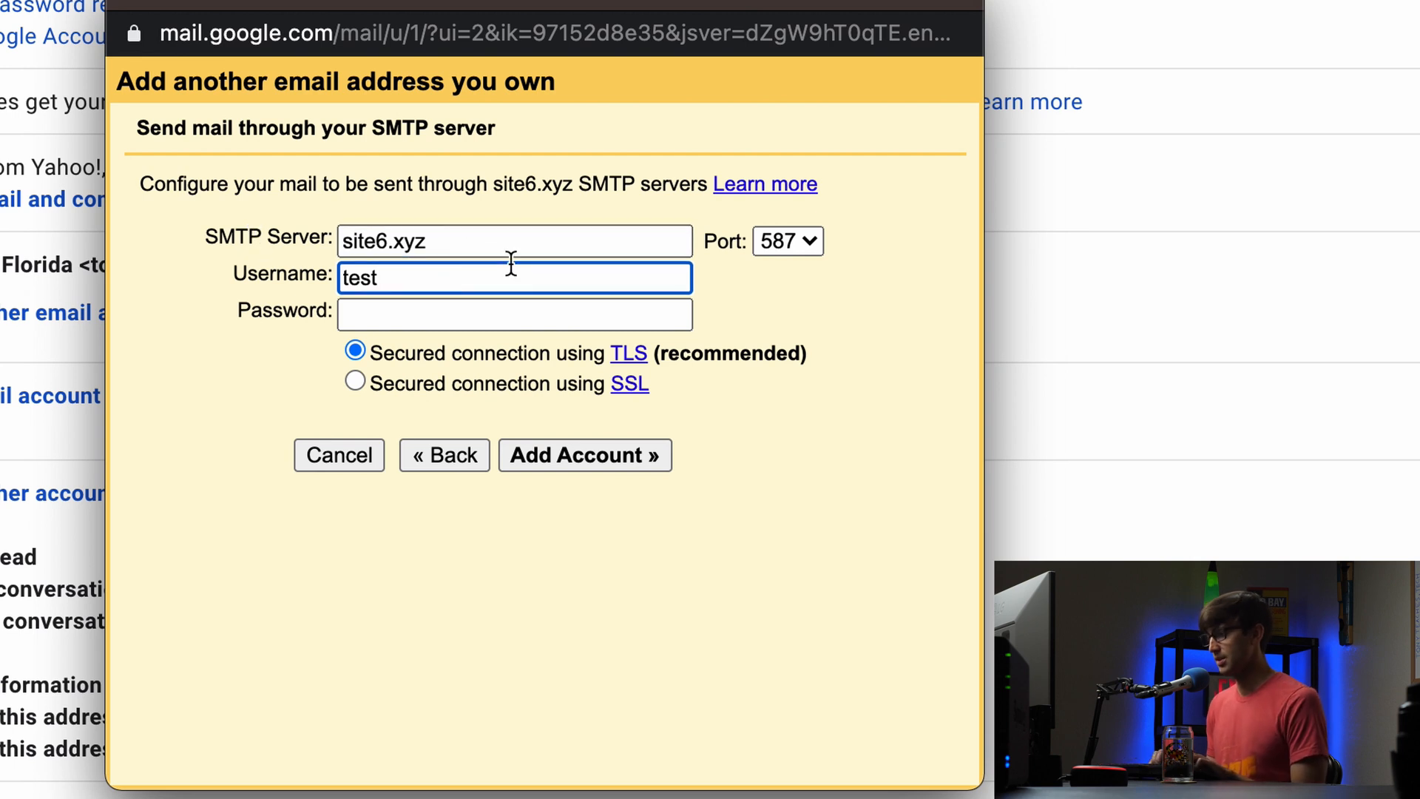
{"action": "type", "text": "@site"}
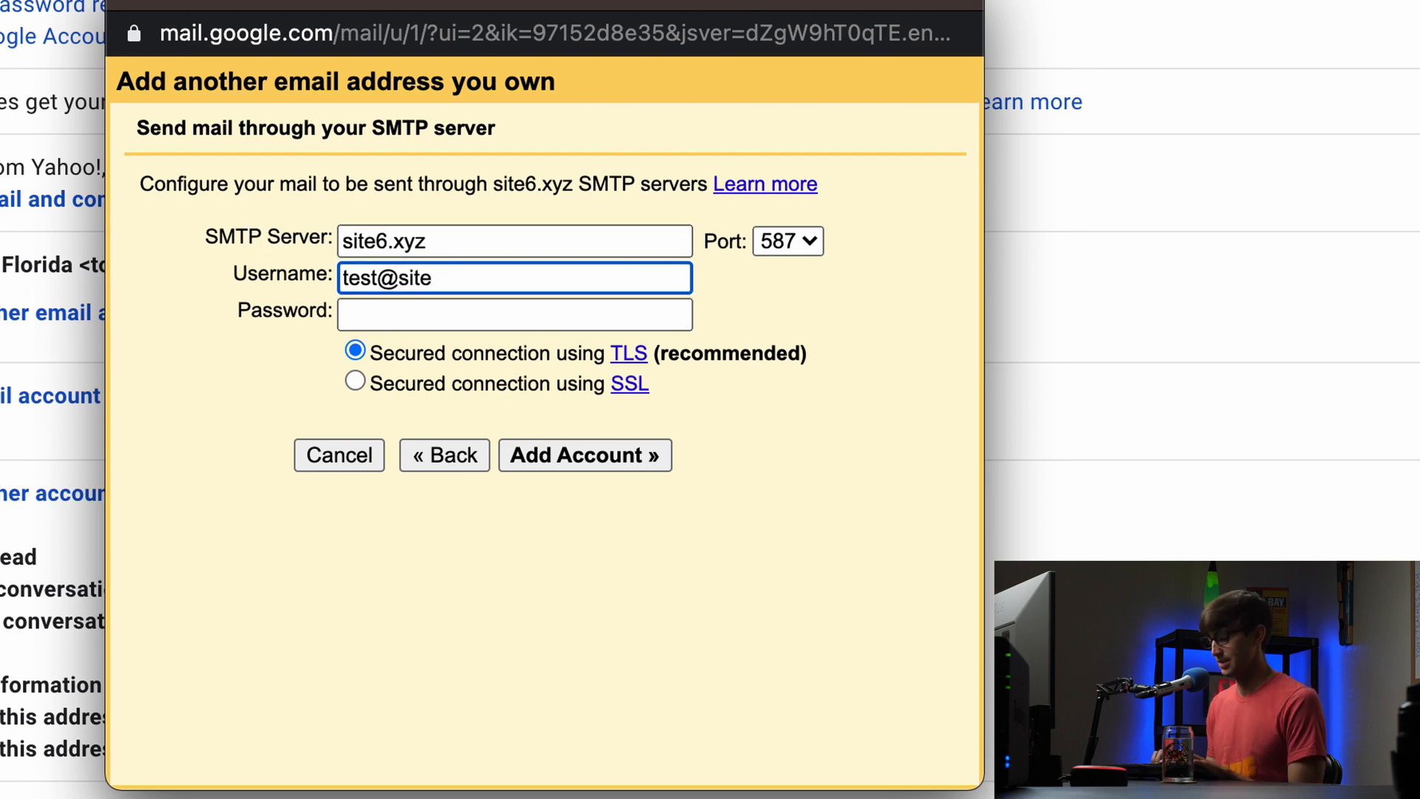
{"action": "type", "text": "6.xyz"}
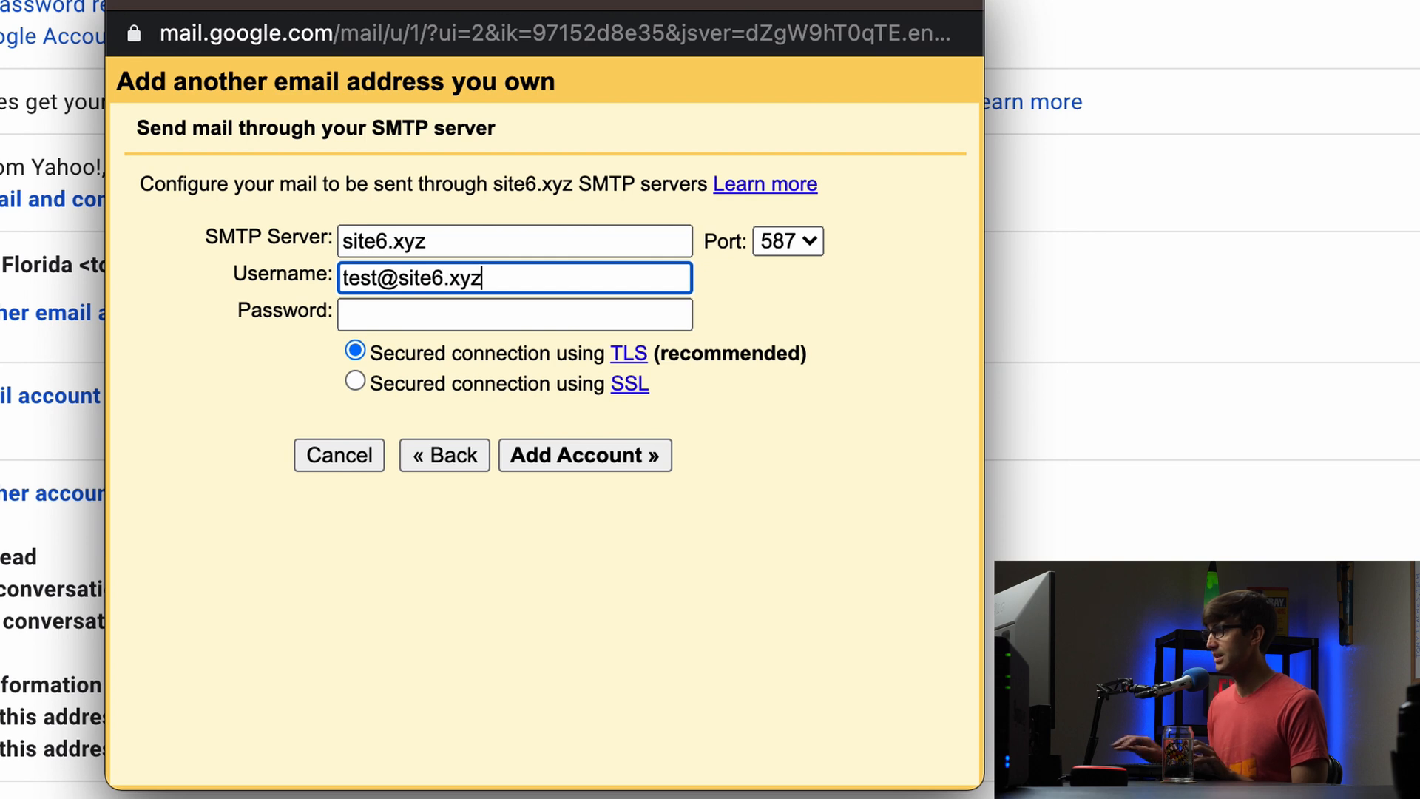
{"action": "left_click", "coordinate": [787, 242]}
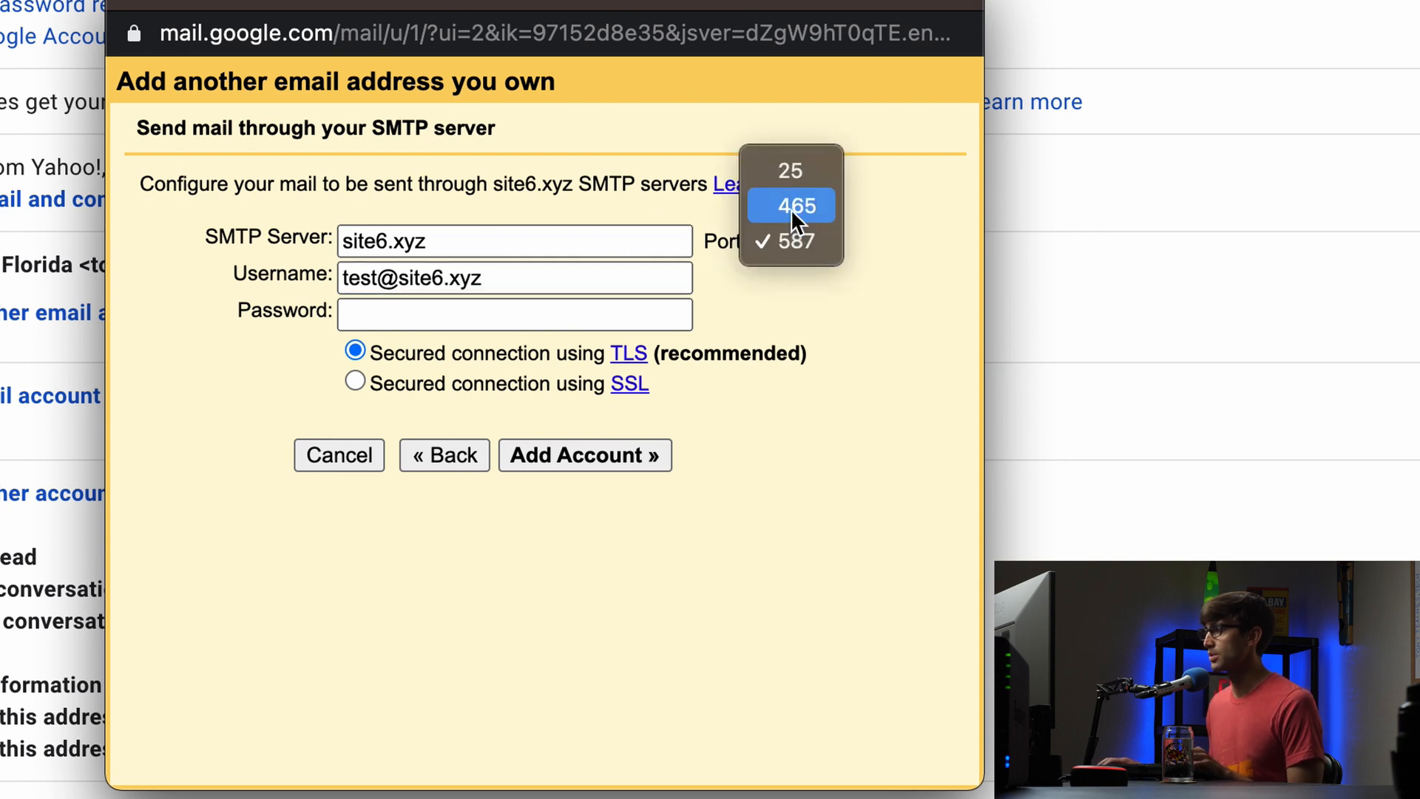
{"action": "left_click", "coordinate": [791, 205]}
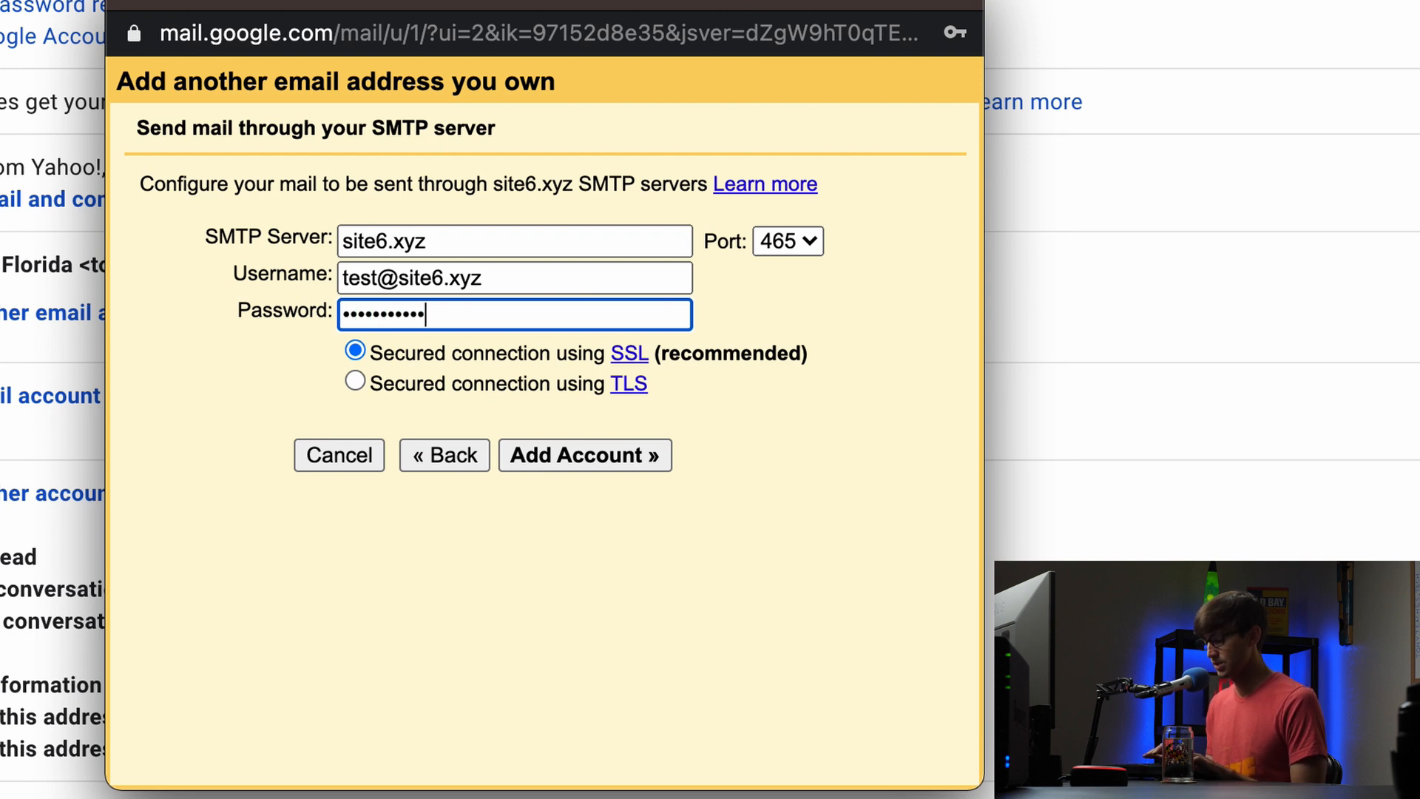
{"action": "type", "text": "••••"}
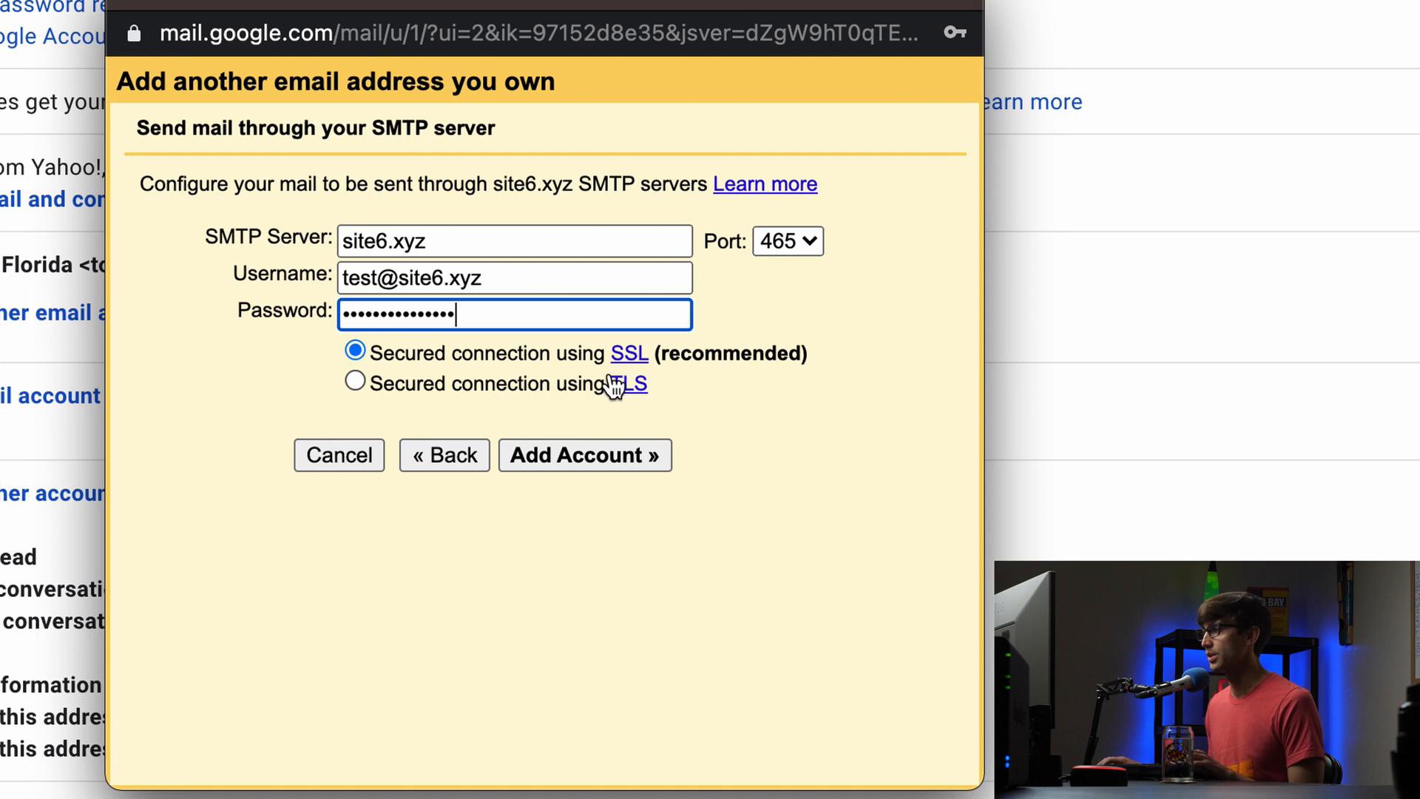
{"action": "mouse_move", "coordinate": [608, 496]}
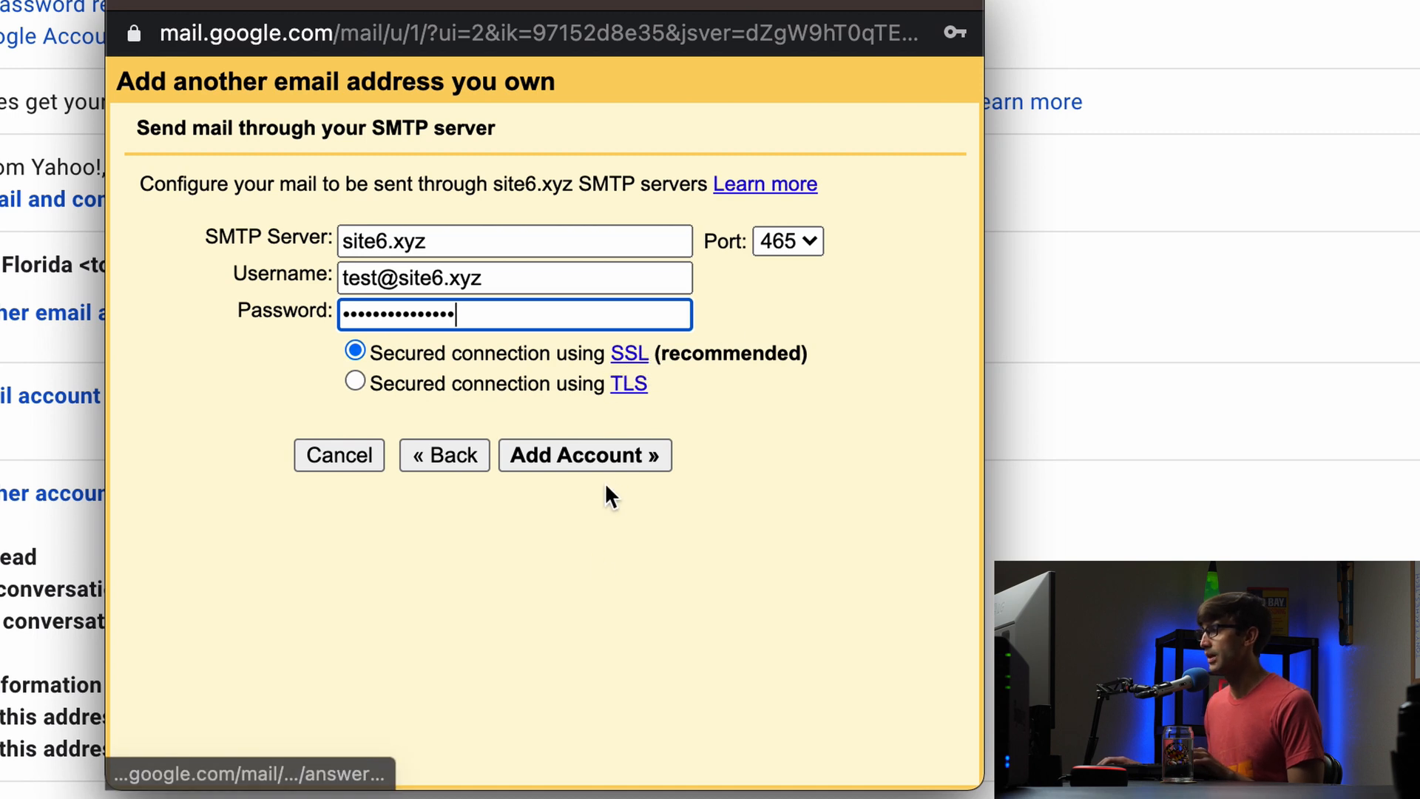
{"action": "left_click", "coordinate": [586, 456]}
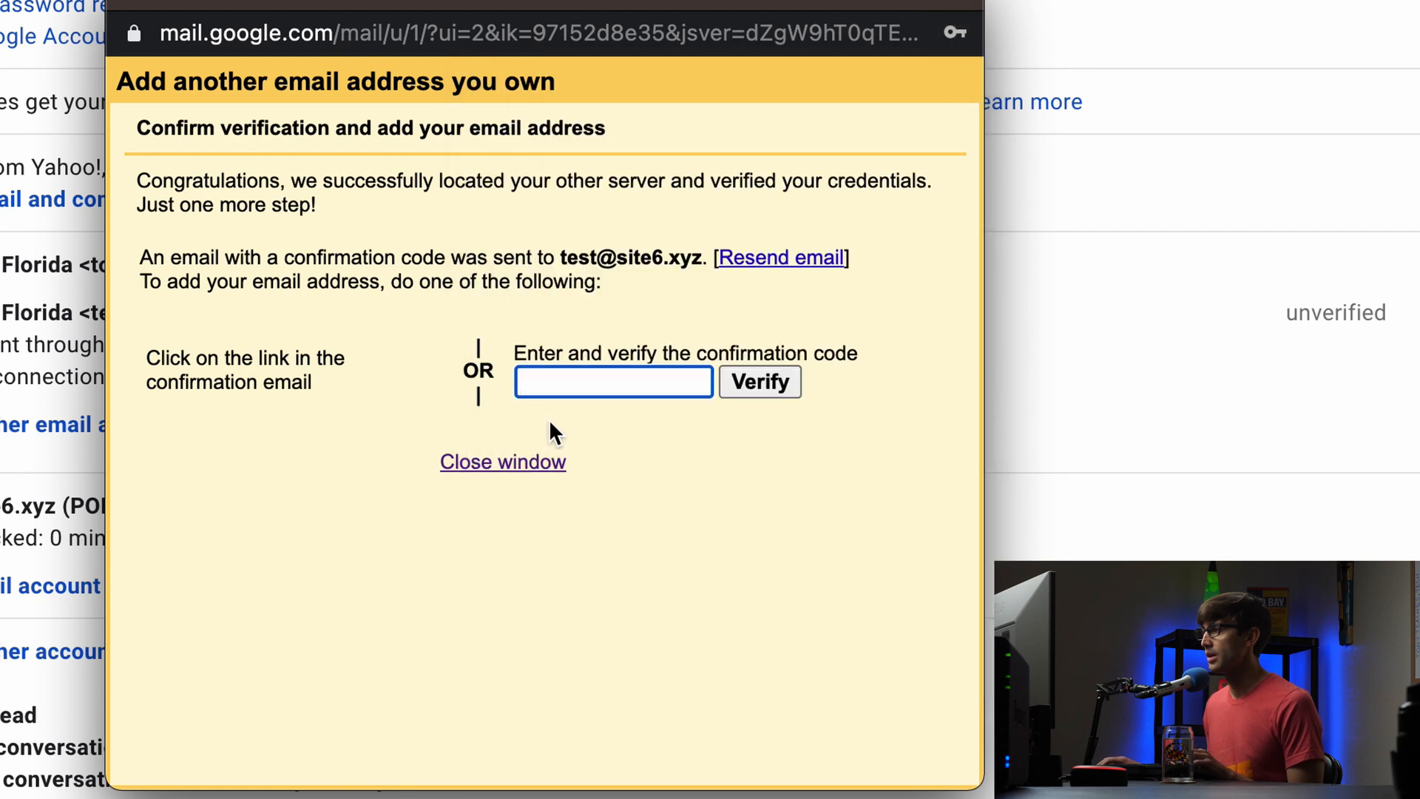
{"action": "mouse_move", "coordinate": [132, 143]}
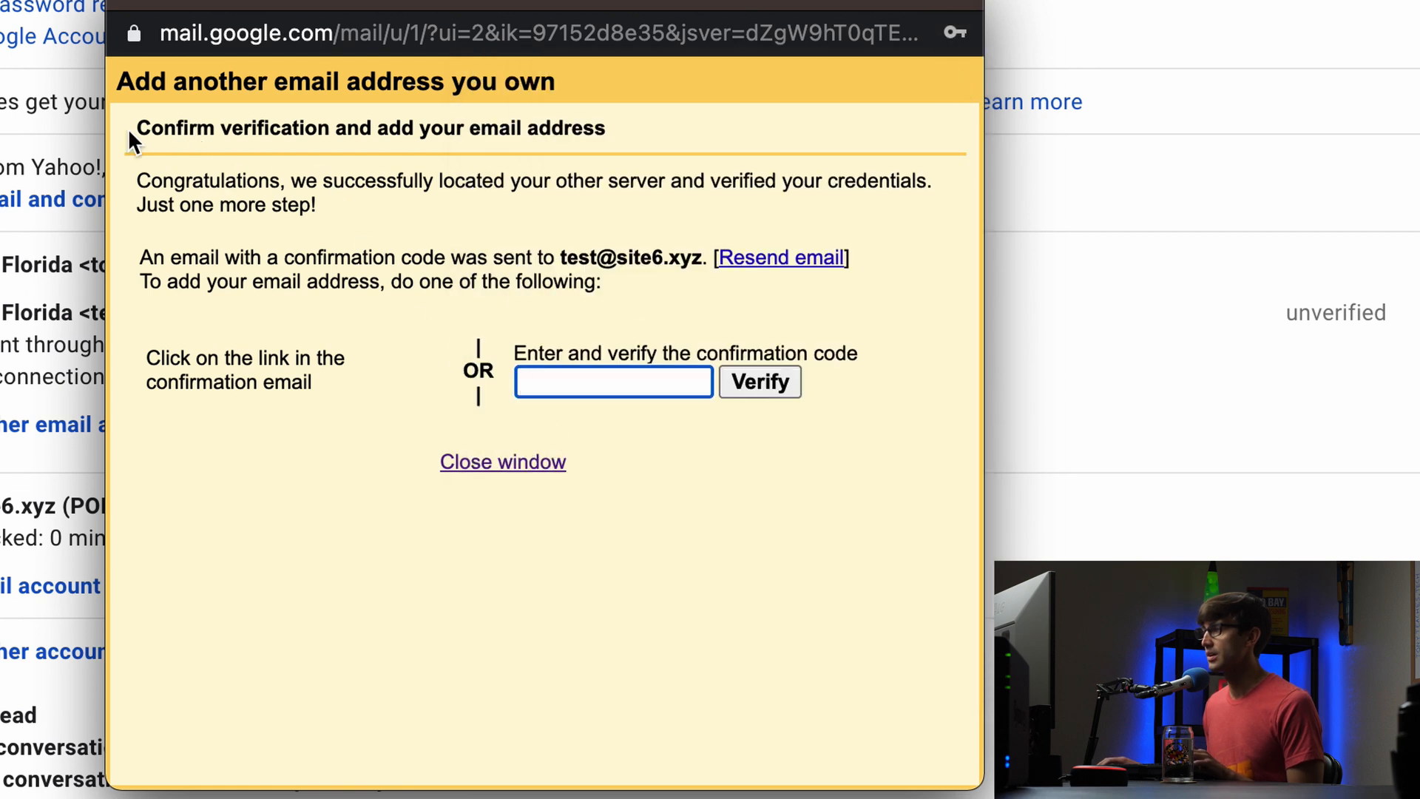
{"action": "mouse_move", "coordinate": [561, 170]}
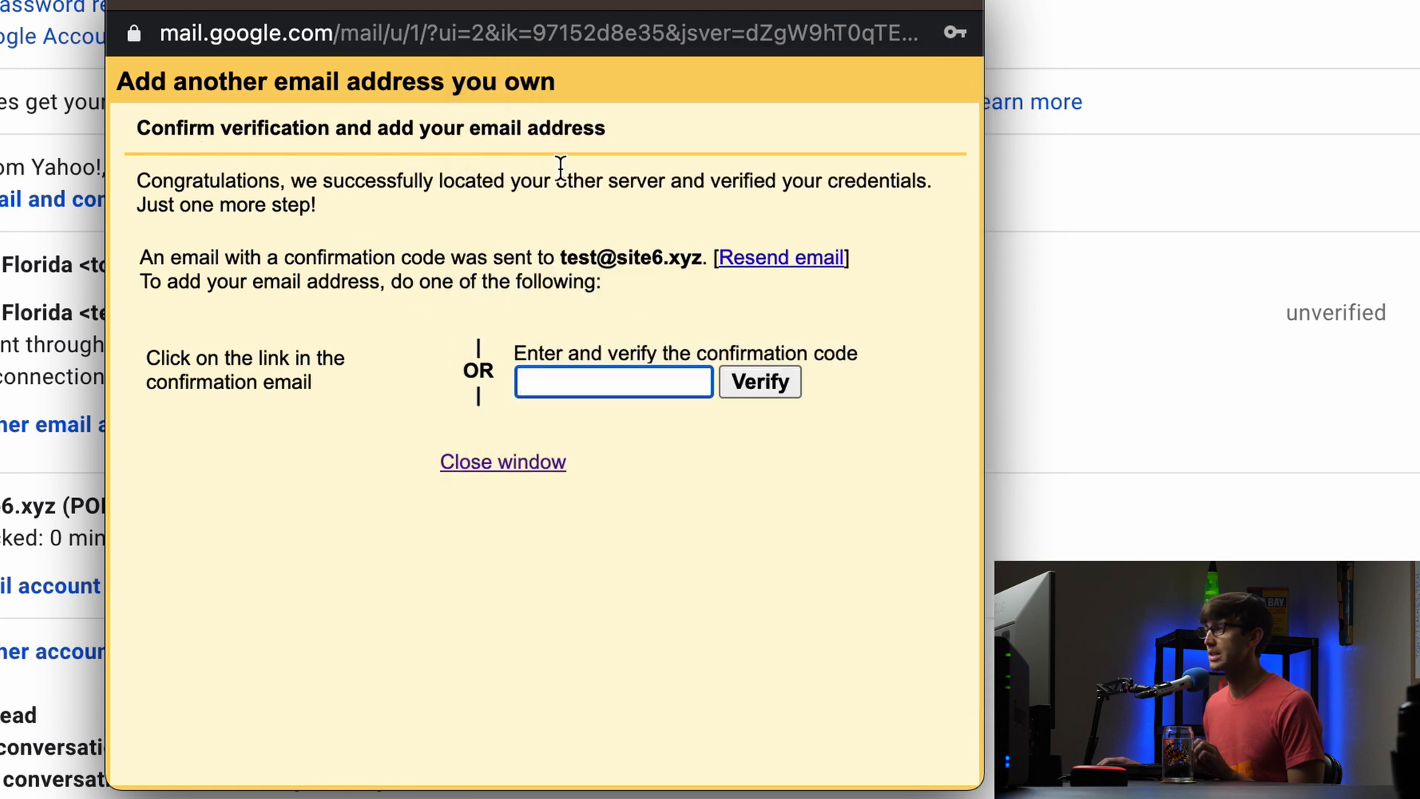
{"action": "mouse_move", "coordinate": [514, 180]}
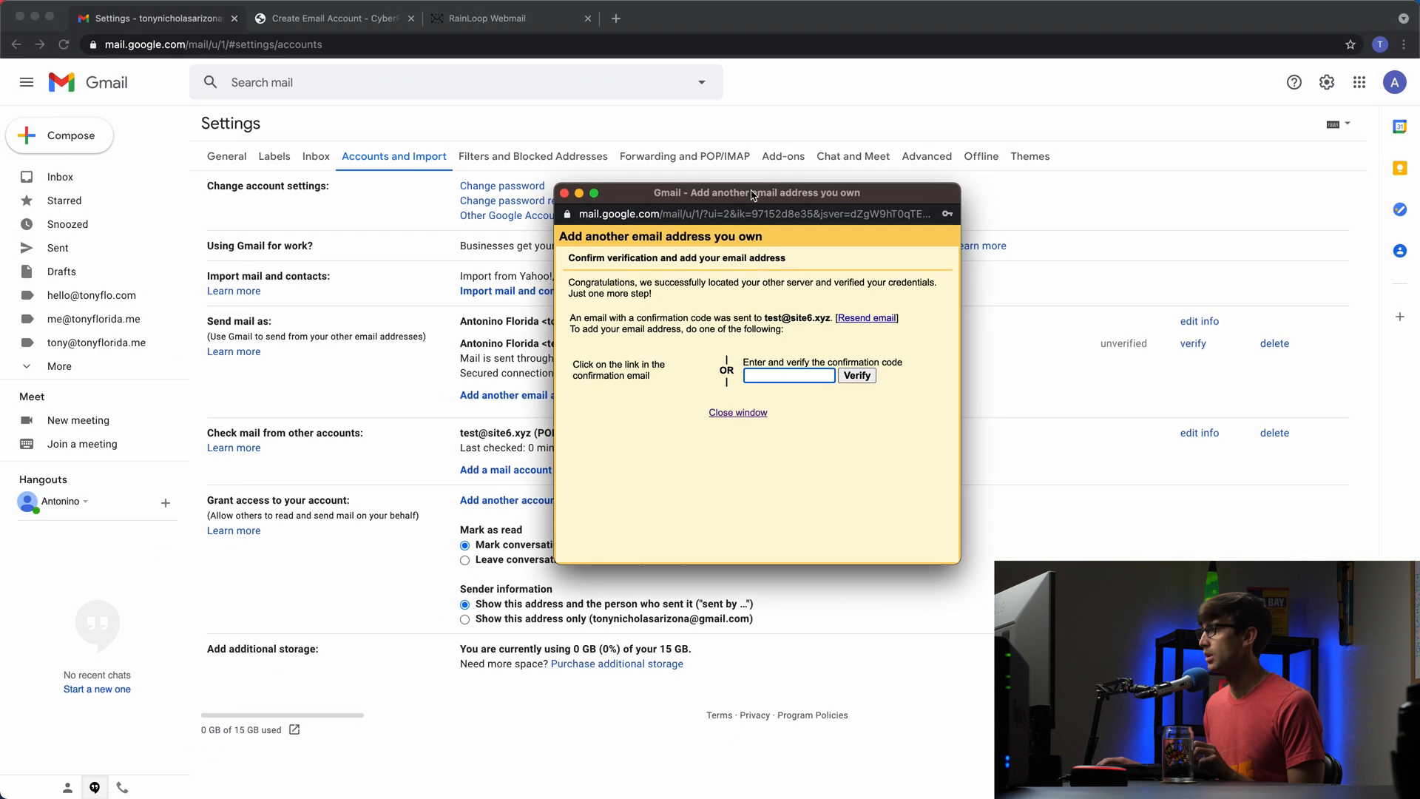
{"action": "left_click", "coordinate": [737, 411]}
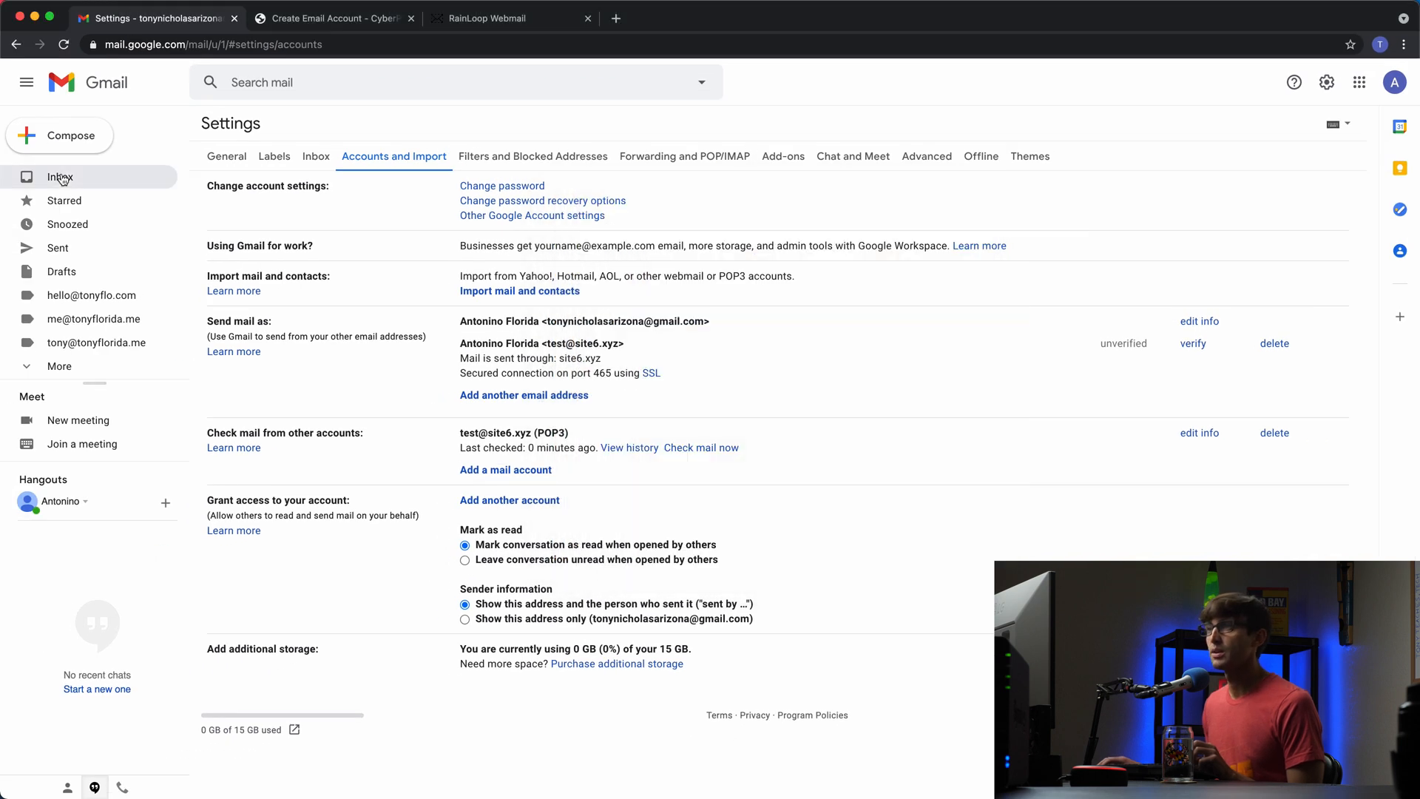
{"action": "left_click", "coordinate": [339, 18]}
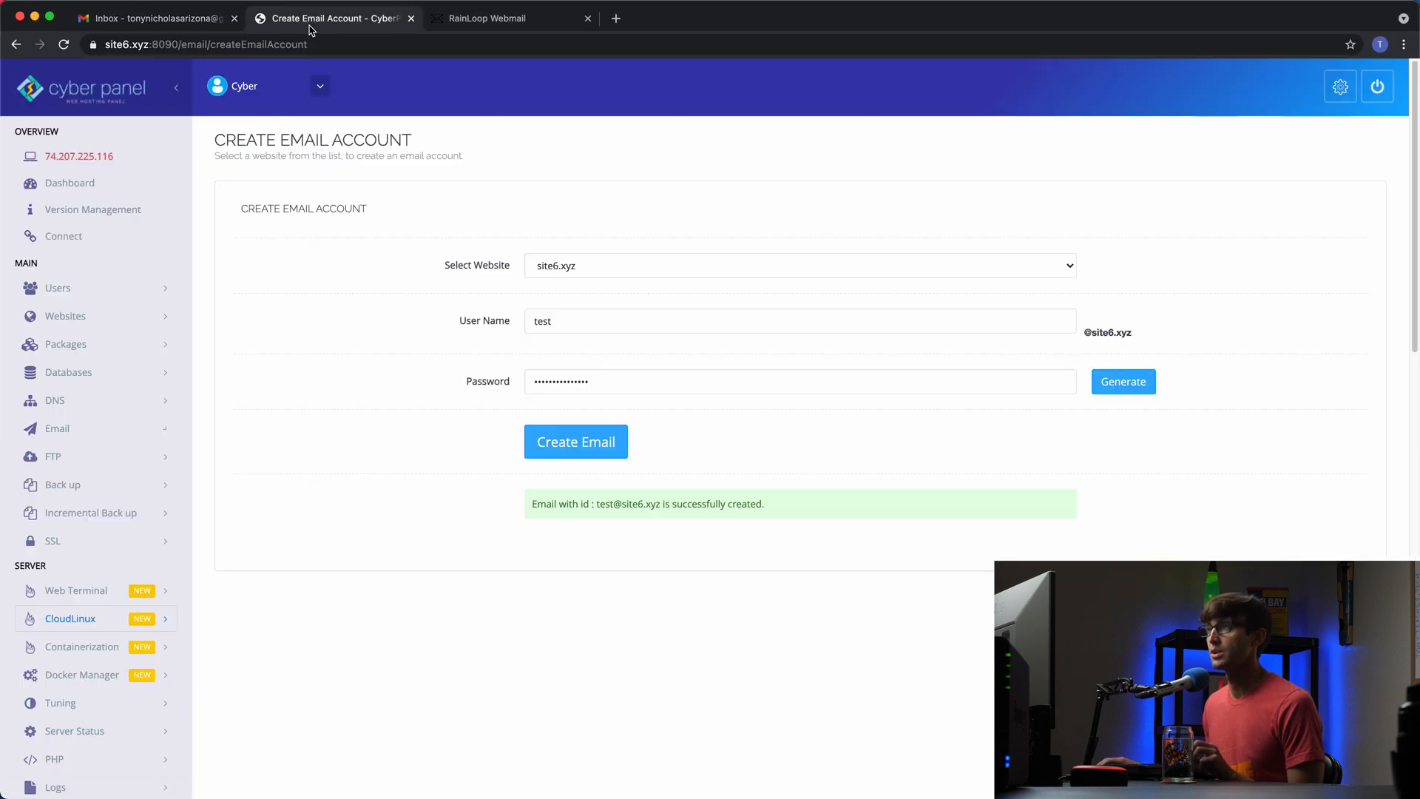
{"action": "left_click", "coordinate": [501, 18]}
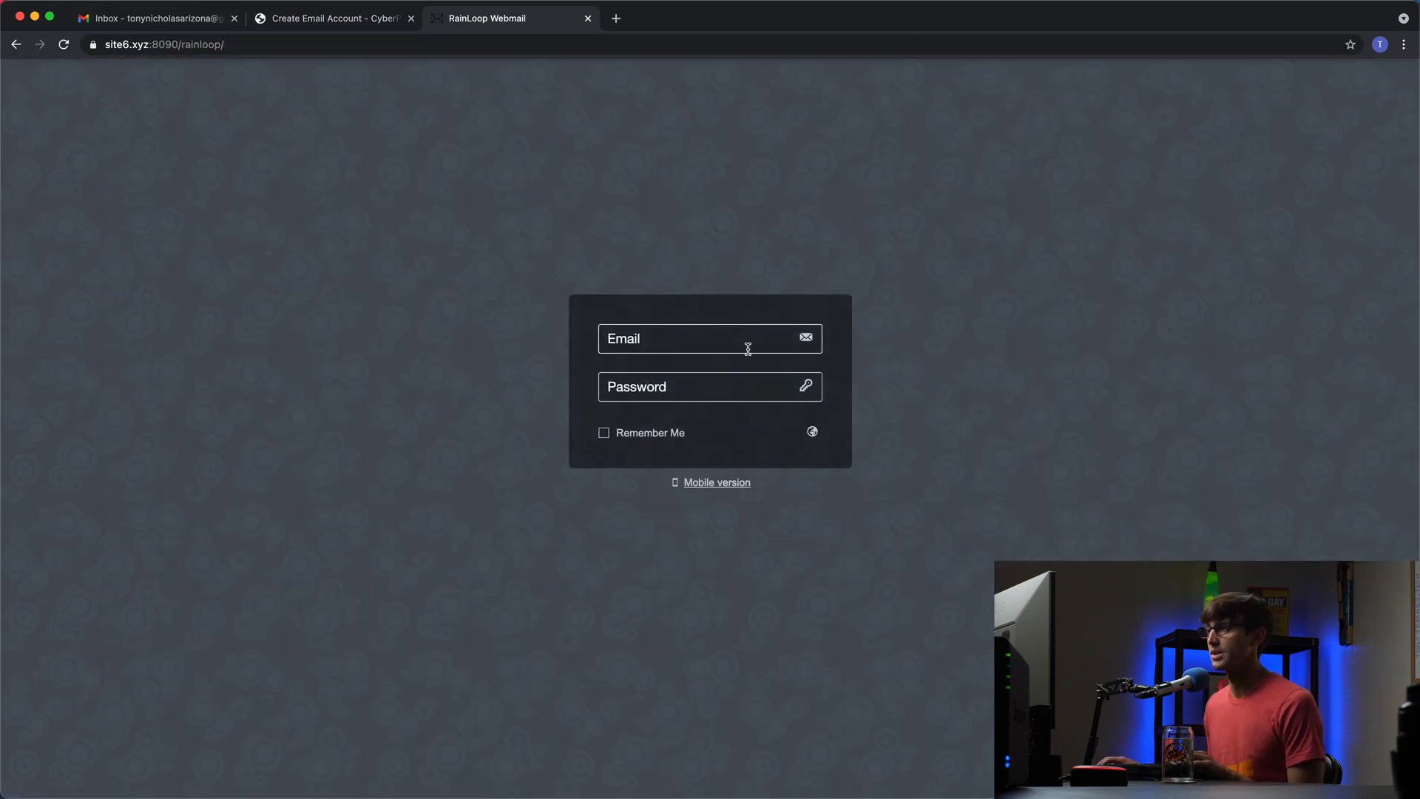
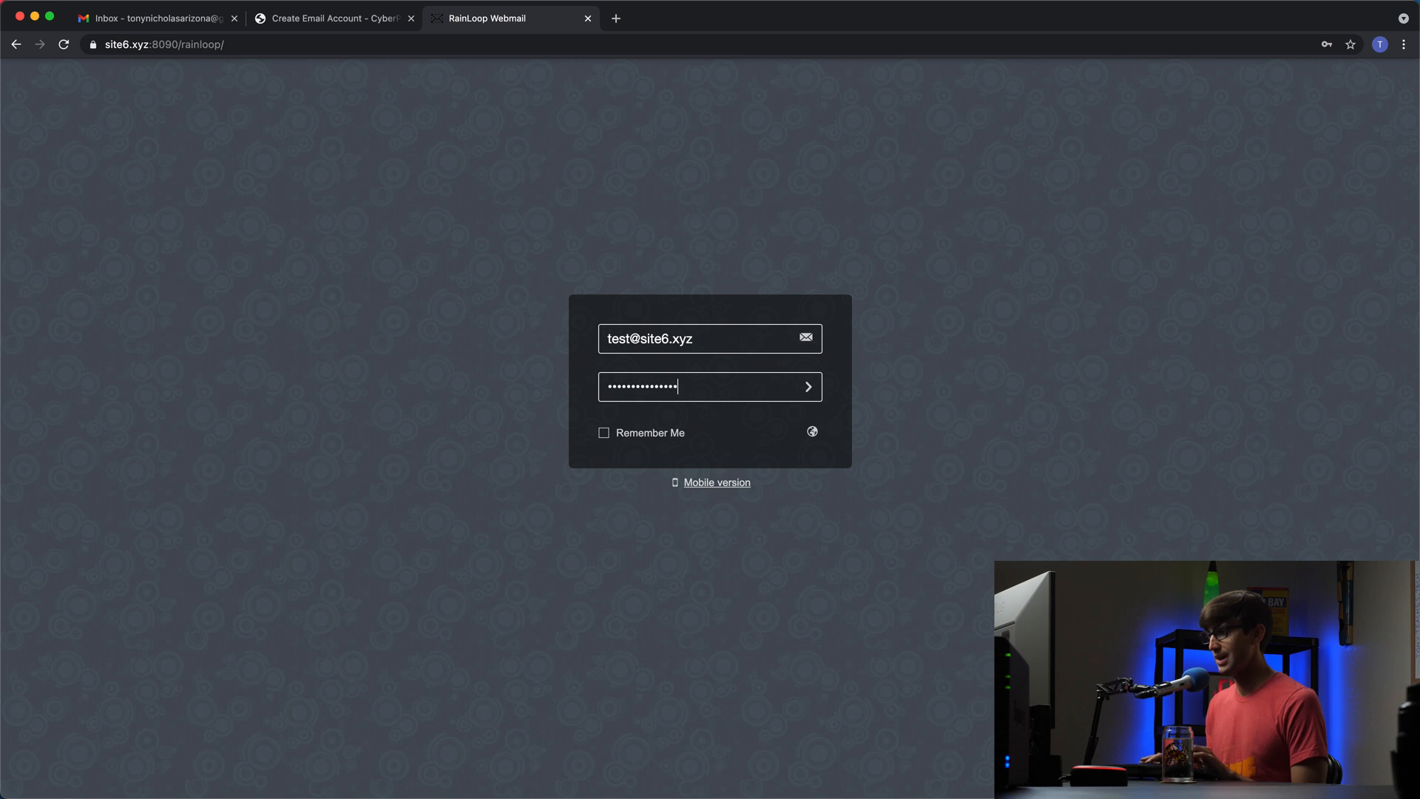
{"action": "left_click", "coordinate": [808, 385]}
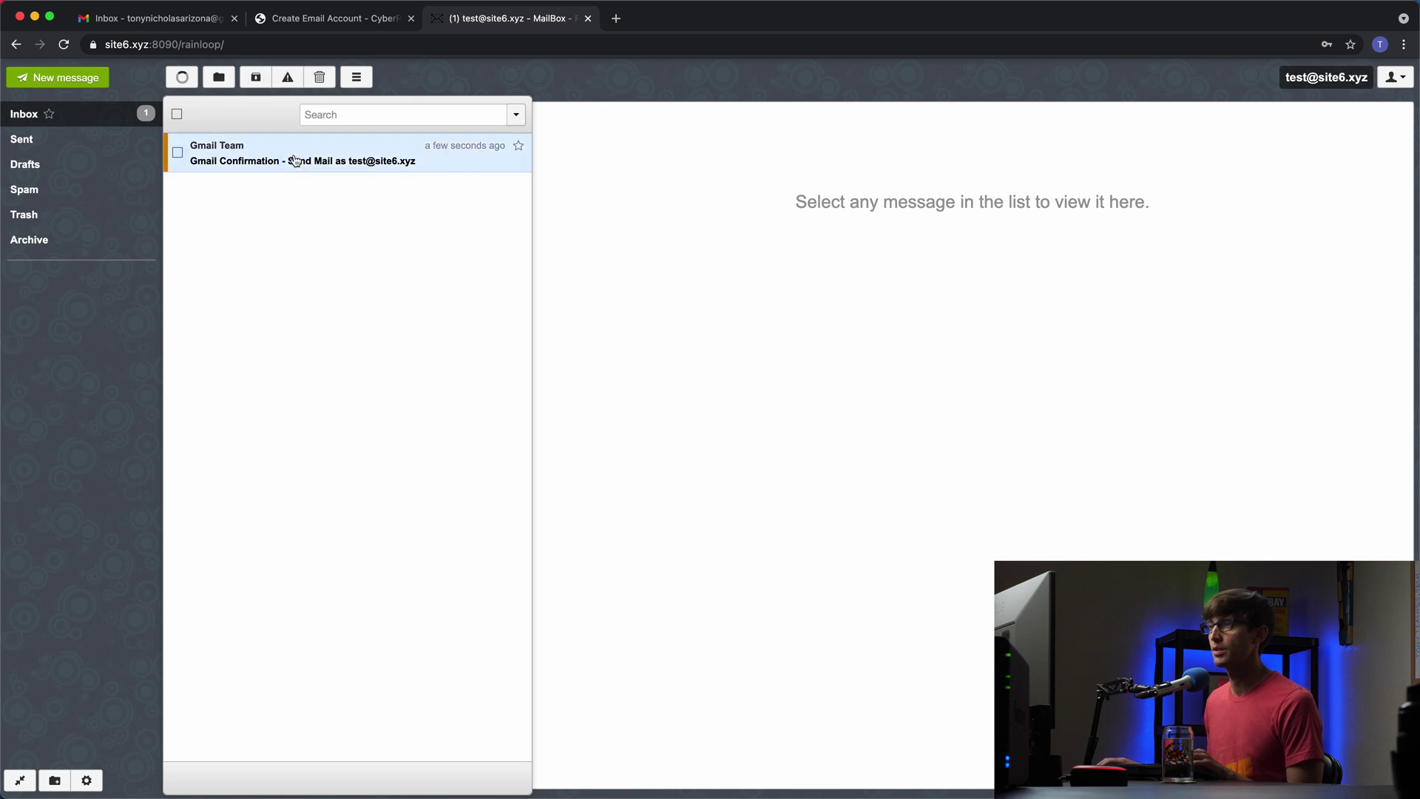
View the Gmail Team confirmation message and select its verification code for copying.
{"action": "left_click", "coordinate": [302, 152]}
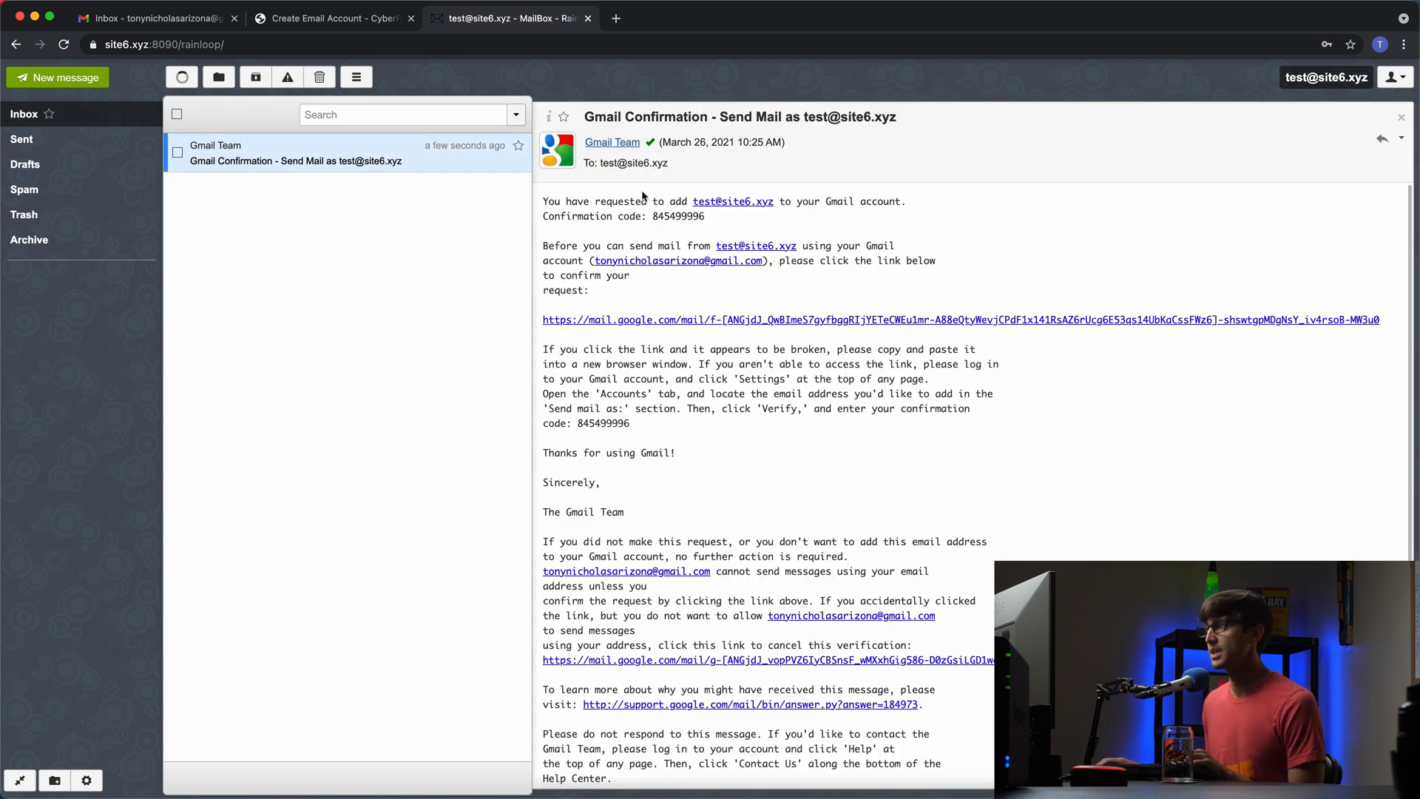
{"action": "triple_click", "coordinate": [736, 117]}
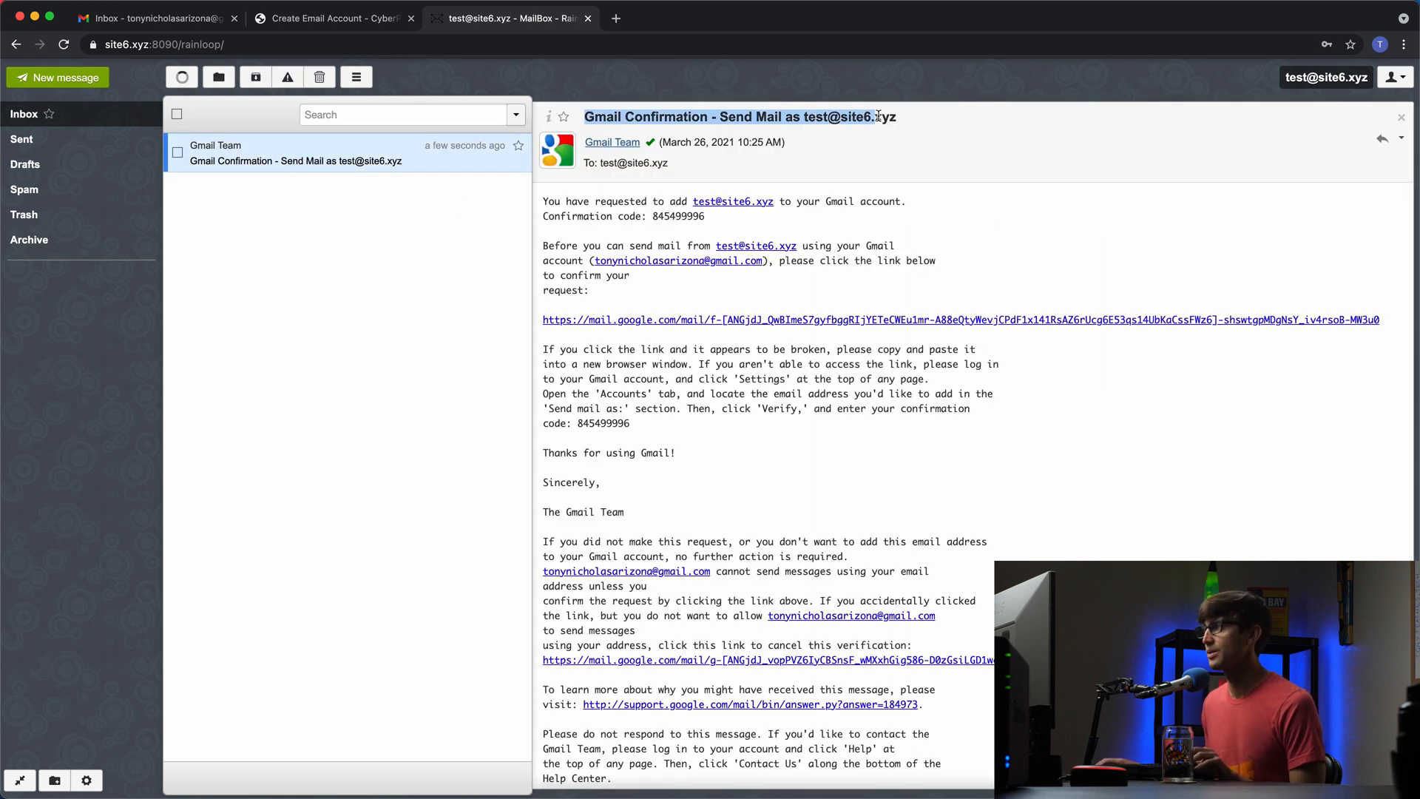
{"action": "double_click", "coordinate": [677, 216]}
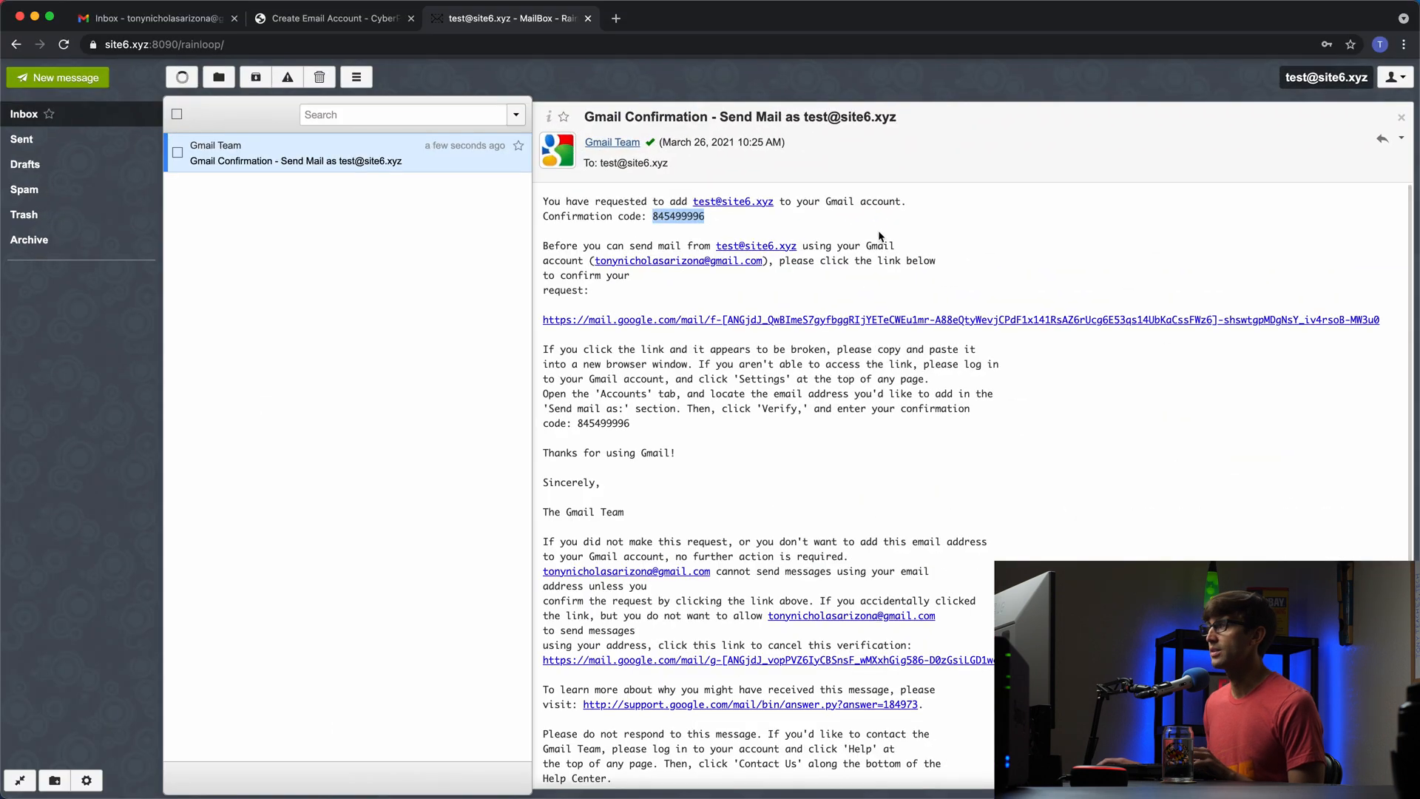
{"action": "left_click", "coordinate": [133, 18]}
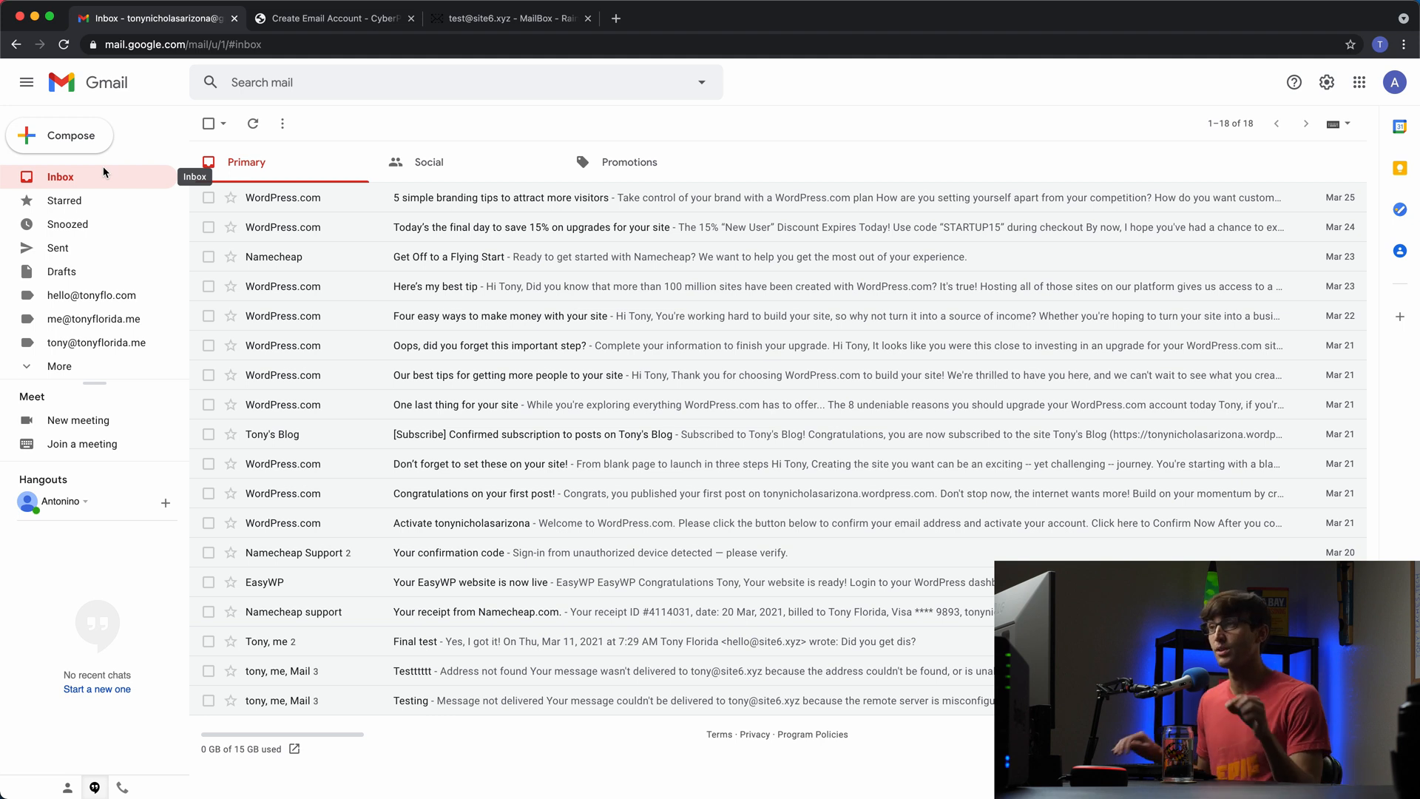
{"action": "left_click", "coordinate": [71, 135]}
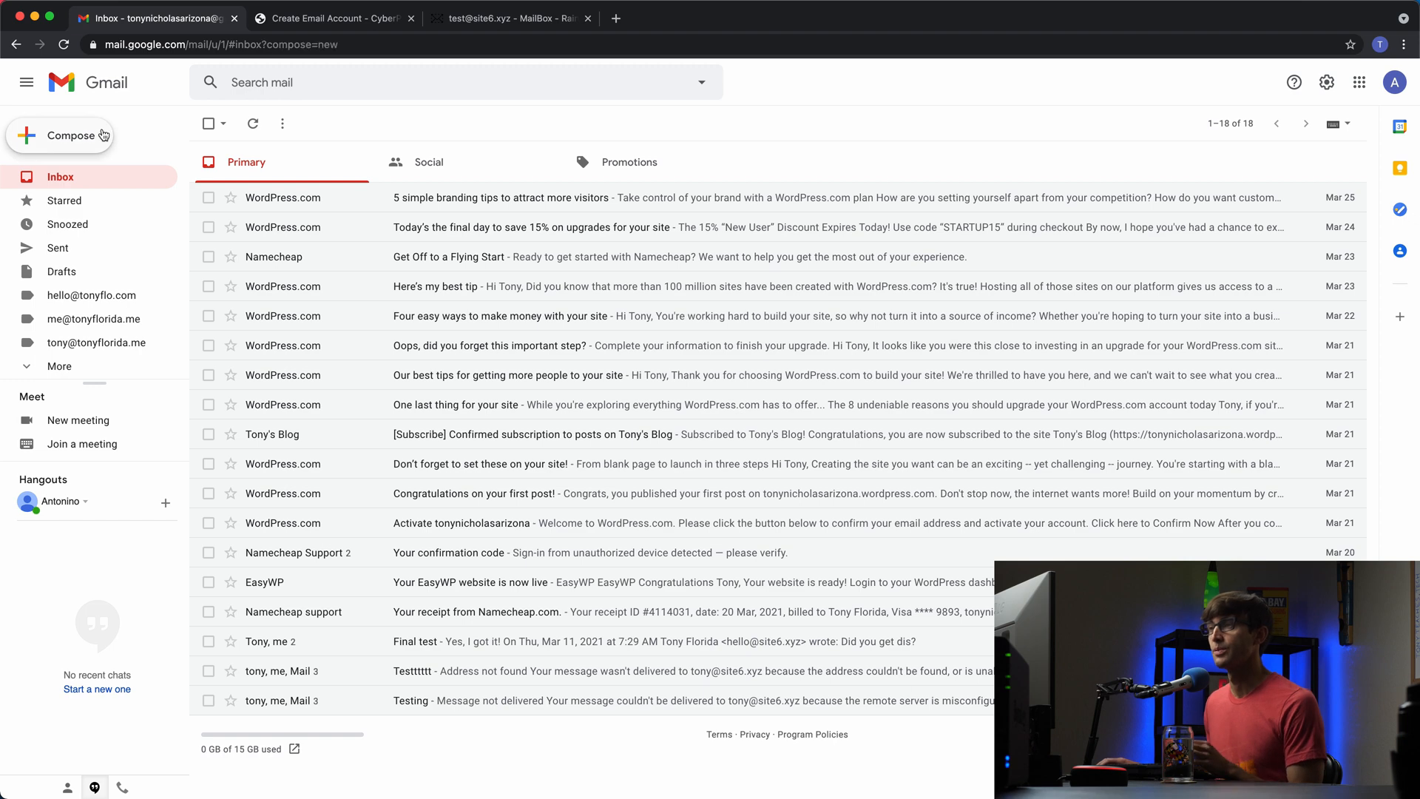
{"action": "left_click", "coordinate": [71, 134]}
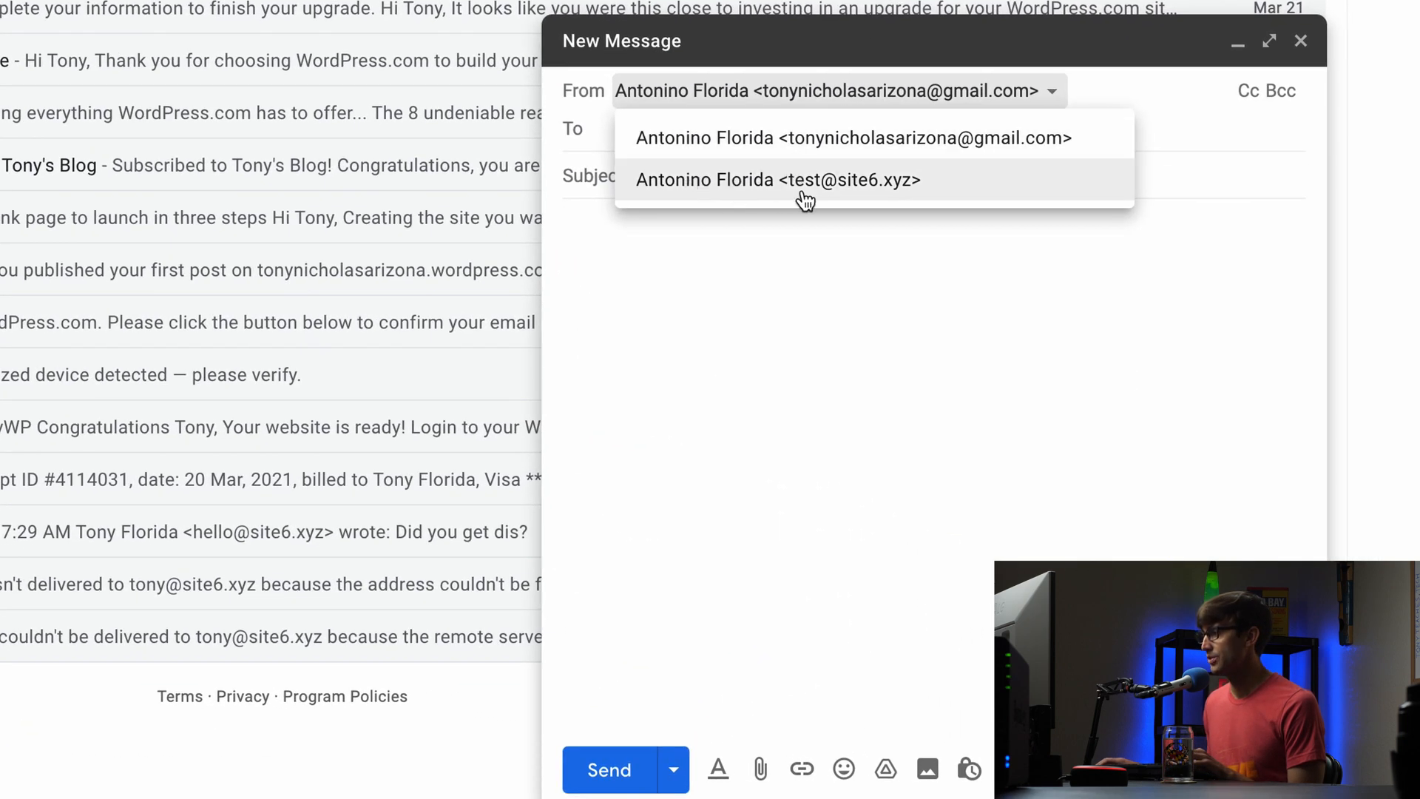
{"action": "left_click", "coordinate": [806, 178]}
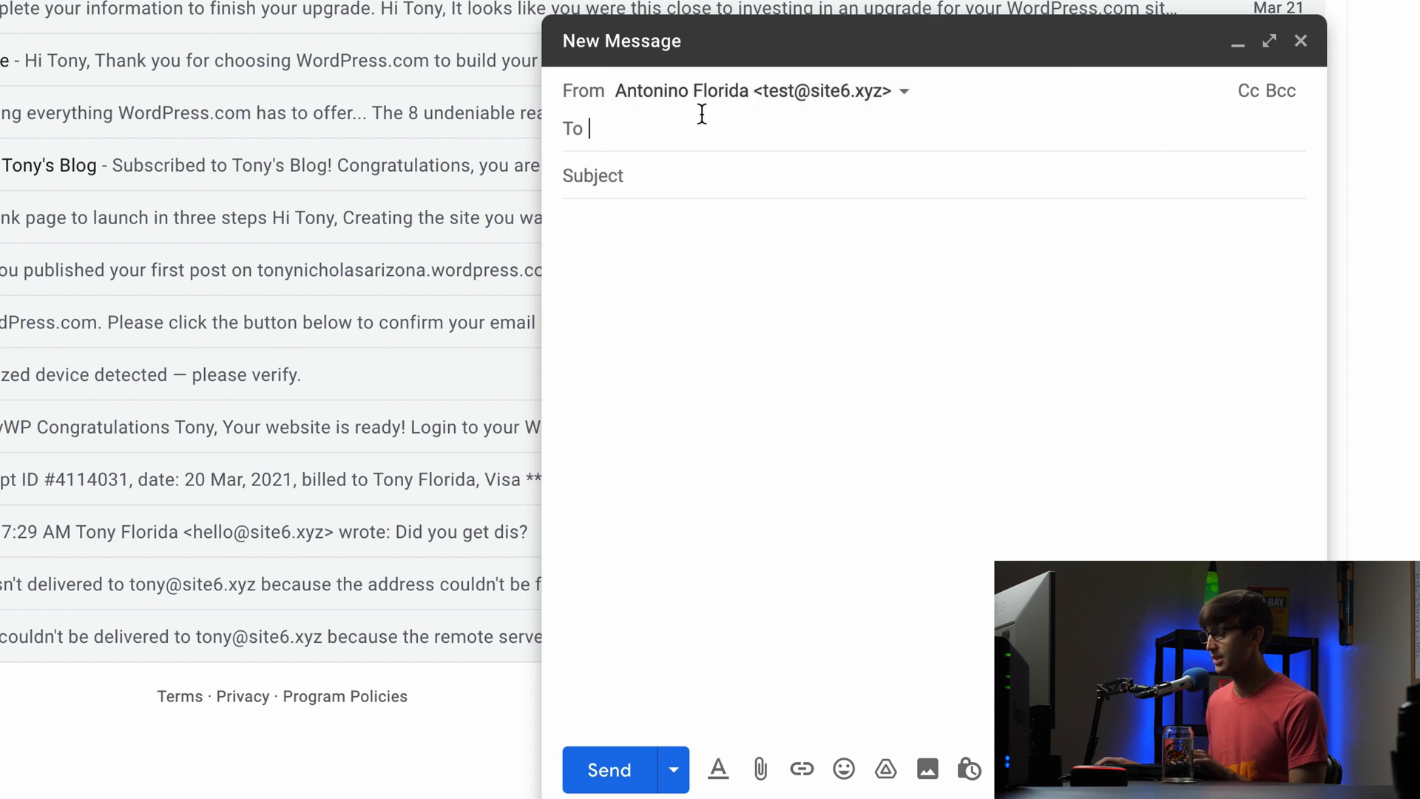
Address it to tonytea with subject 'Hey Tony!' and a short body ending 'Bye'.
{"action": "type", "text": "tonytea"}
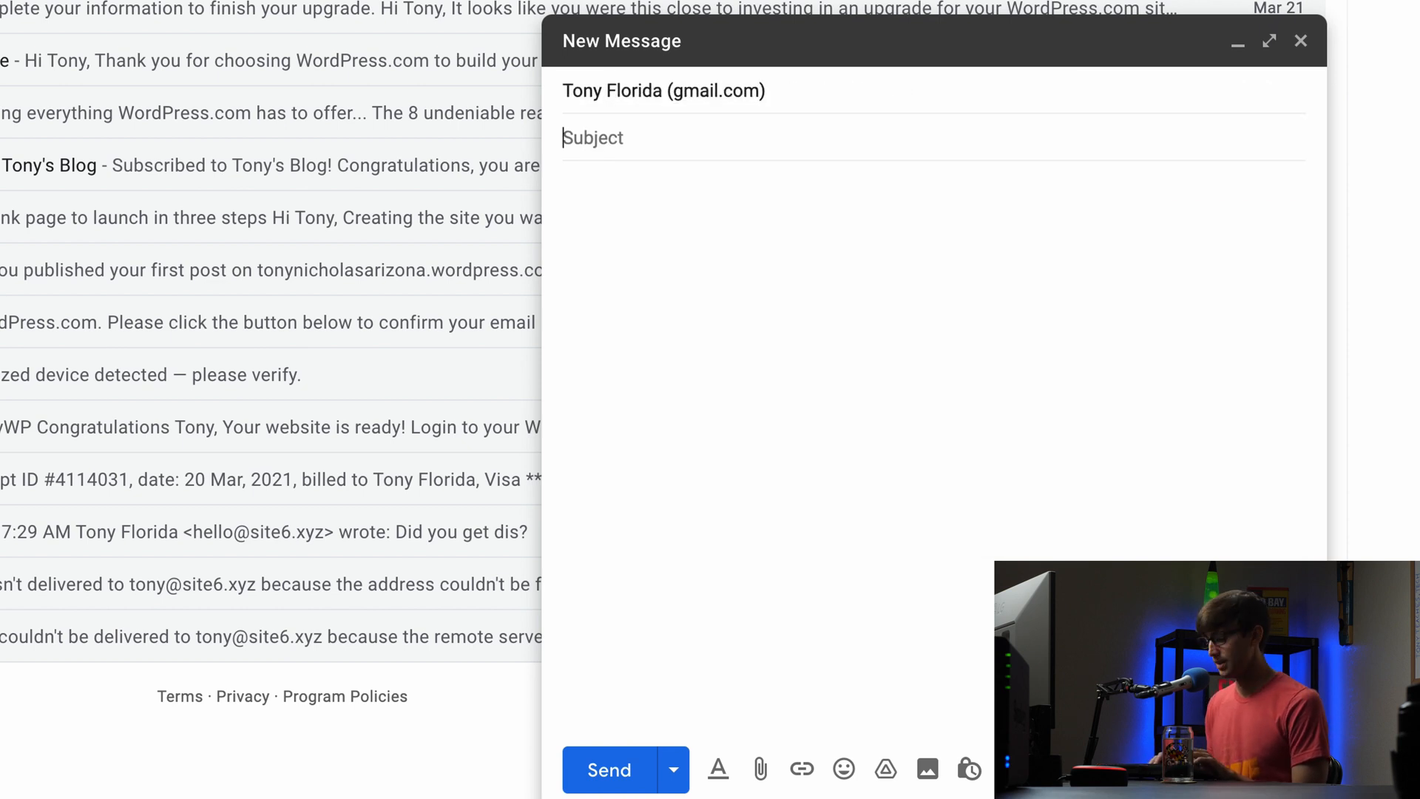
{"action": "type", "text": "Hey"}
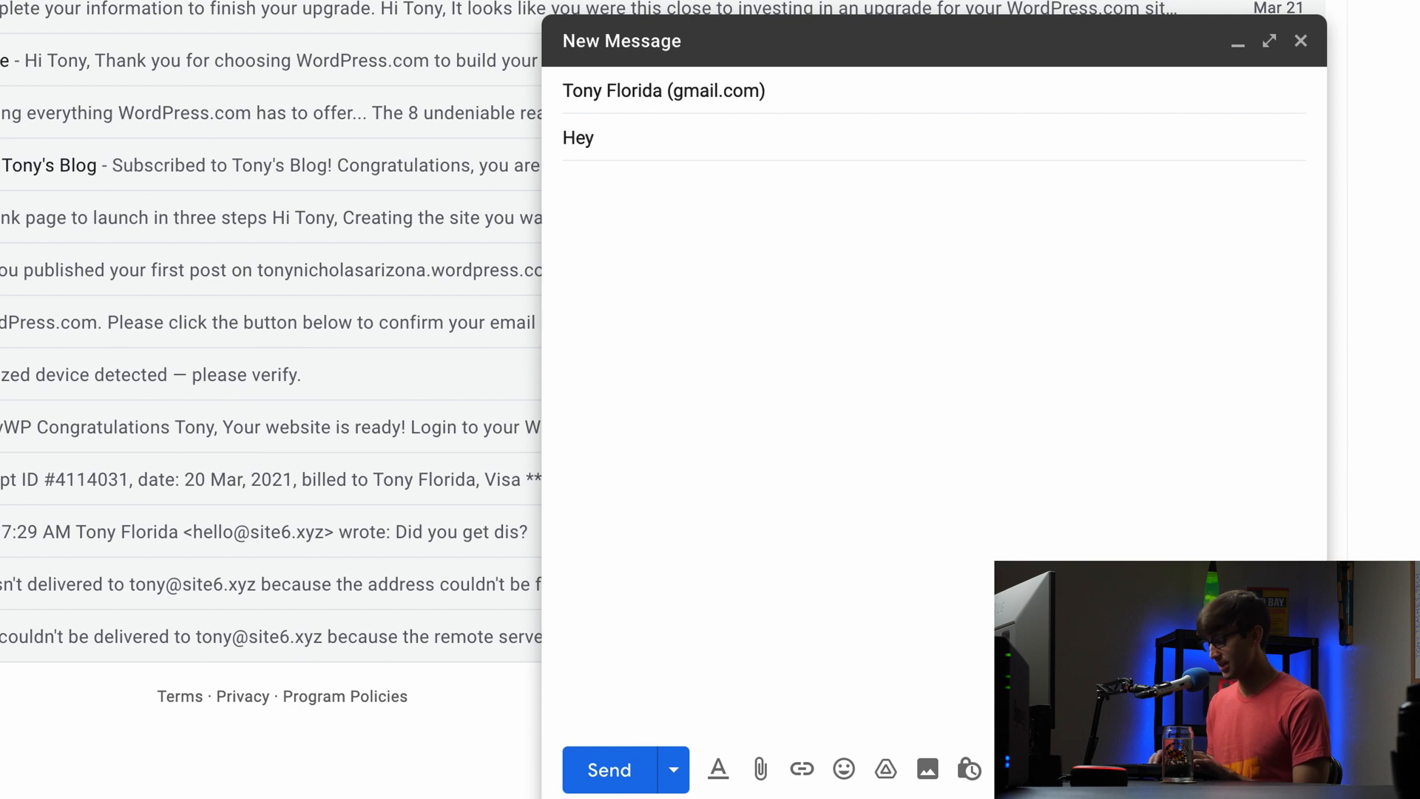
{"action": "type", "text": "Tony!"}
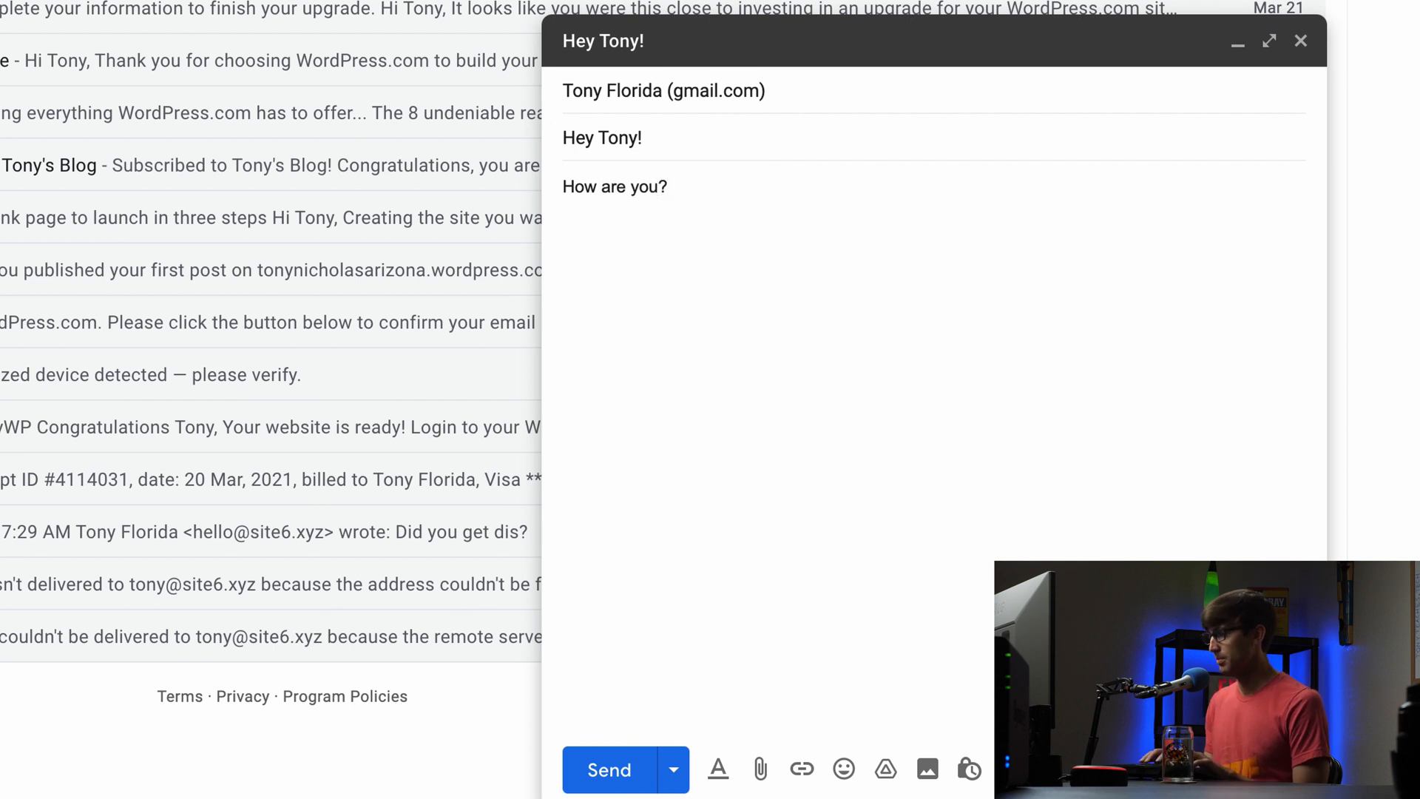
{"action": "type", "text": "Bye"}
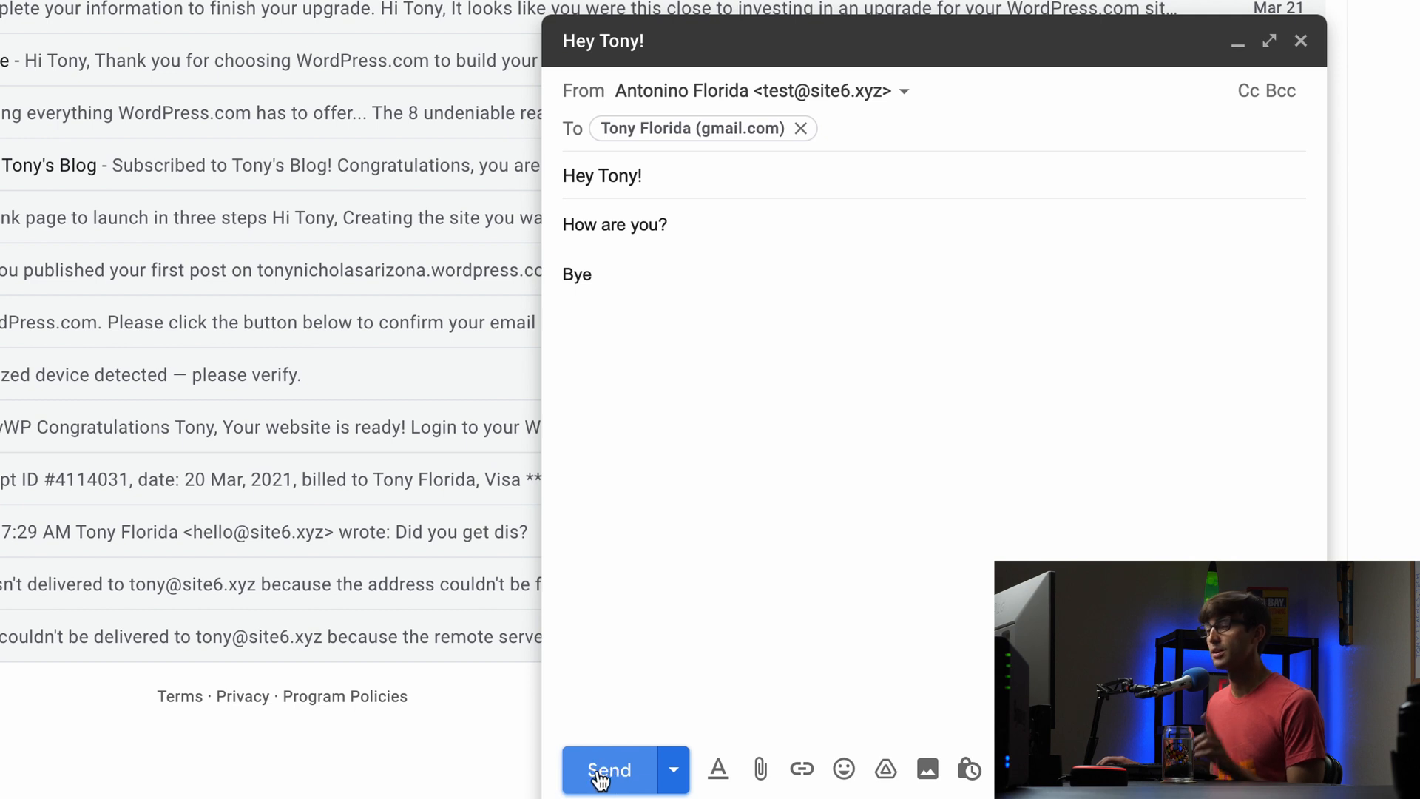
{"action": "mouse_move", "coordinate": [623, 701]}
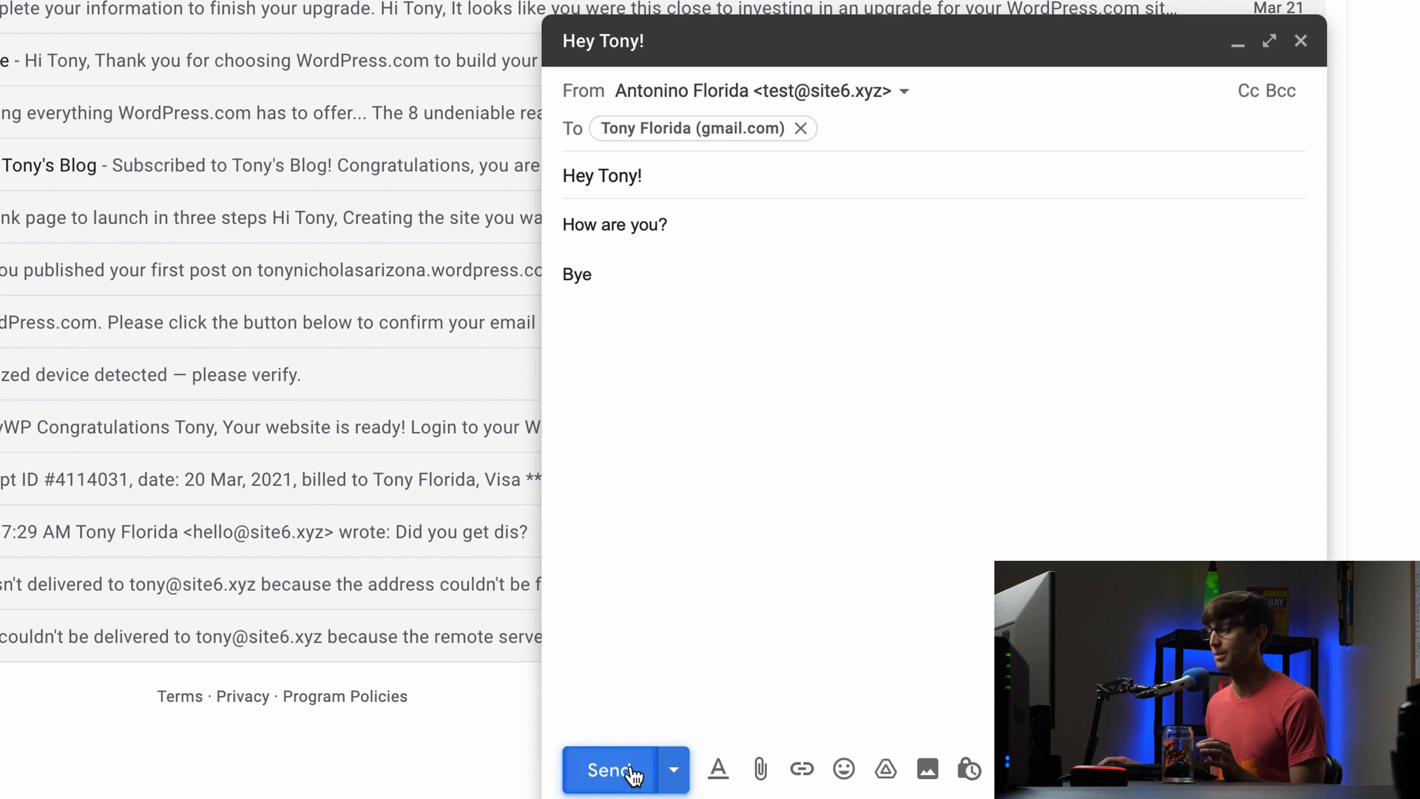
{"action": "mouse_move", "coordinate": [656, 759]}
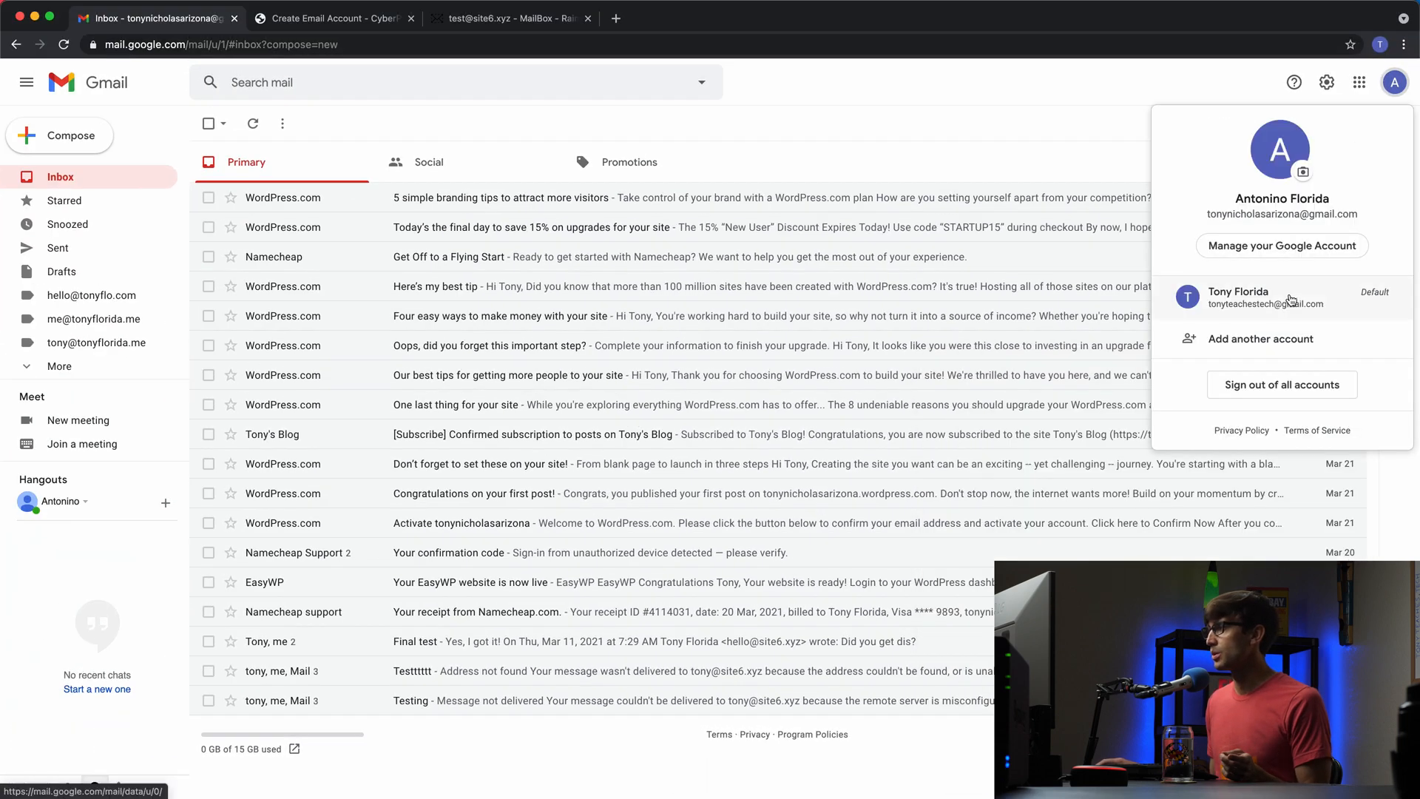
{"action": "mouse_move", "coordinate": [1263, 314]}
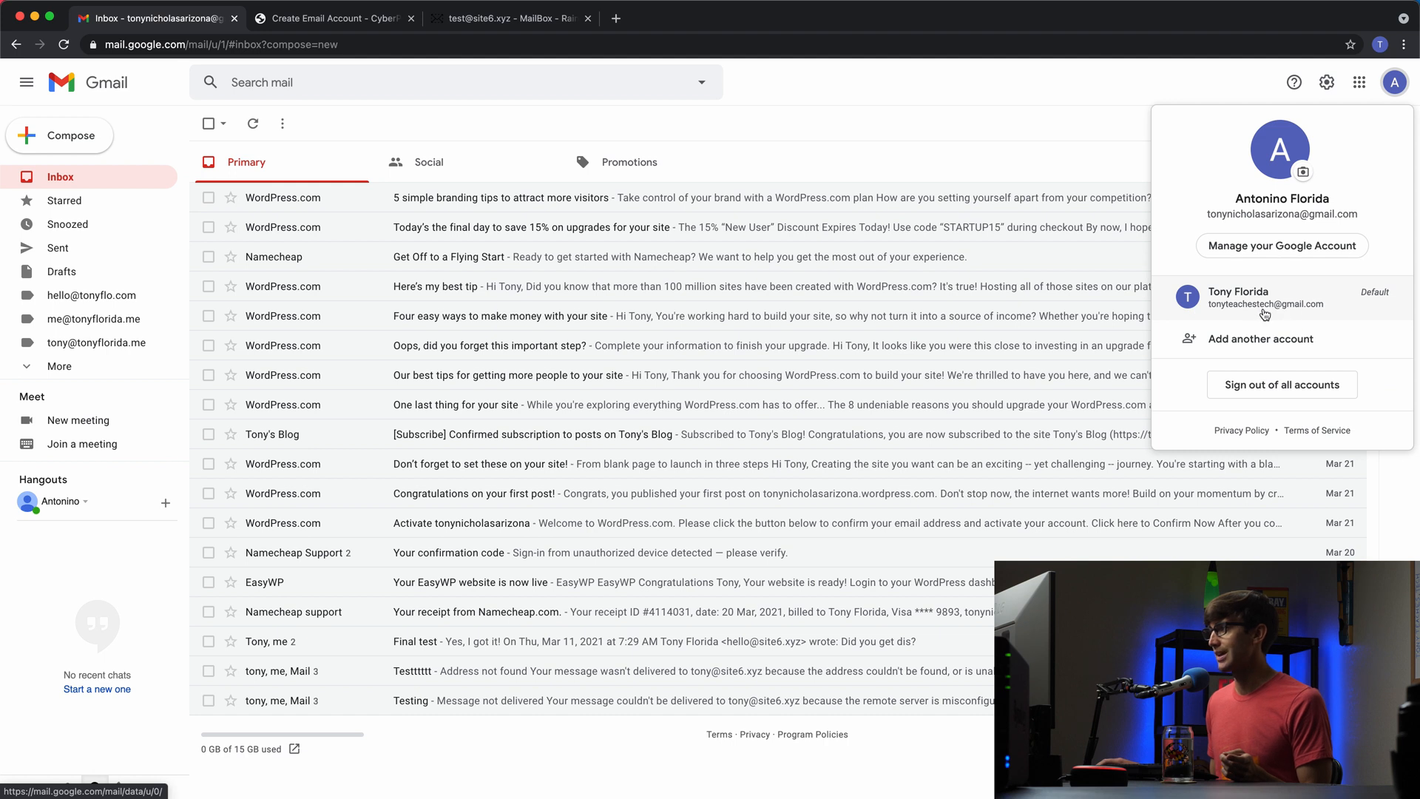
{"action": "left_click", "coordinate": [1266, 297]}
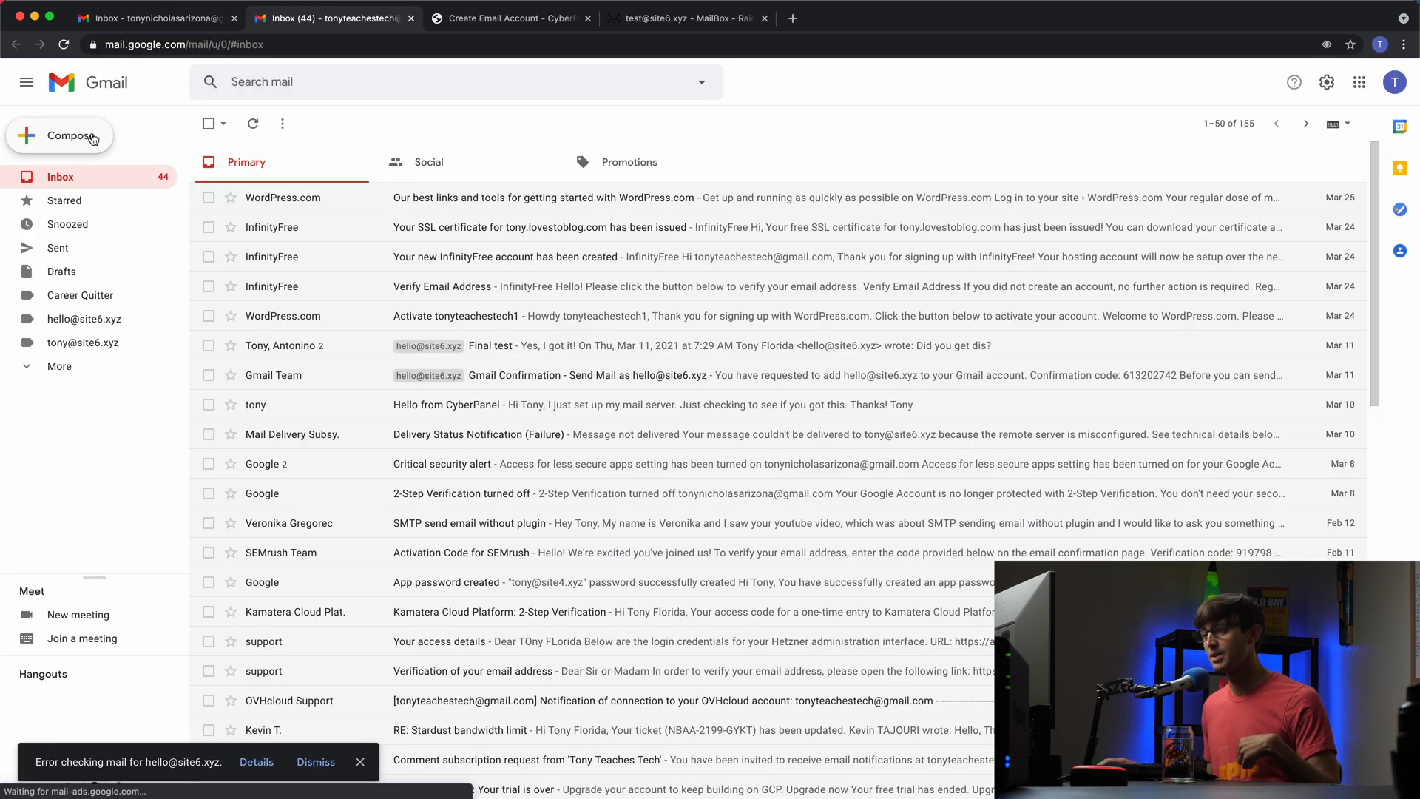
{"action": "left_click", "coordinate": [65, 134]}
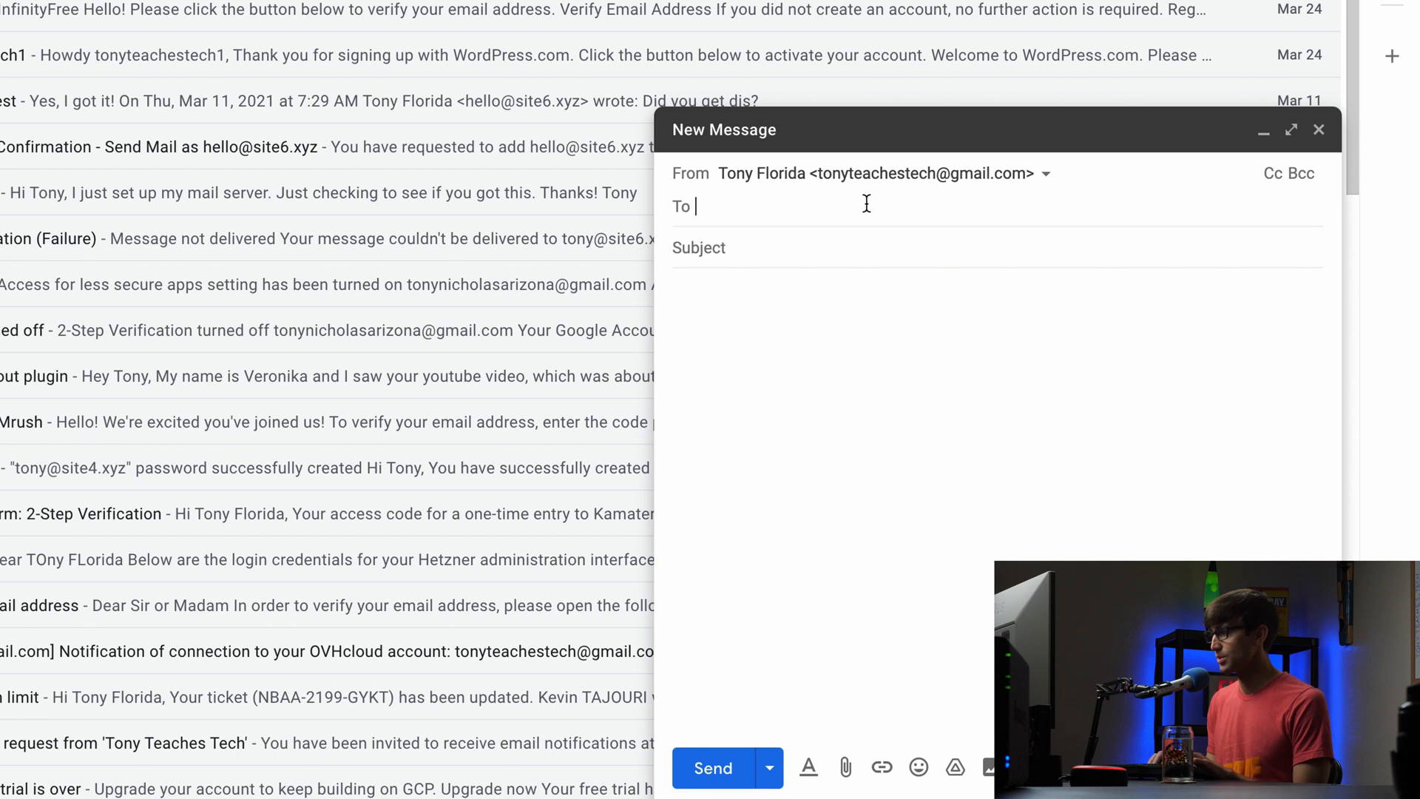
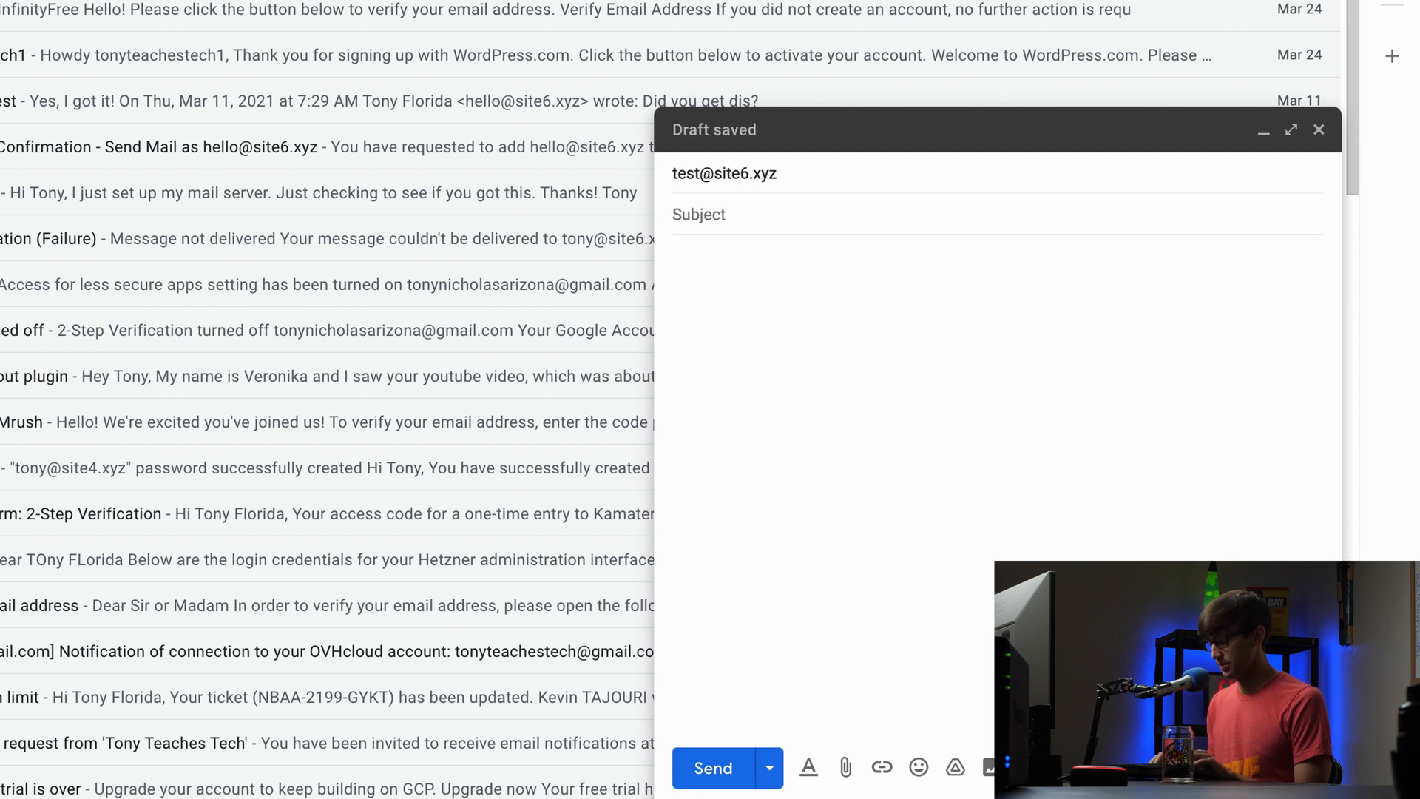
{"action": "type", "text": "Hello from"}
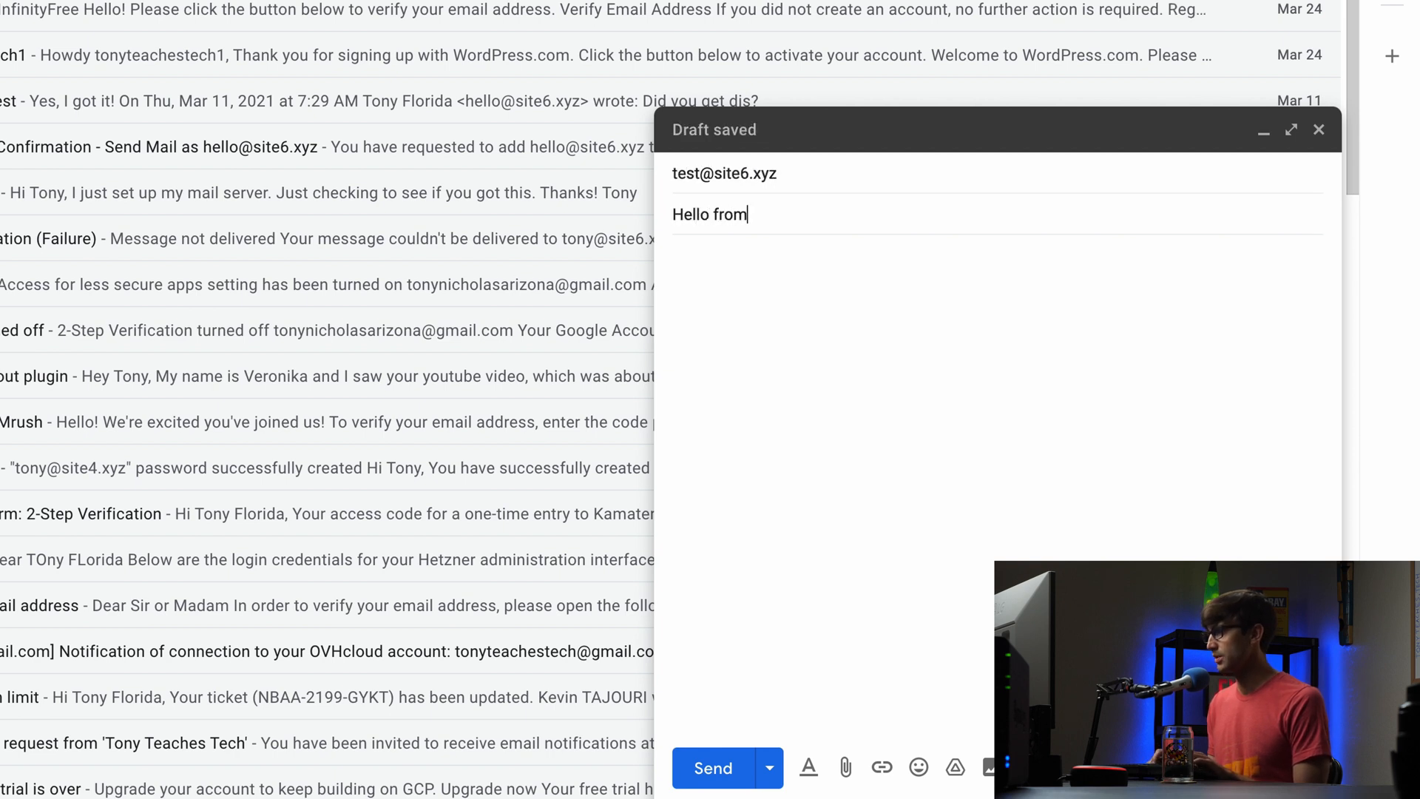
{"action": "type", "text": "TTT"}
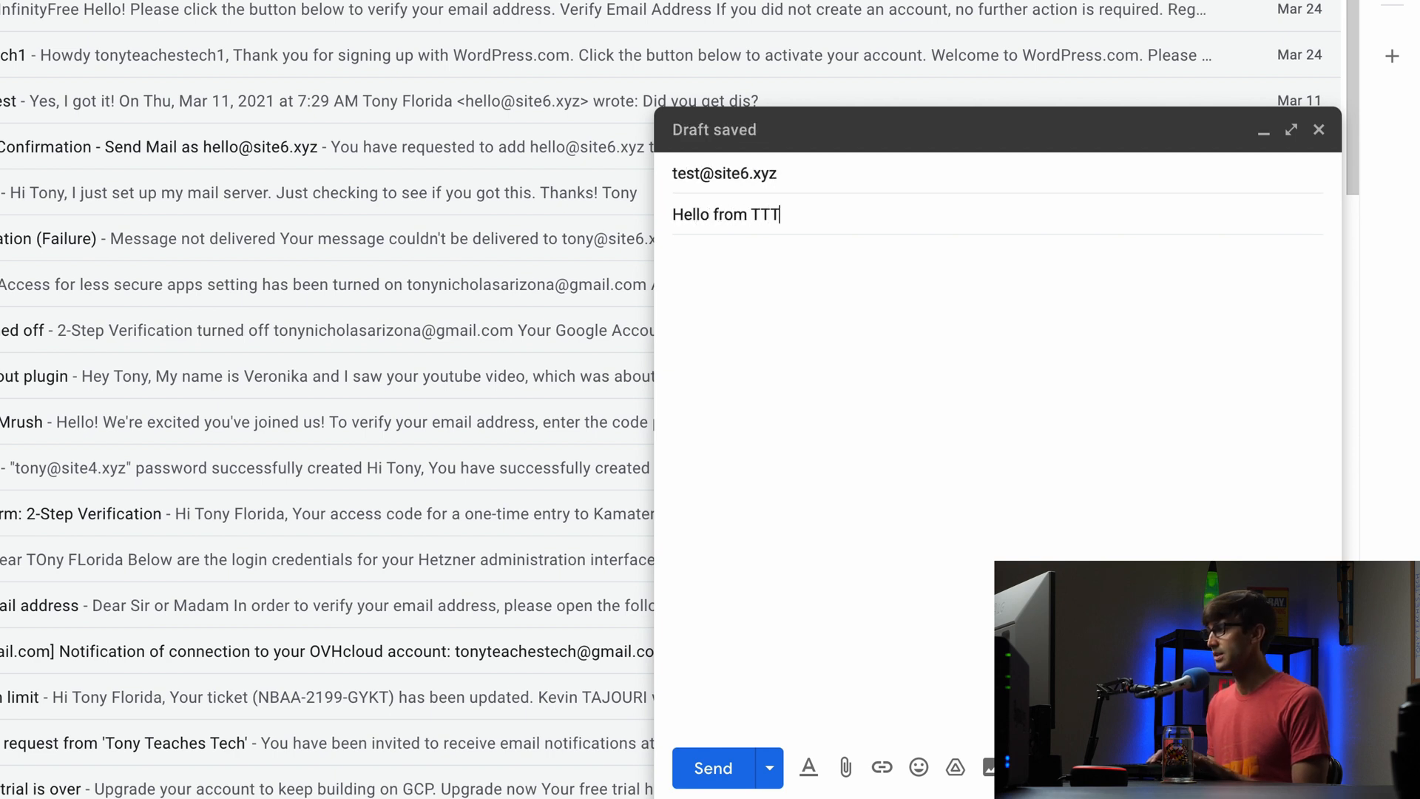
{"action": "type", "text": "Wha"}
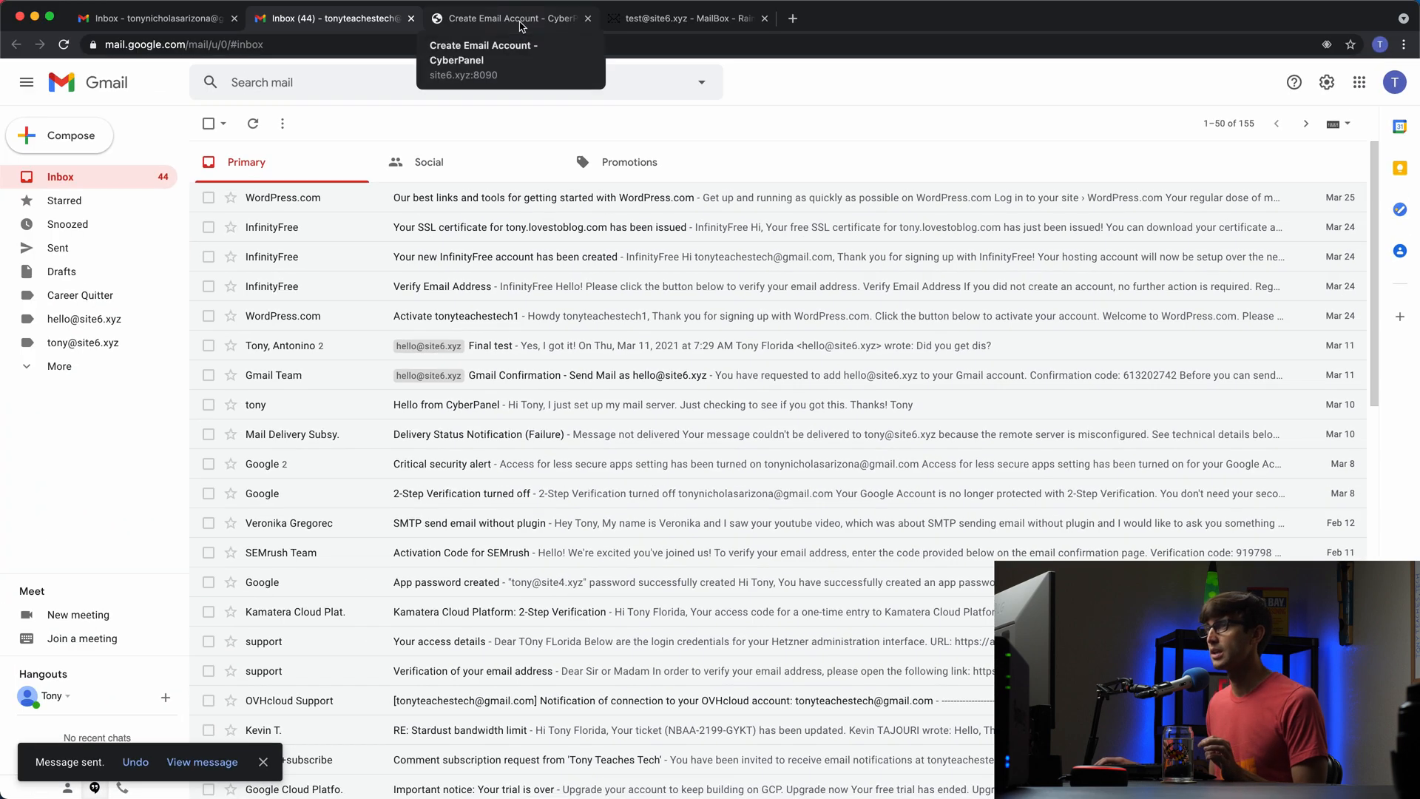
Reload the first Gmail inbox so the incoming 'Hello from TTT' message appears.
{"action": "left_click", "coordinate": [148, 19]}
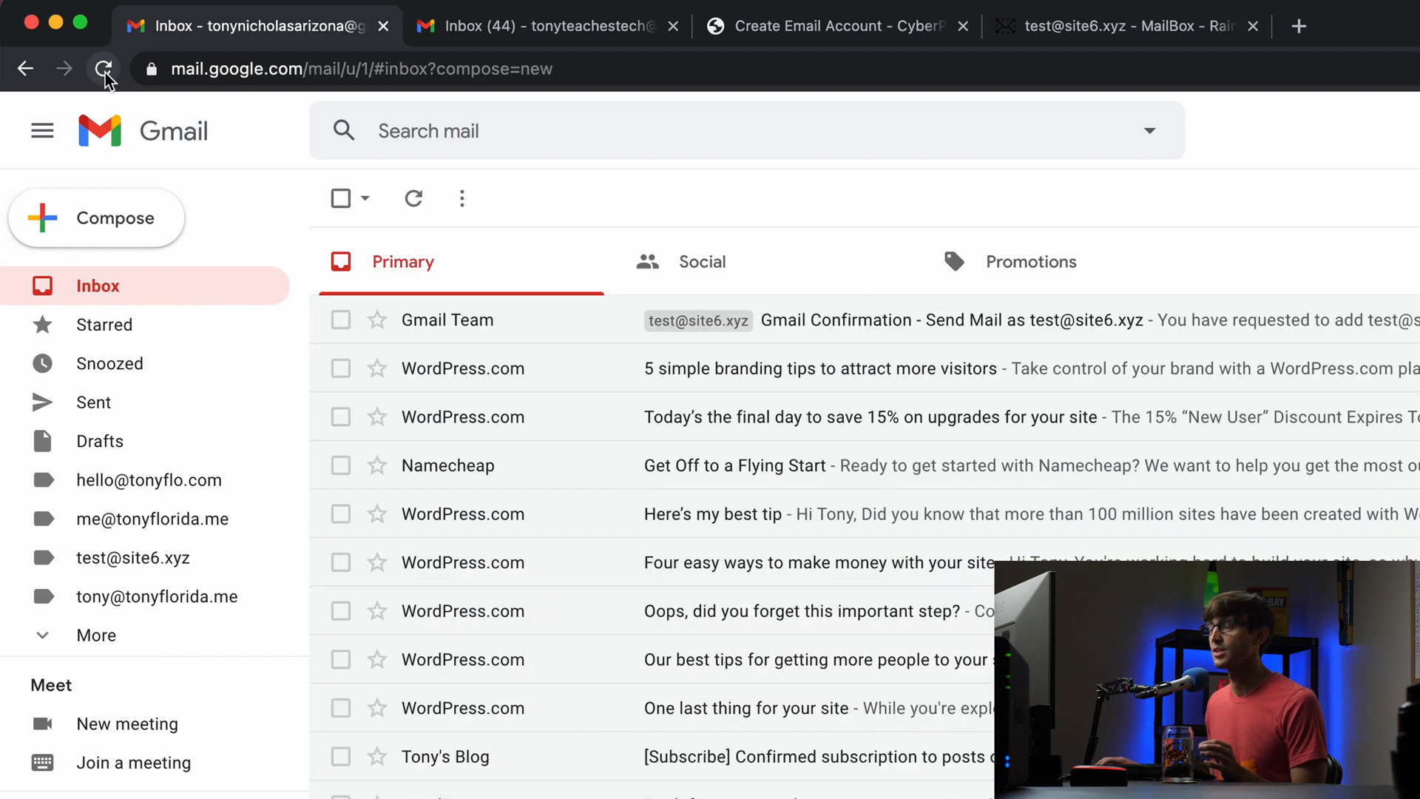
{"action": "left_click", "coordinate": [102, 68]}
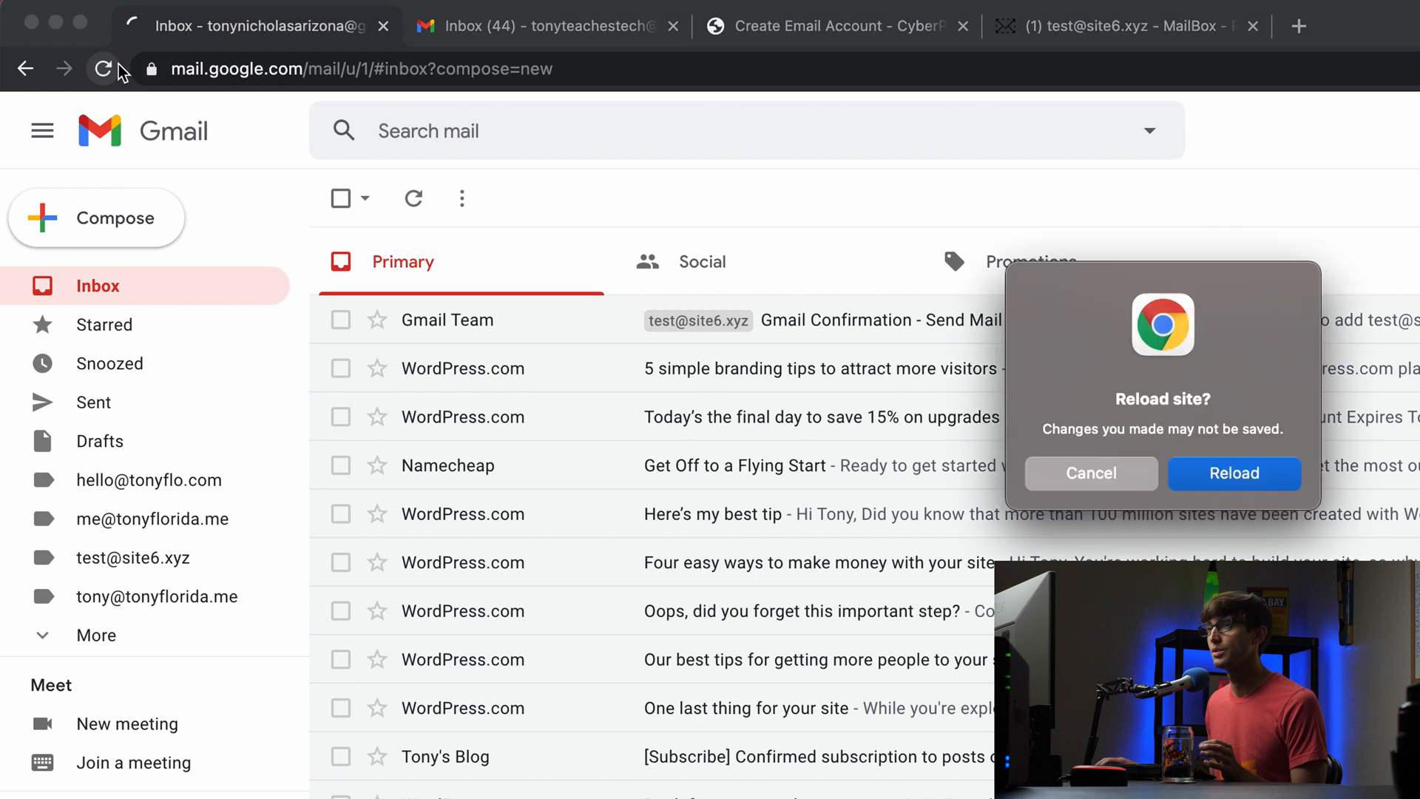
{"action": "left_click", "coordinate": [1234, 473]}
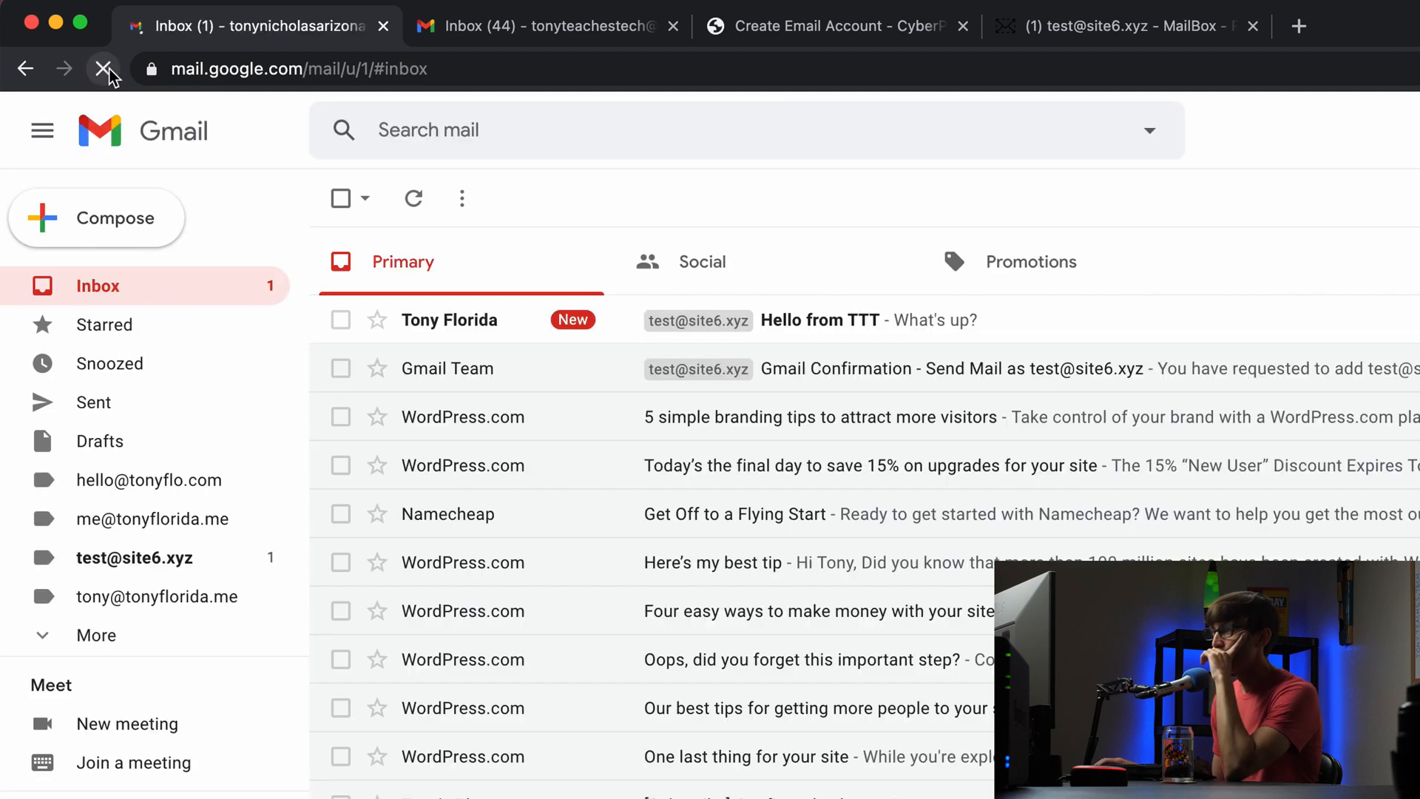
{"action": "mouse_move", "coordinate": [102, 68]}
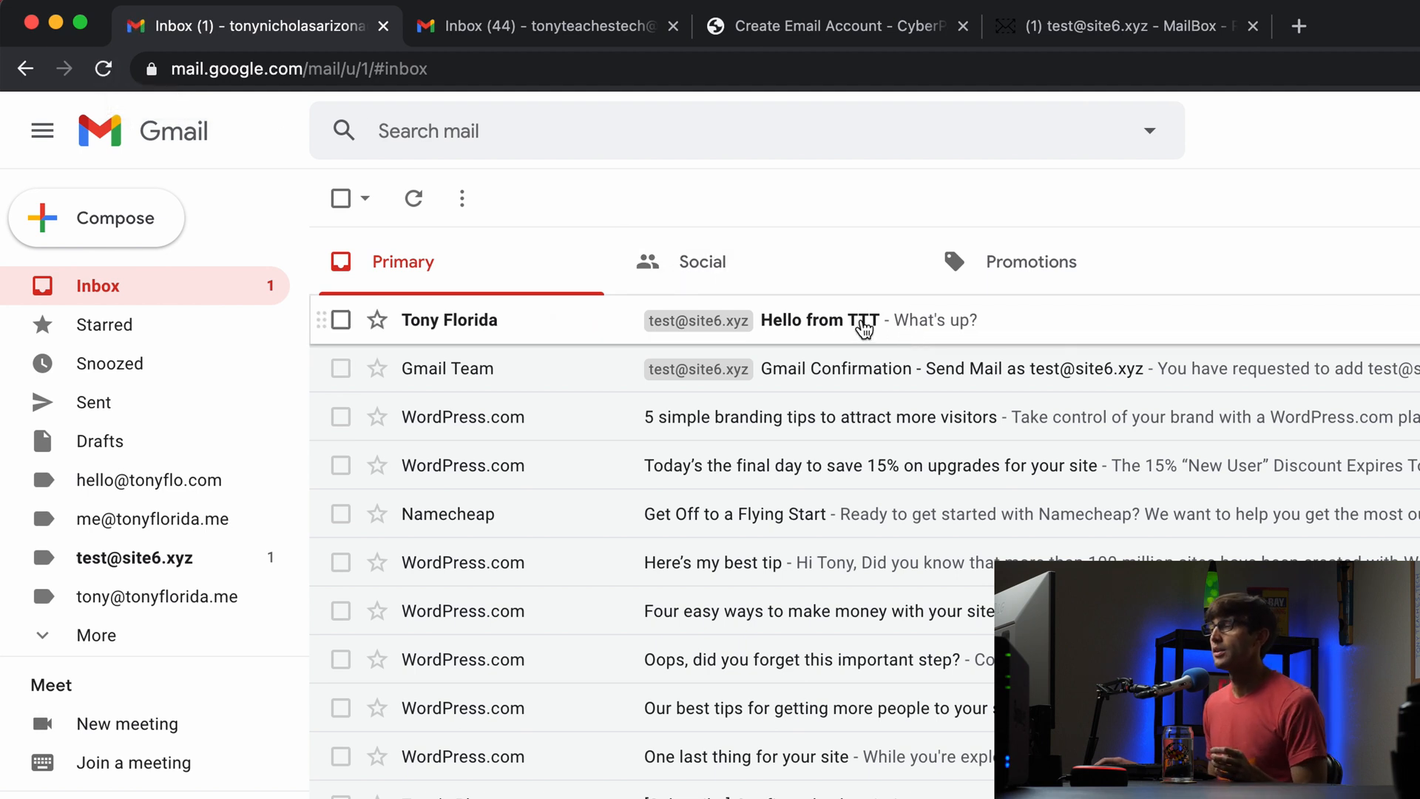
{"action": "mouse_move", "coordinate": [988, 374]}
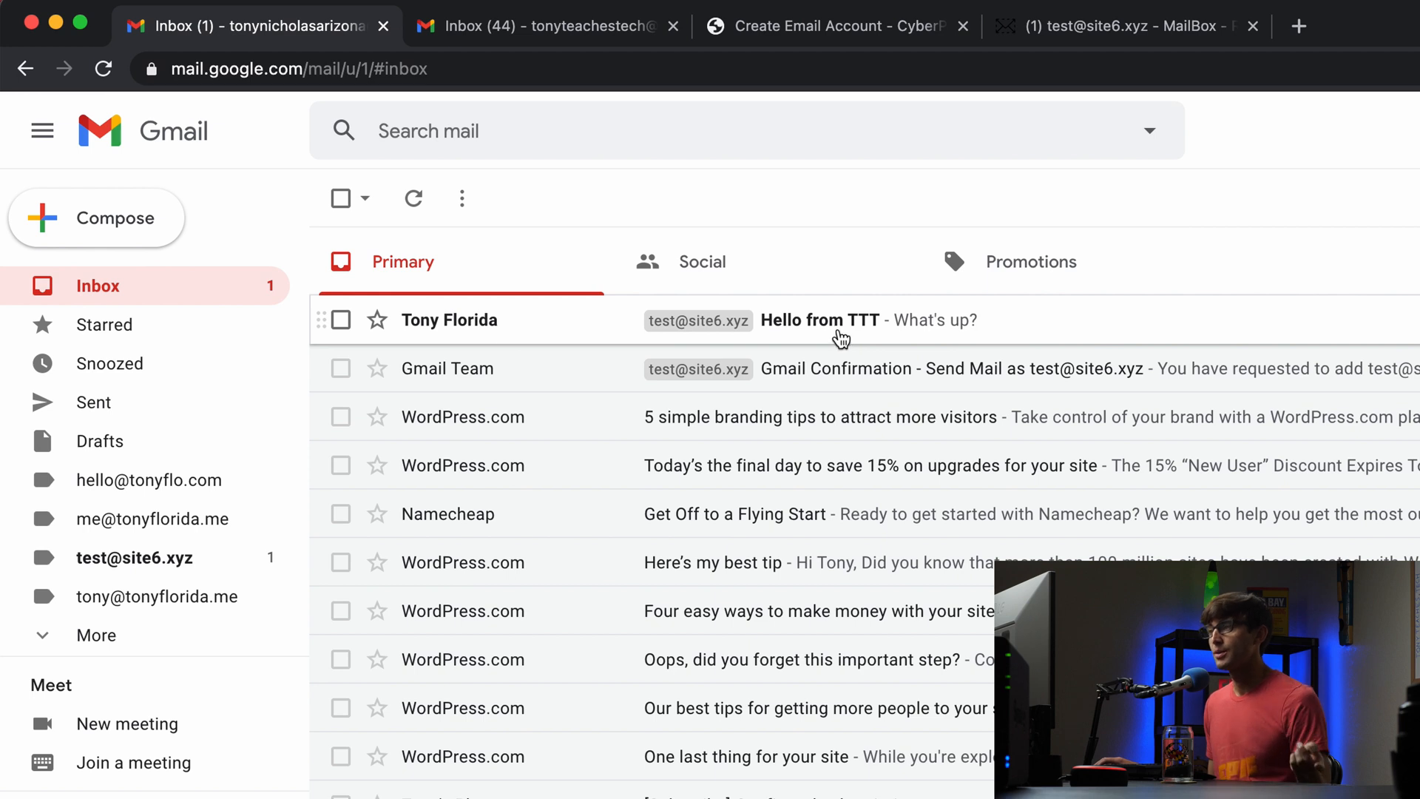
Reply to 'Hello from TTT' with 'Nothing much, how about you?' and send it.
{"action": "left_click", "coordinate": [820, 320]}
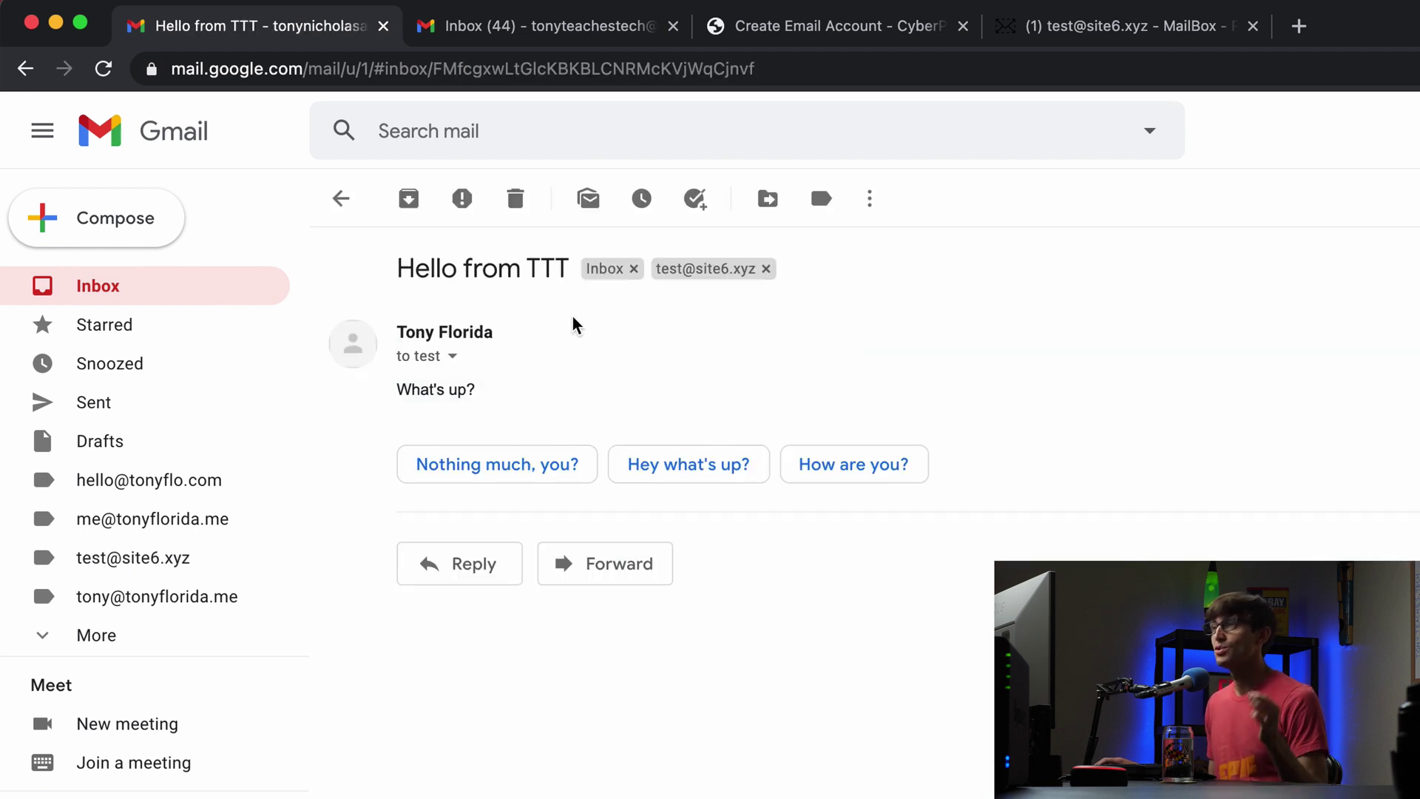
{"action": "mouse_move", "coordinate": [487, 354]}
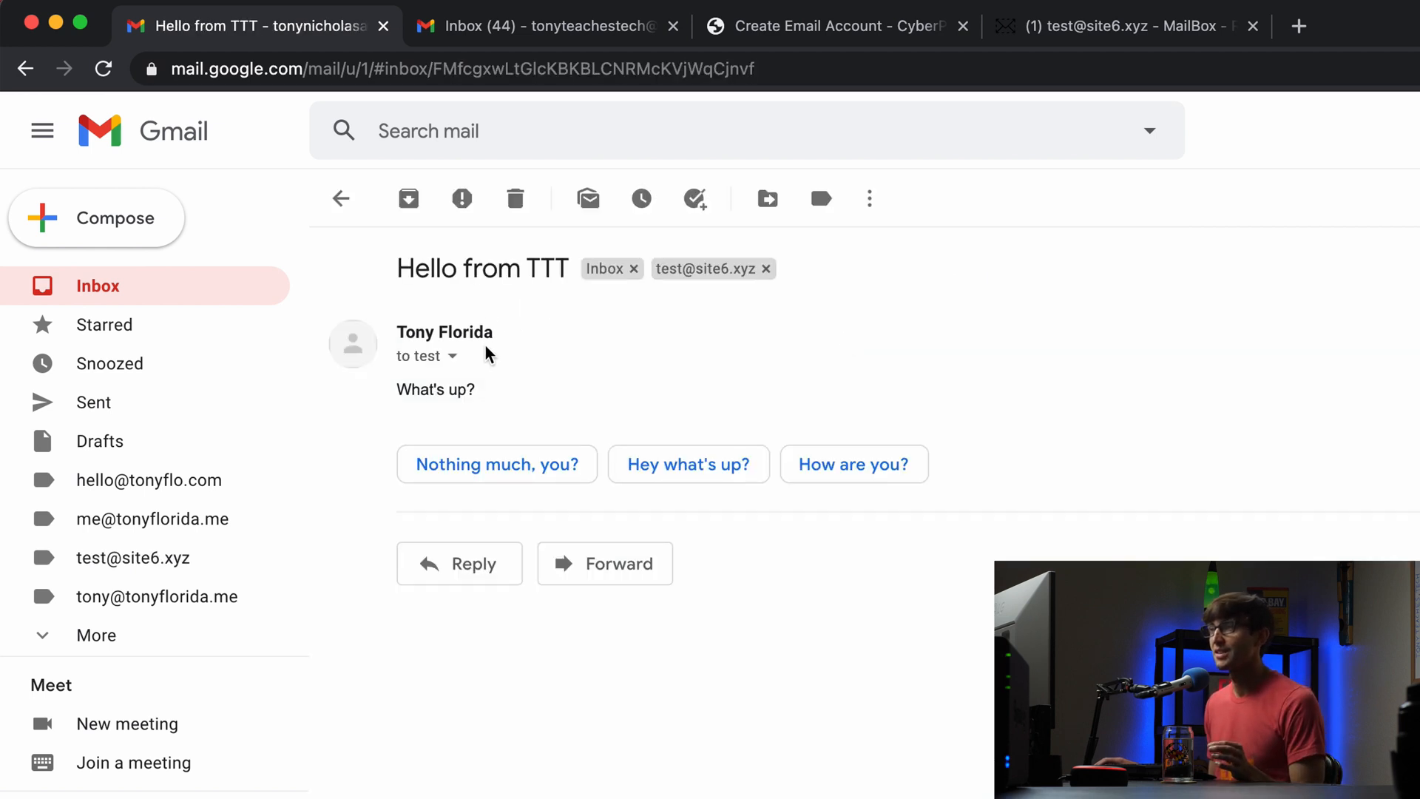
{"action": "left_click", "coordinate": [454, 355]}
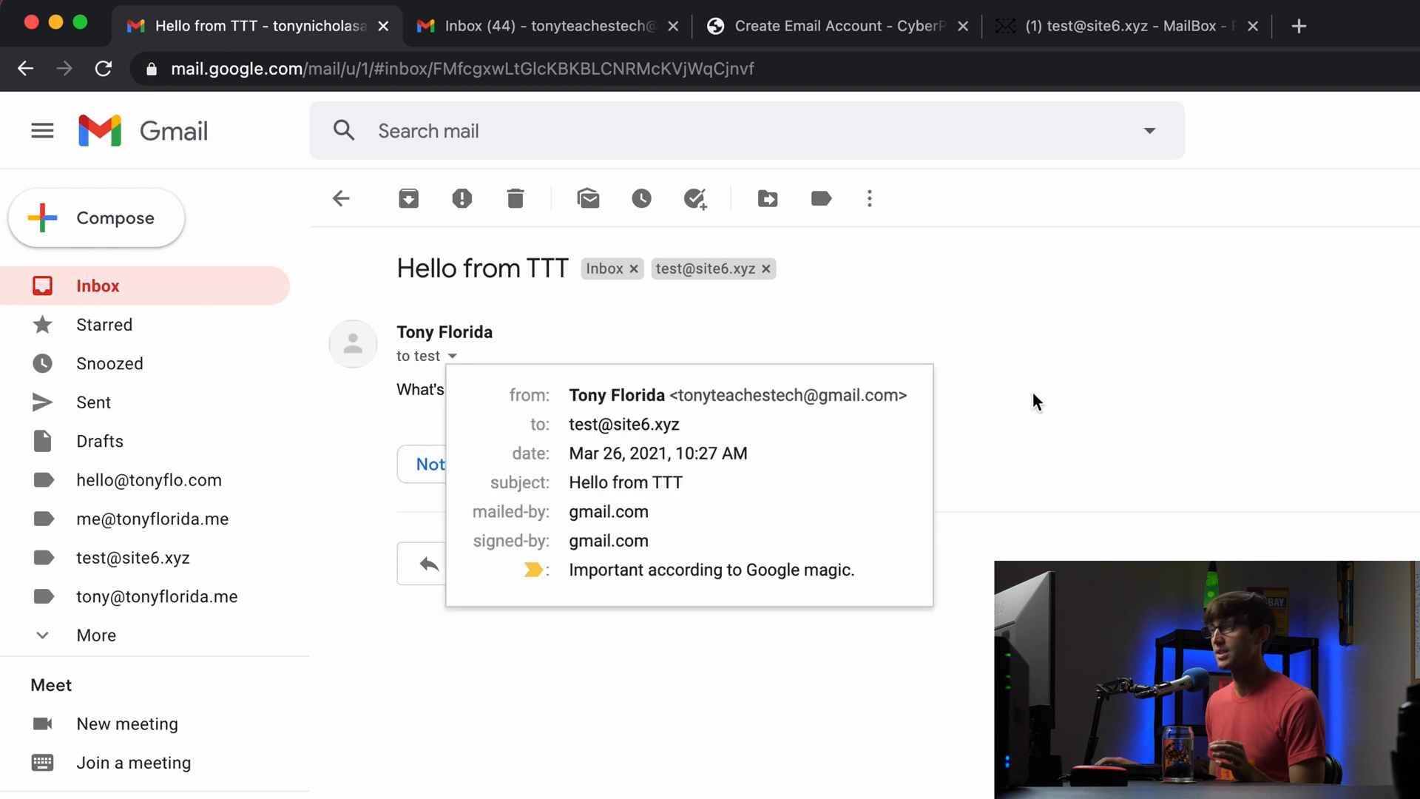
{"action": "left_click", "coordinate": [423, 564]}
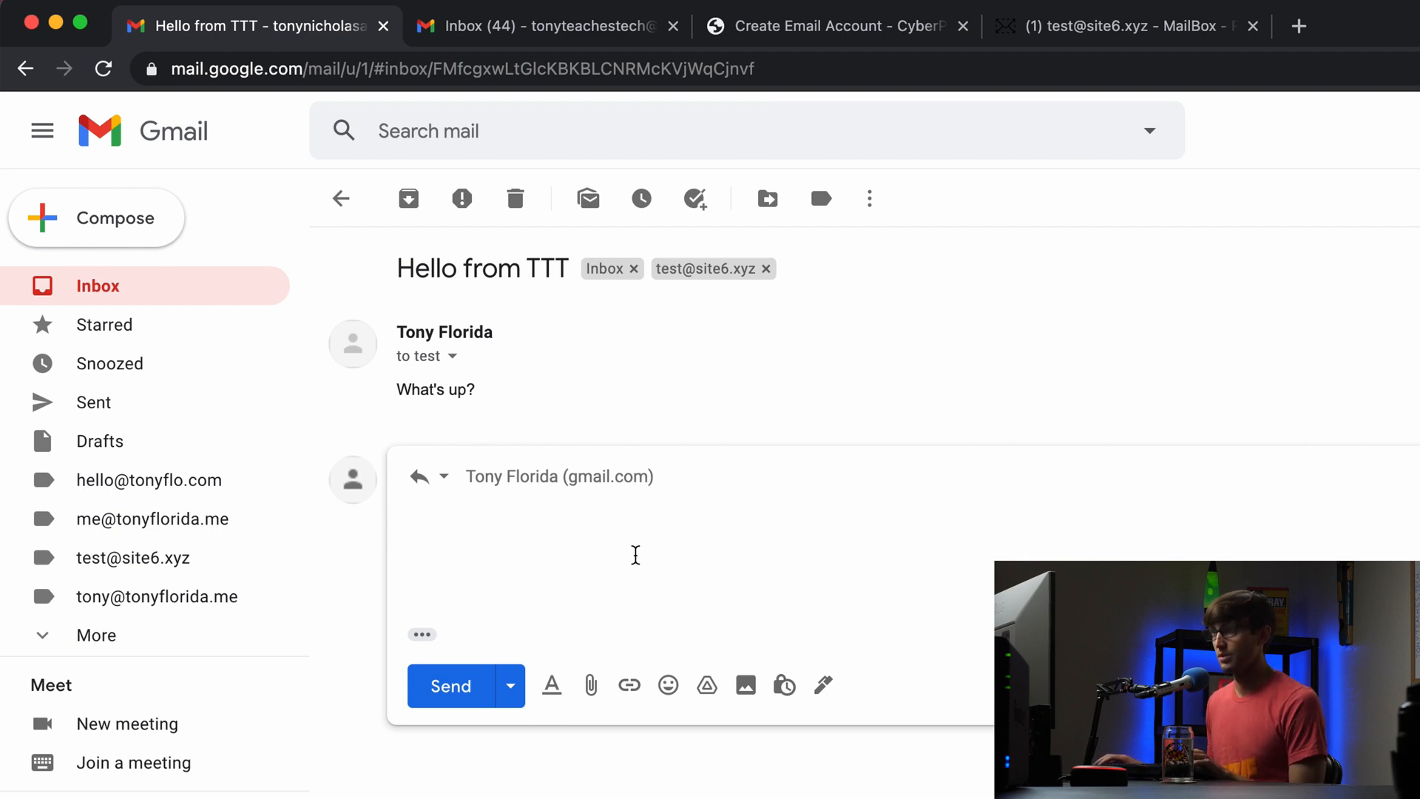
{"action": "type", "text": "Nothing much"}
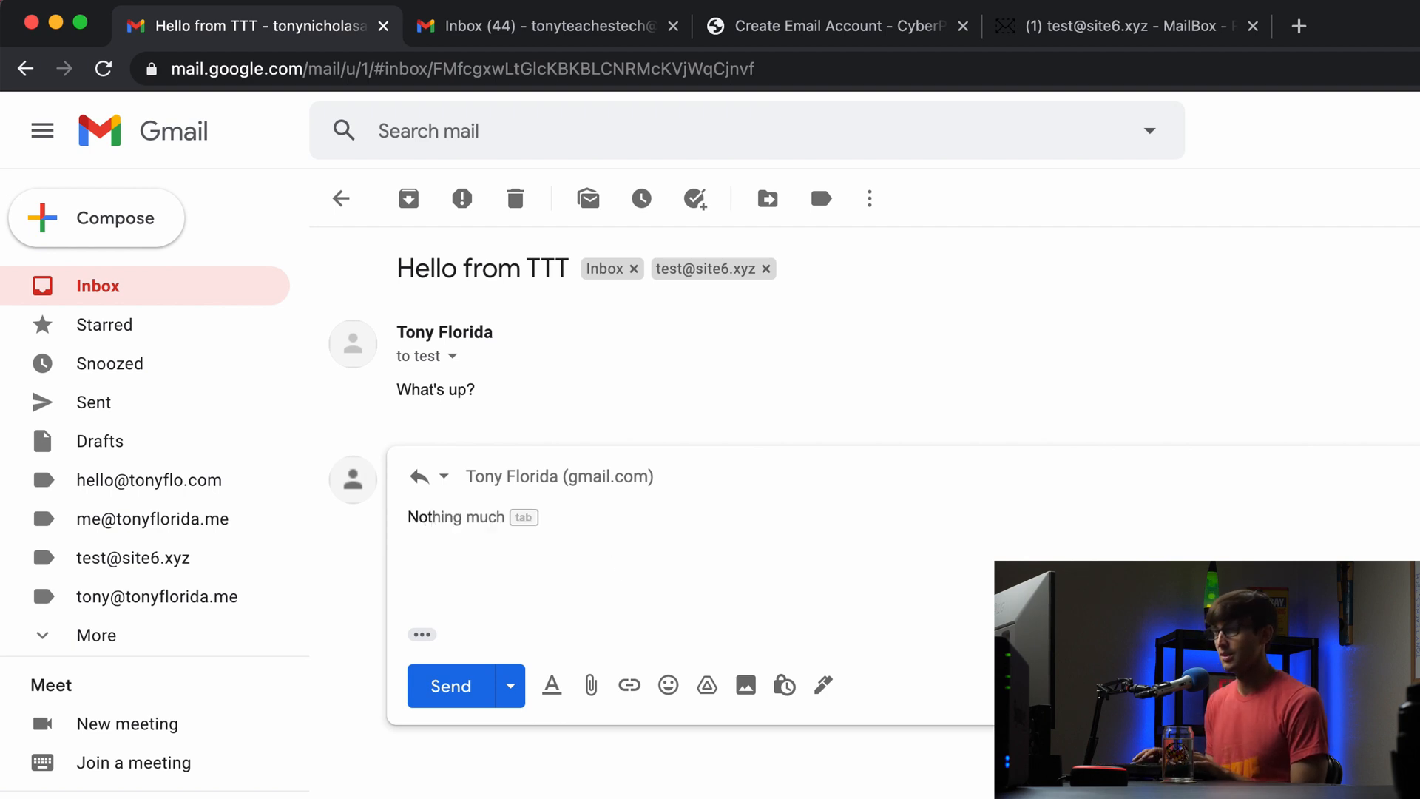
{"action": "type", "text": ", how about you?"}
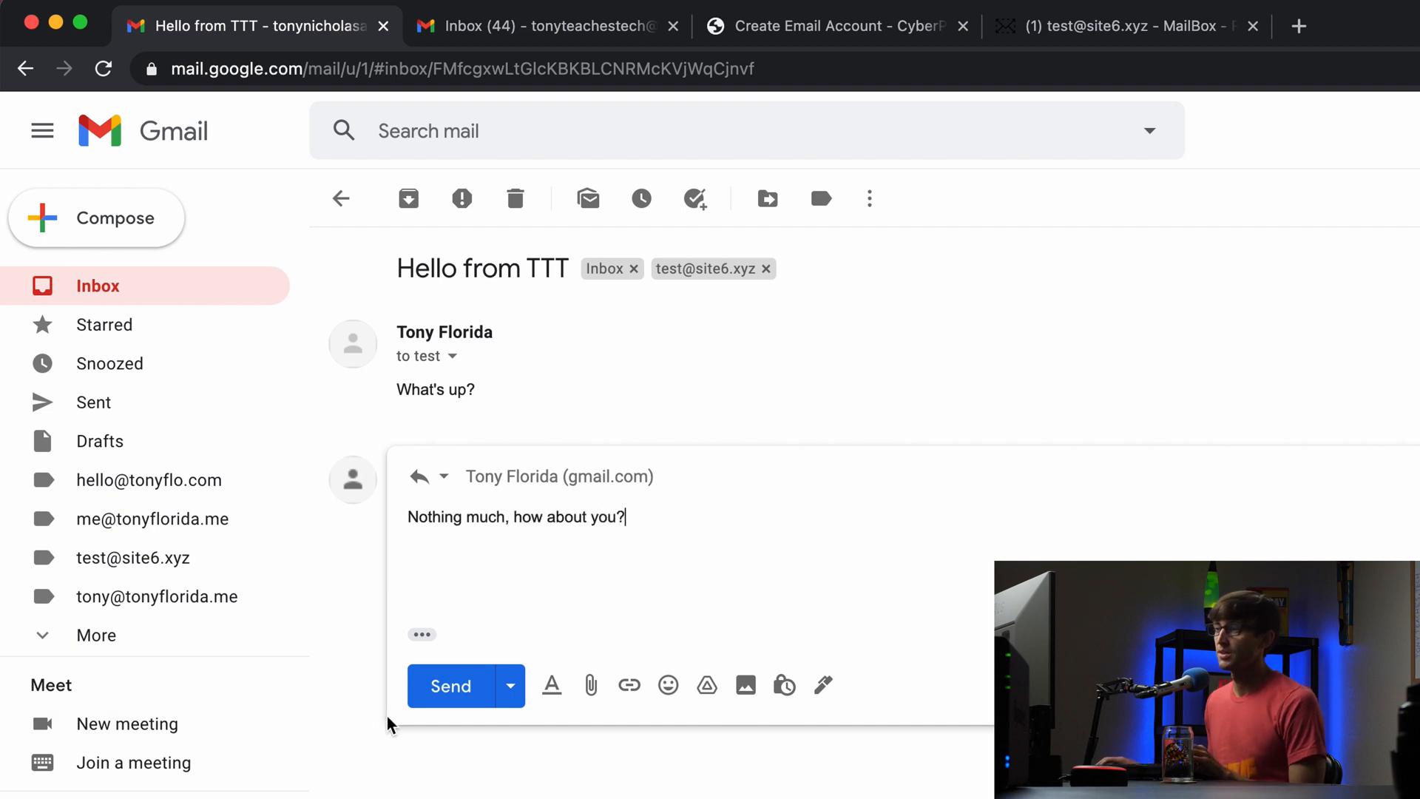
{"action": "left_click", "coordinate": [450, 686]}
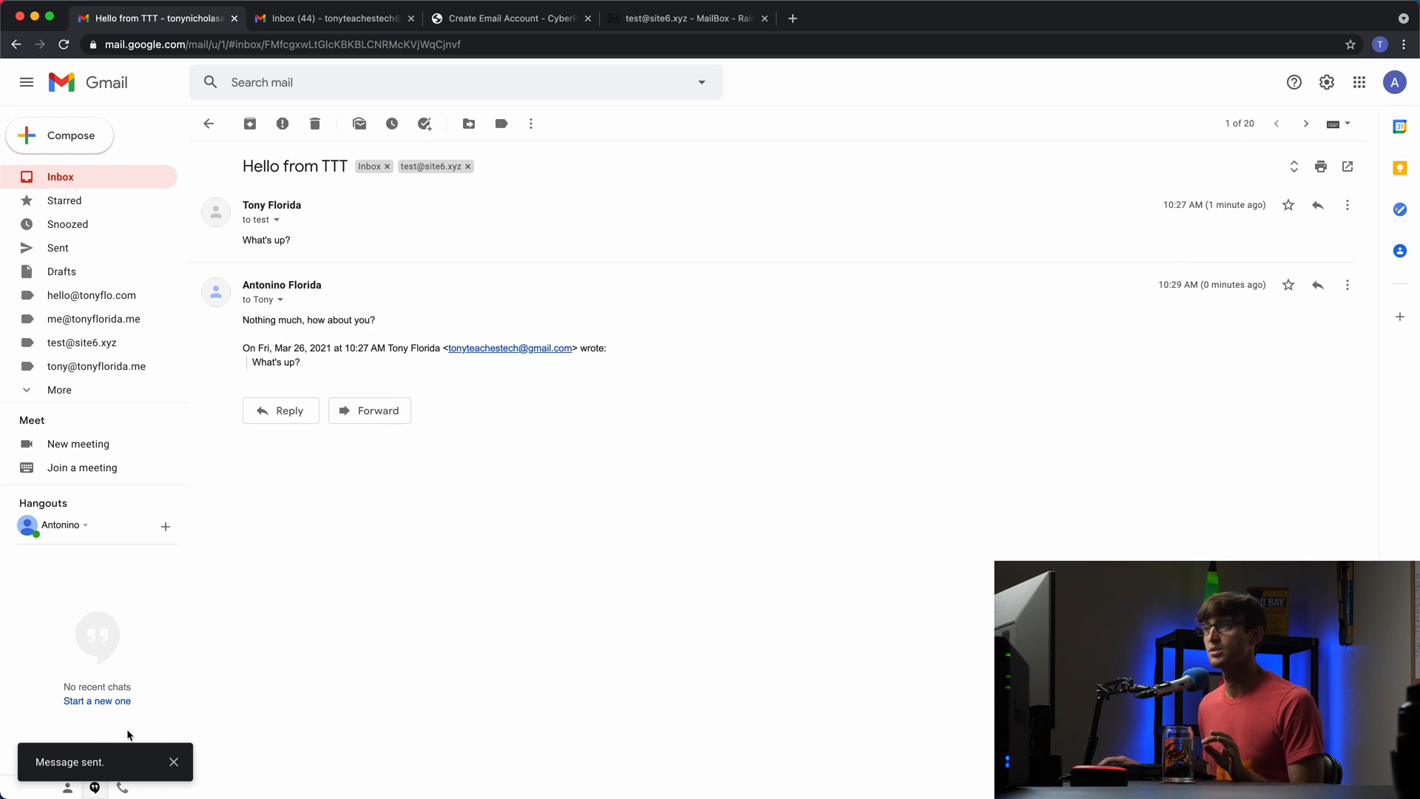
In the other account's inbox, expand the reply's details to verify it was mailed by site6.xyz.
{"action": "left_click", "coordinate": [338, 18]}
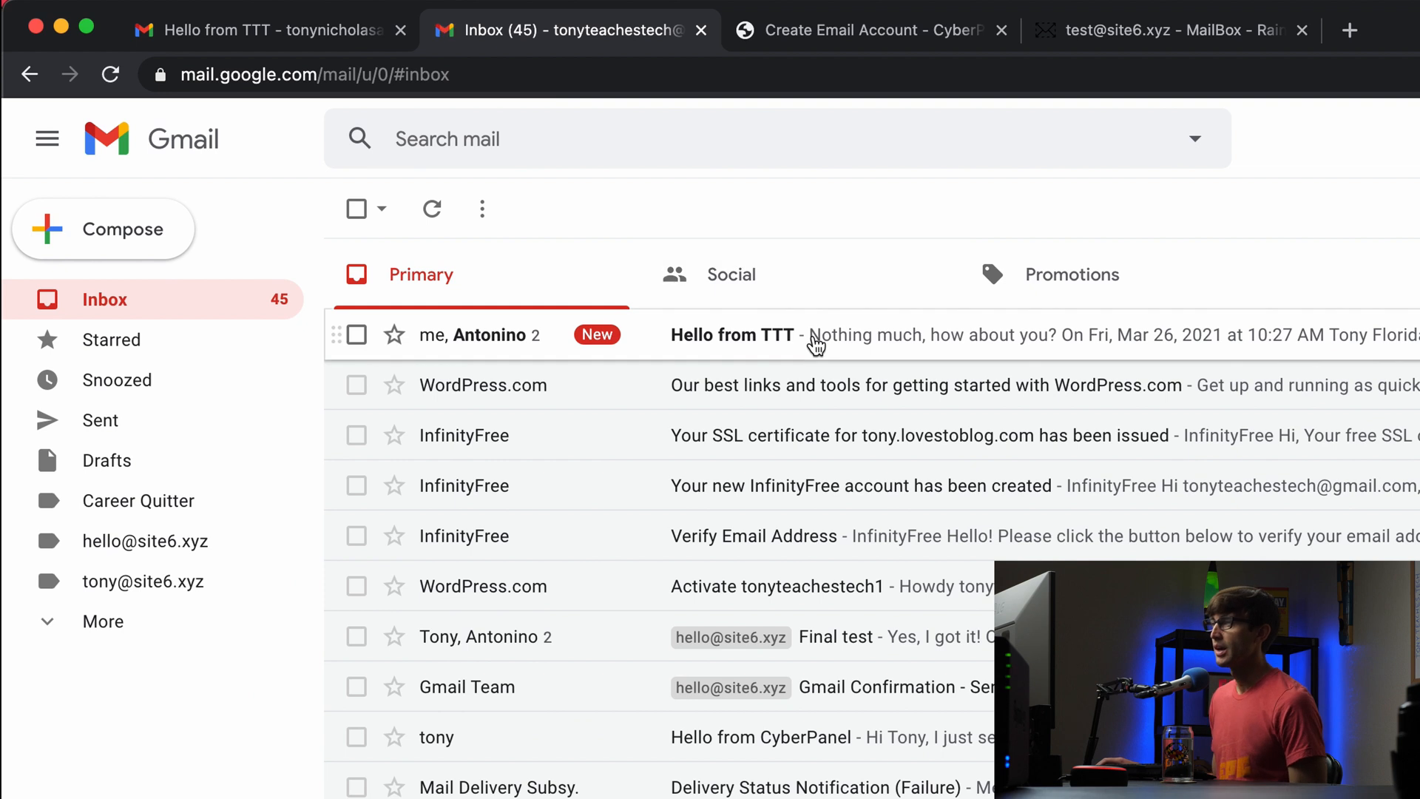
{"action": "left_click", "coordinate": [813, 334]}
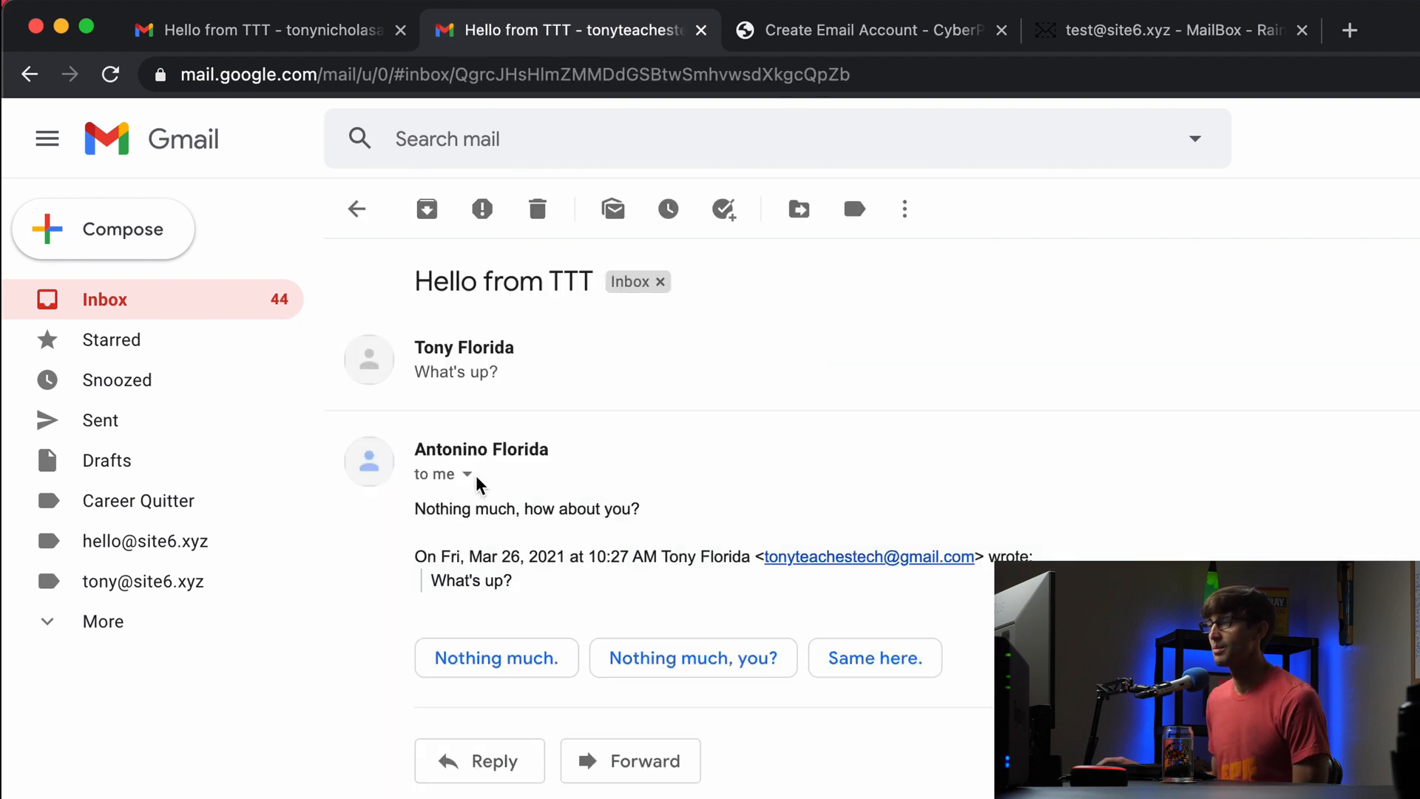
{"action": "left_click", "coordinate": [465, 473]}
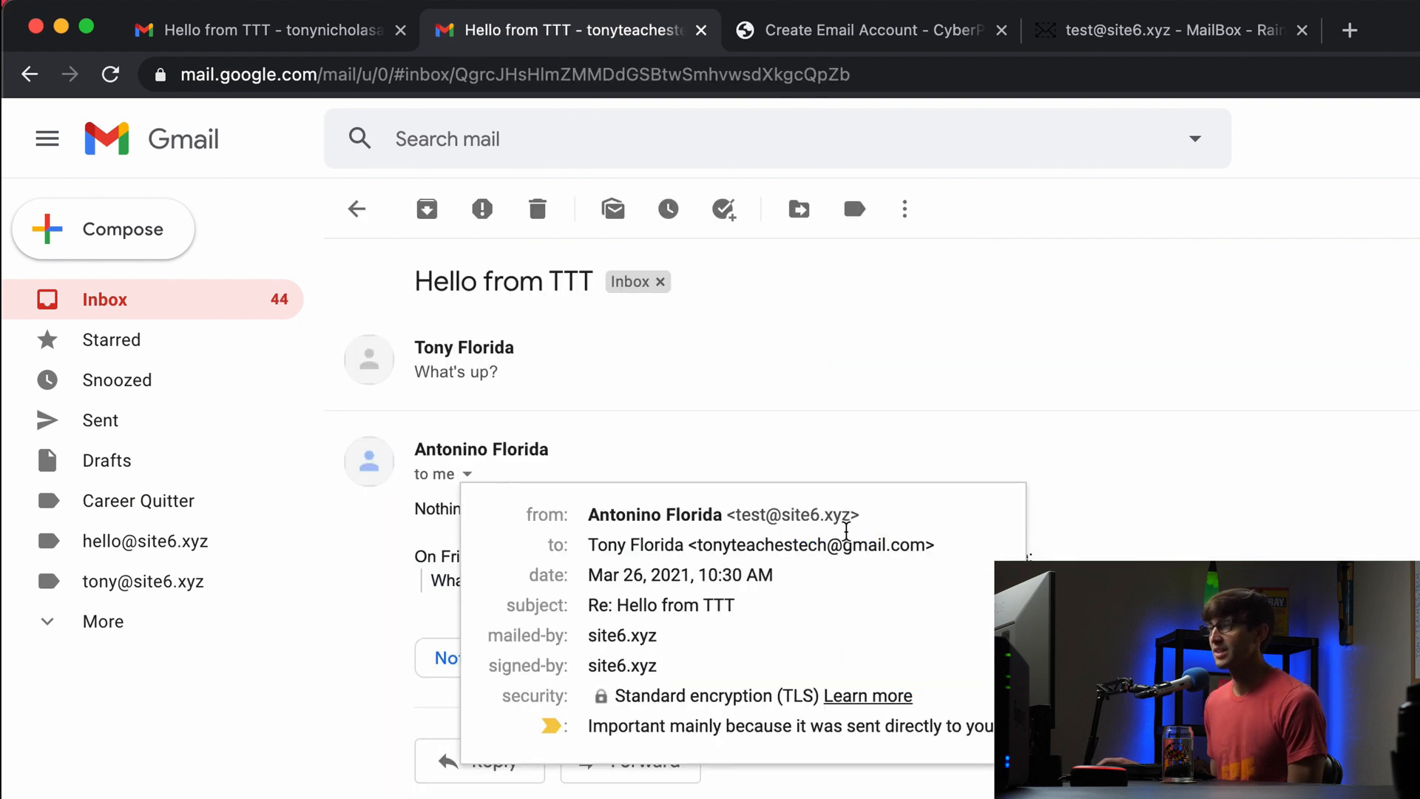